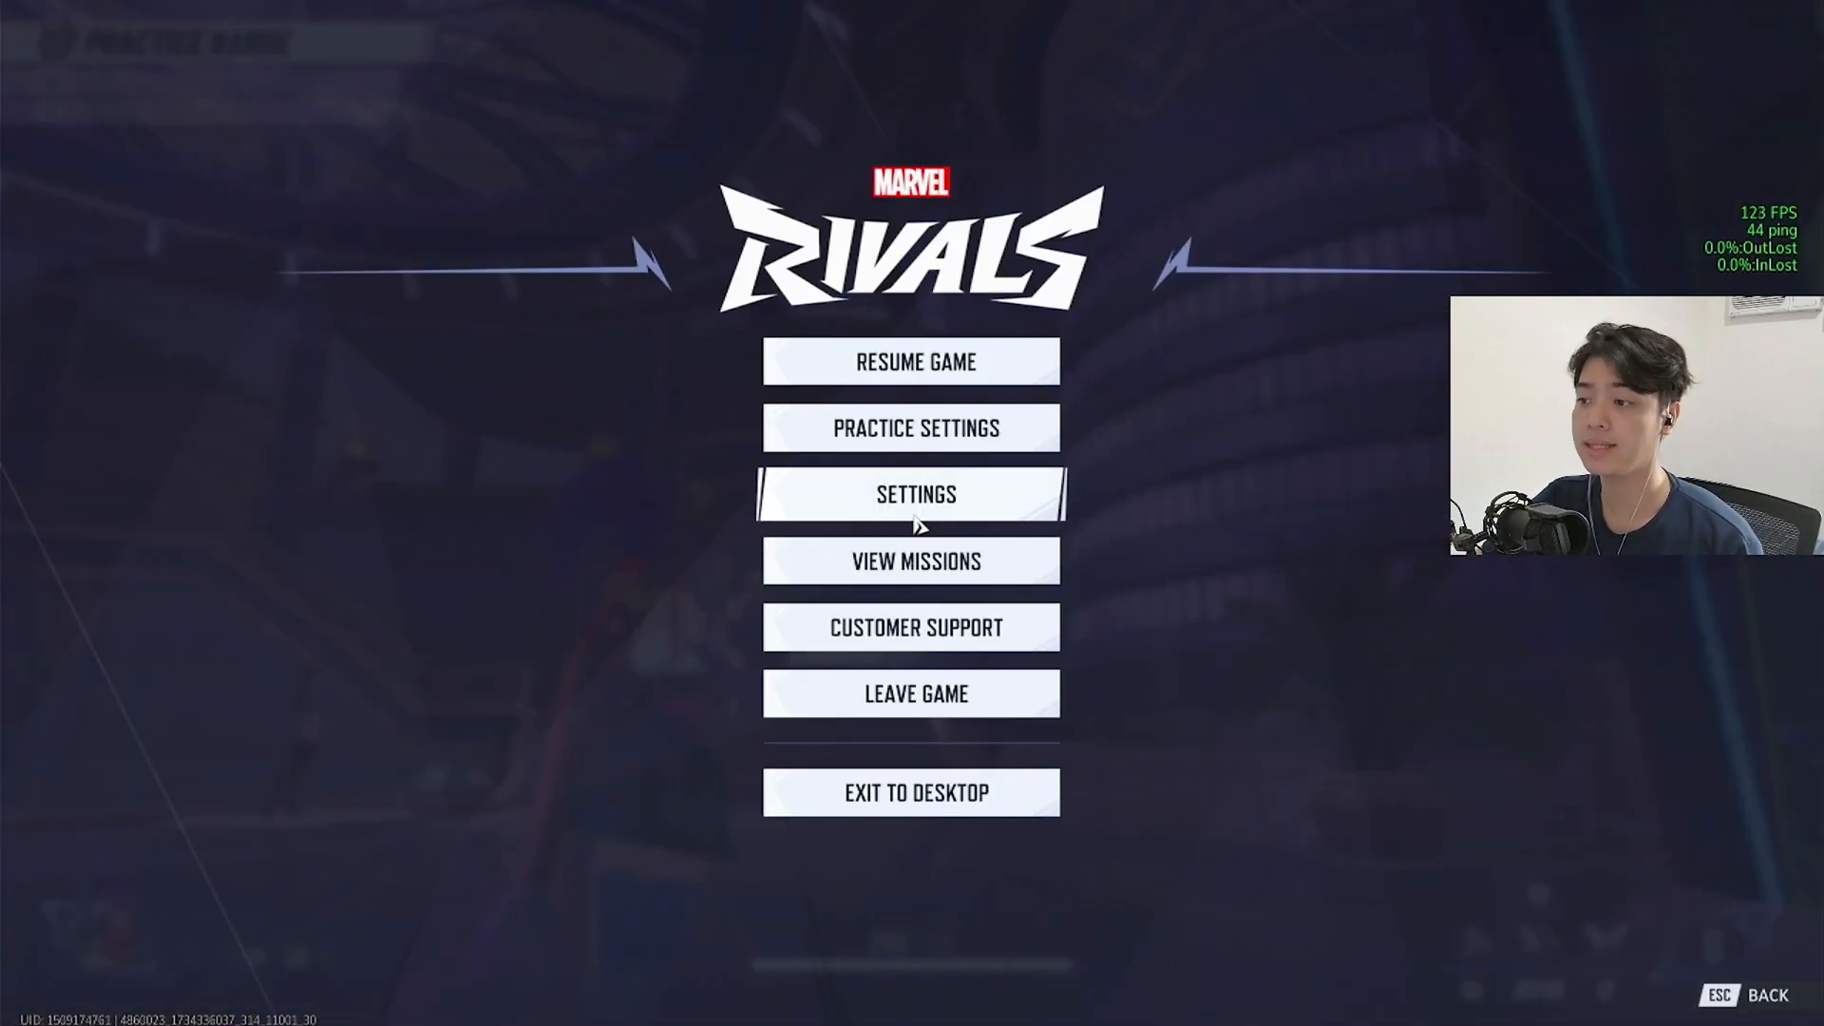
# - Open the DISPLAY settings from the pause menu and review resolution, upscaling and graphics options
pyautogui.click(912, 493)
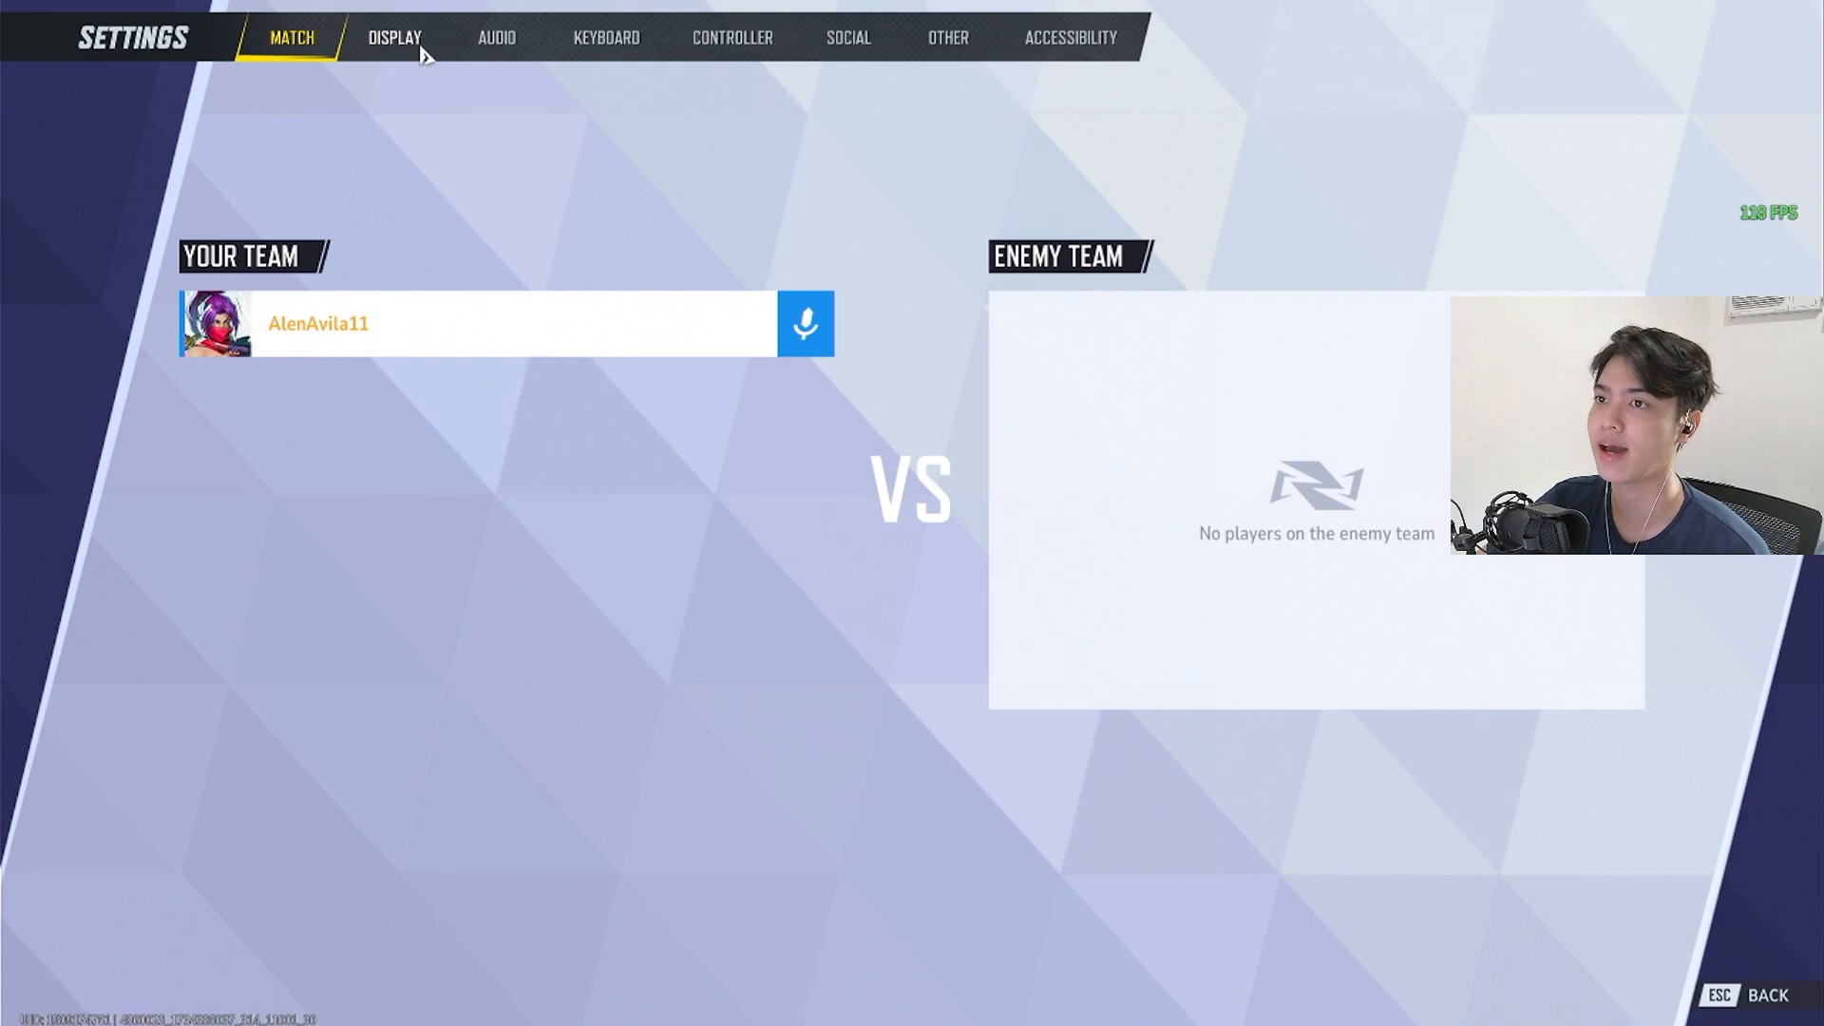
pyautogui.click(393, 36)
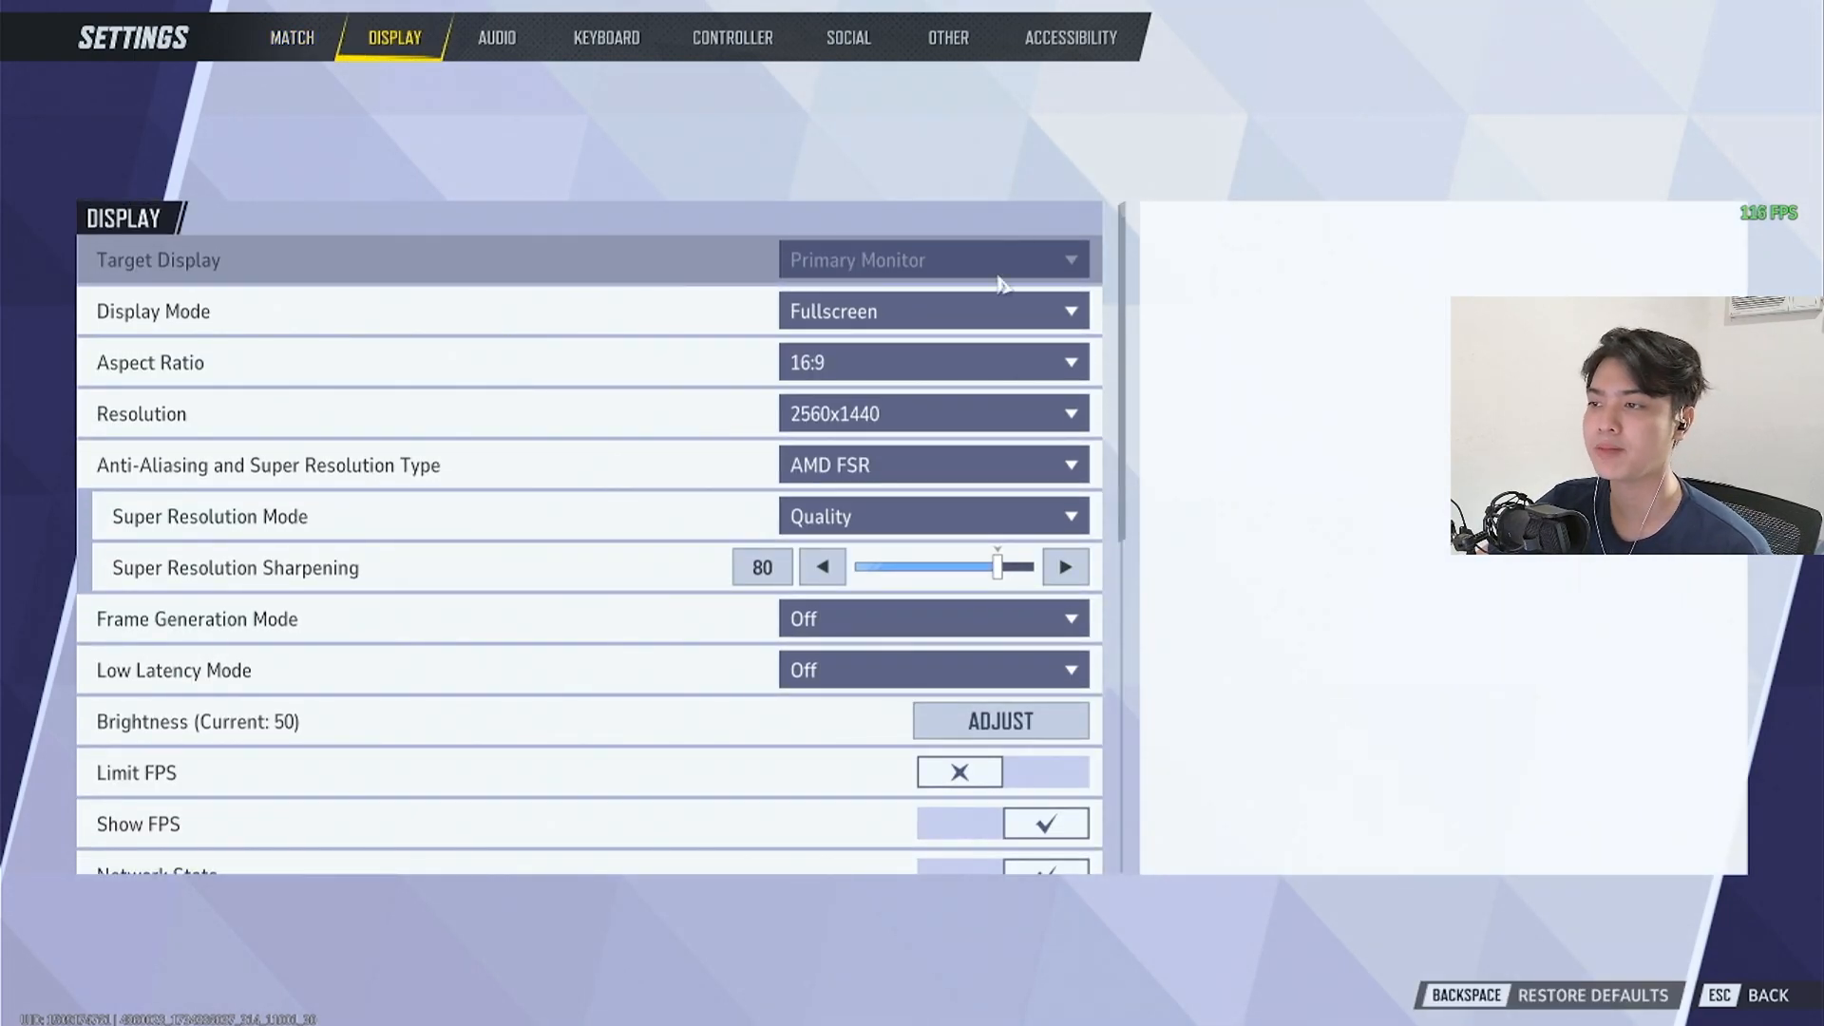
pyautogui.moveTo(931, 413)
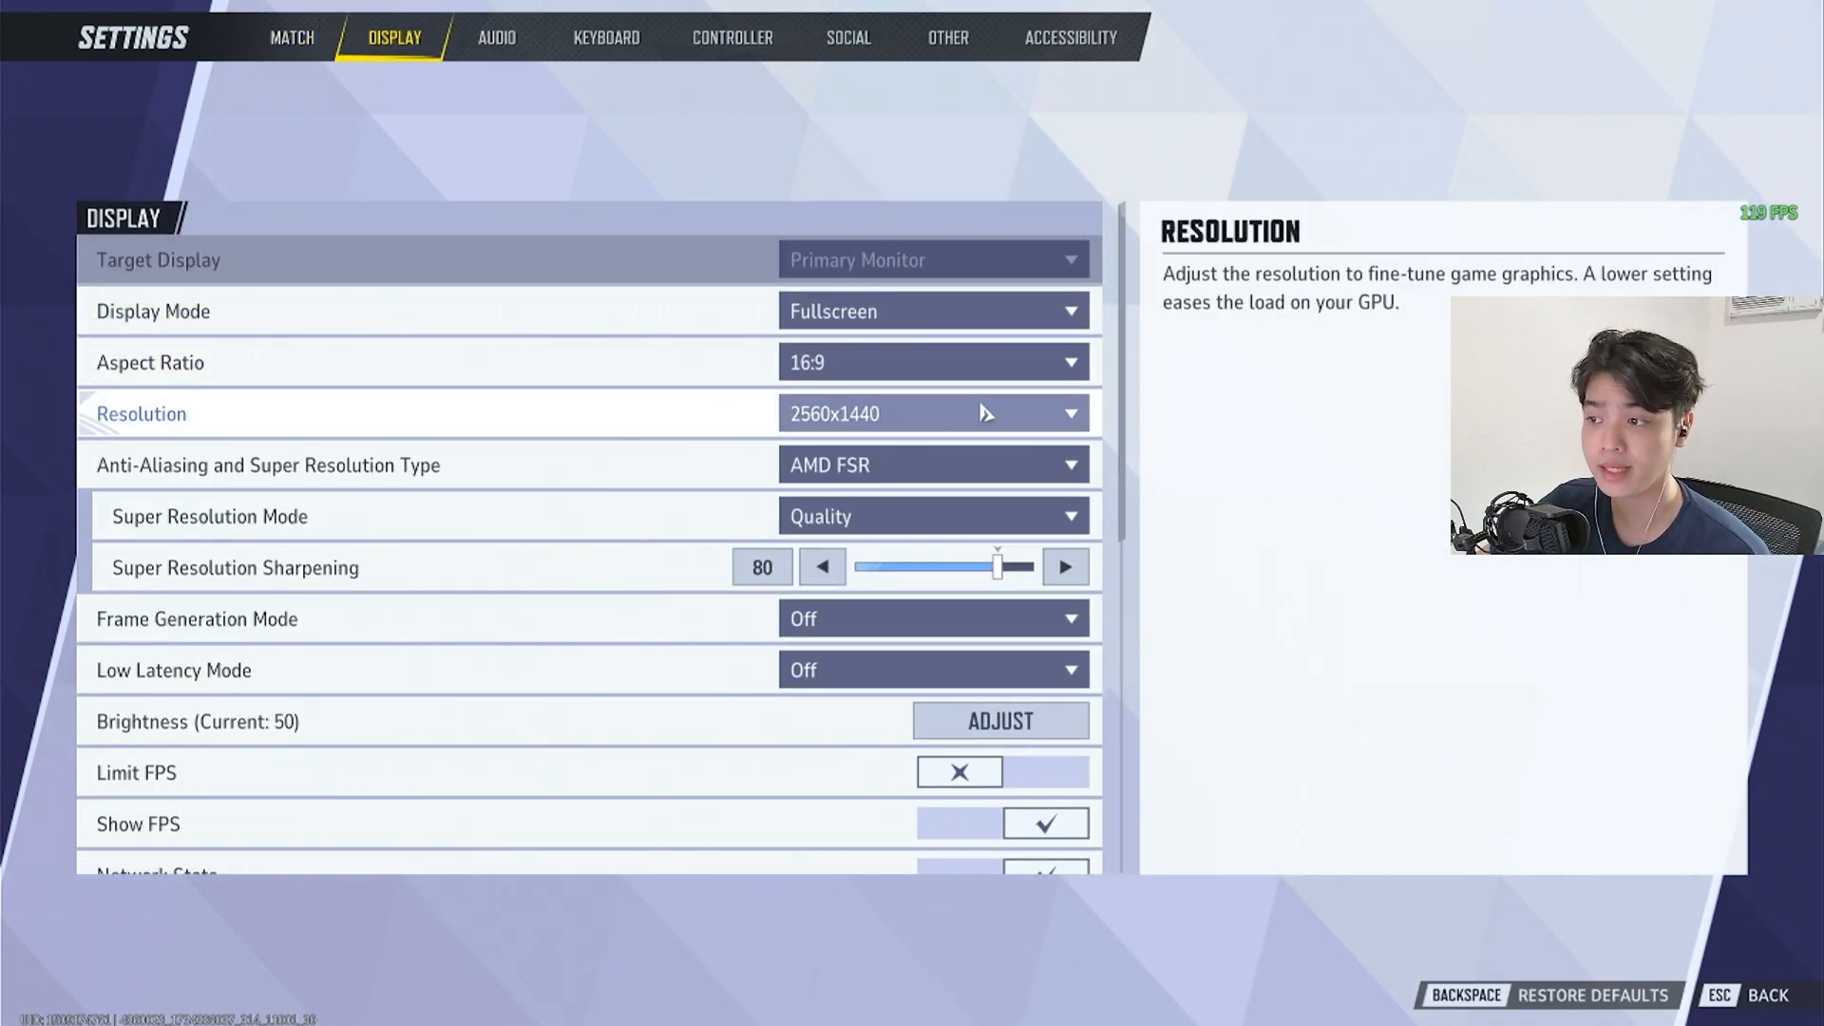
pyautogui.moveTo(908, 516)
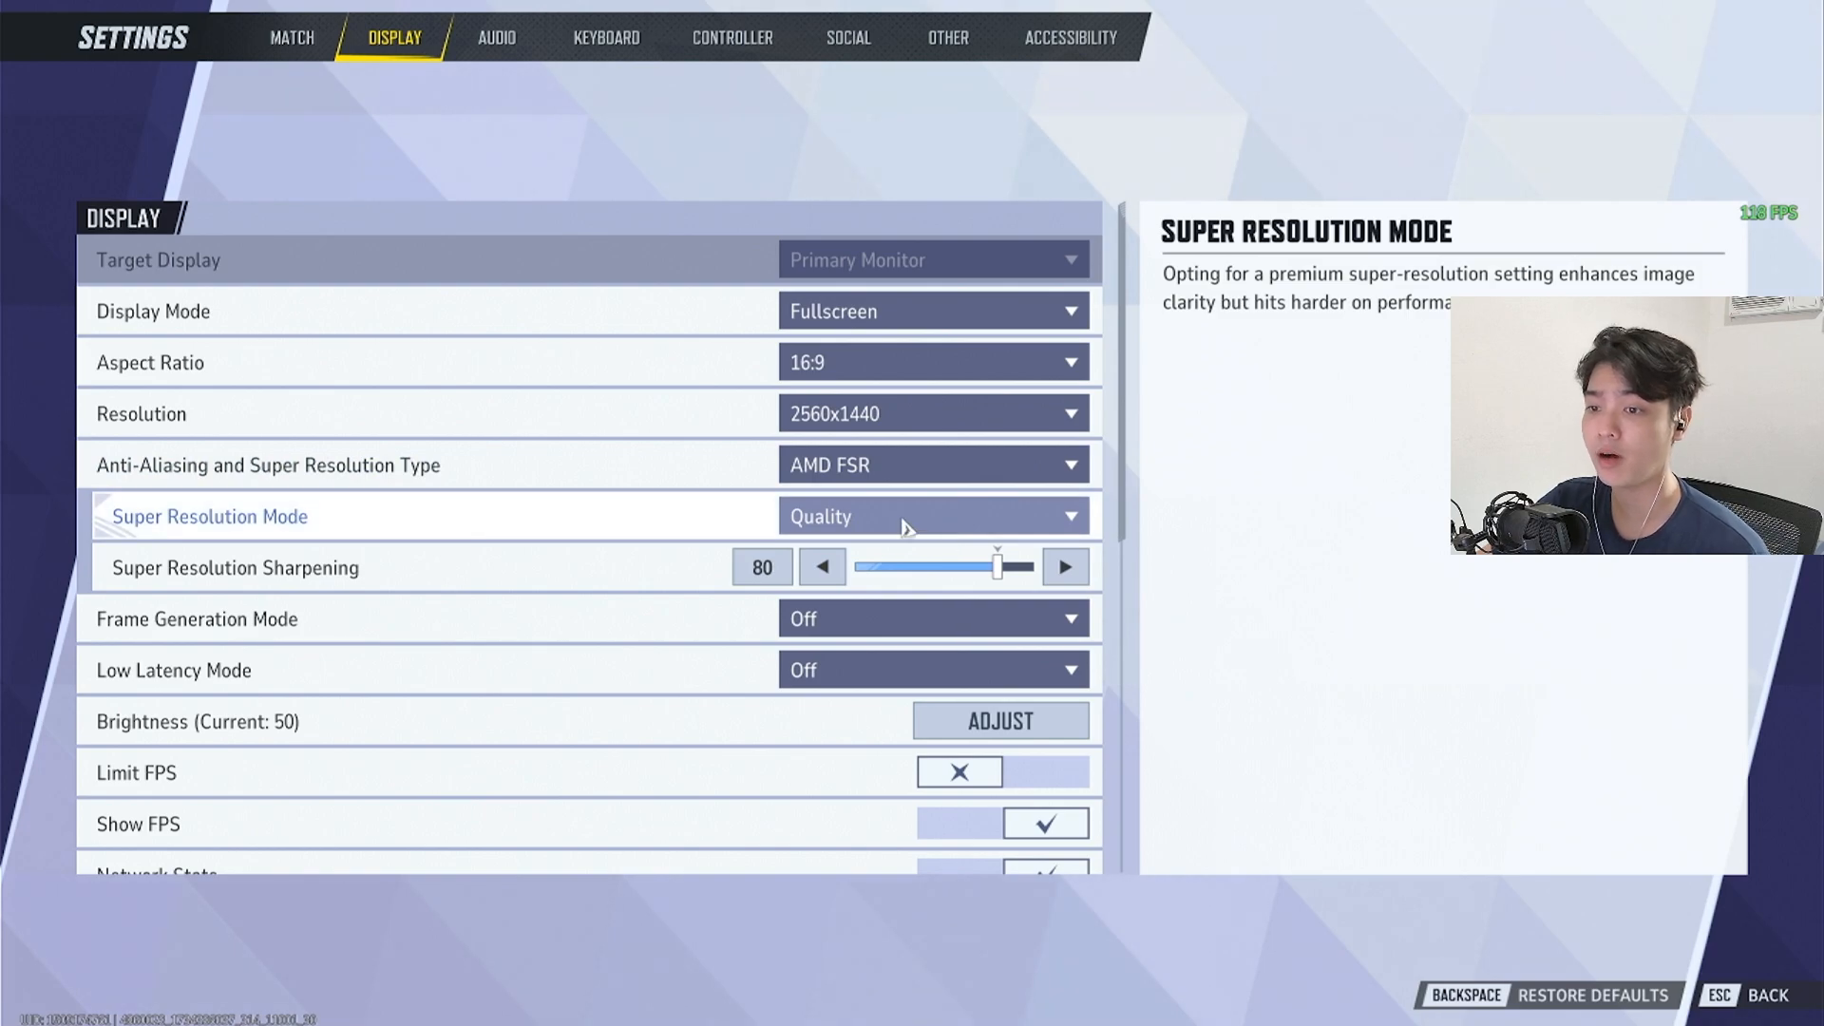
pyautogui.scroll(-3)
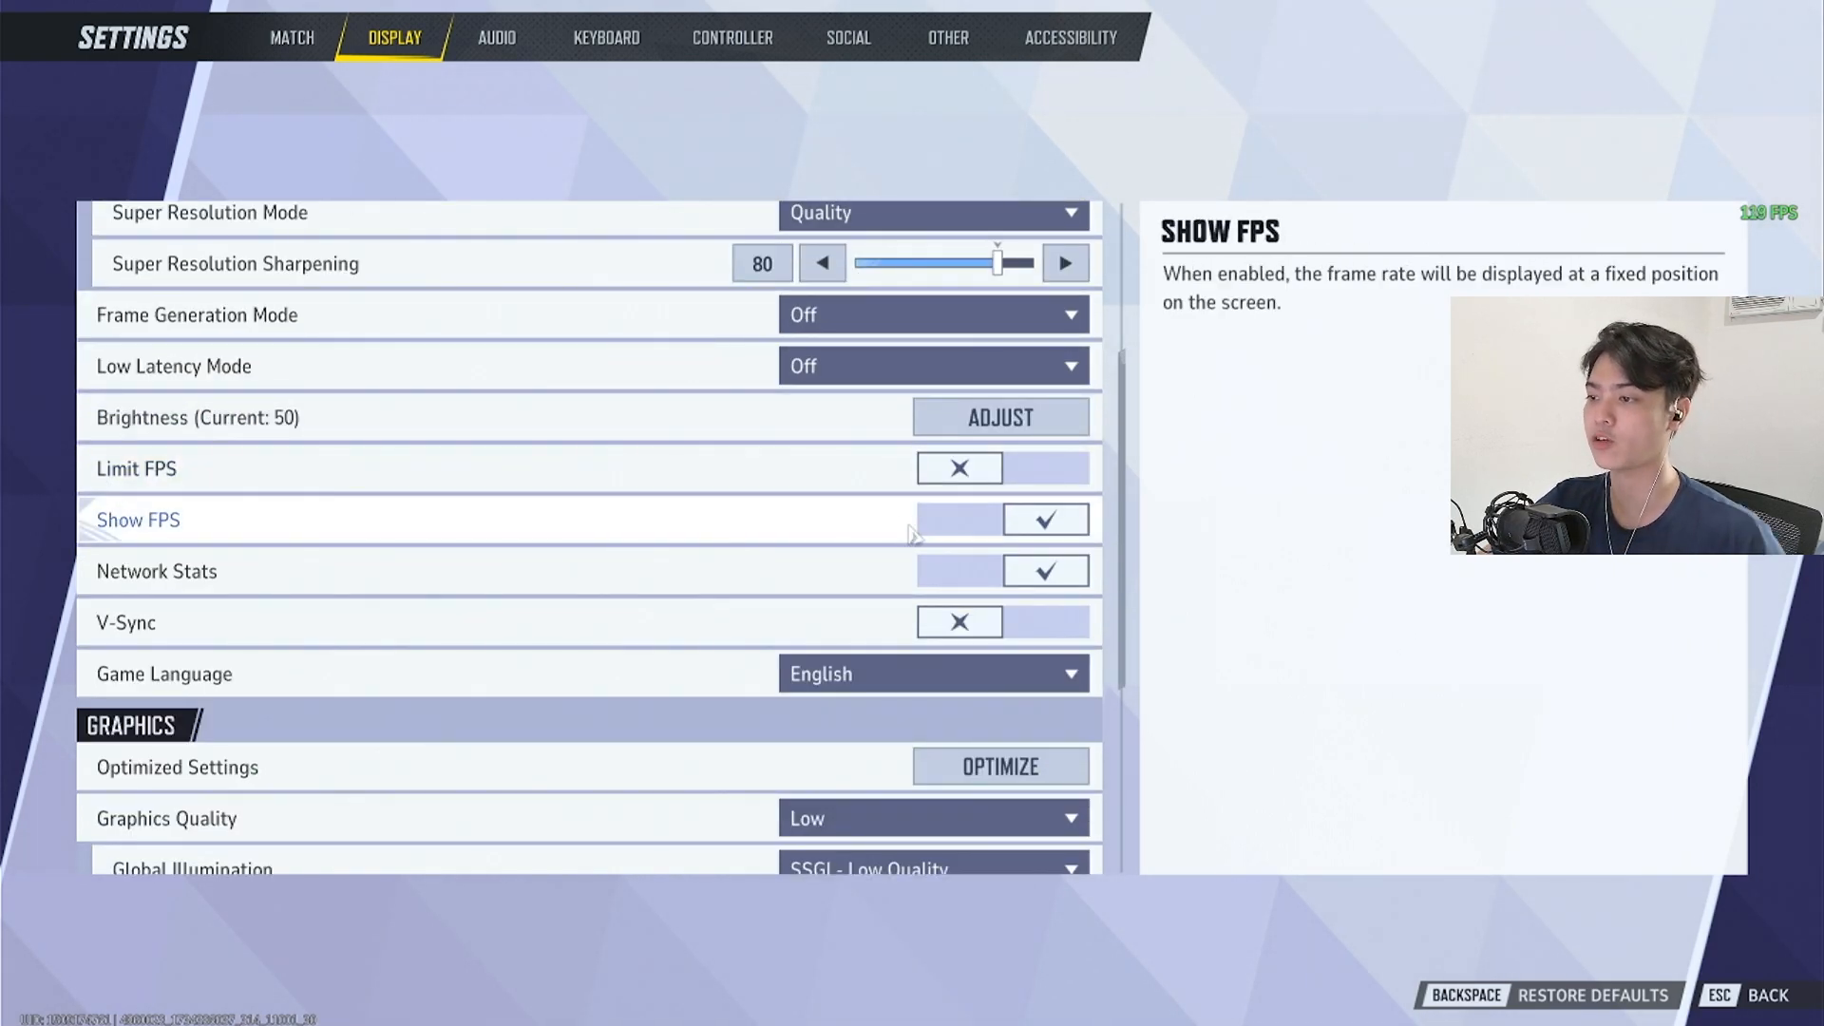
pyautogui.scroll(-3)
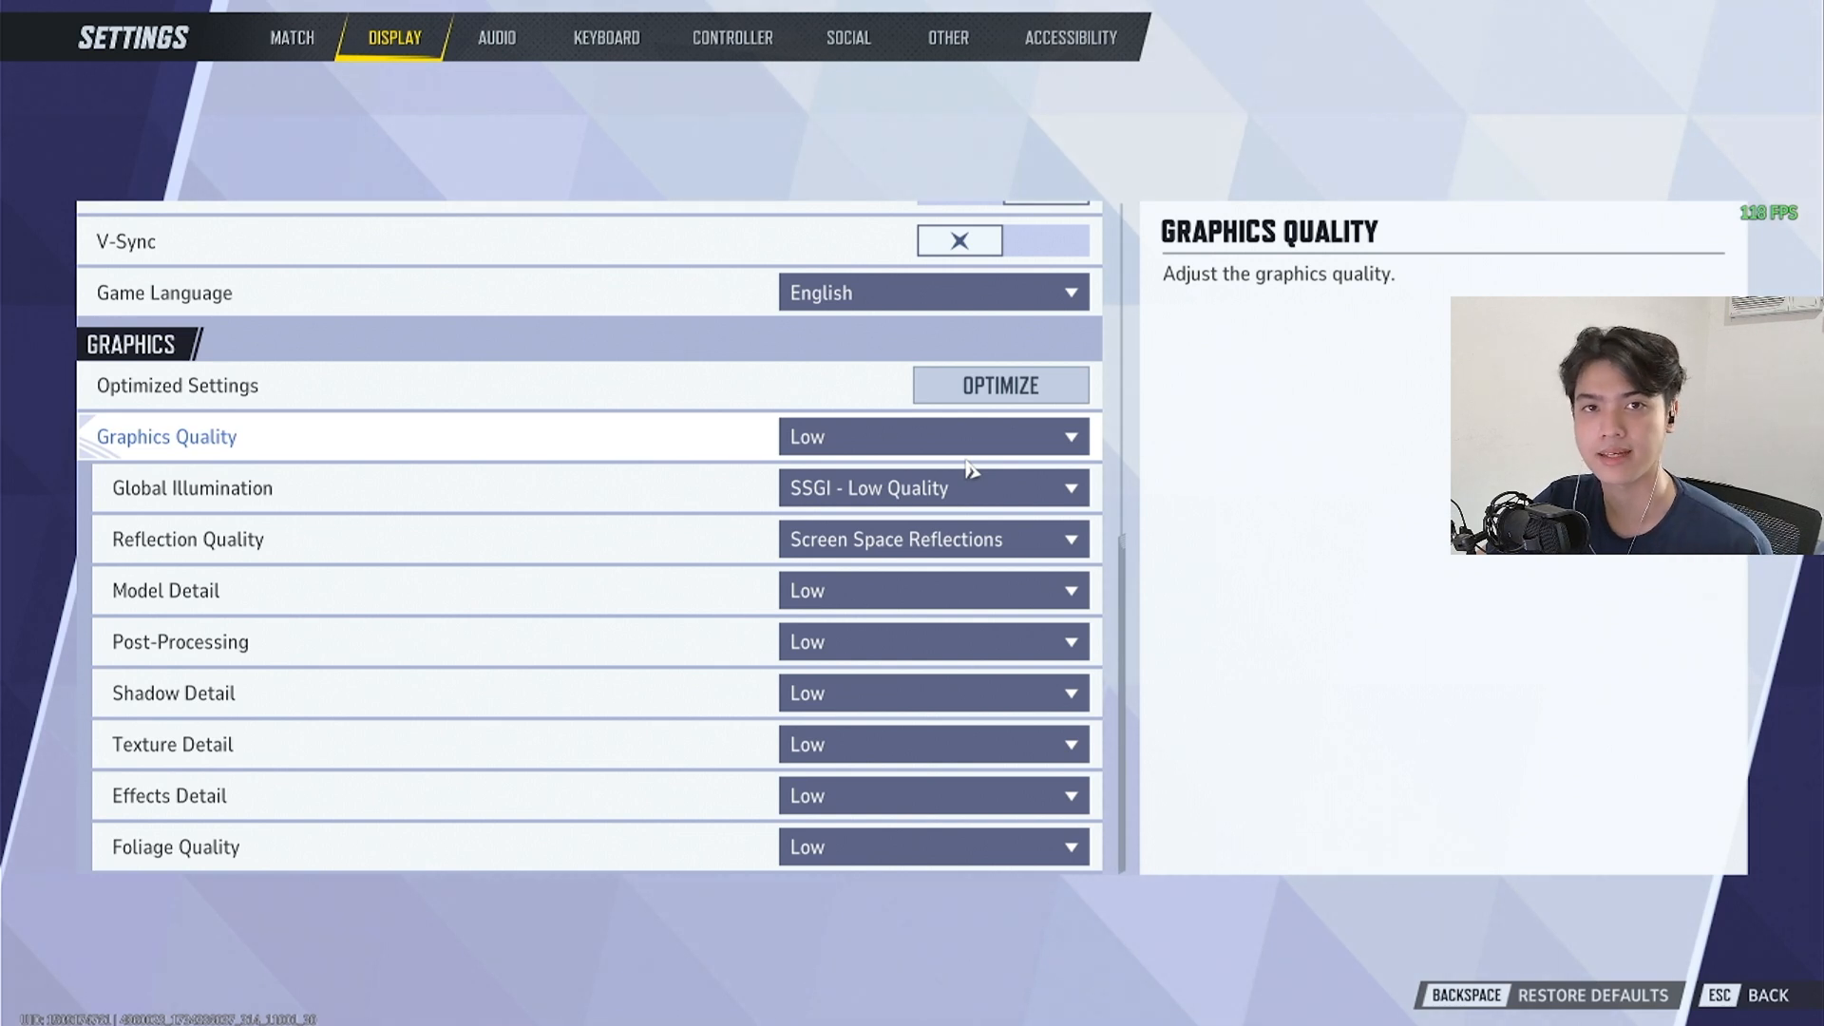
pyautogui.press('Escape')
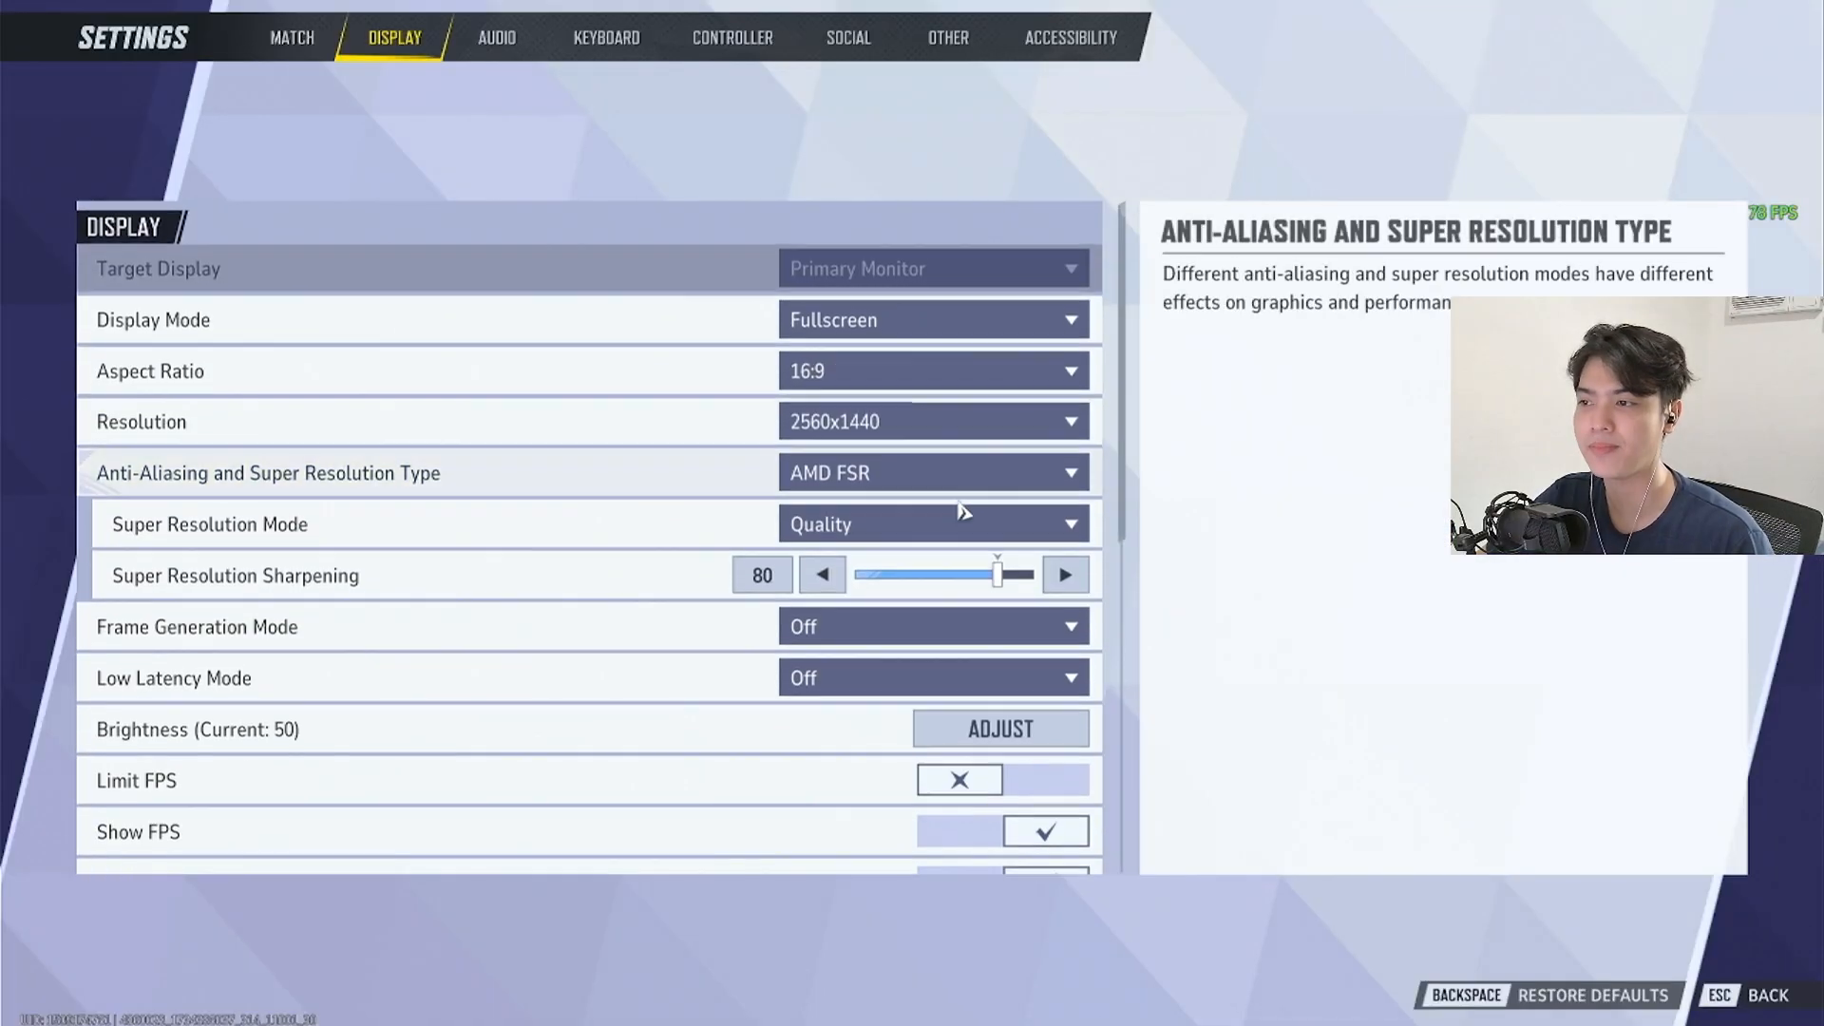
# - Change Anti-Aliasing and Super Resolution Type from AMD FSR to TAAU
pyautogui.scroll(-3)
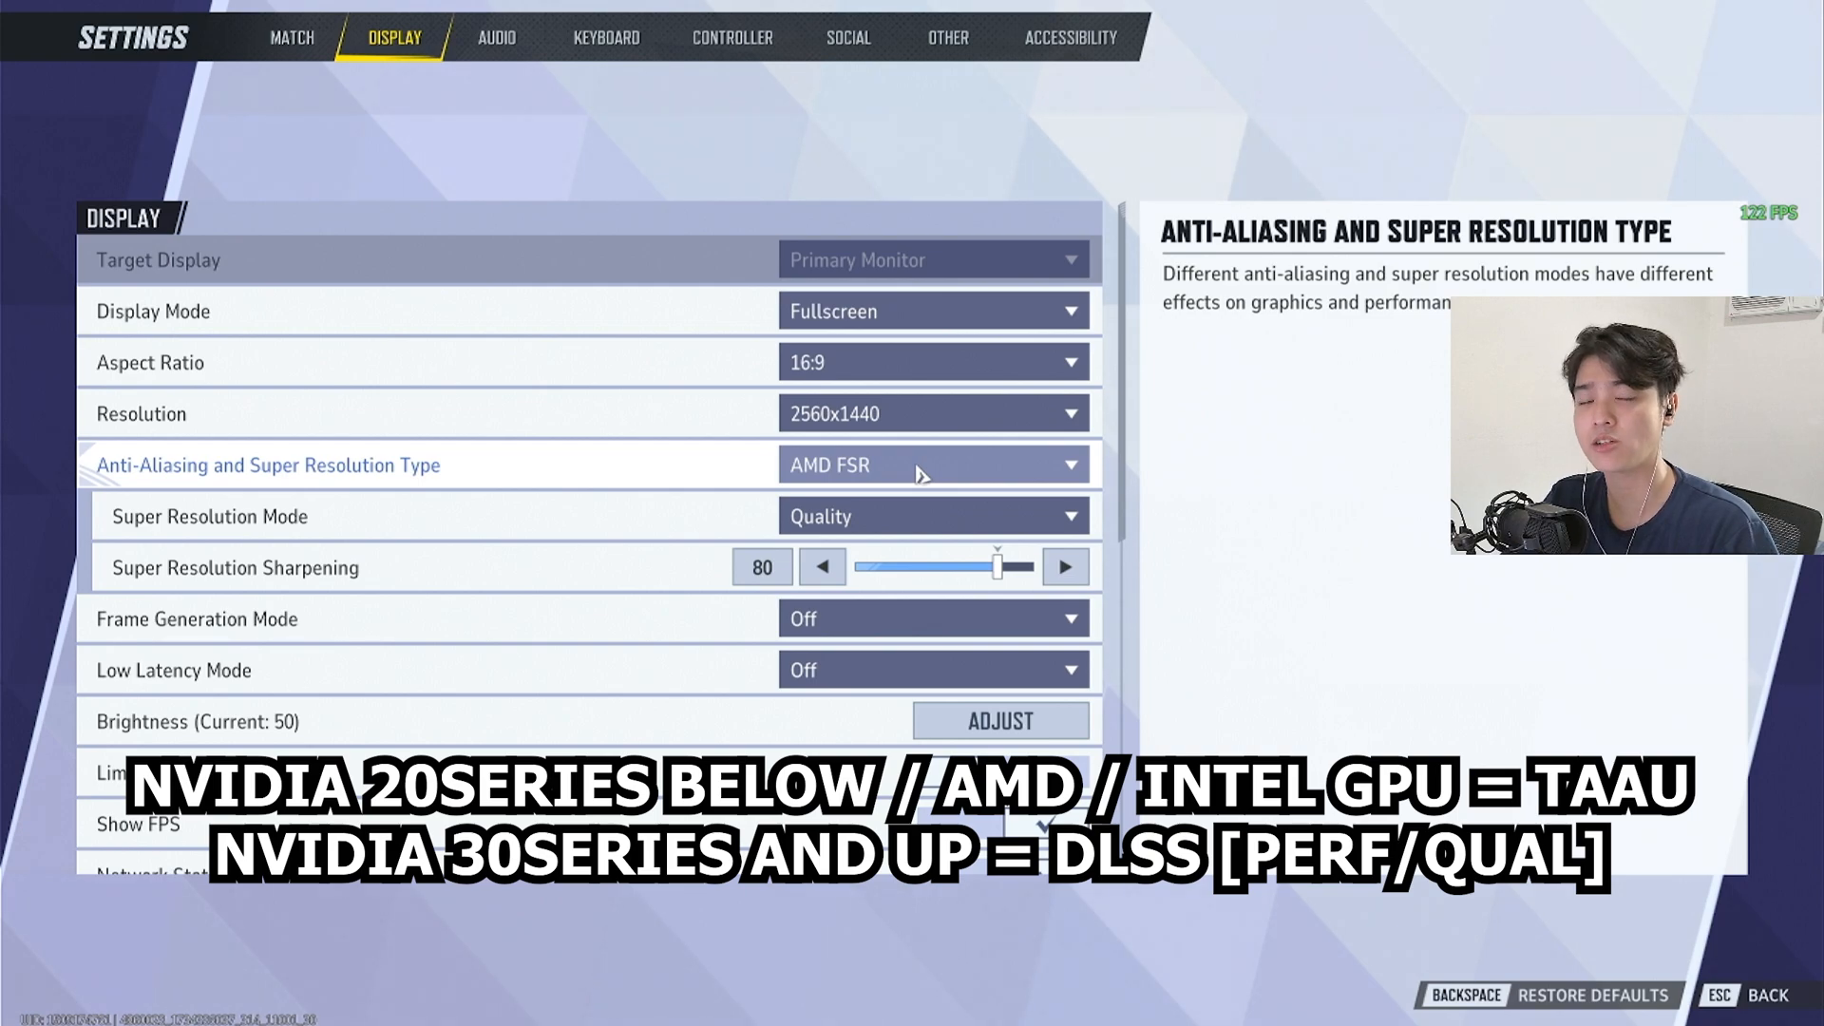
pyautogui.click(930, 465)
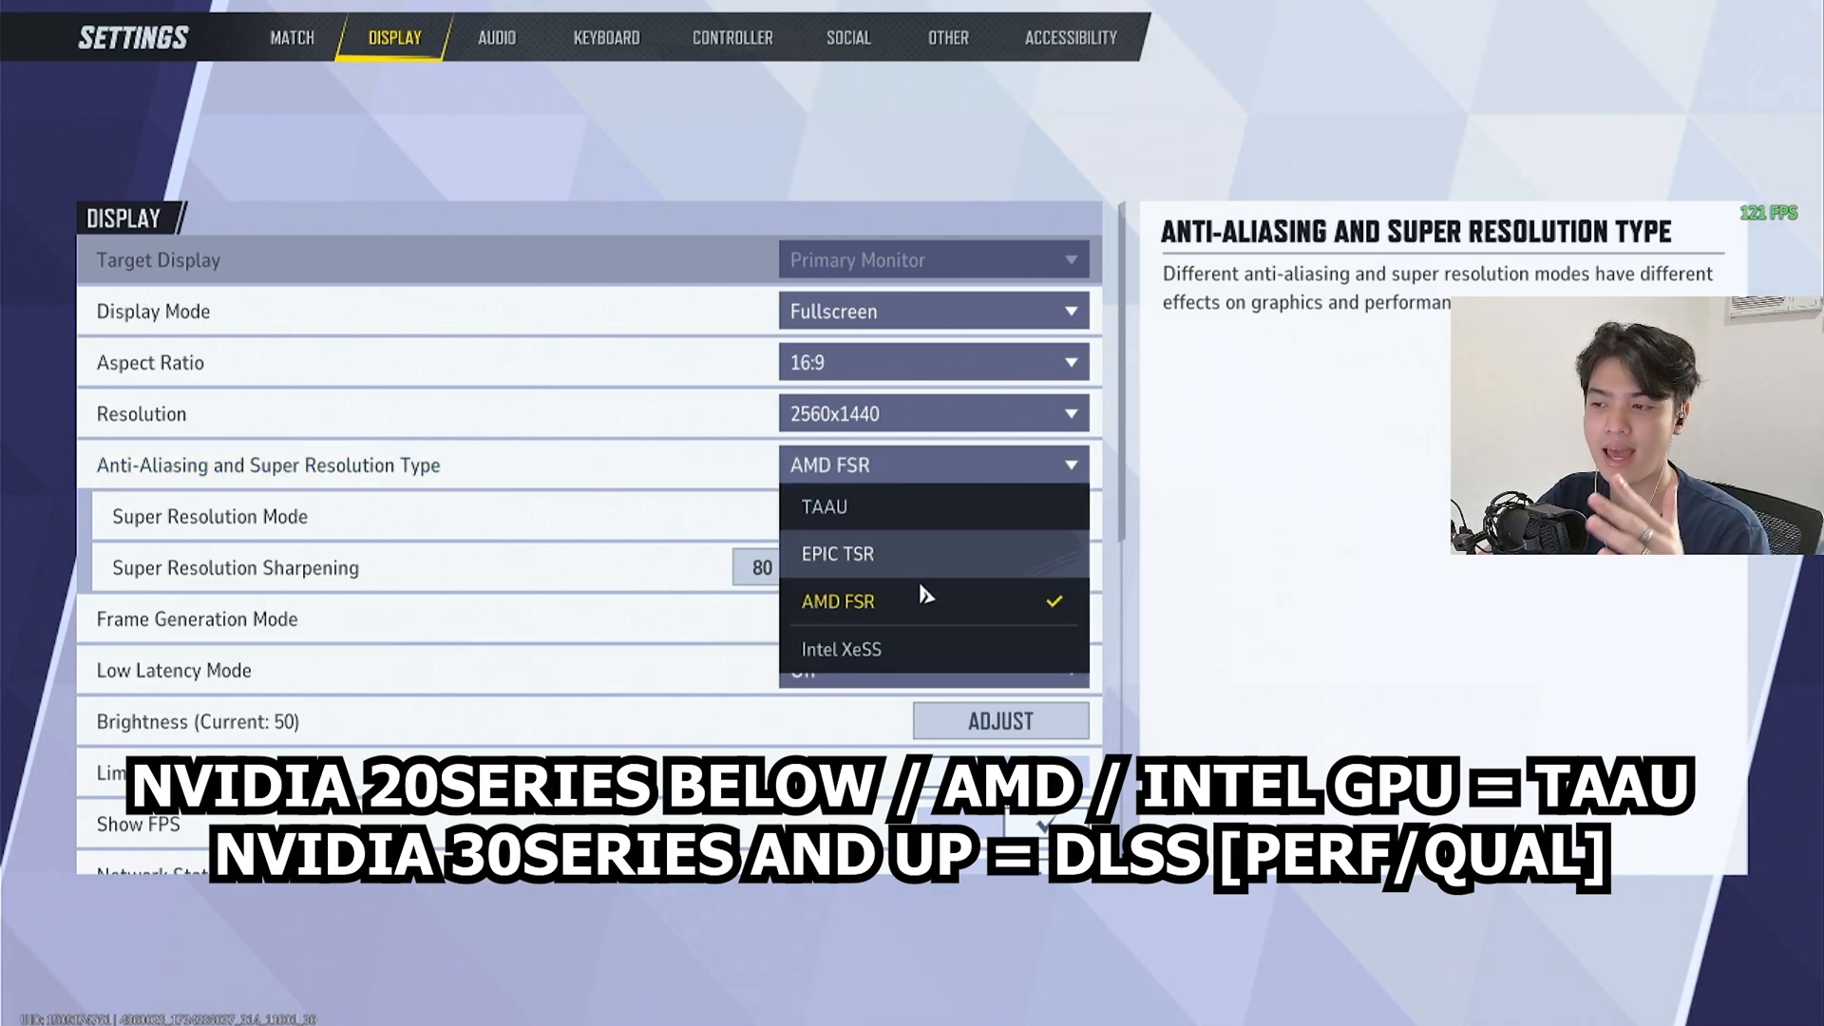
pyautogui.moveTo(871, 554)
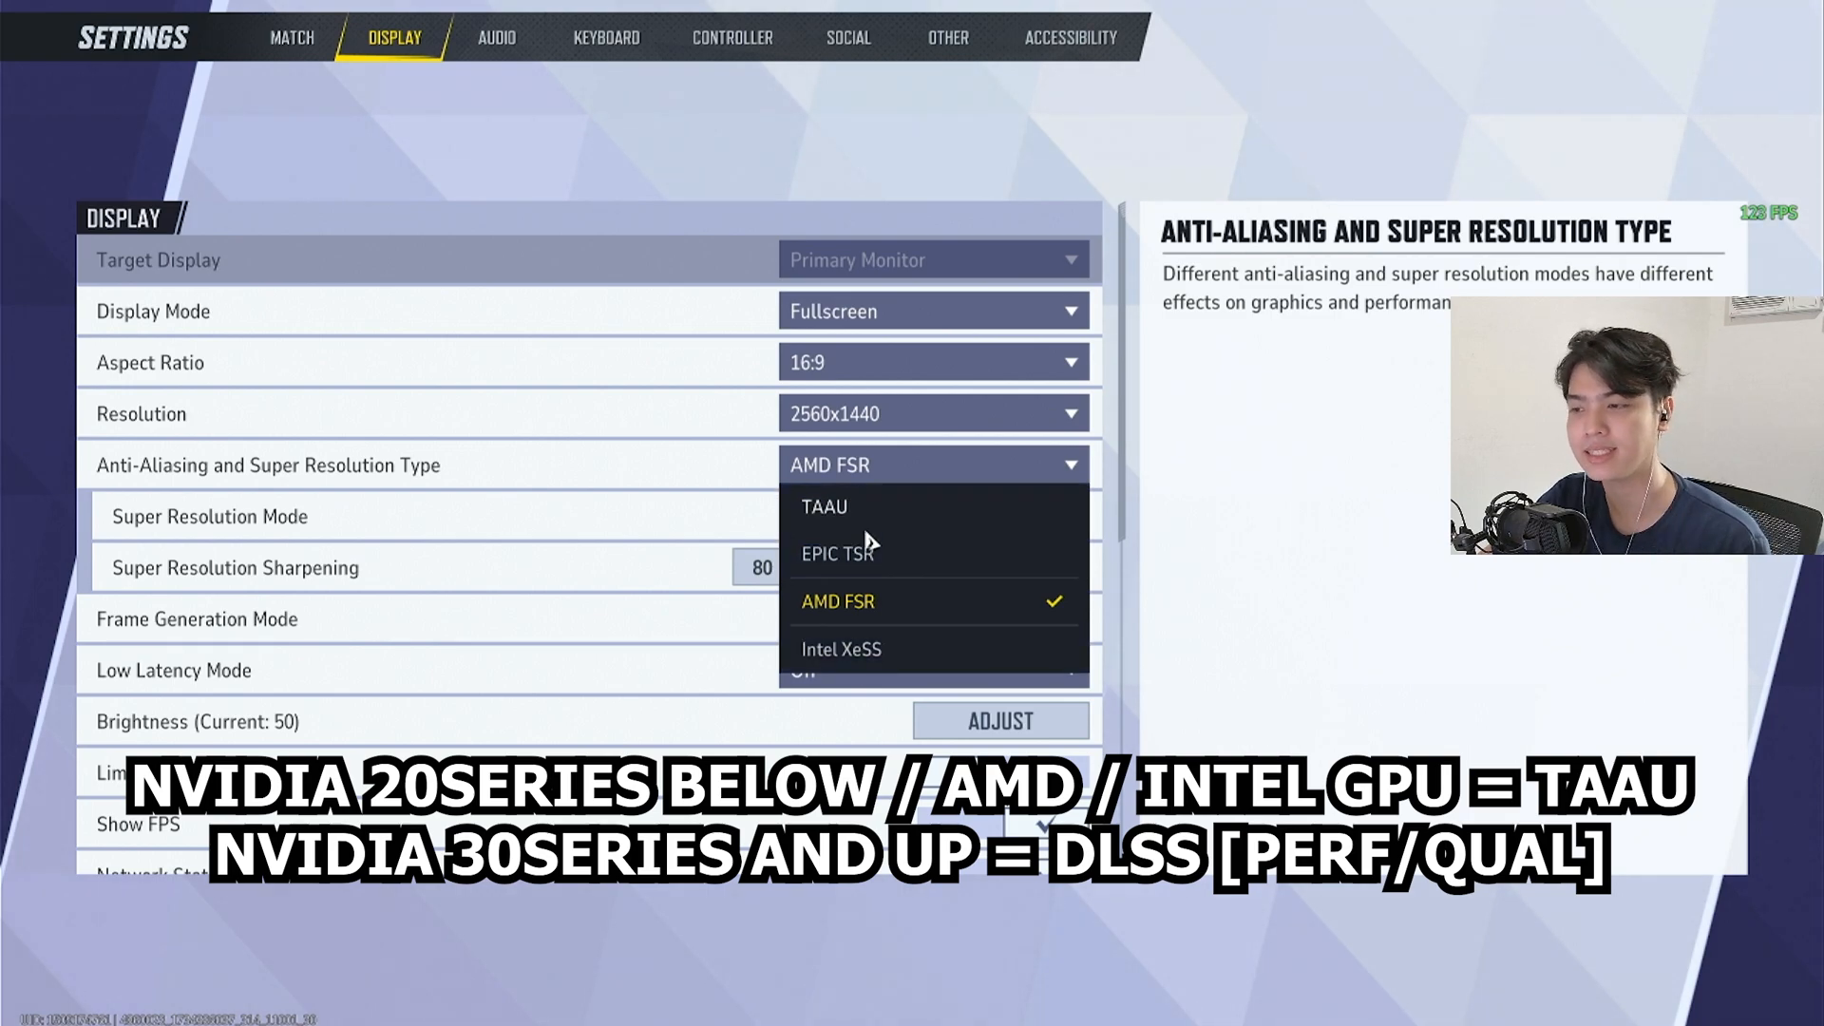
pyautogui.click(822, 506)
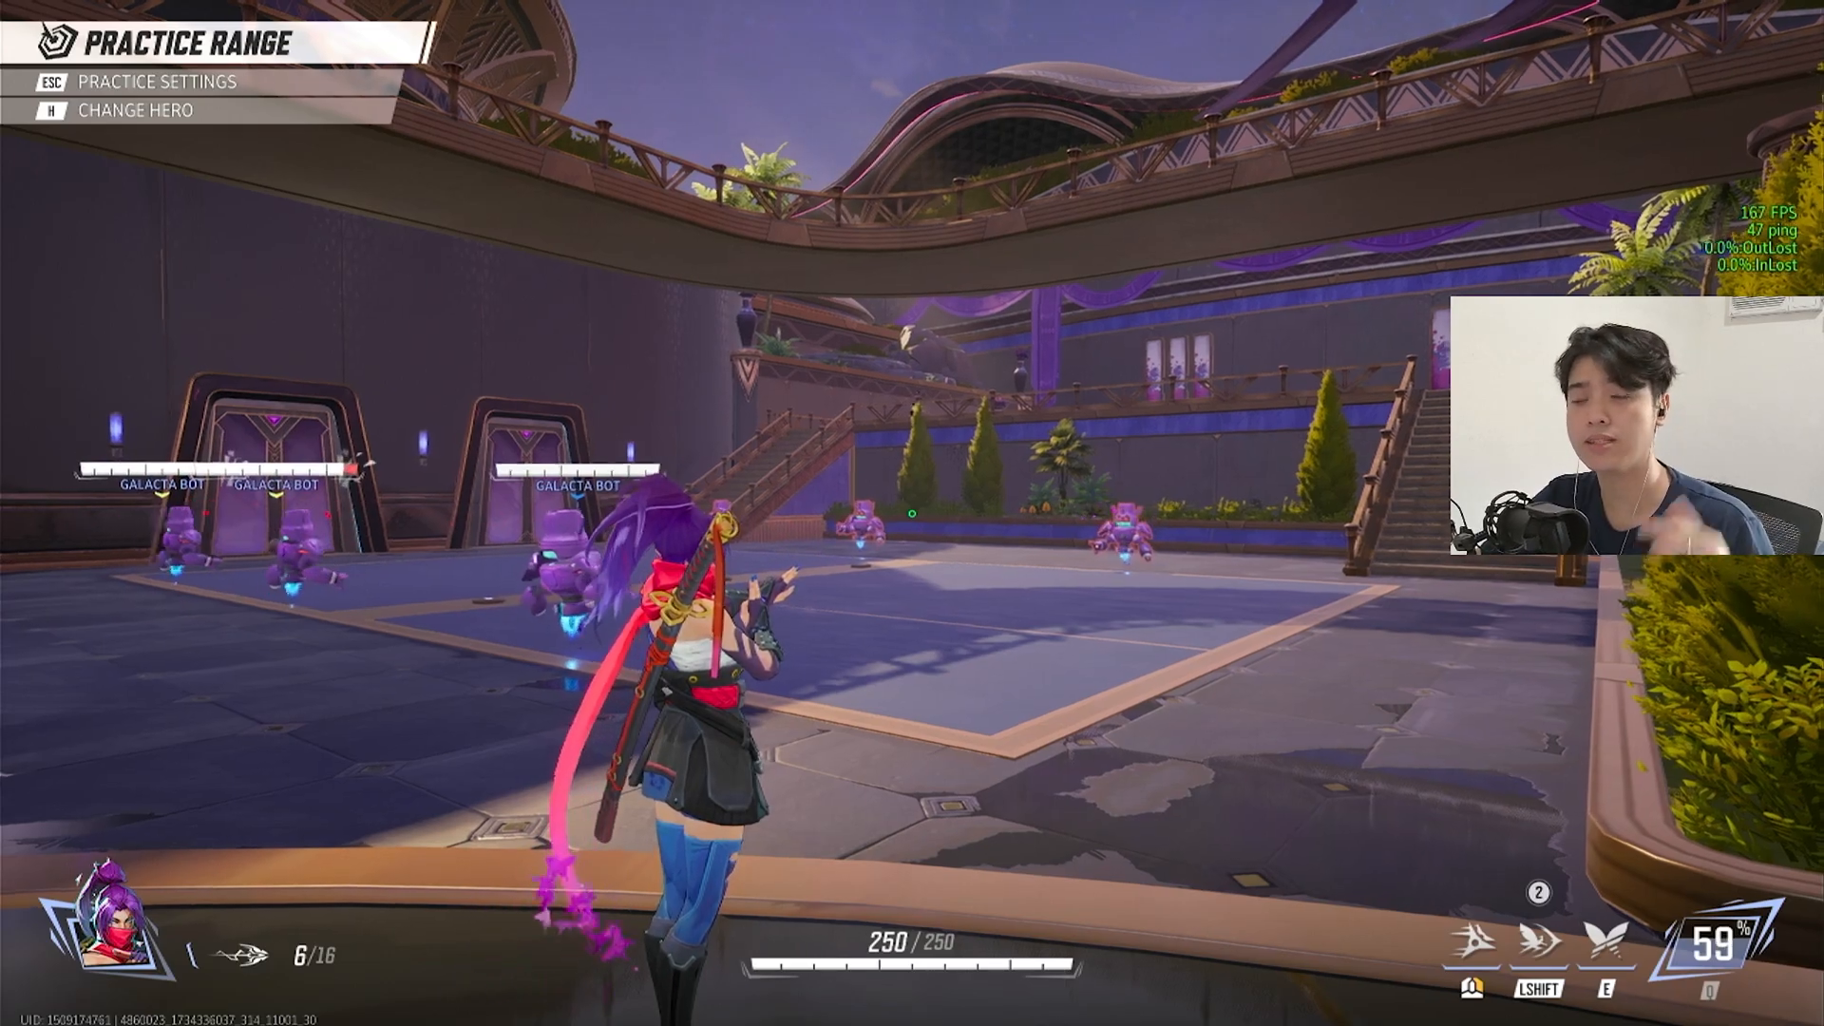
# - Pause the Practice Range and reopen settings showing TAAU, render scaling 60, frame generation off
pyautogui.press('Escape')
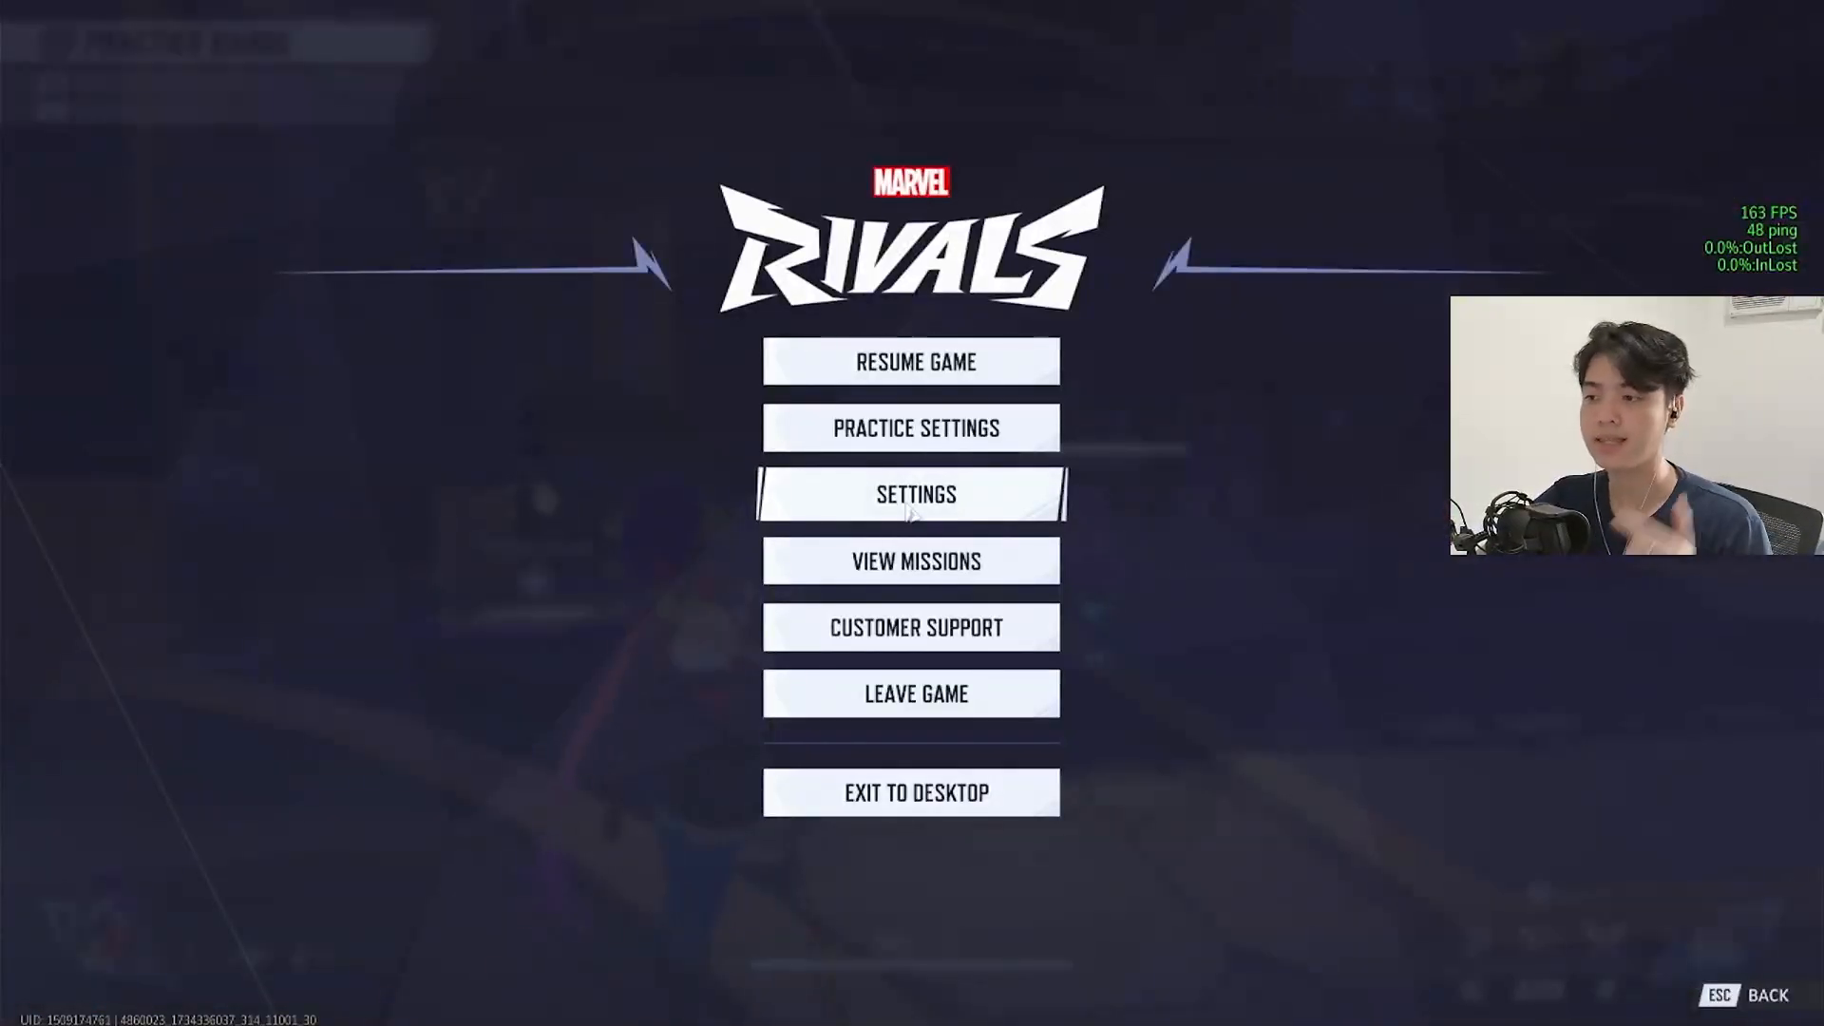
pyautogui.click(912, 493)
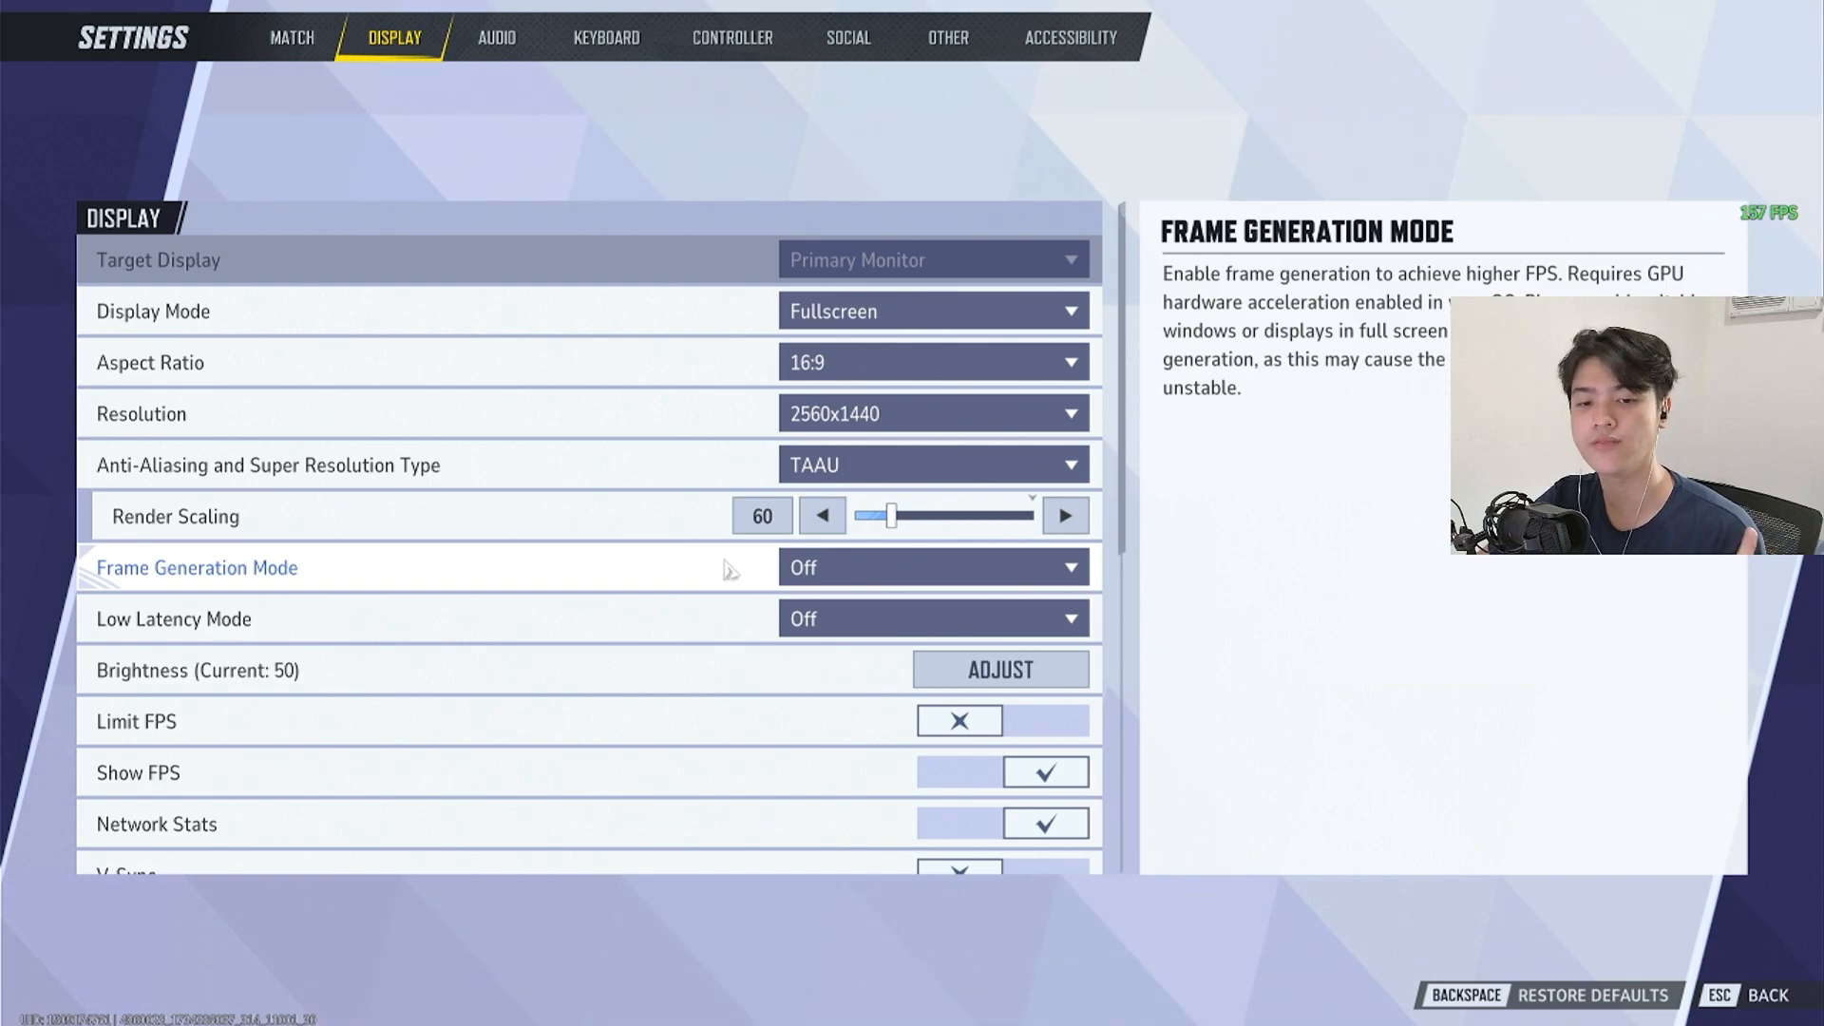
pyautogui.moveTo(902, 617)
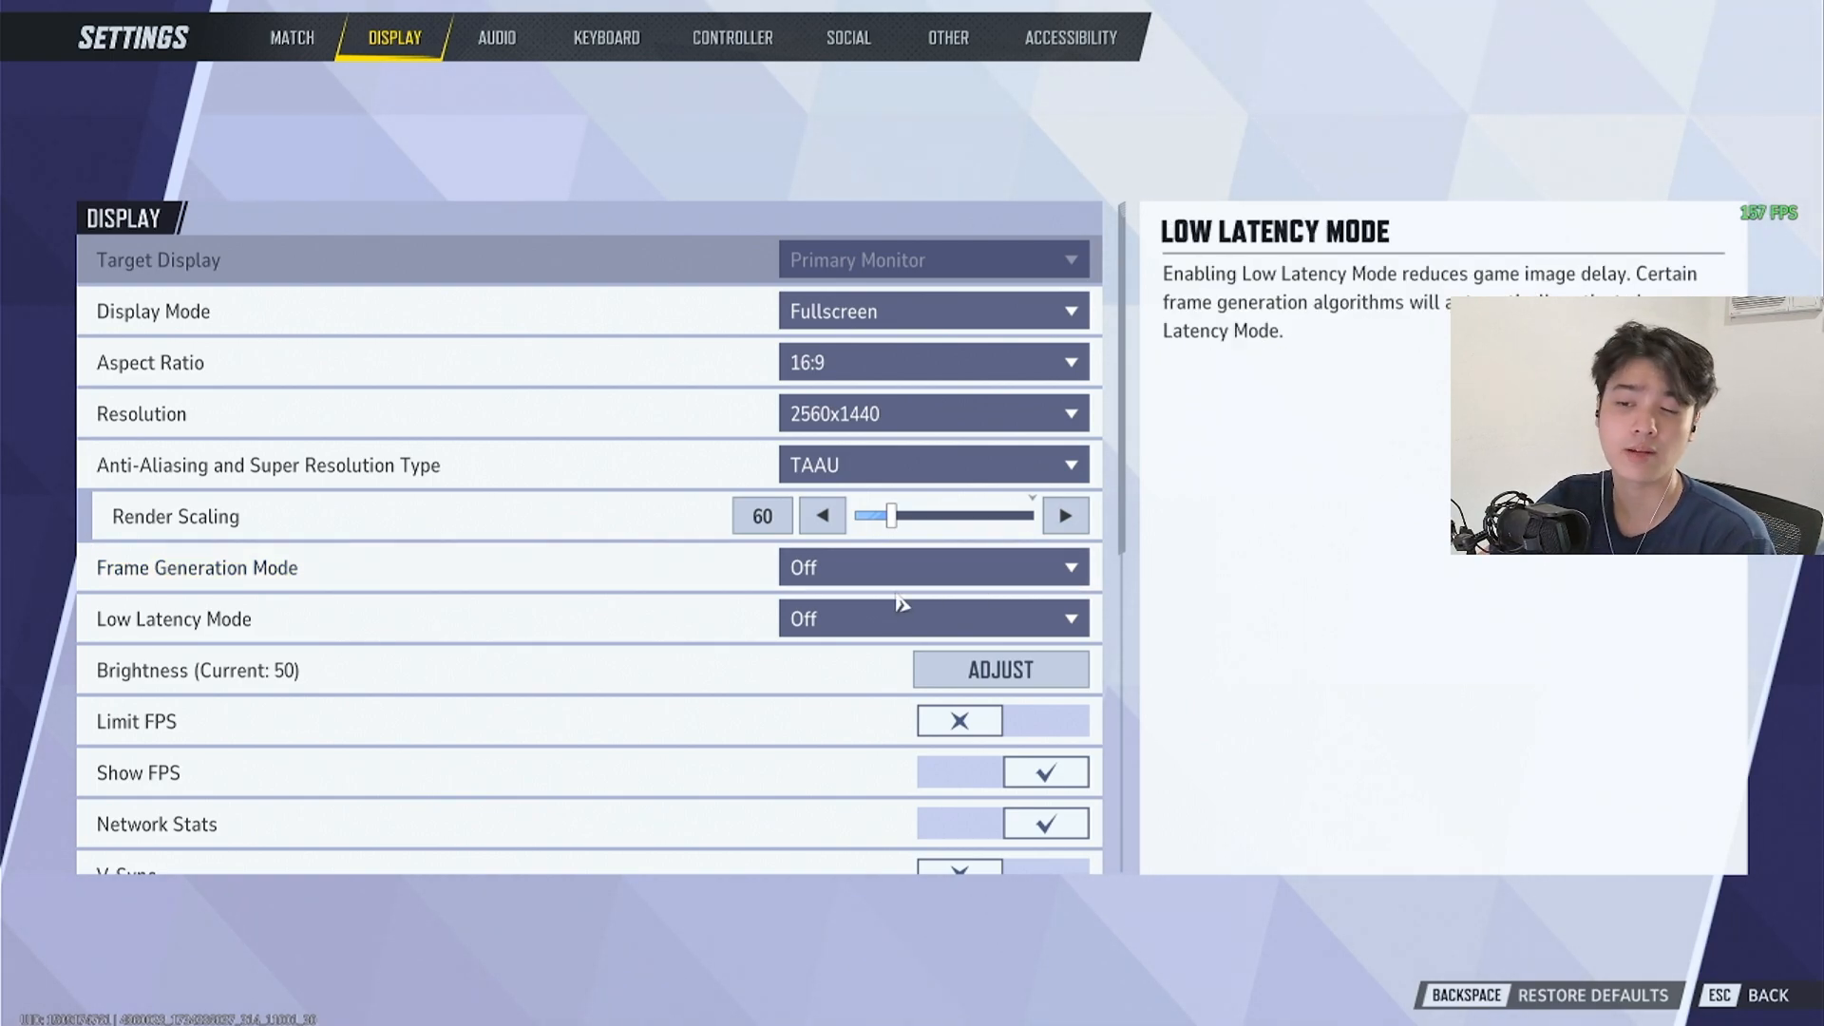
pyautogui.moveTo(931, 568)
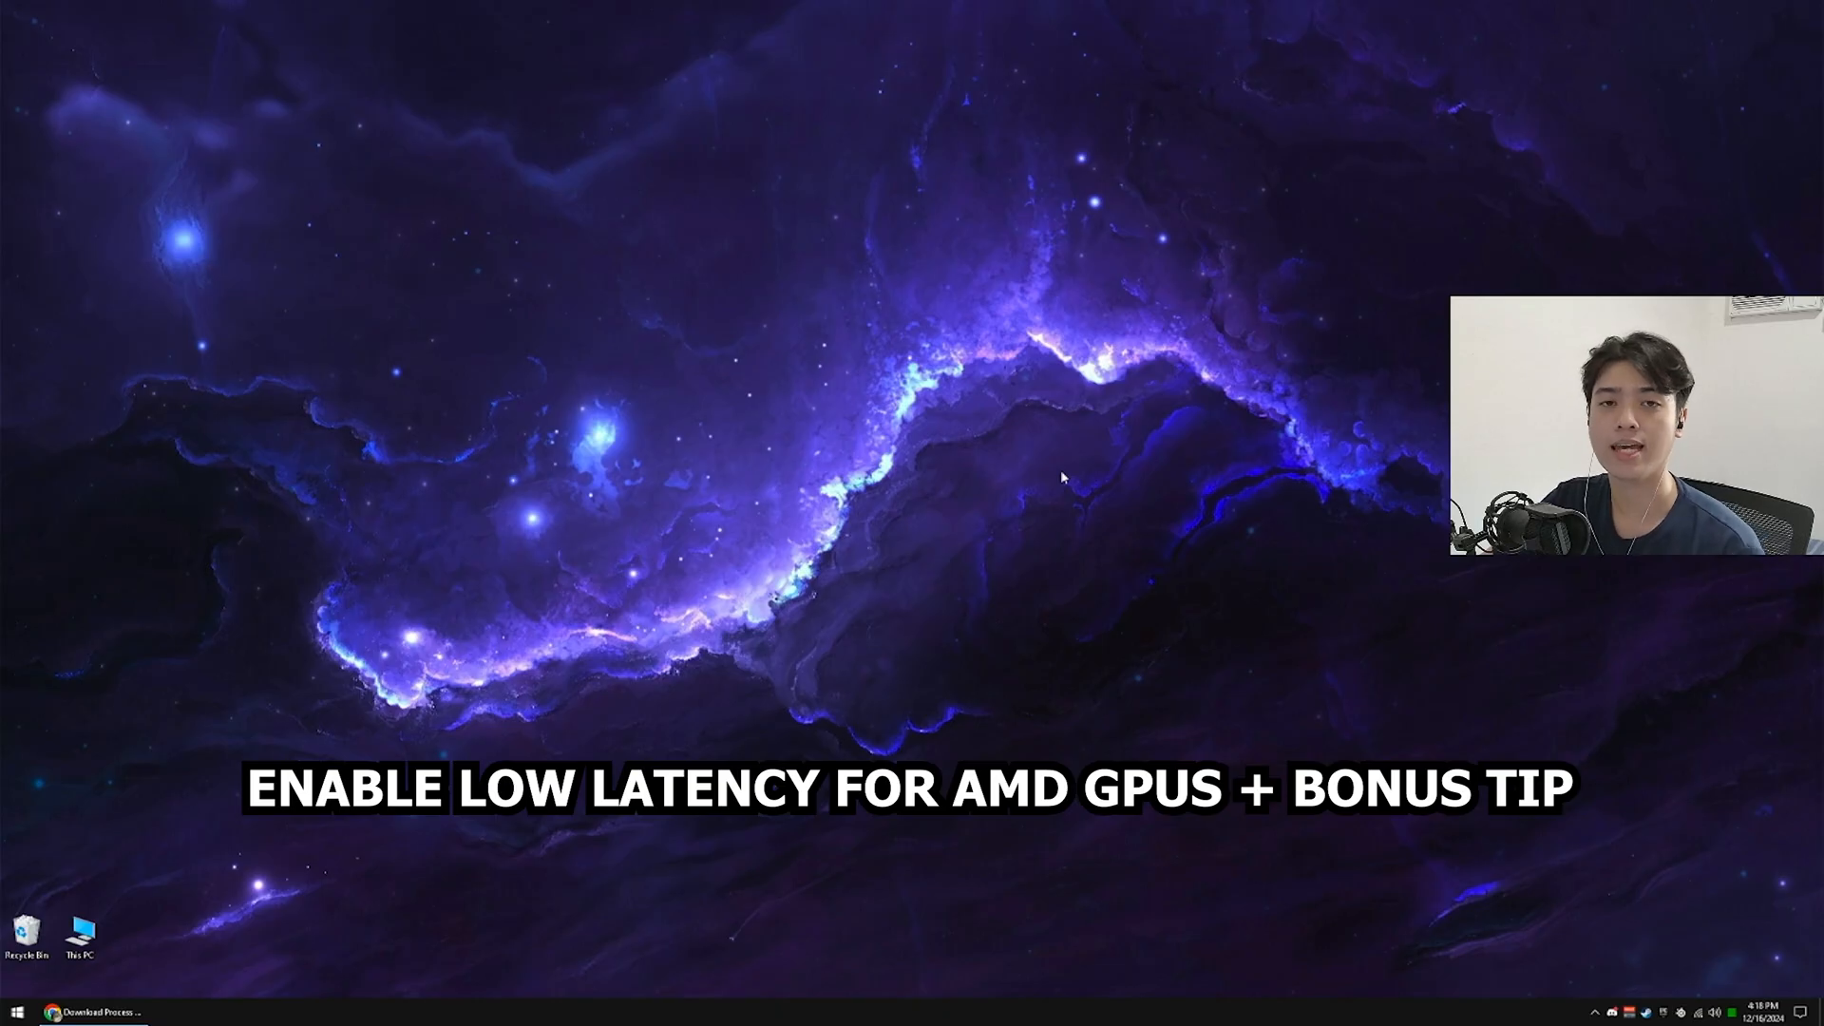
# - Enable Radeon Anti-Lag in AMD Software's Marvel Rivals profile and view SmartAccess Memory enabled
pyautogui.rightClick(1058, 476)
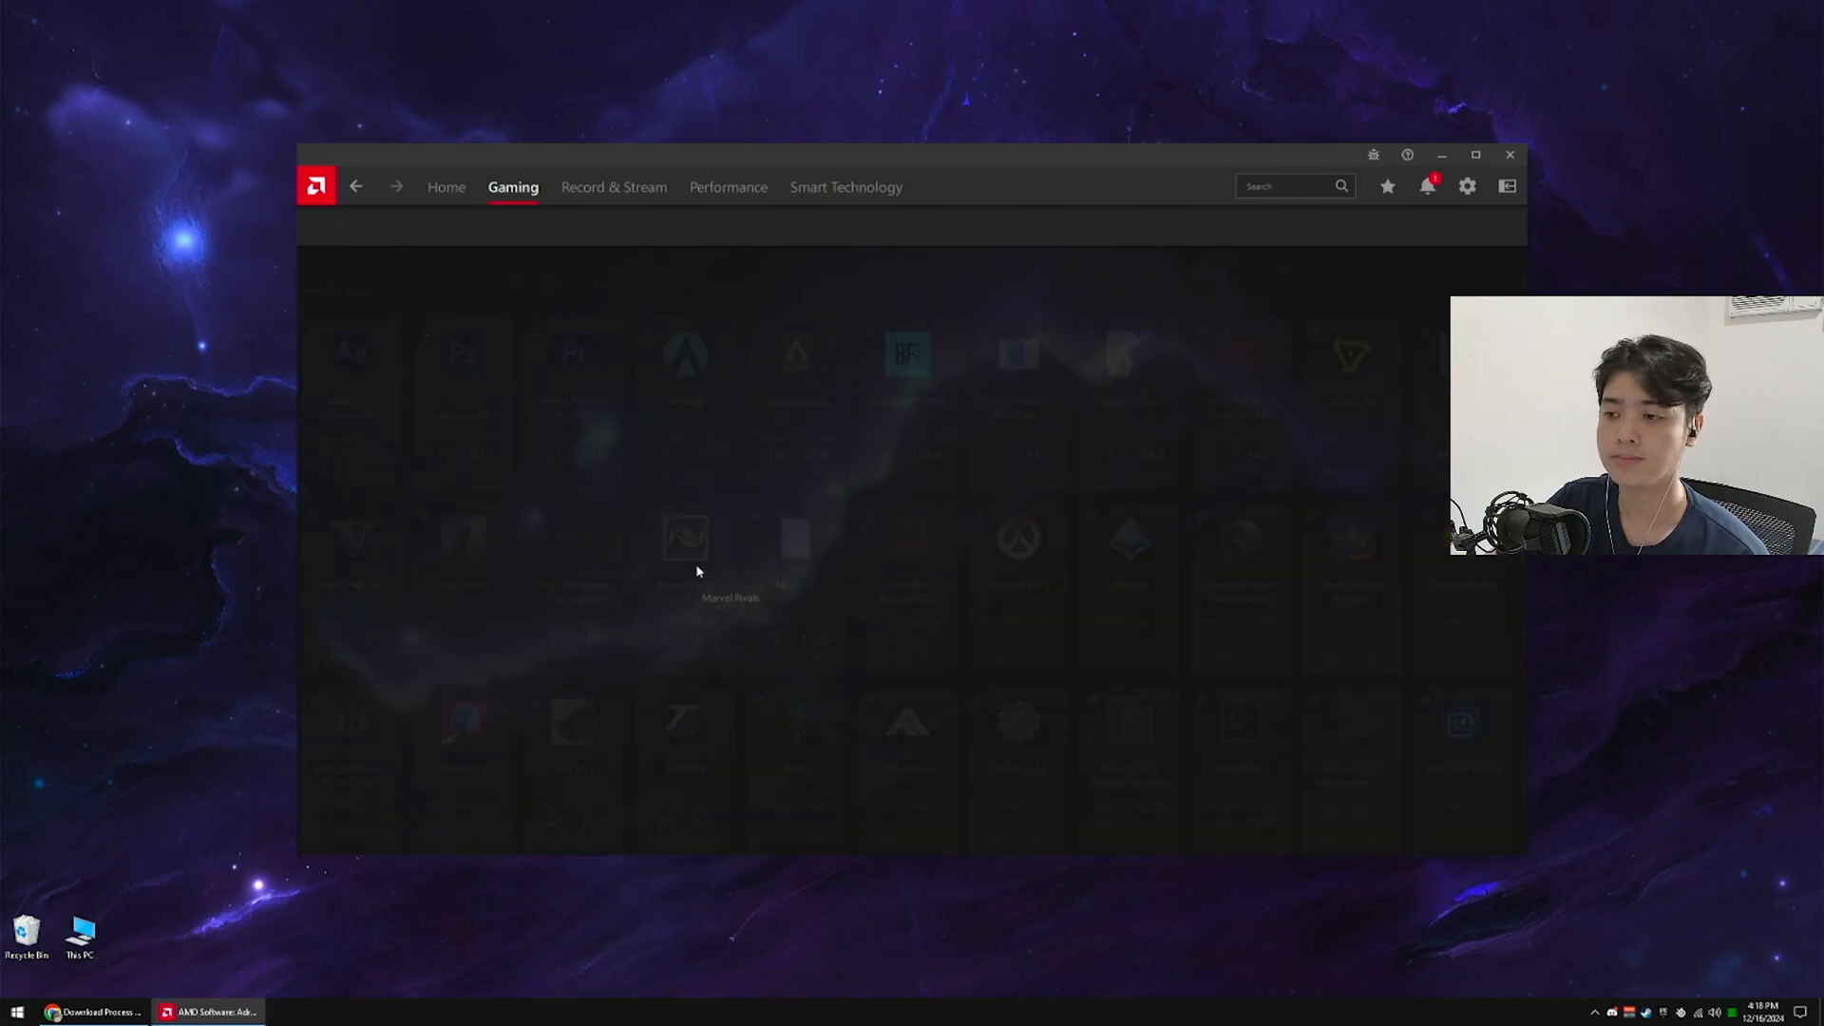
pyautogui.click(684, 540)
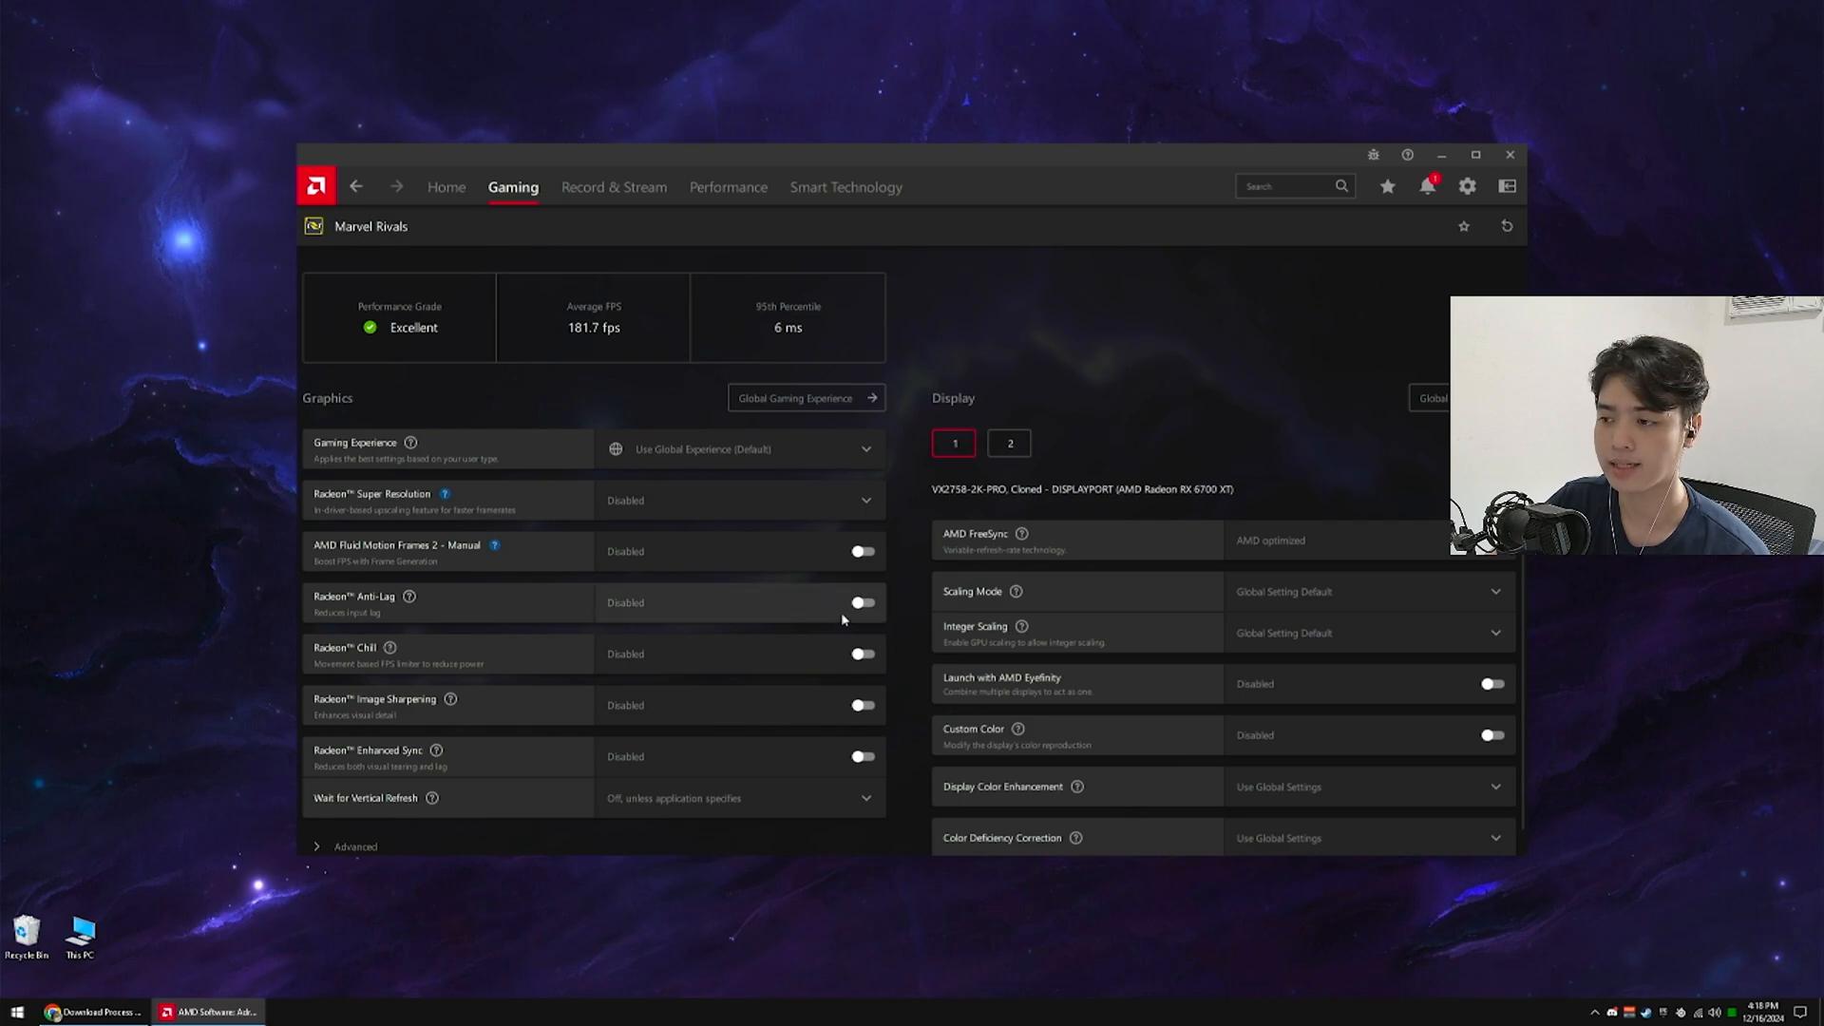
pyautogui.click(861, 601)
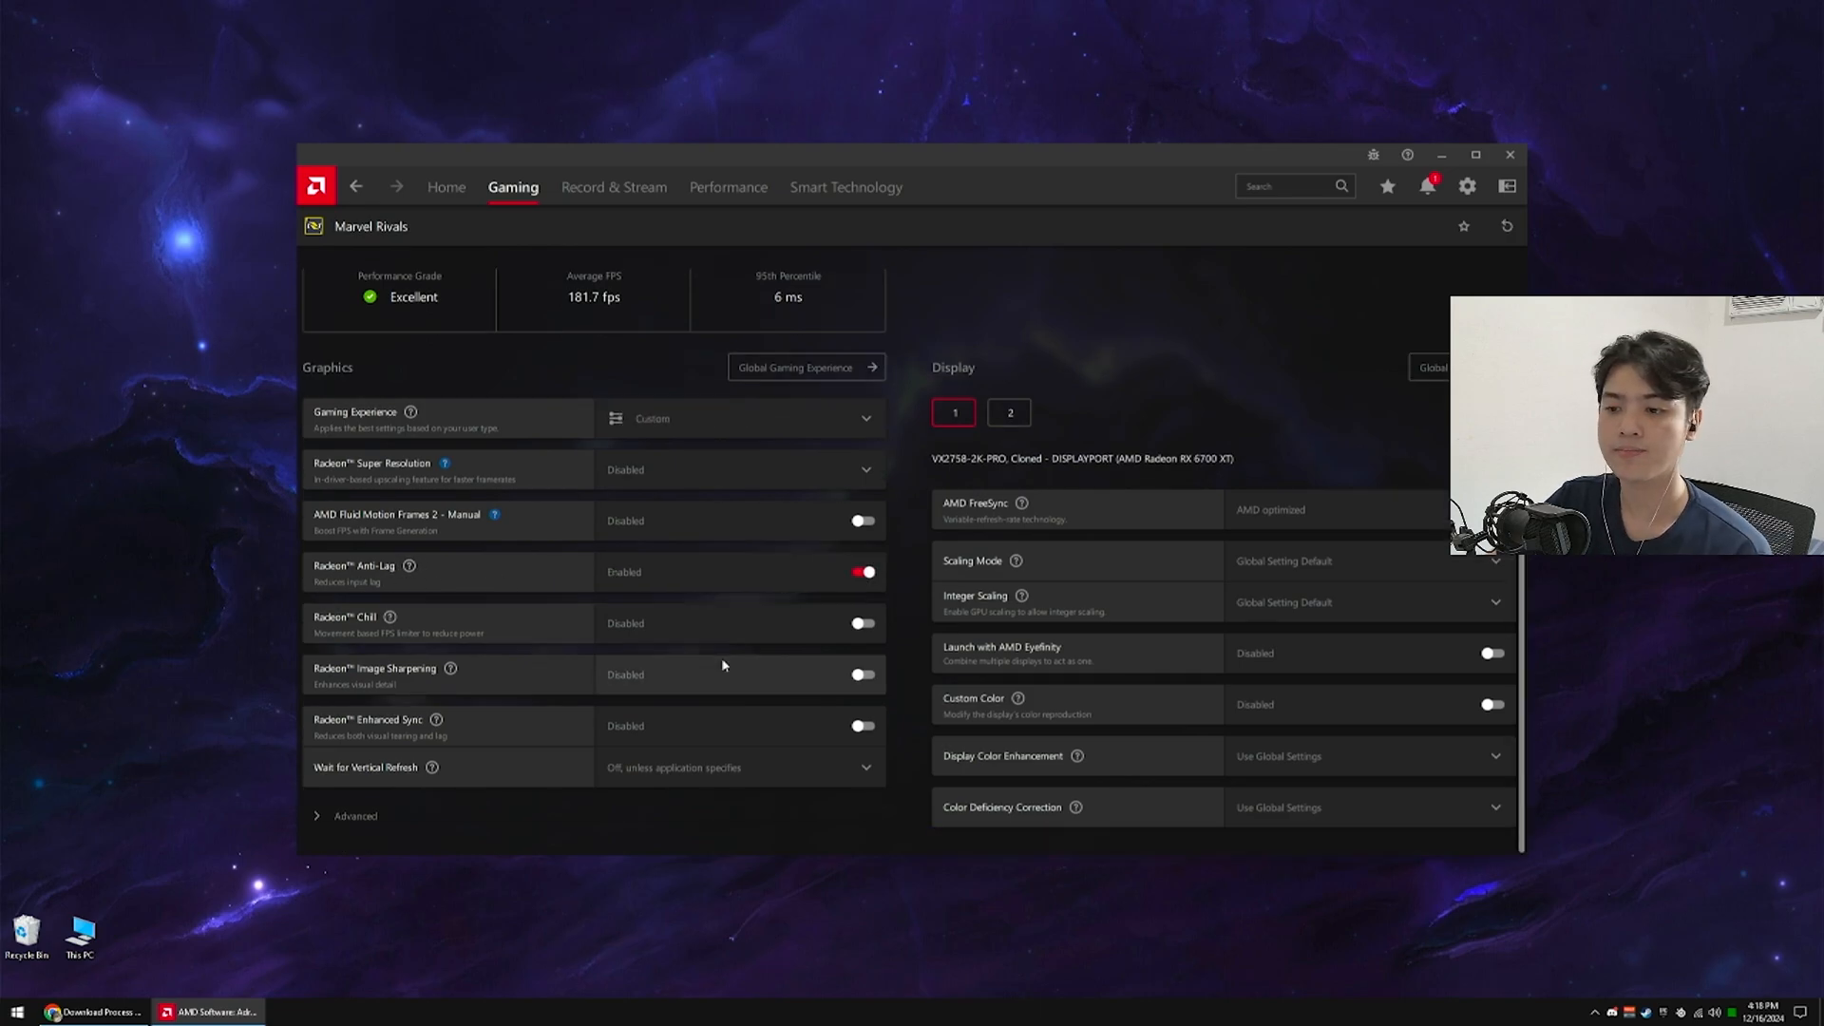
pyautogui.moveTo(910, 157)
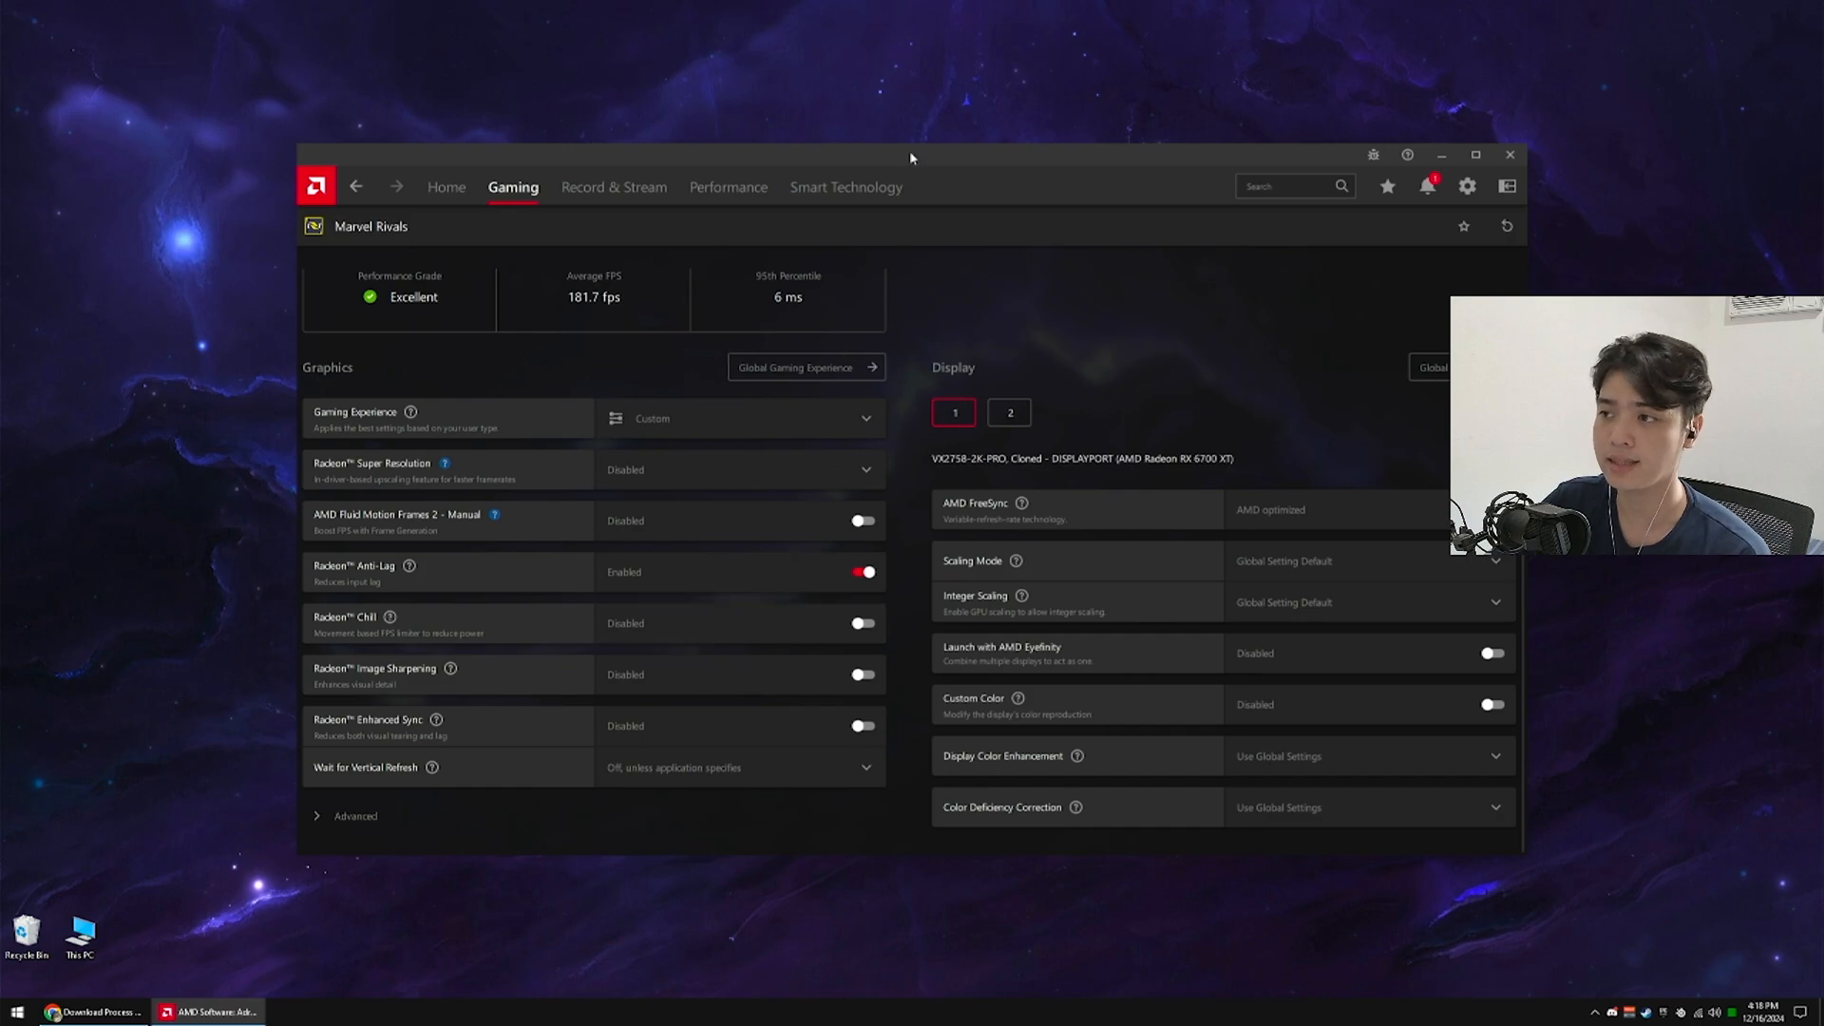
pyautogui.click(846, 186)
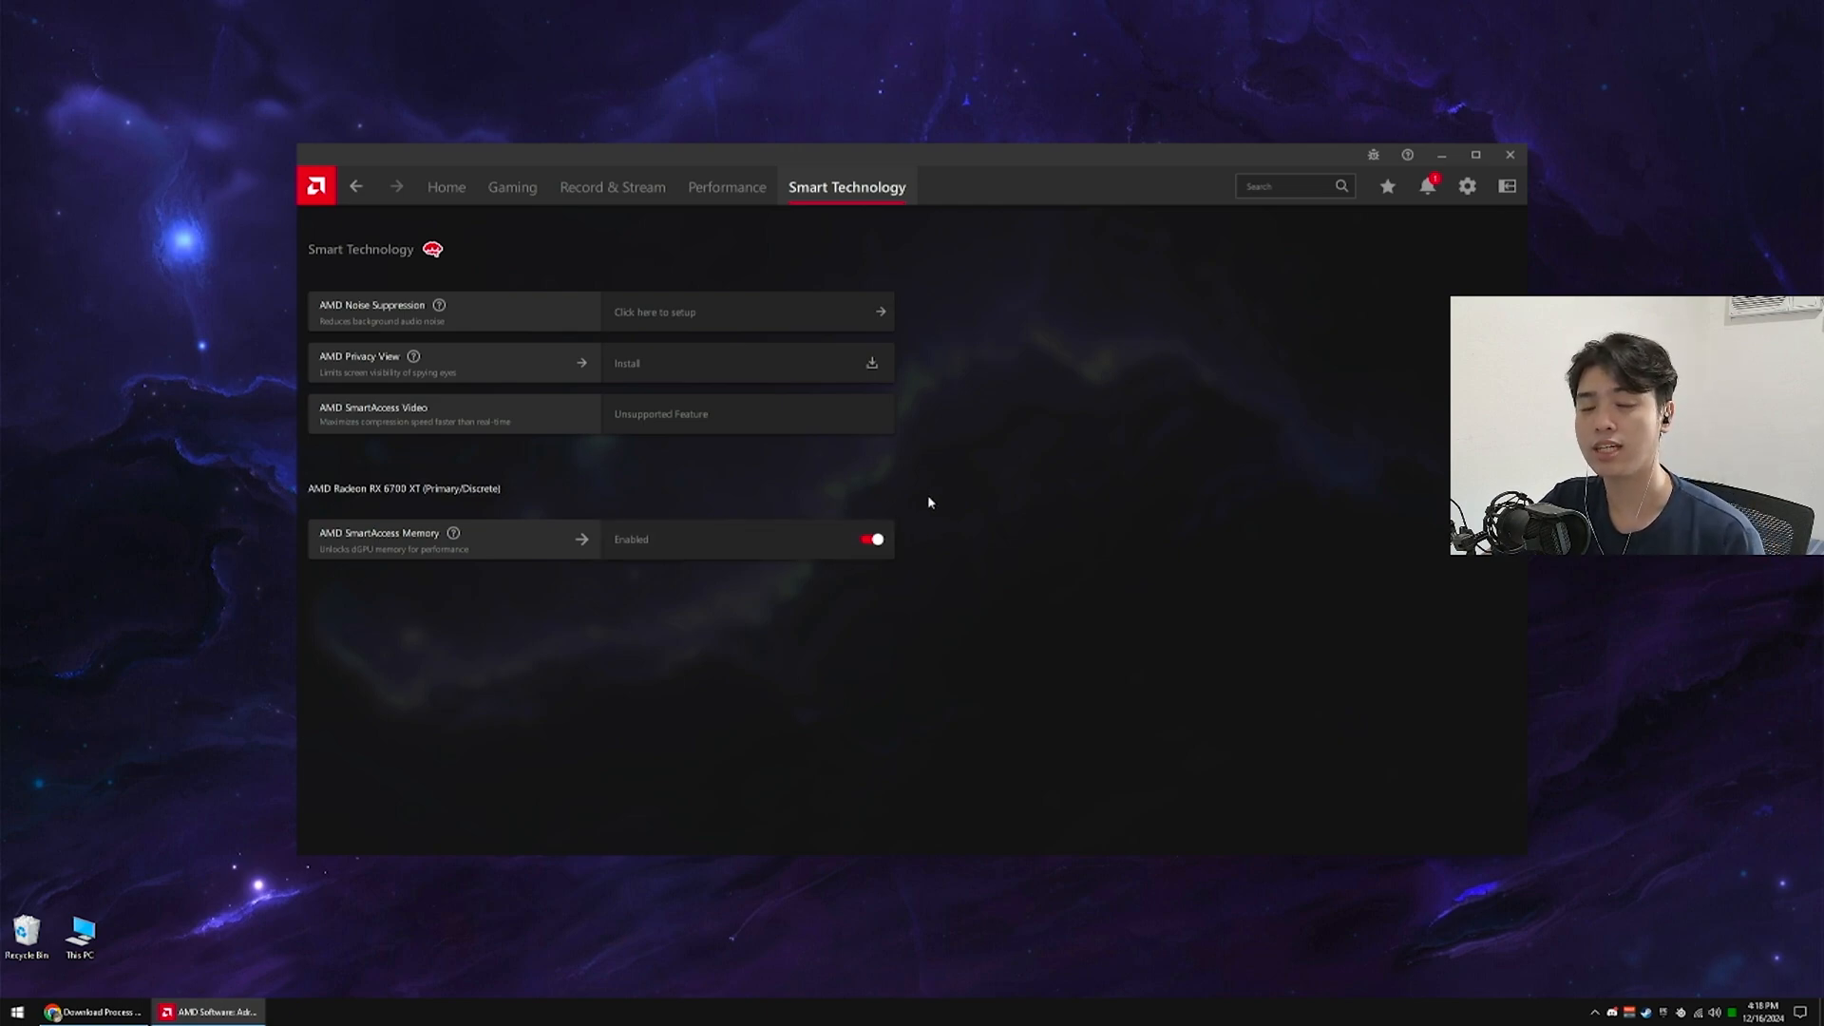
pyautogui.moveTo(875, 586)
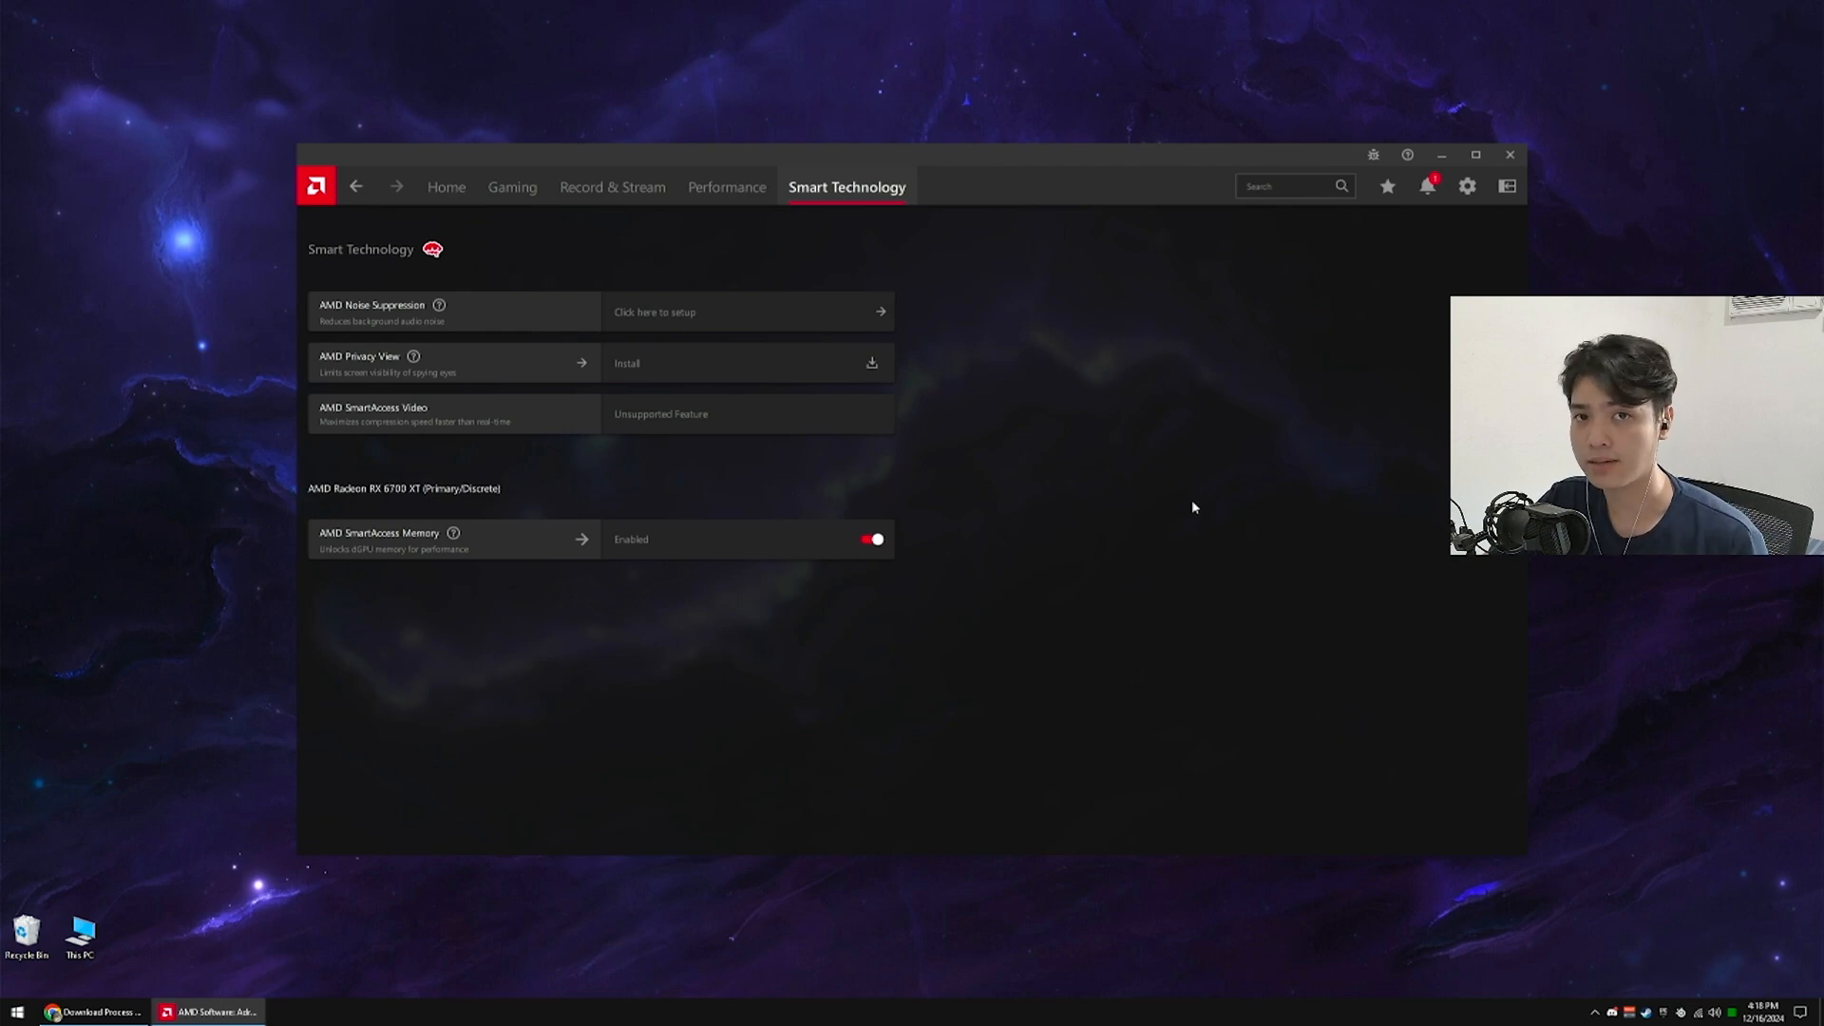
pyautogui.moveTo(1183, 530)
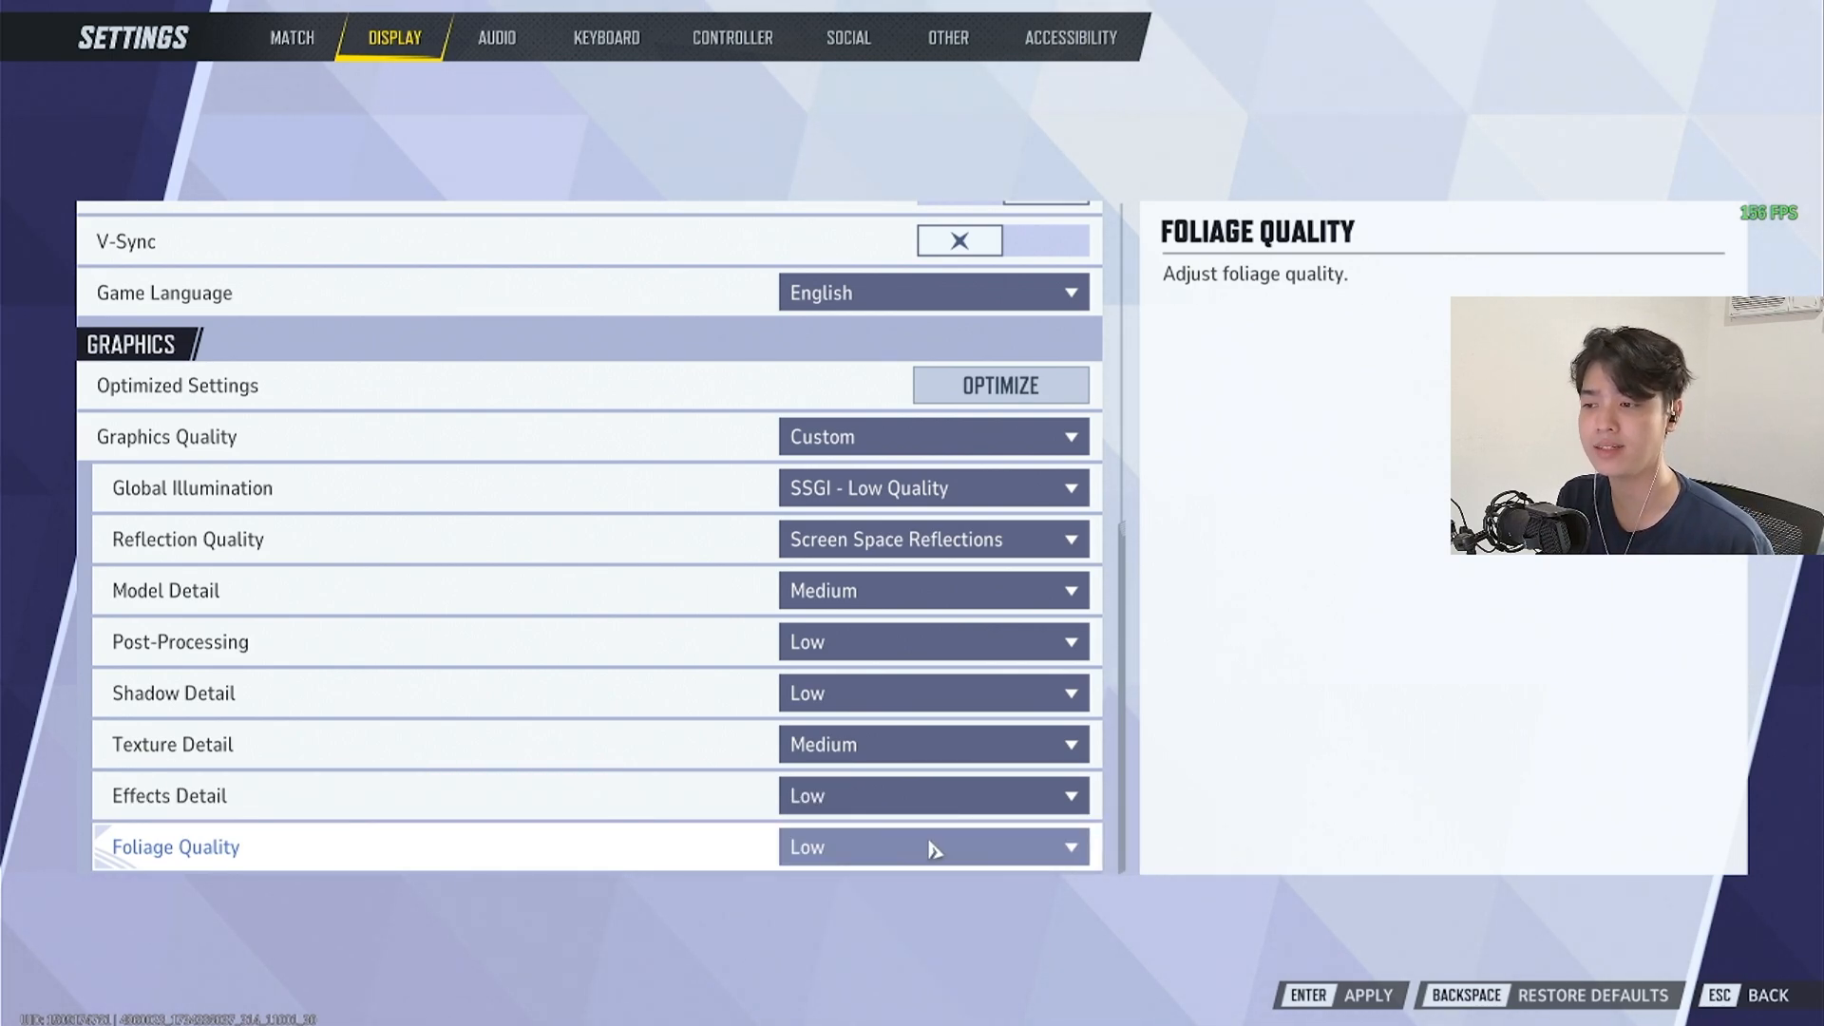
pyautogui.moveTo(878, 589)
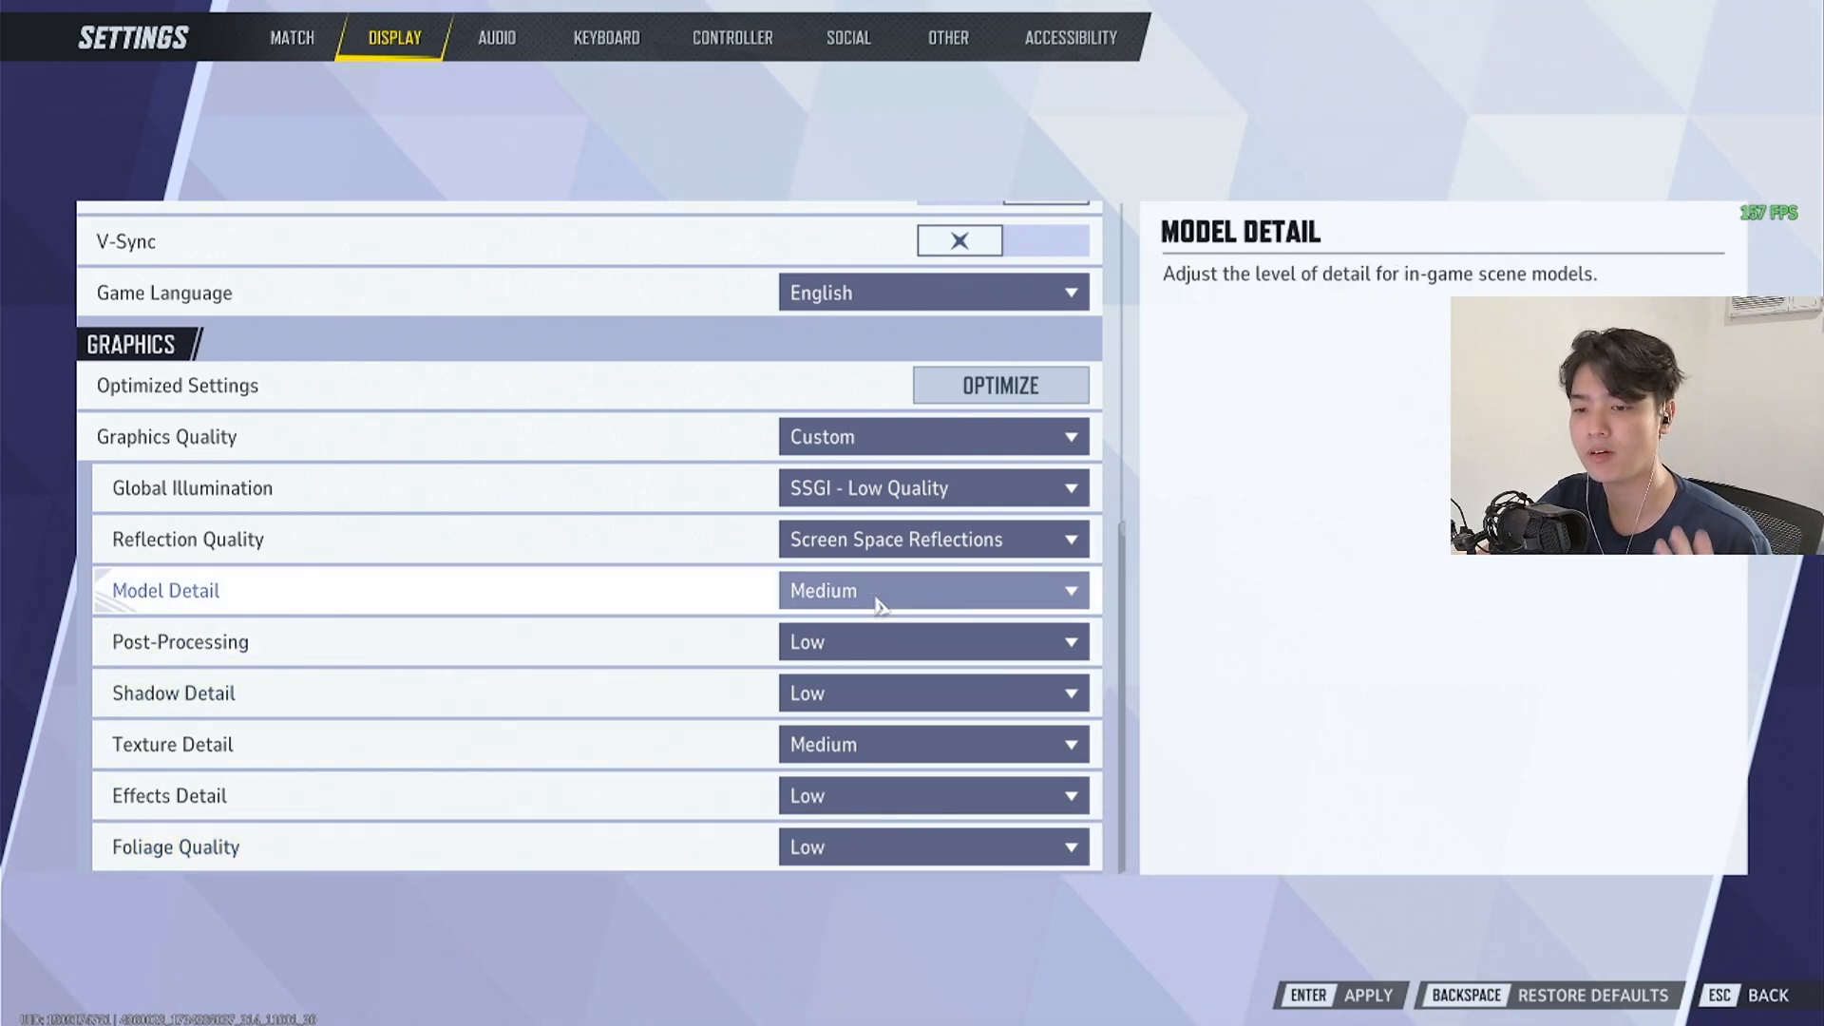
pyautogui.moveTo(376, 597)
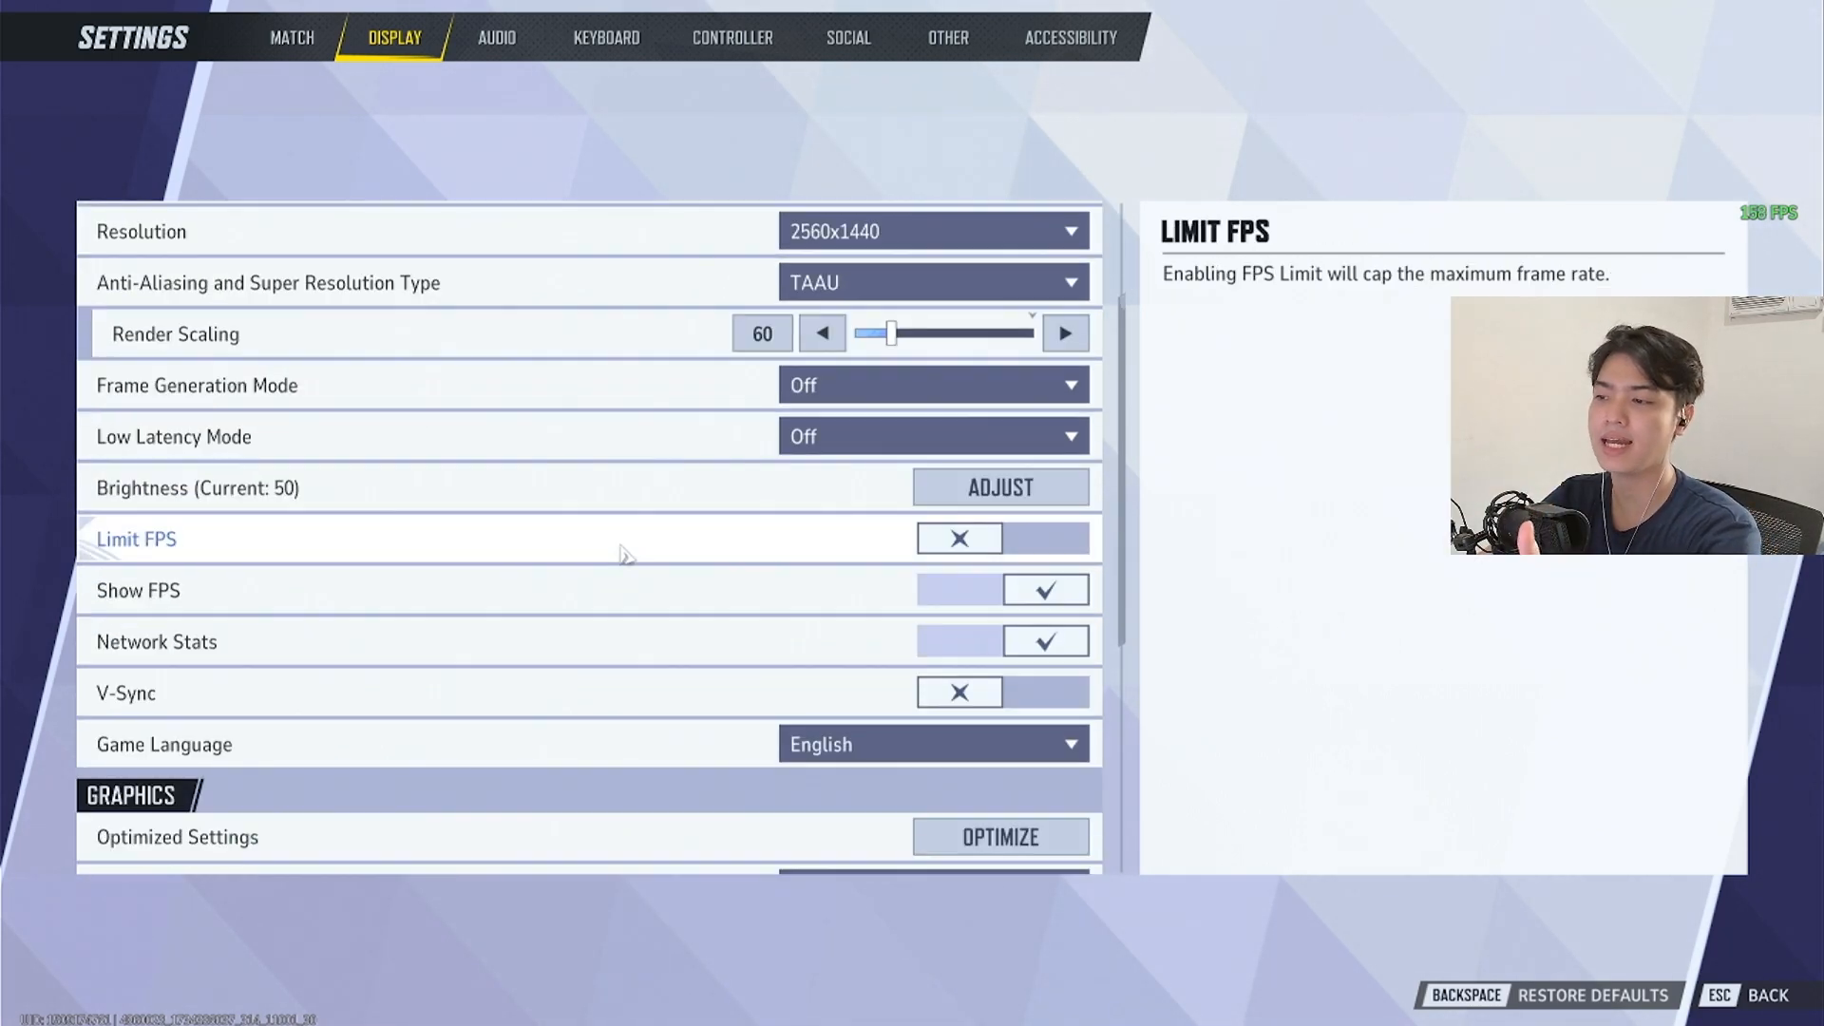
# - Review the Medium and Low graphics values, then bring up the exit-to-desktop prompt
pyautogui.scroll(-3)
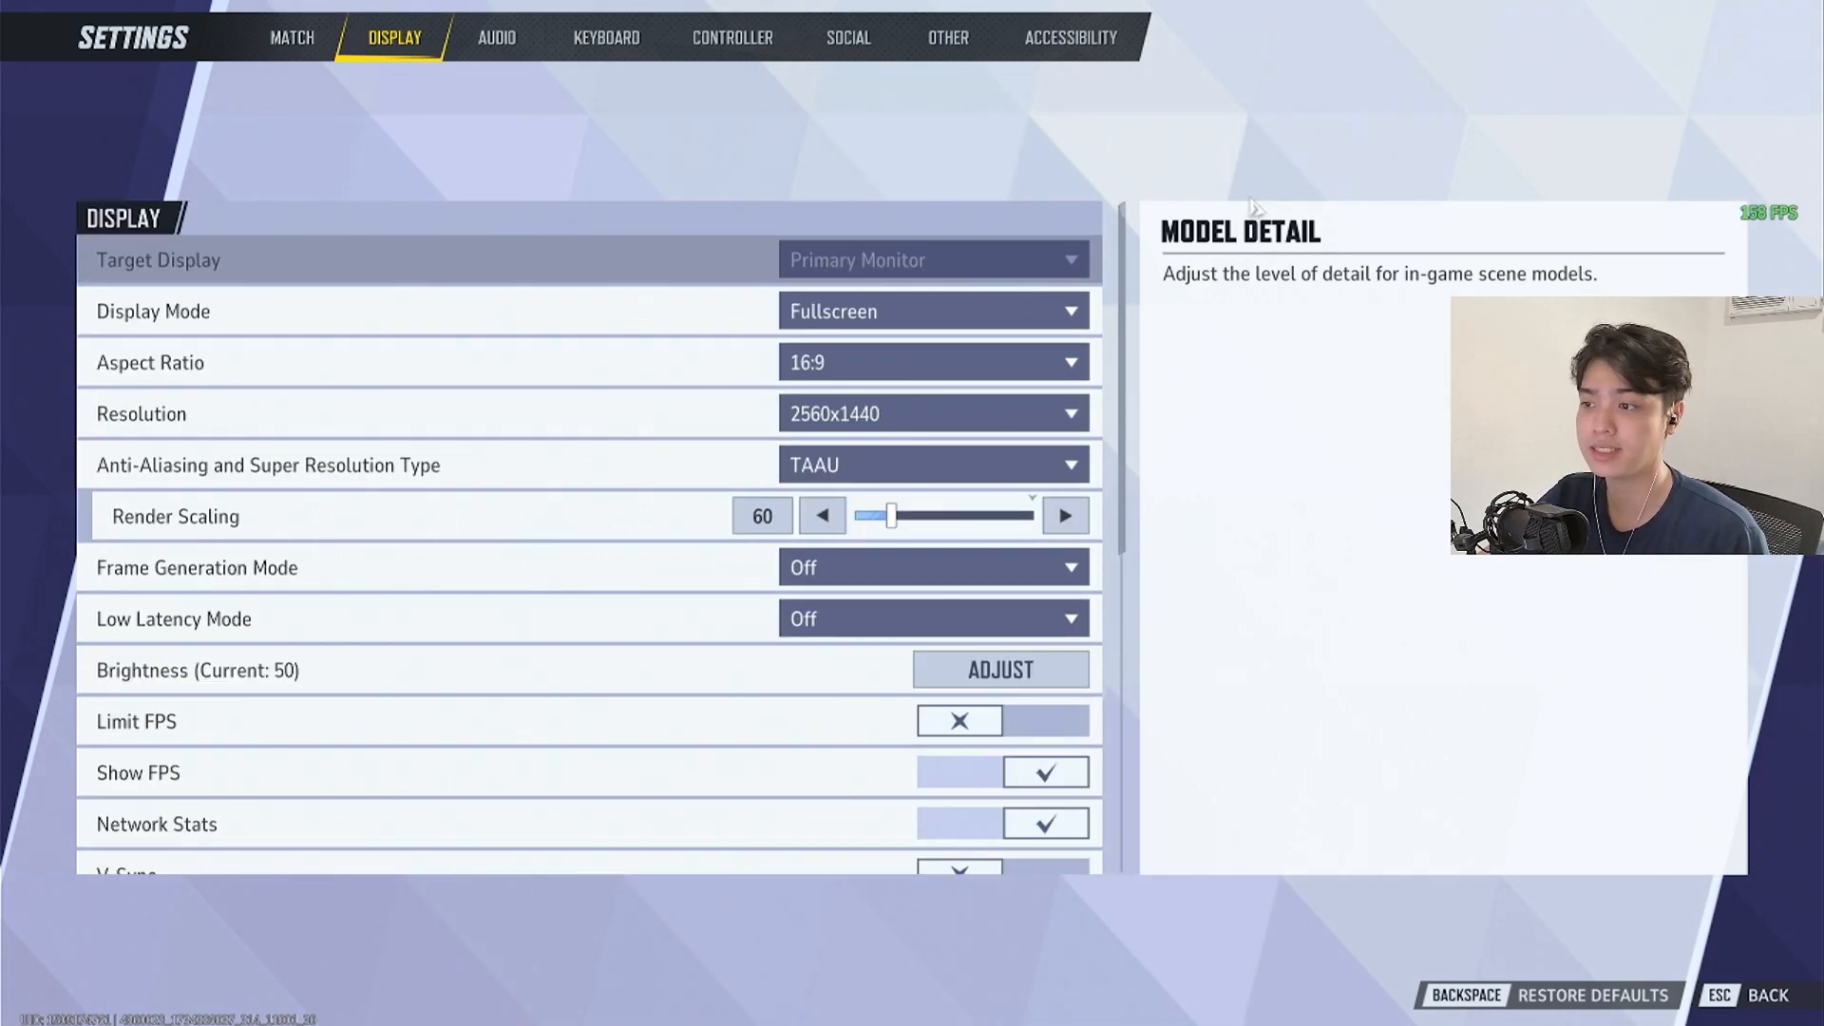
pyautogui.press('Escape')
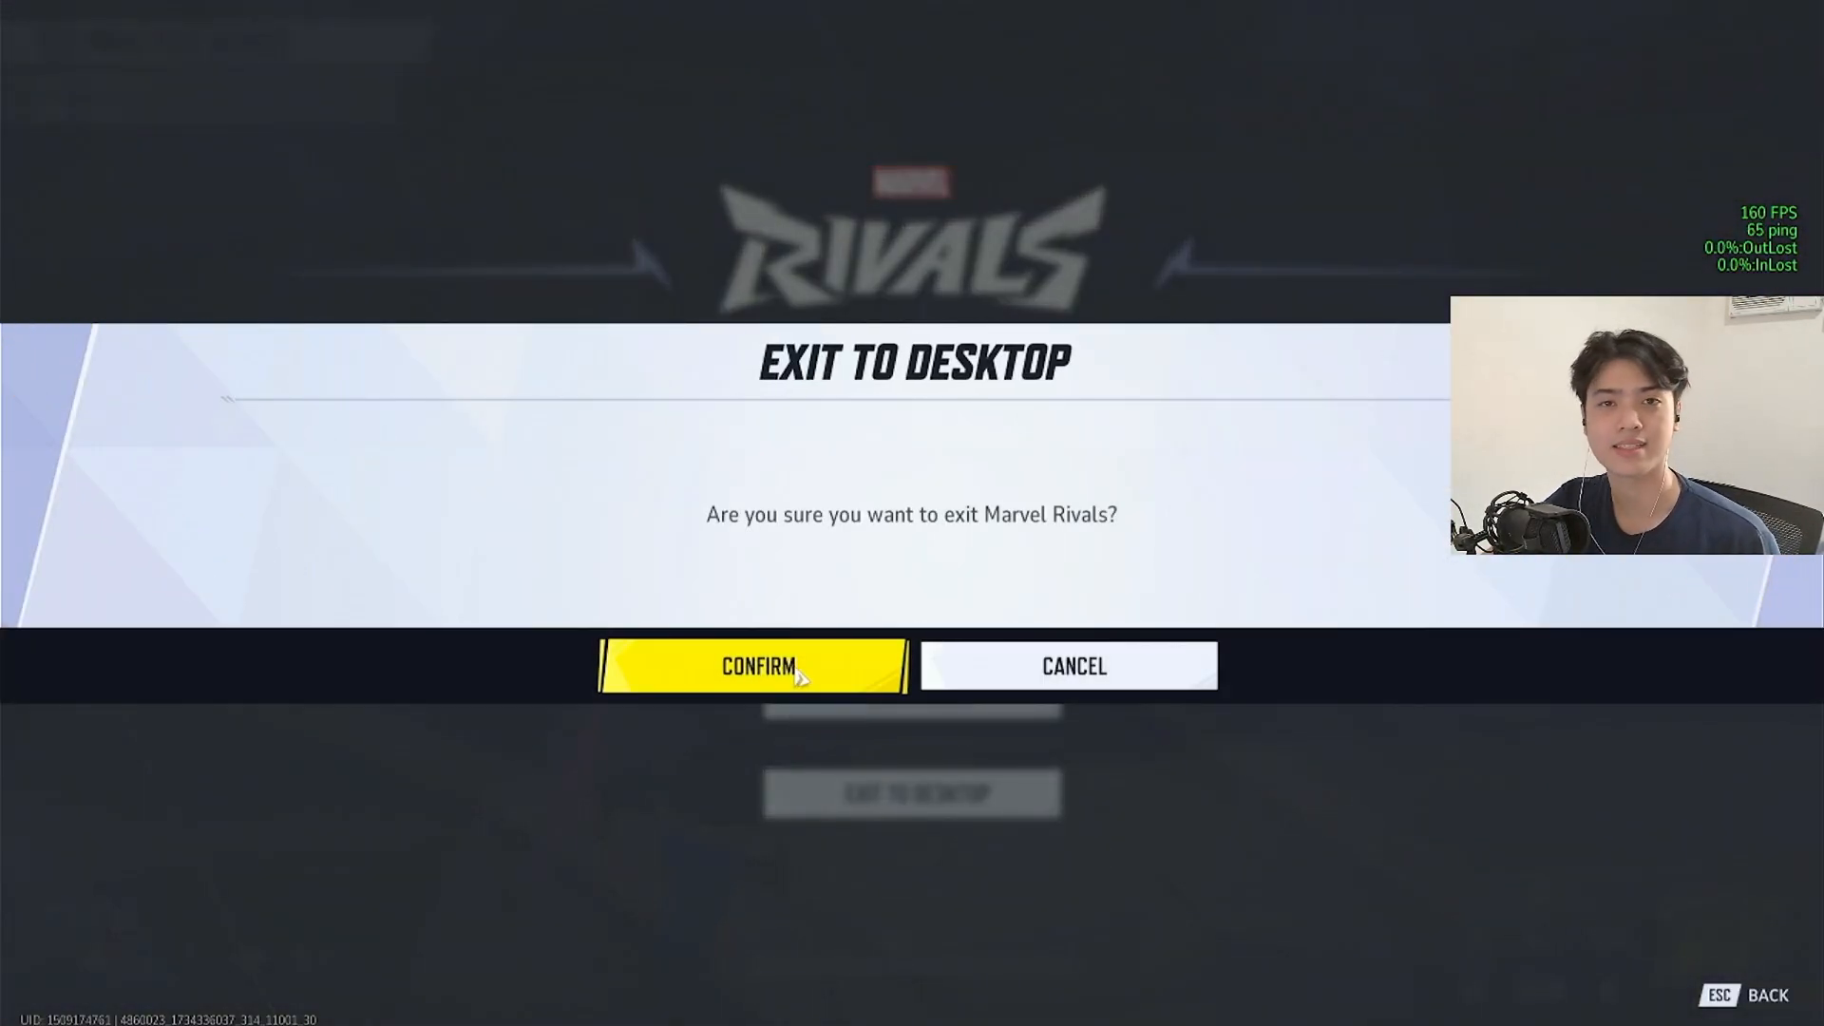
# - Exit Marvel Rivals to desktop and open the Reddit FPS config thread from the description
pyautogui.click(753, 665)
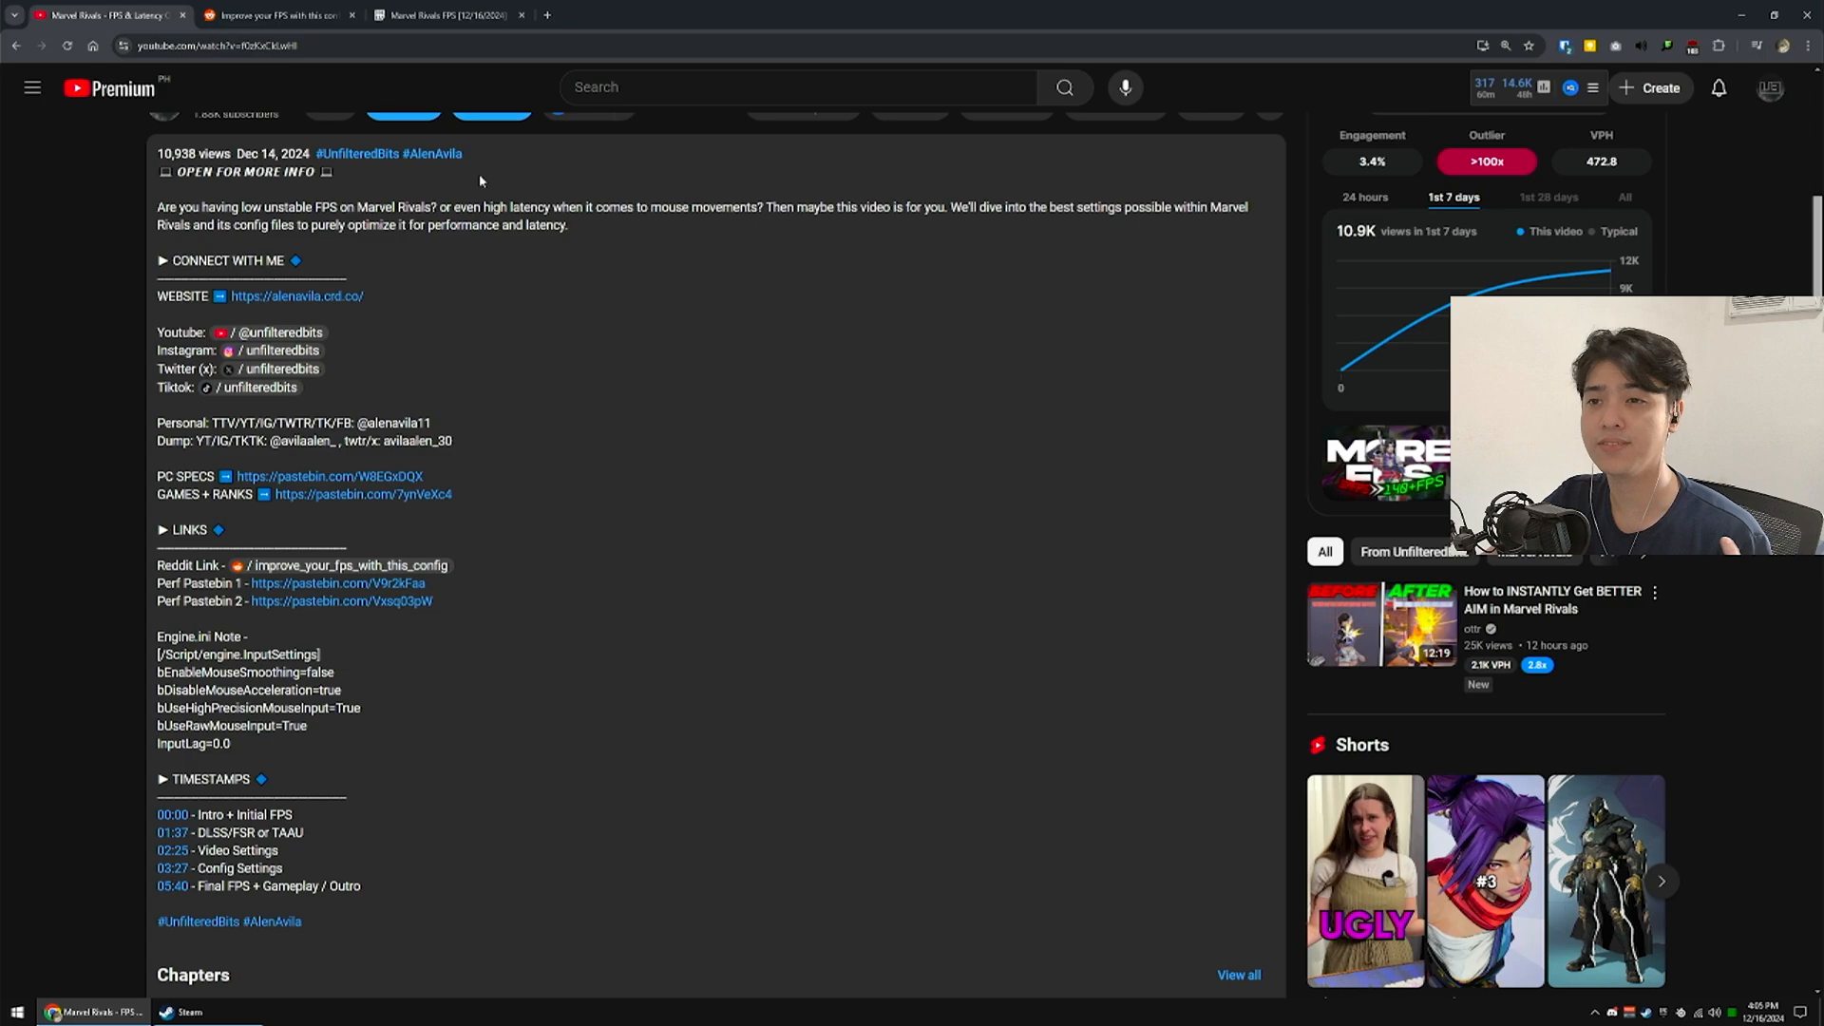
pyautogui.click(276, 16)
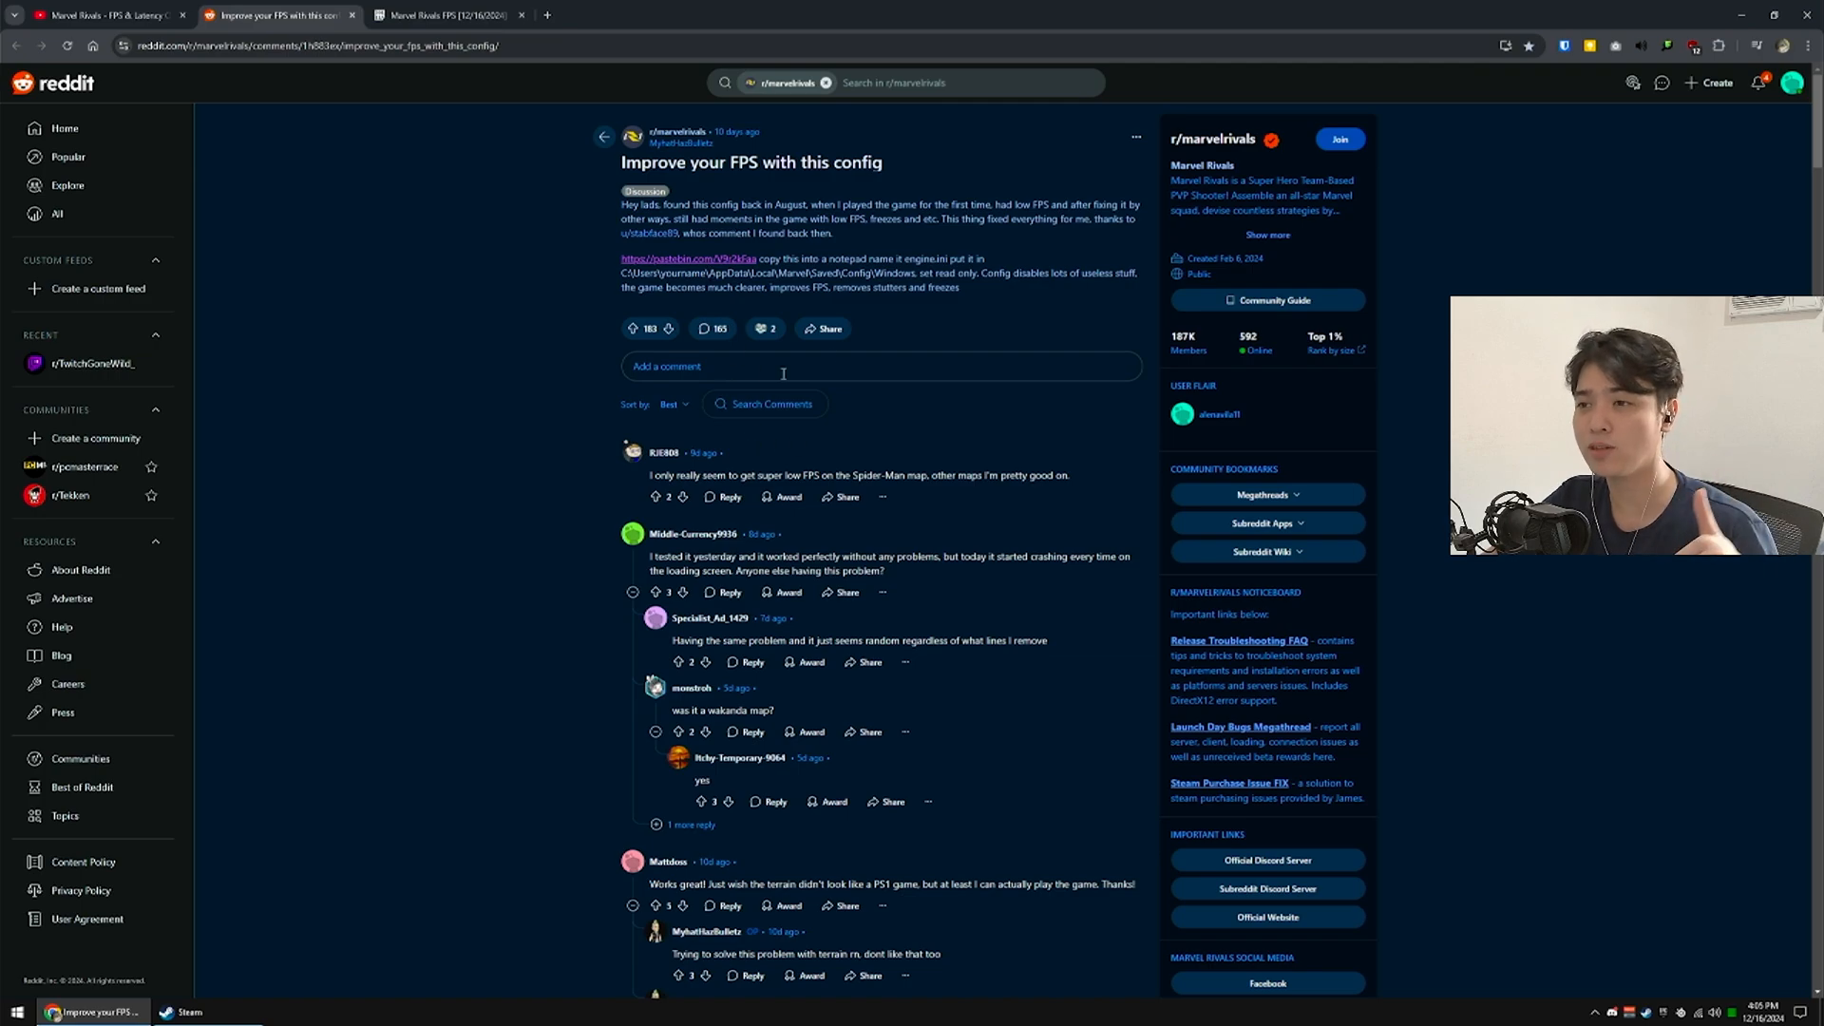
# - Close the Reddit tab, review the Pastebin paste and copy the full config text
pyautogui.click(441, 15)
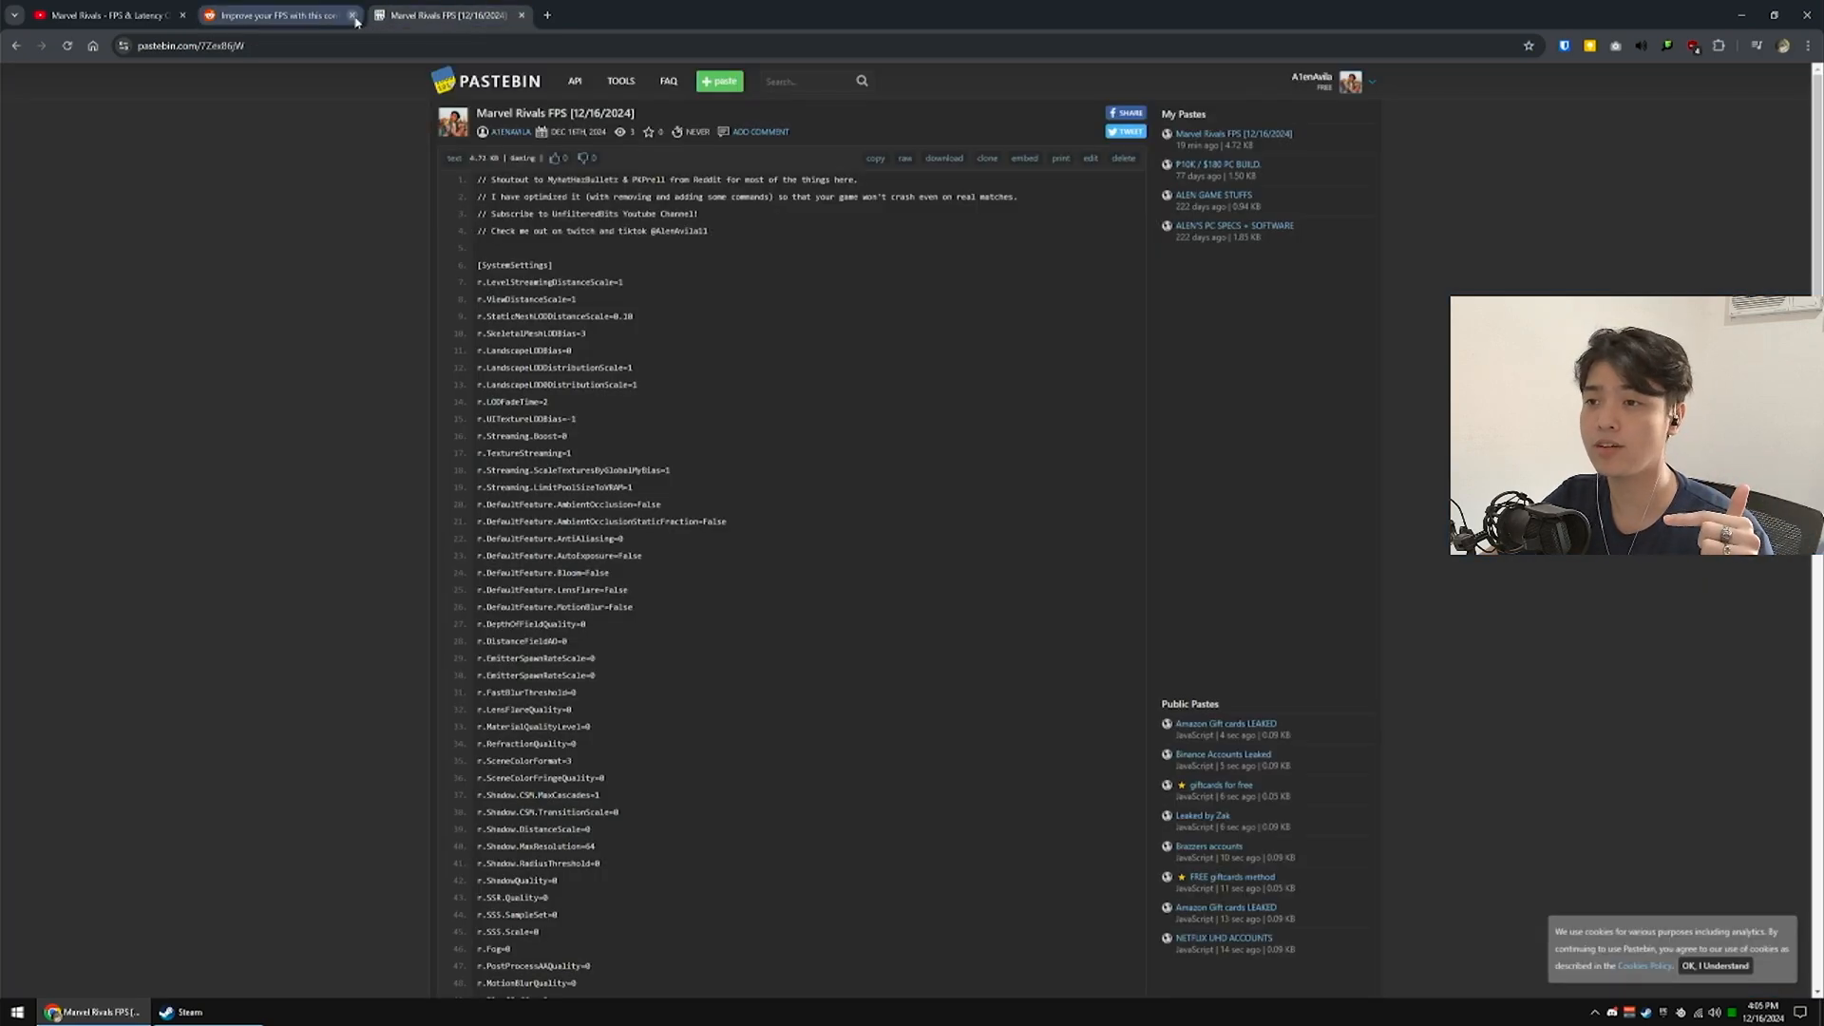
pyautogui.click(352, 16)
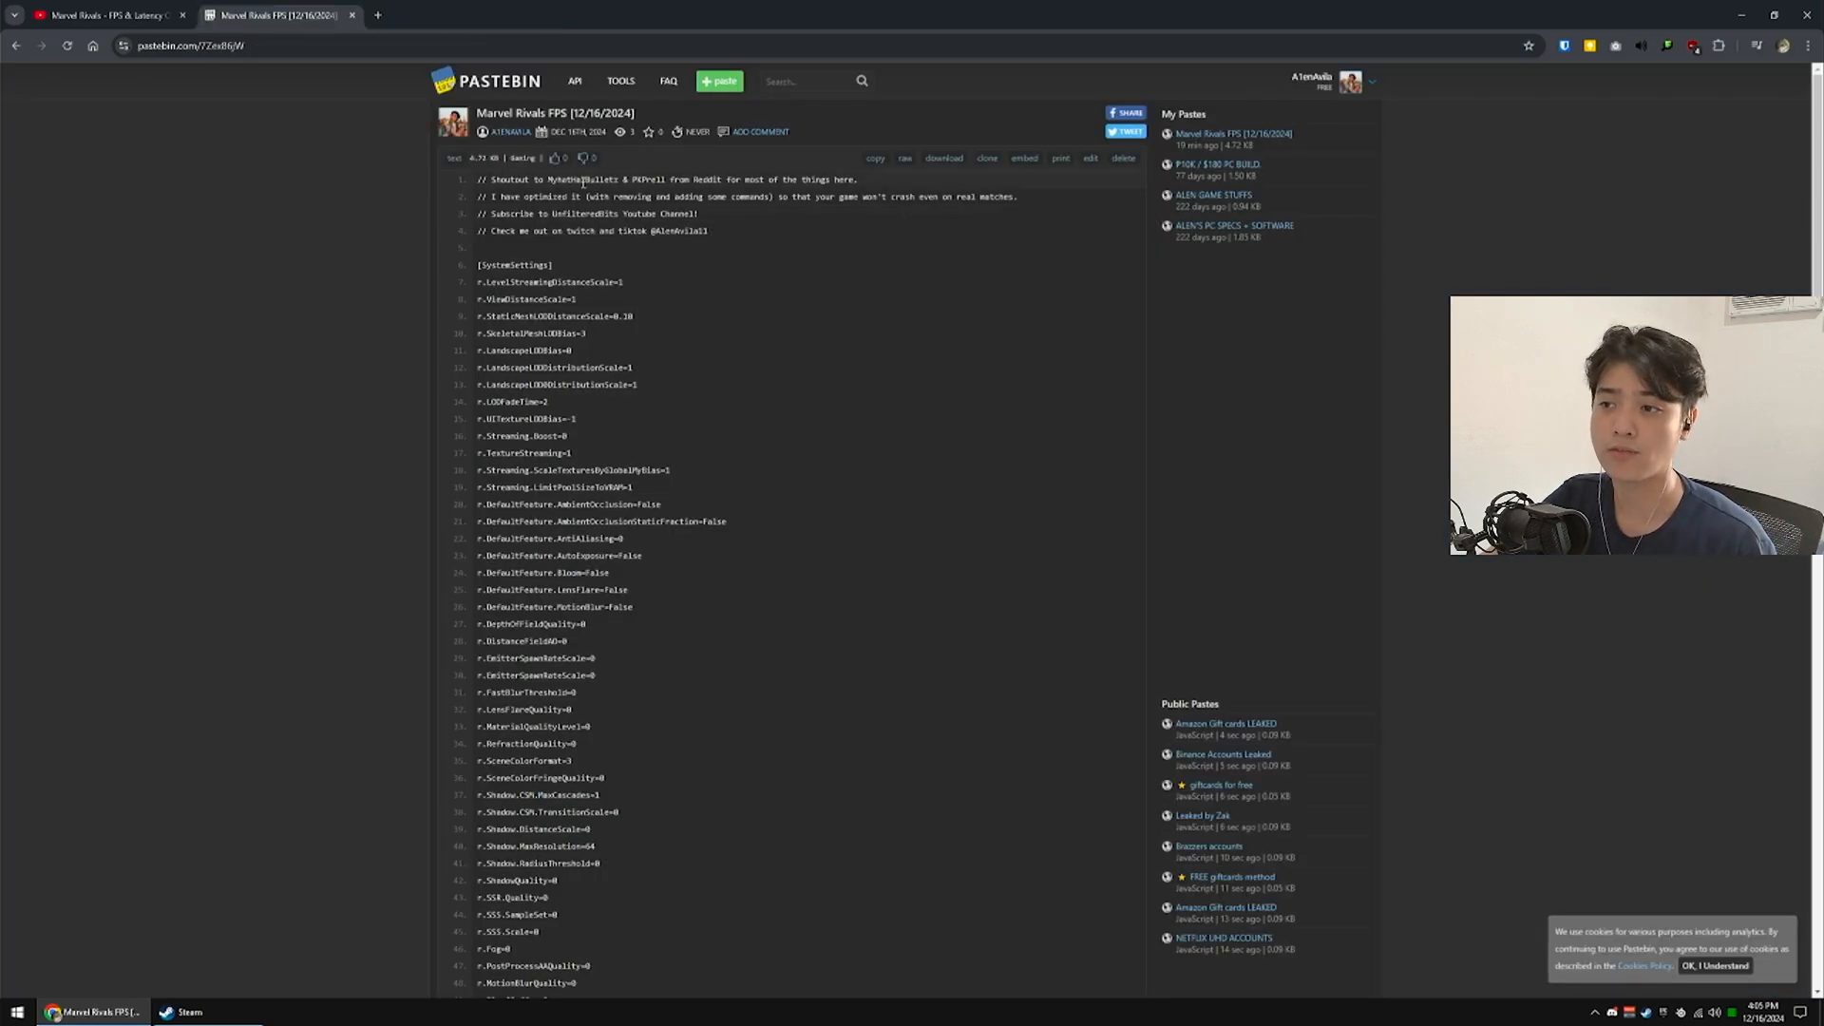
pyautogui.doubleClick(581, 180)
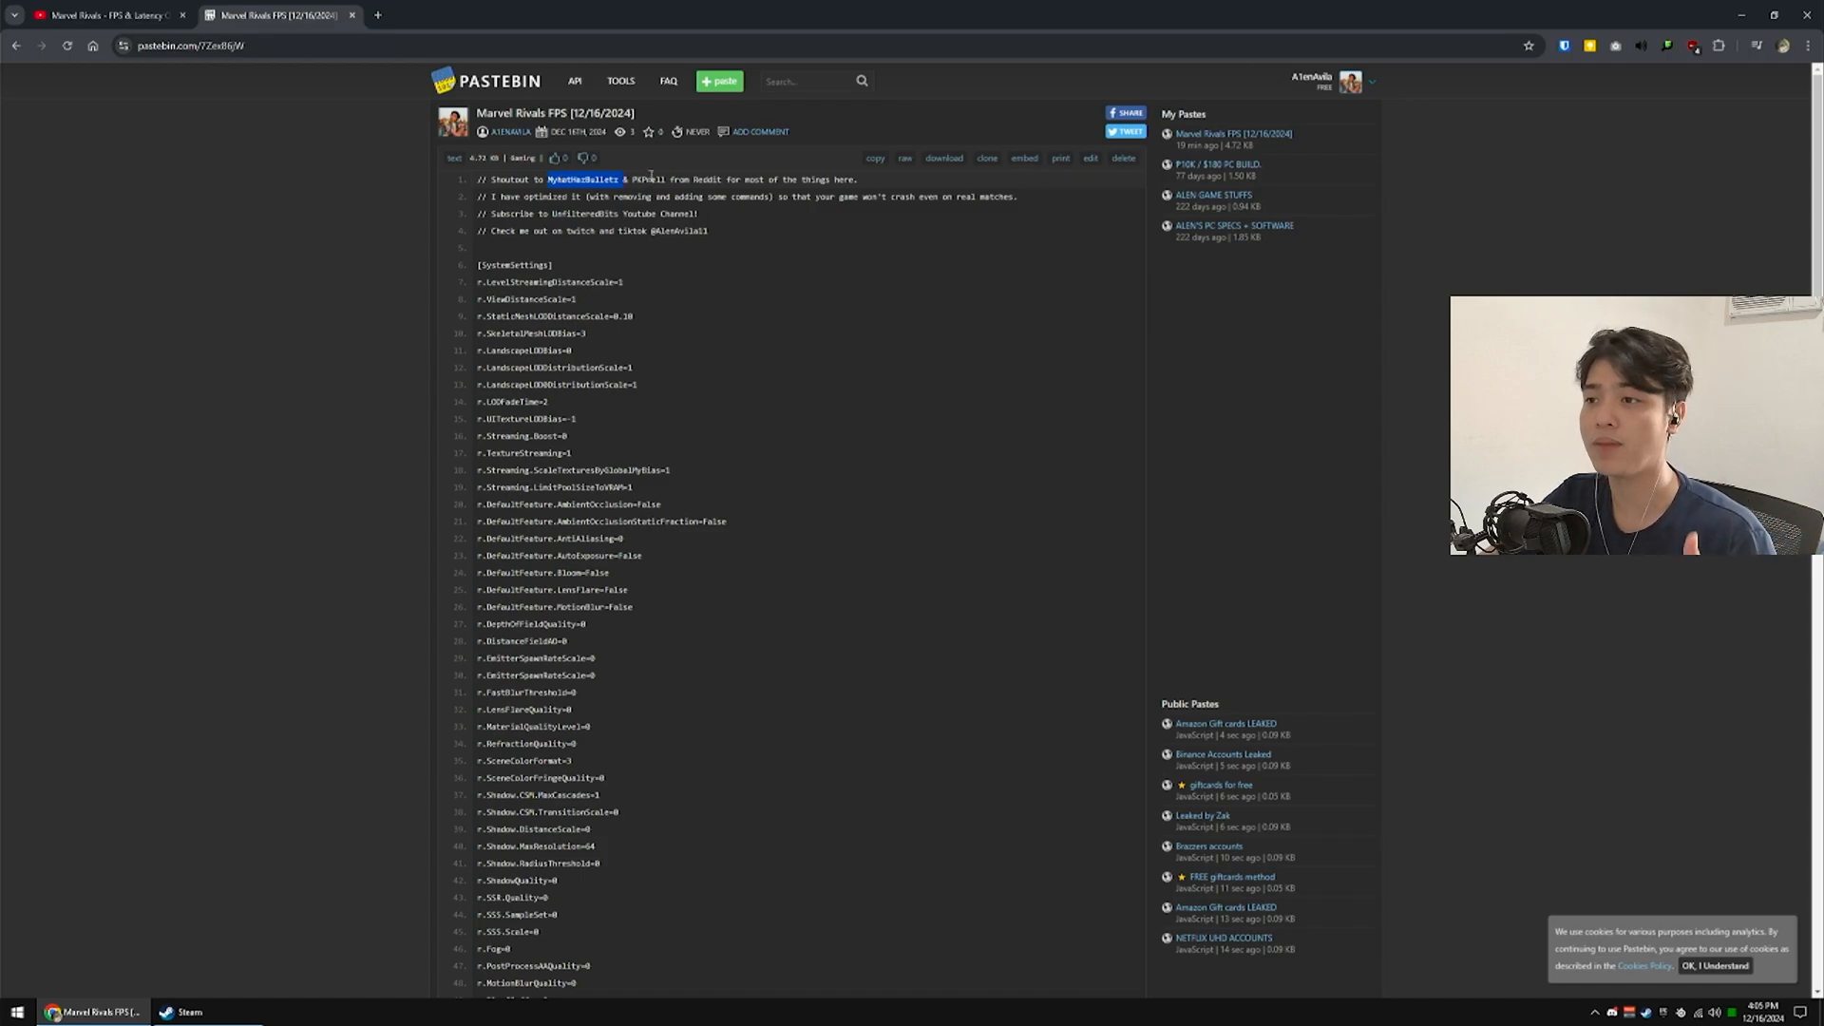
pyautogui.click(864, 311)
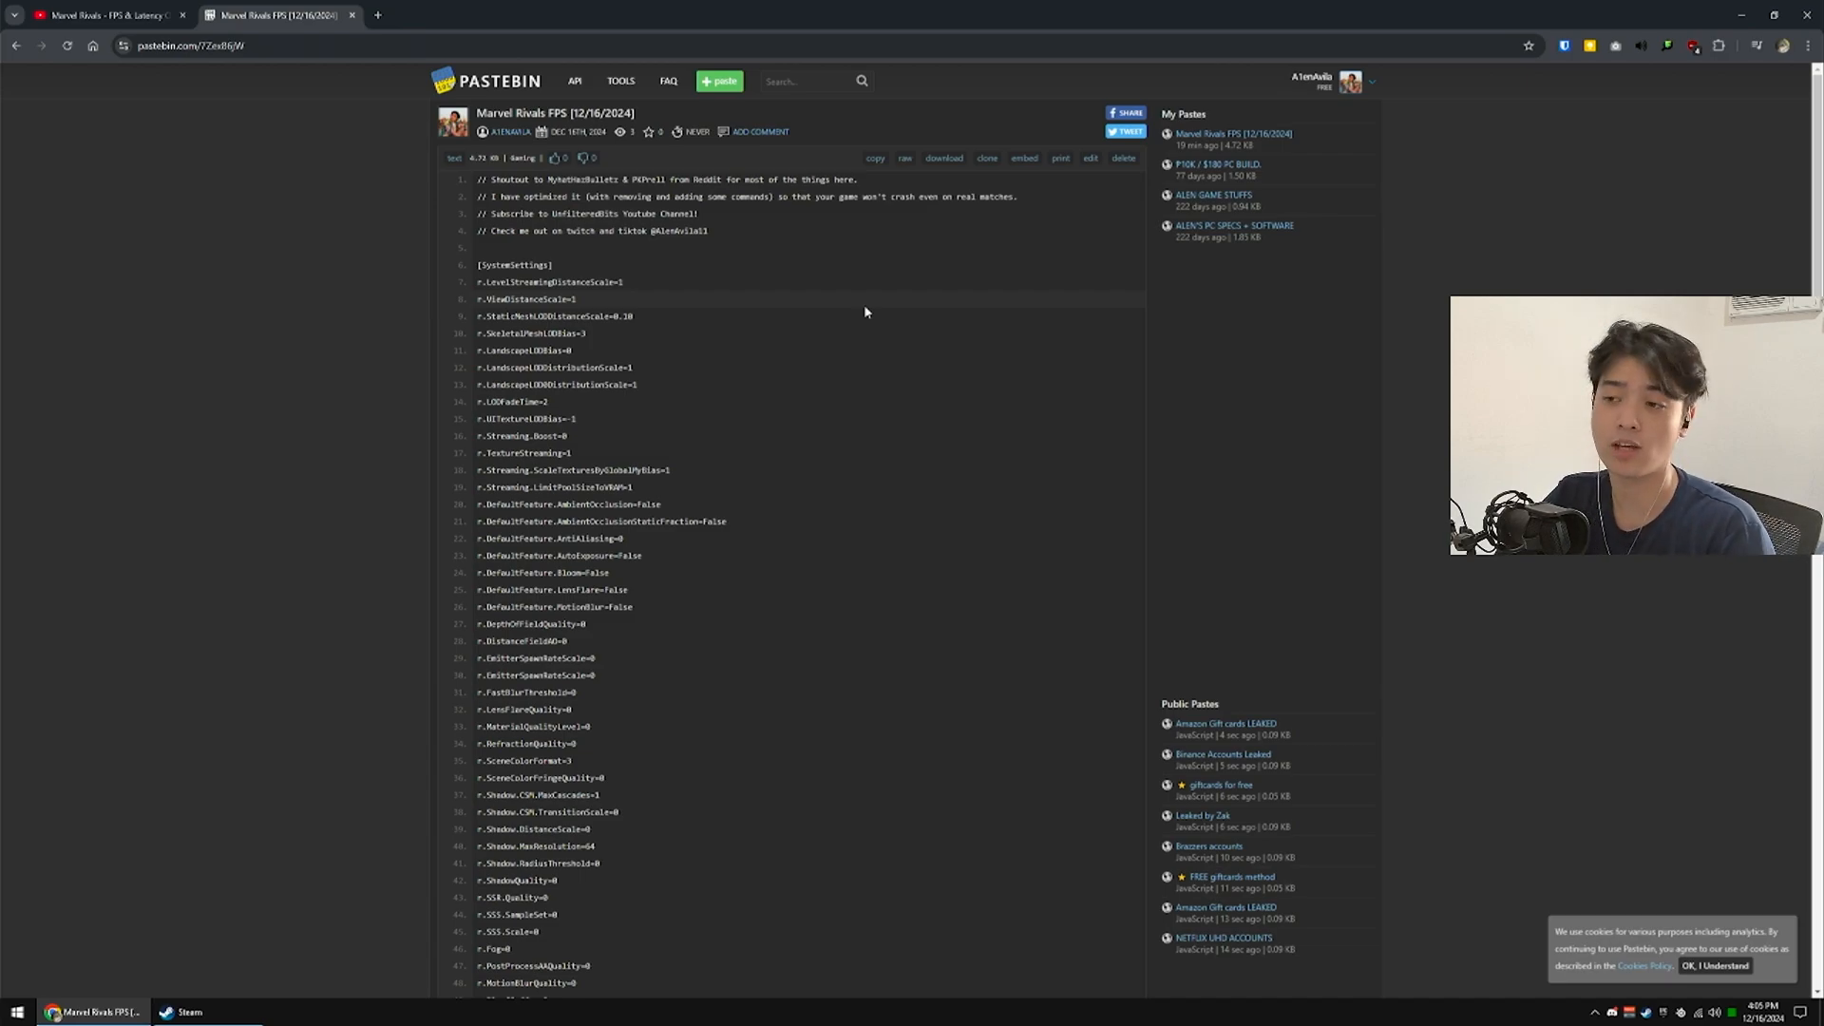
pyautogui.scroll(-3)
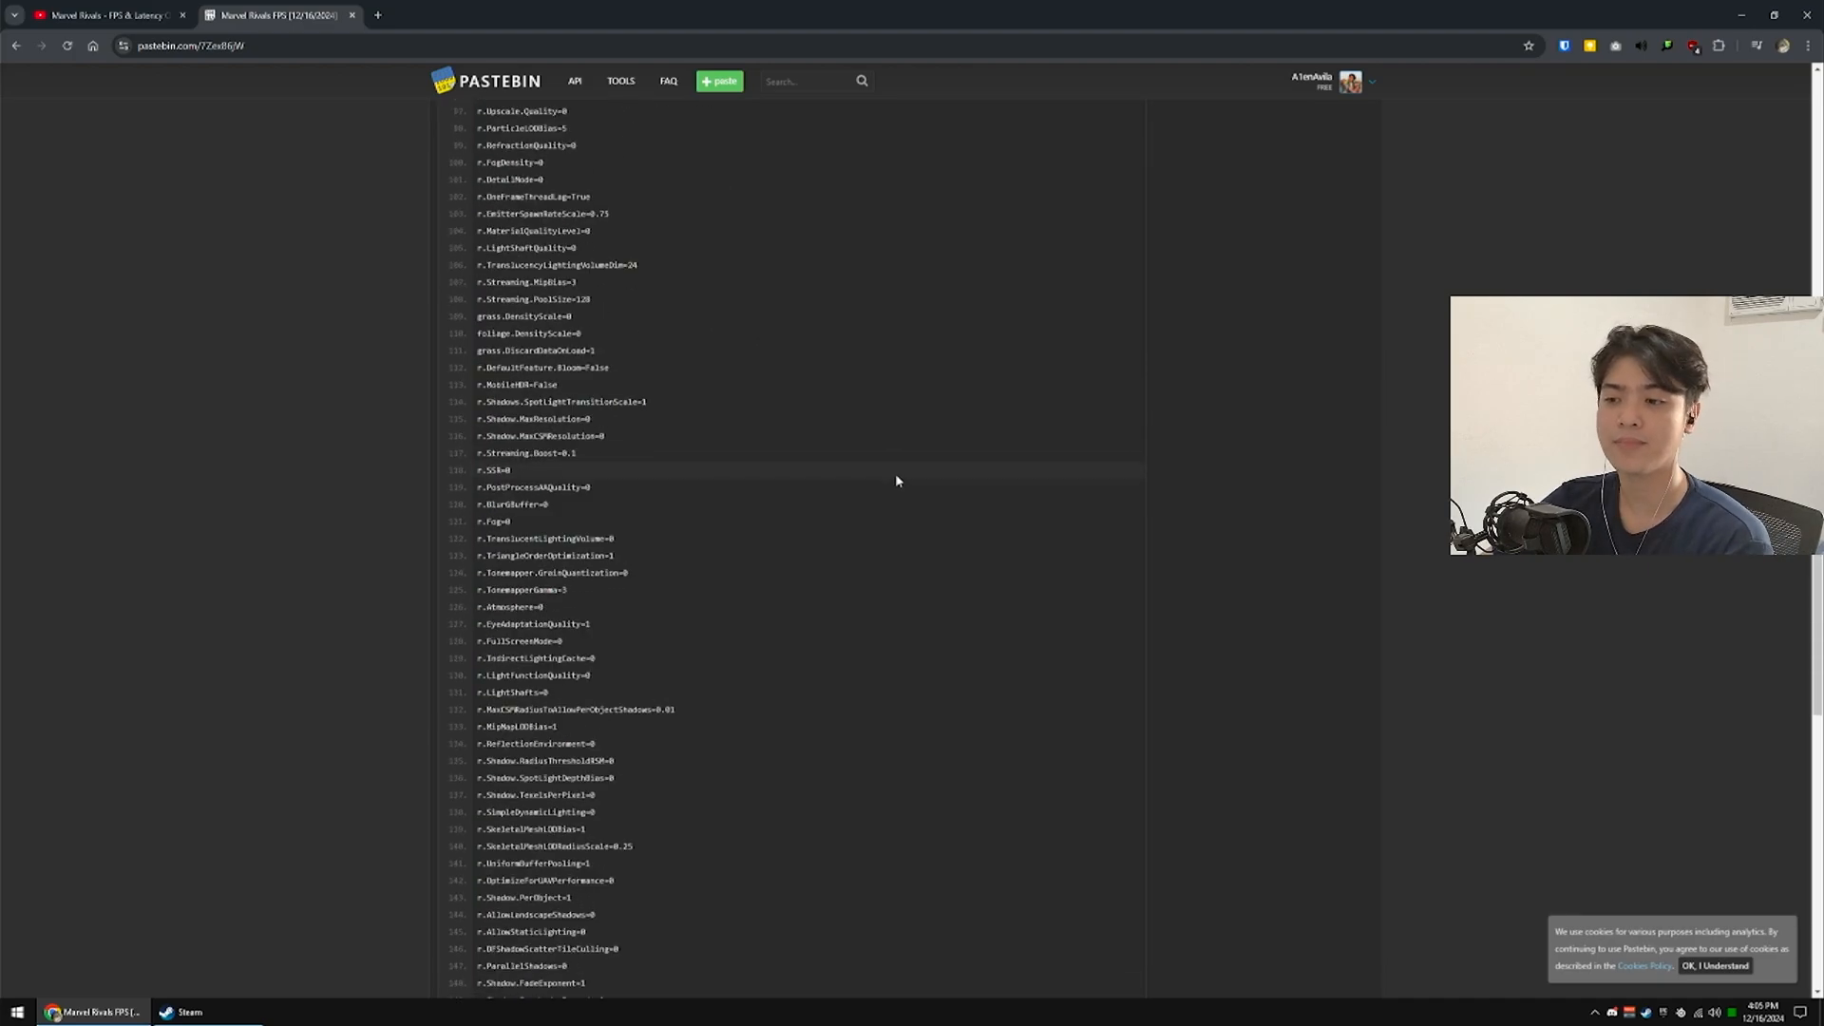
pyautogui.scroll(-3)
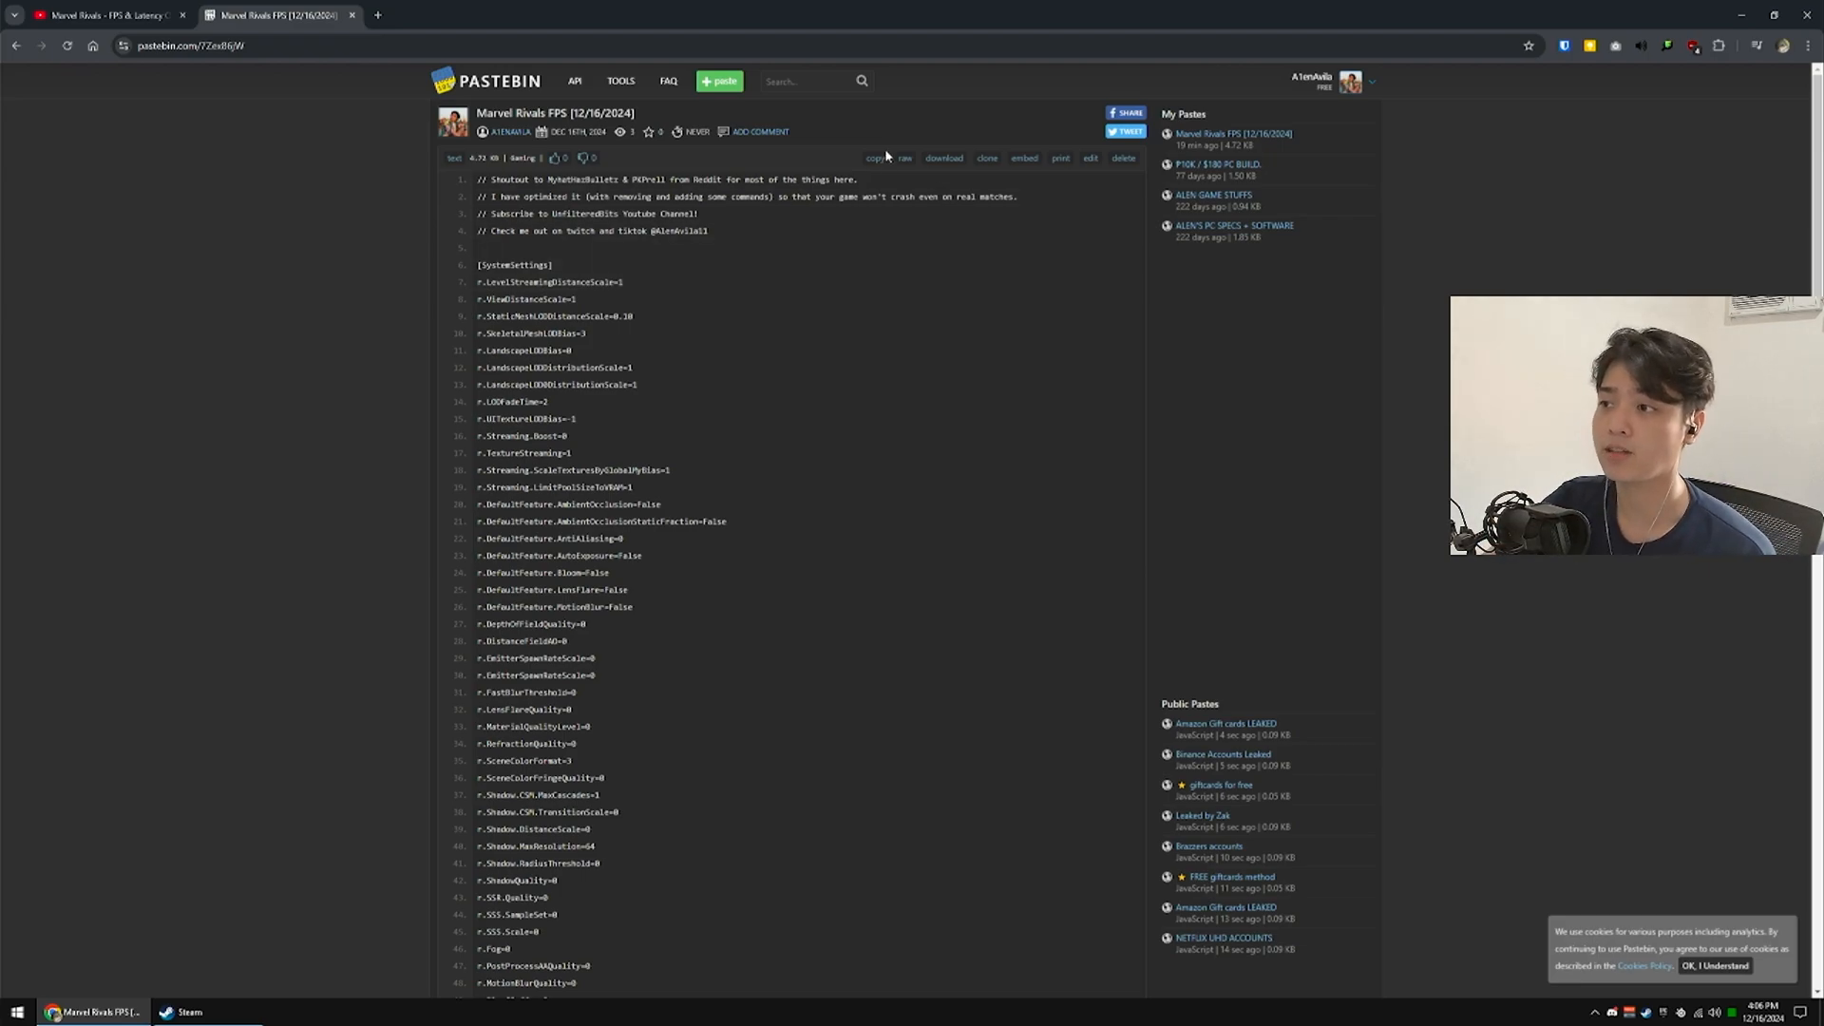
pyautogui.click(875, 156)
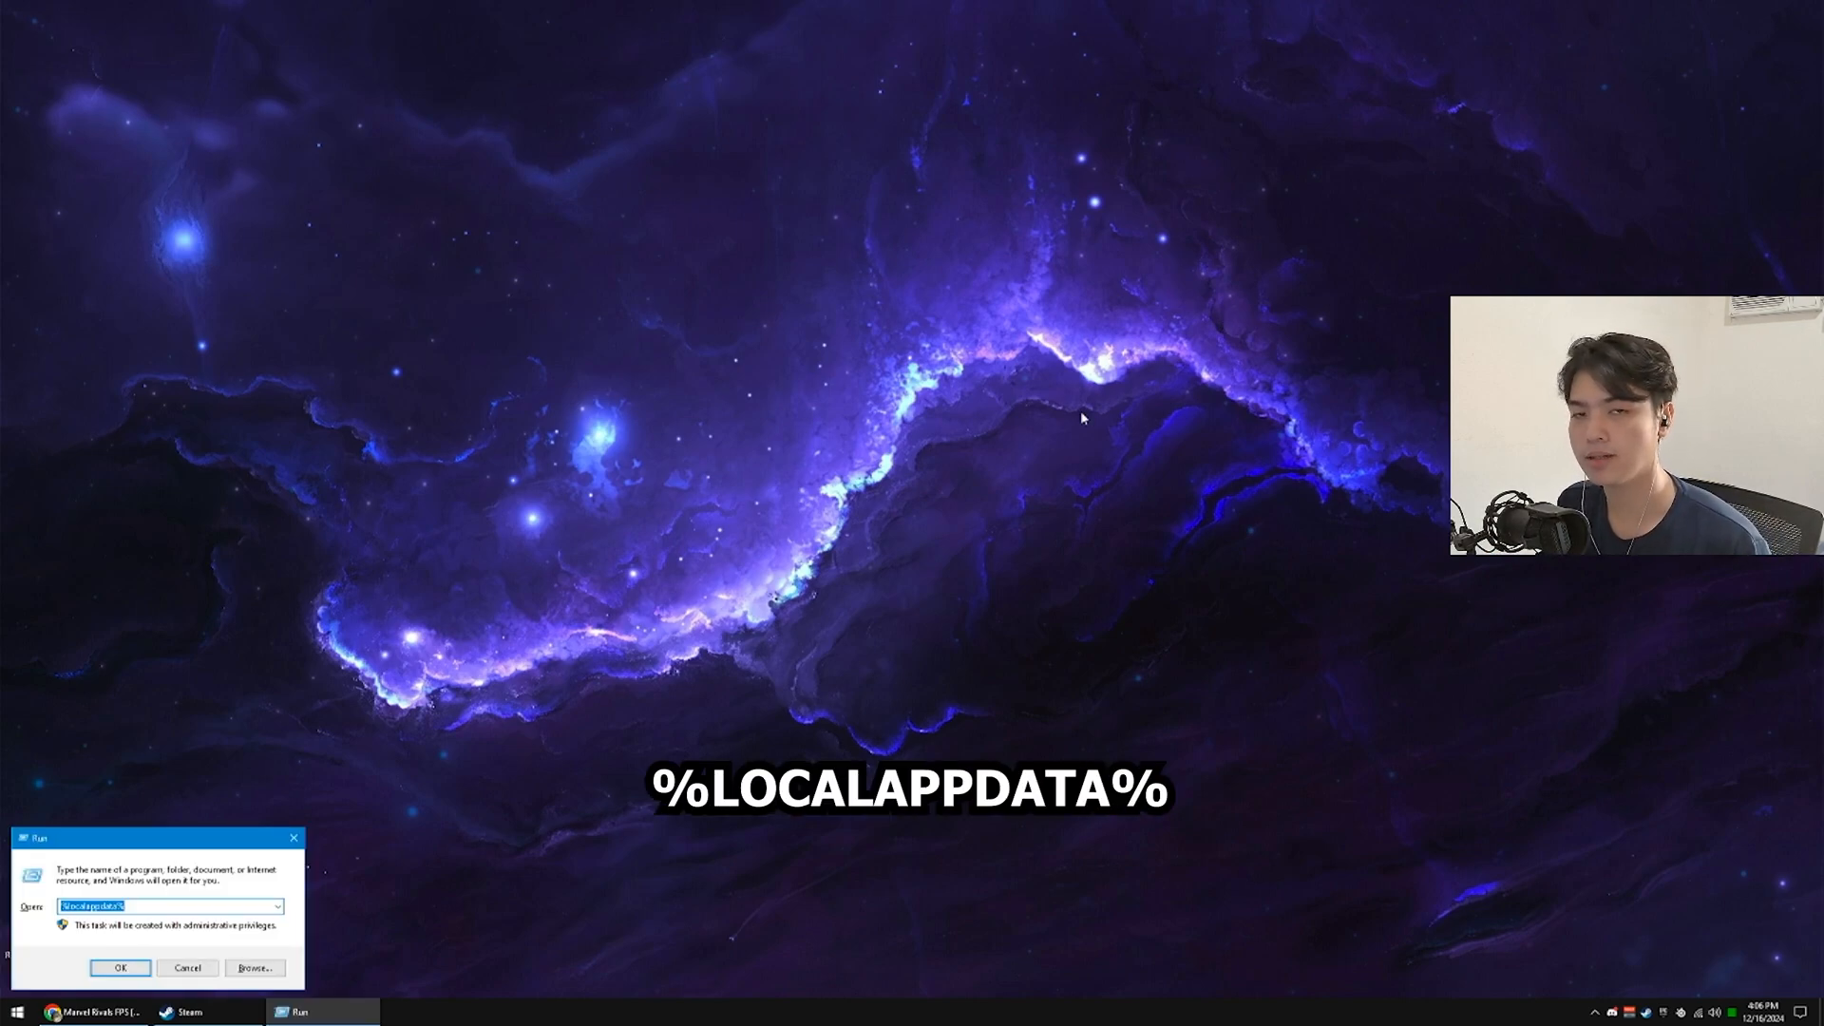
# - Navigate from local app data into Marvel\Saved\Config\Windows in File Explorer
pyautogui.click(120, 968)
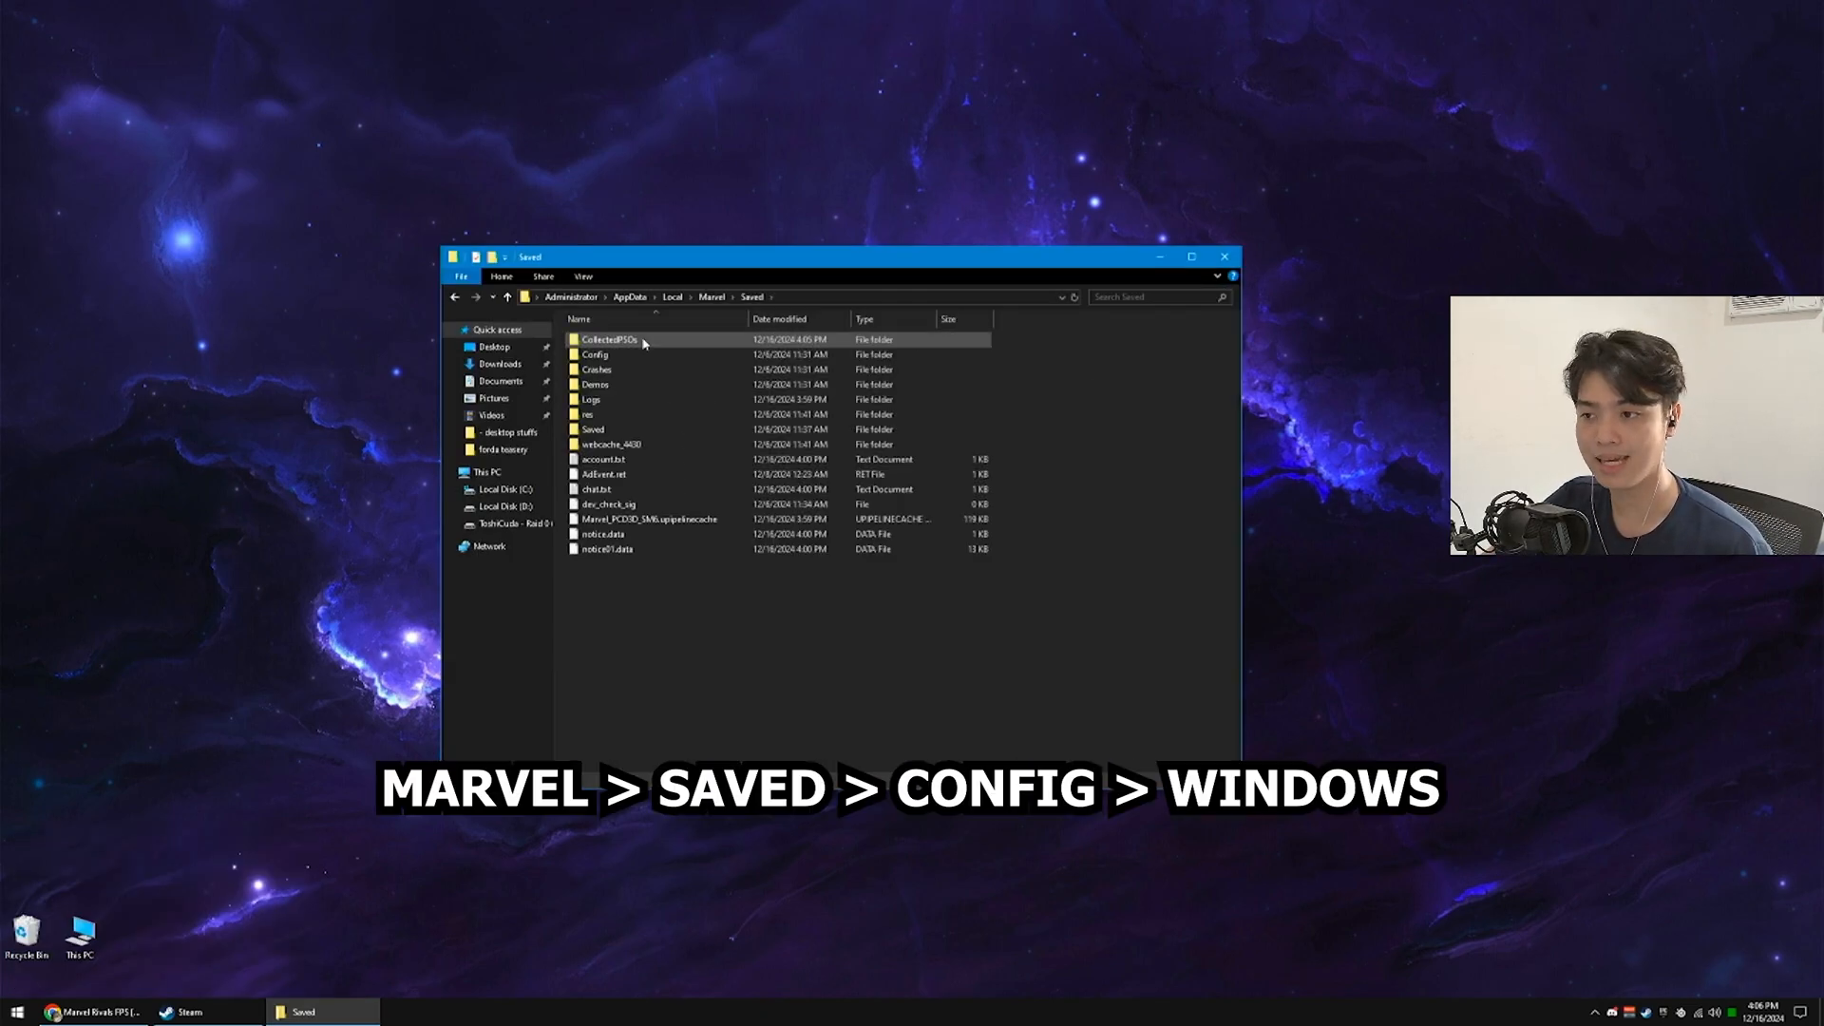
pyautogui.doubleClick(596, 354)
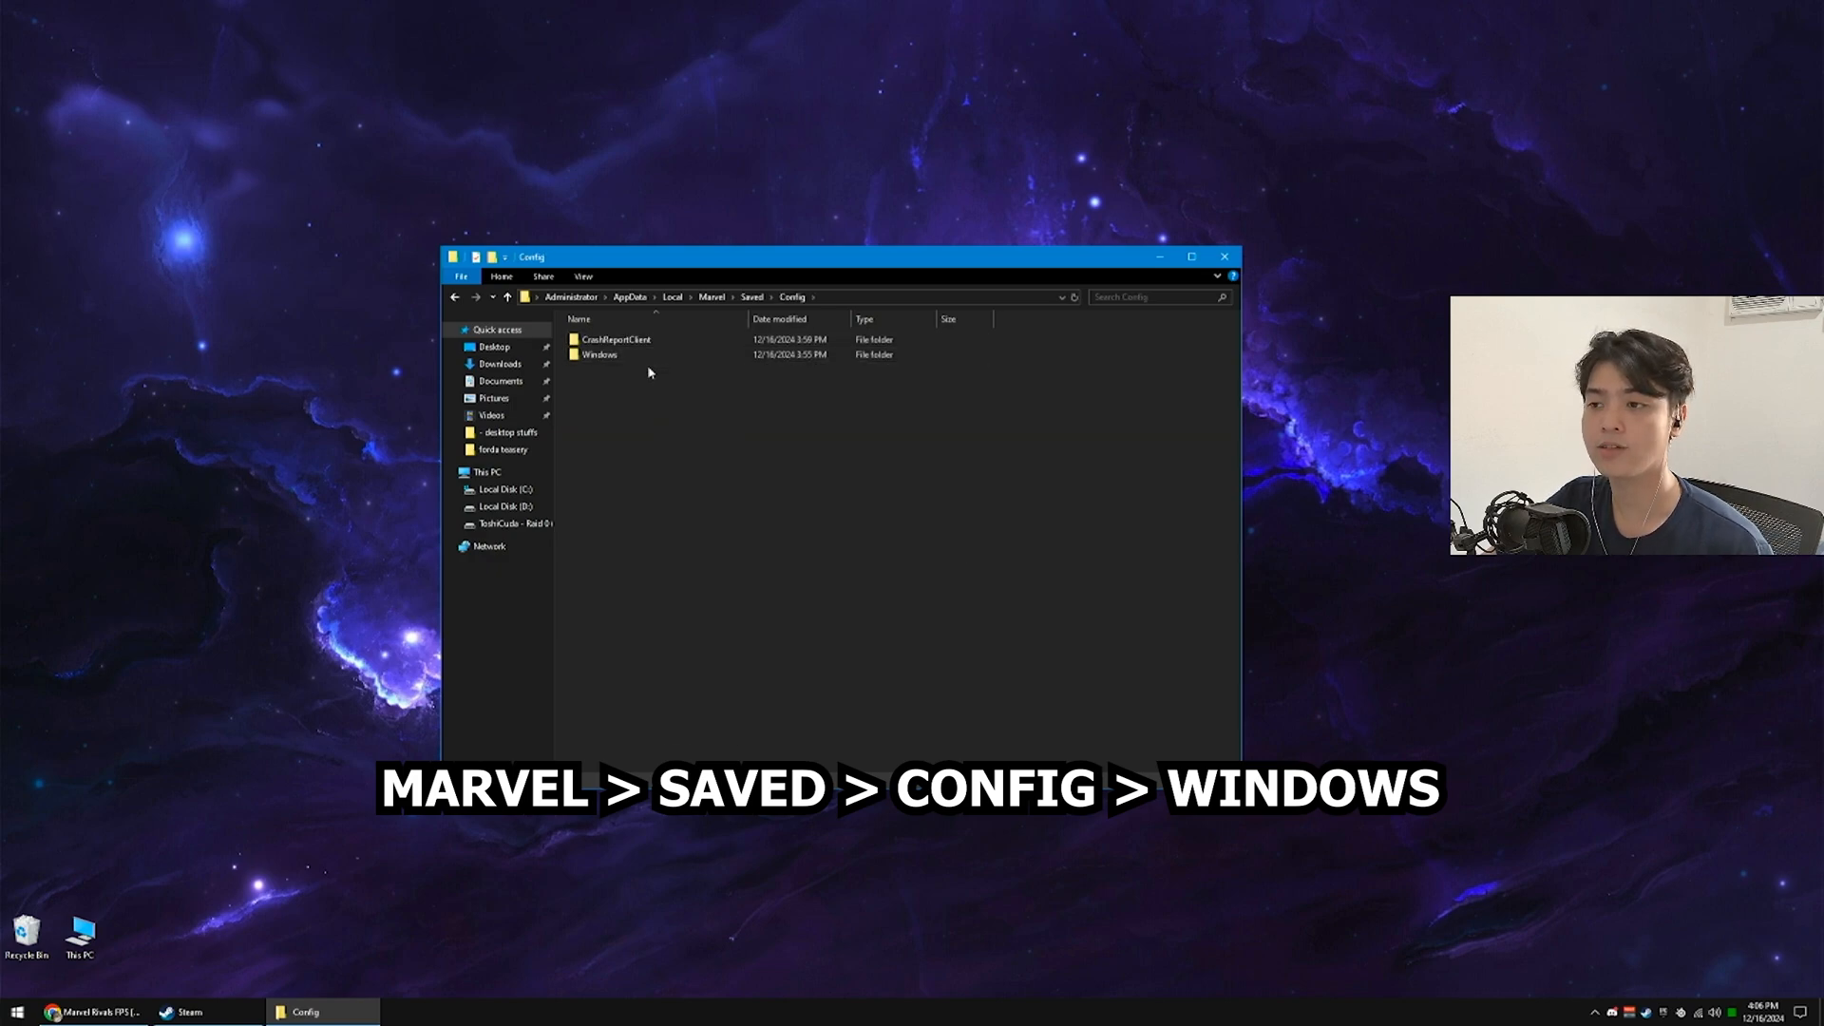
pyautogui.doubleClick(597, 355)
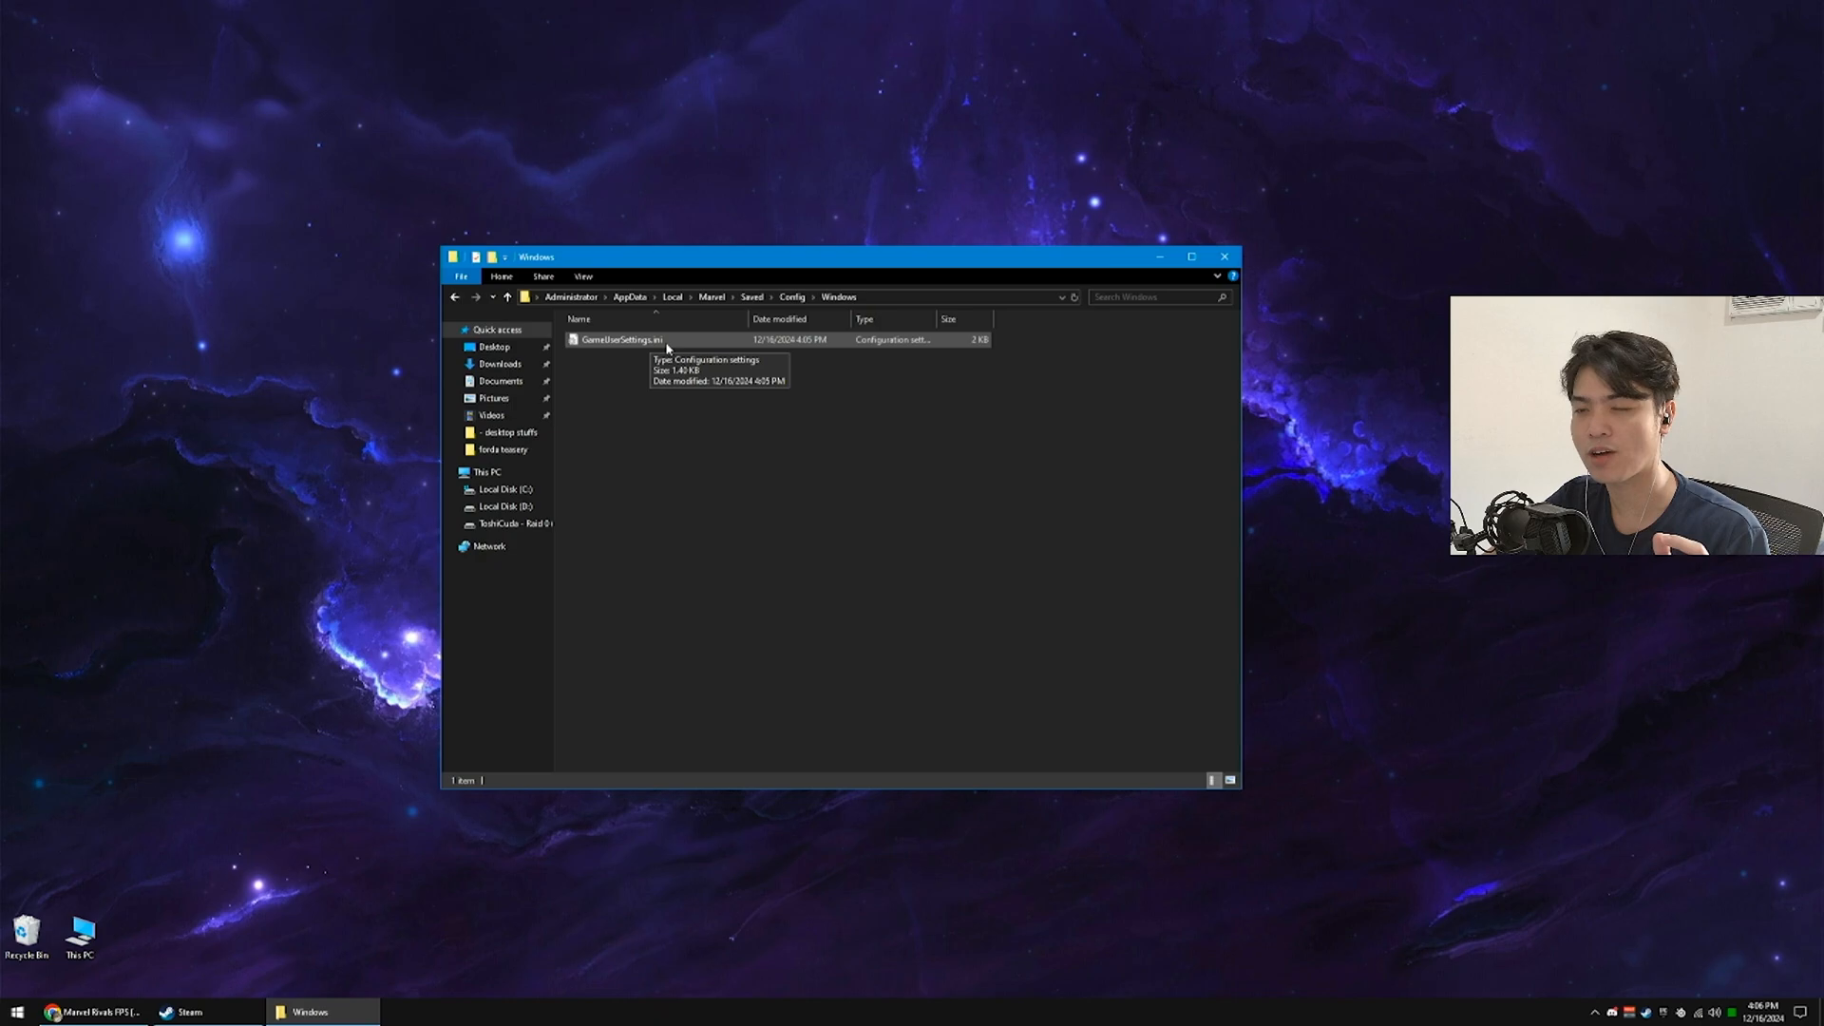
pyautogui.moveTo(668, 405)
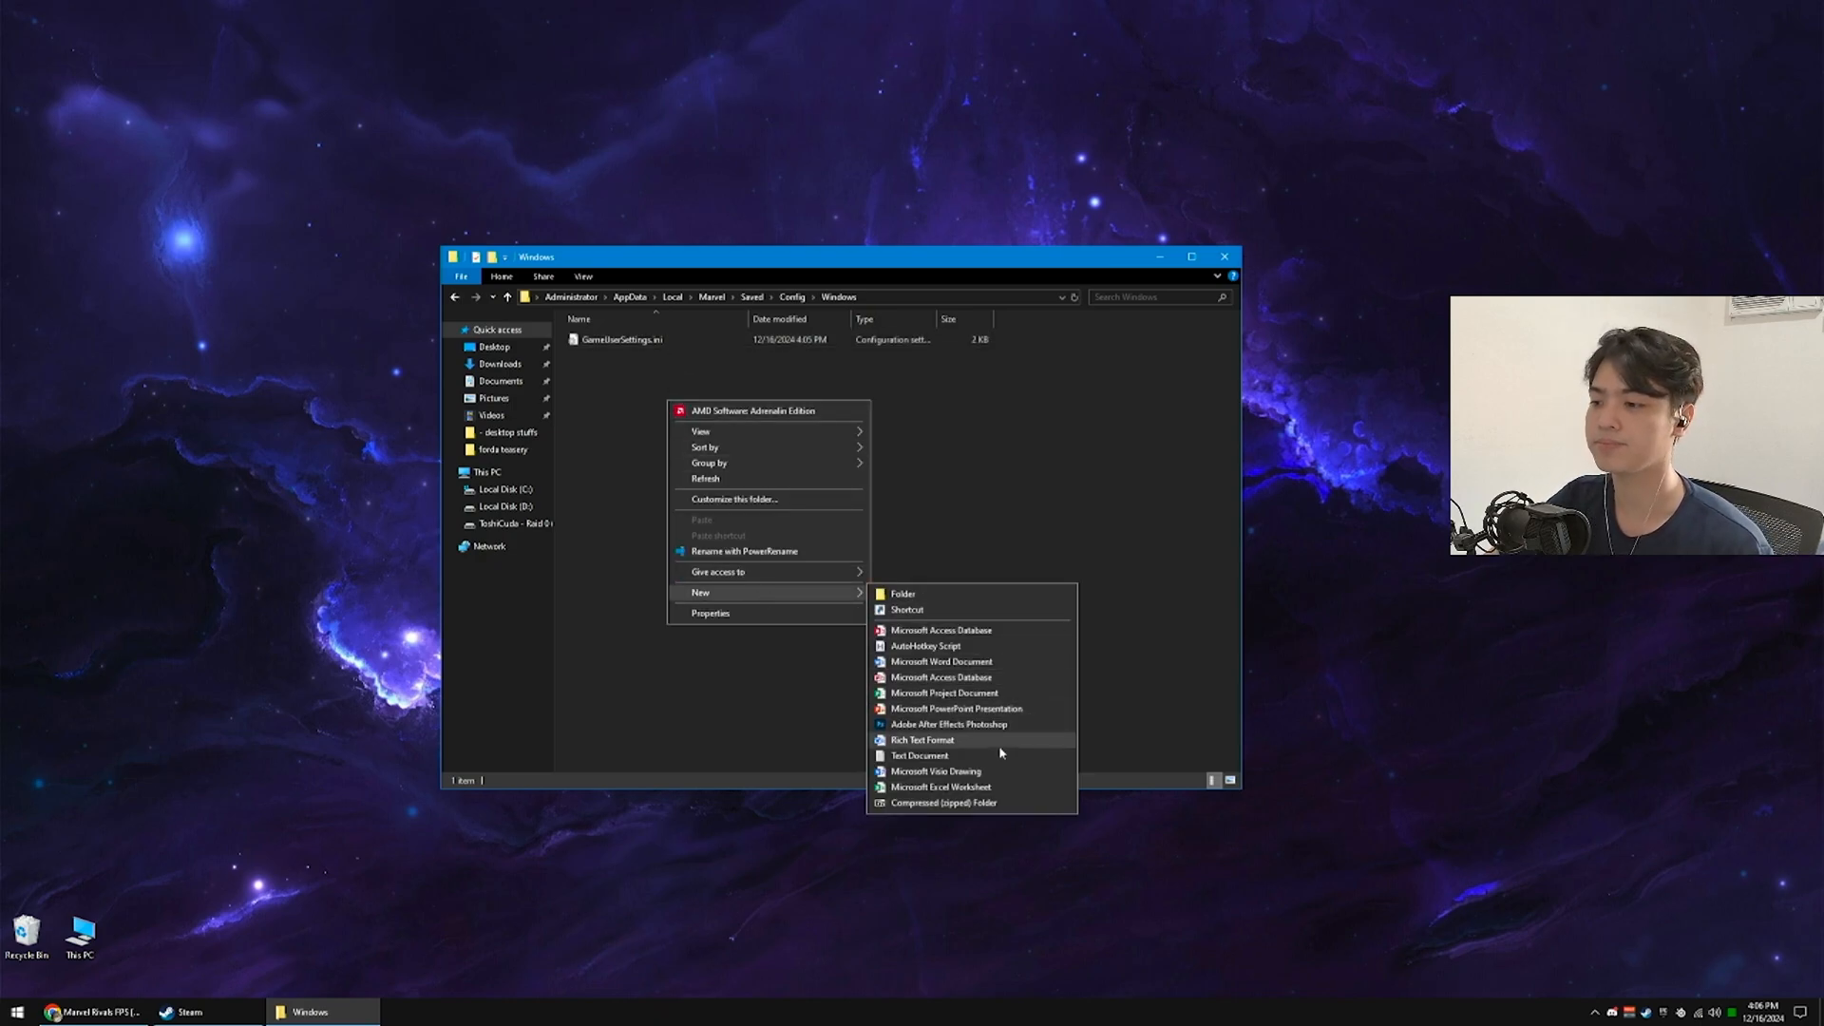
# - Create Engine.ini beside GameUserSettings.ini and open it in Notepad with the config pasted
pyautogui.click(921, 755)
pyautogui.write('Engine.ini')
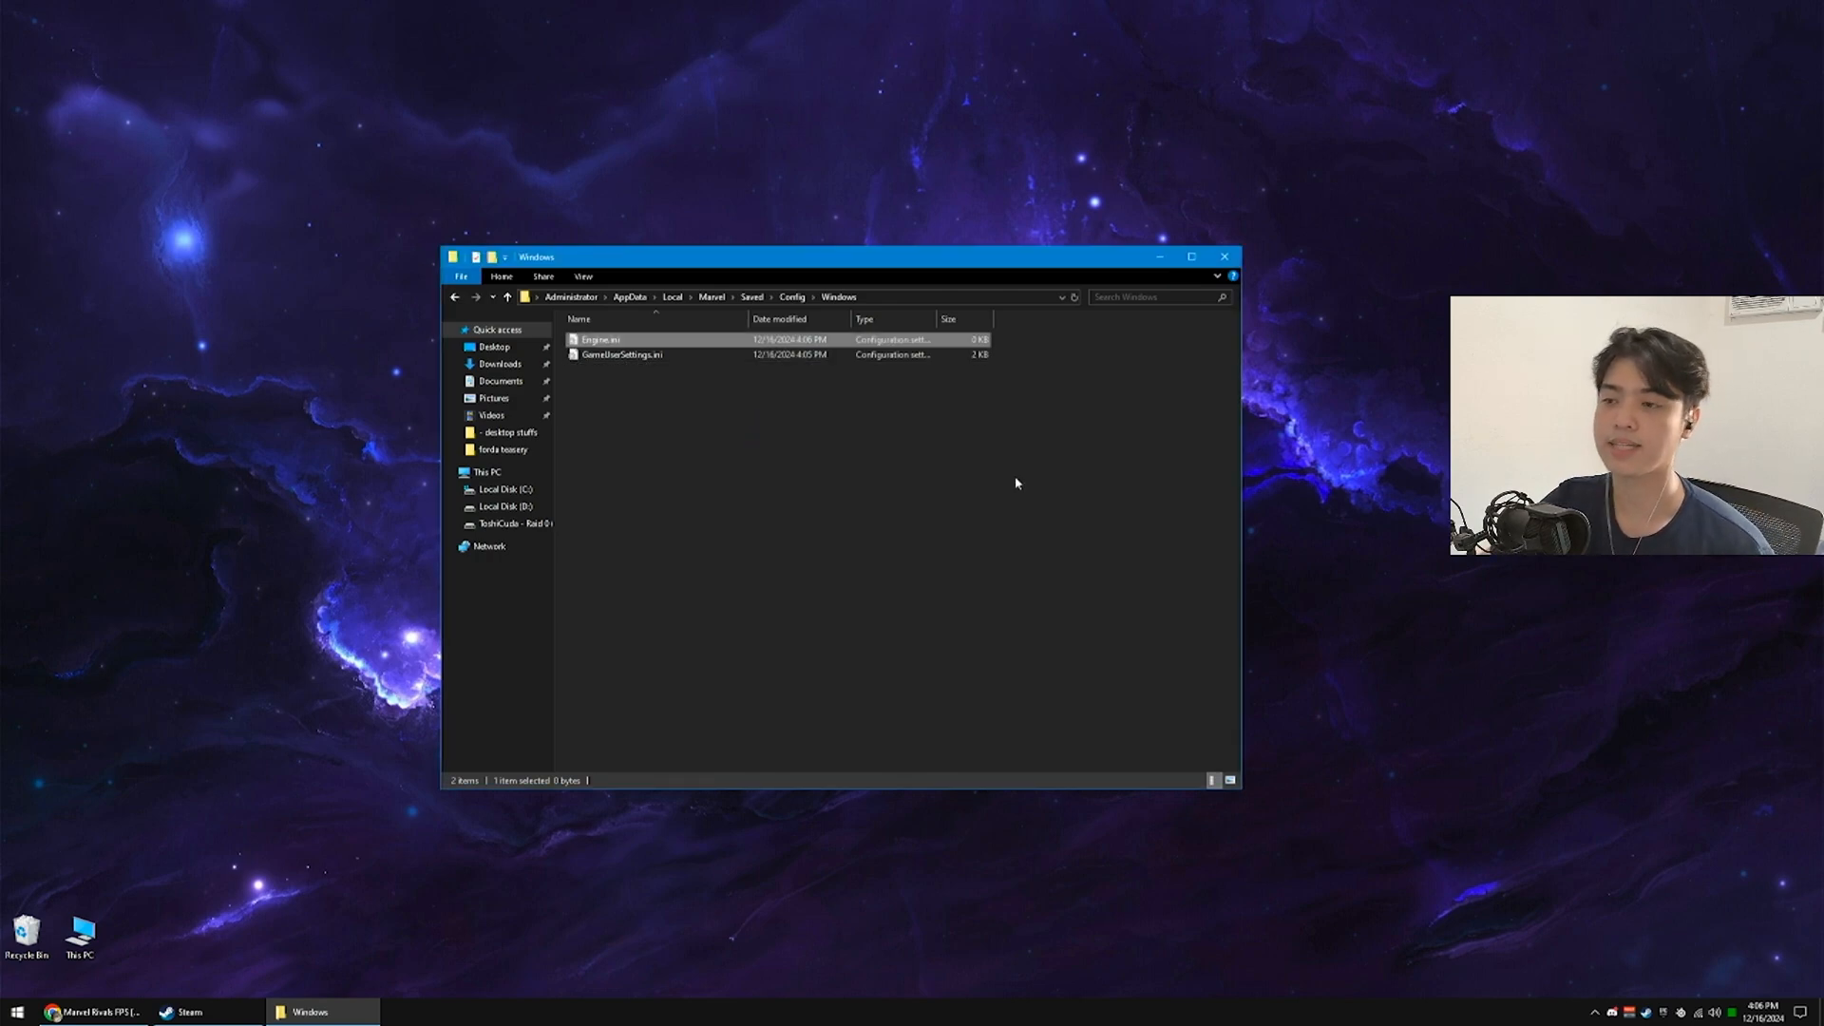
pyautogui.doubleClick(600, 338)
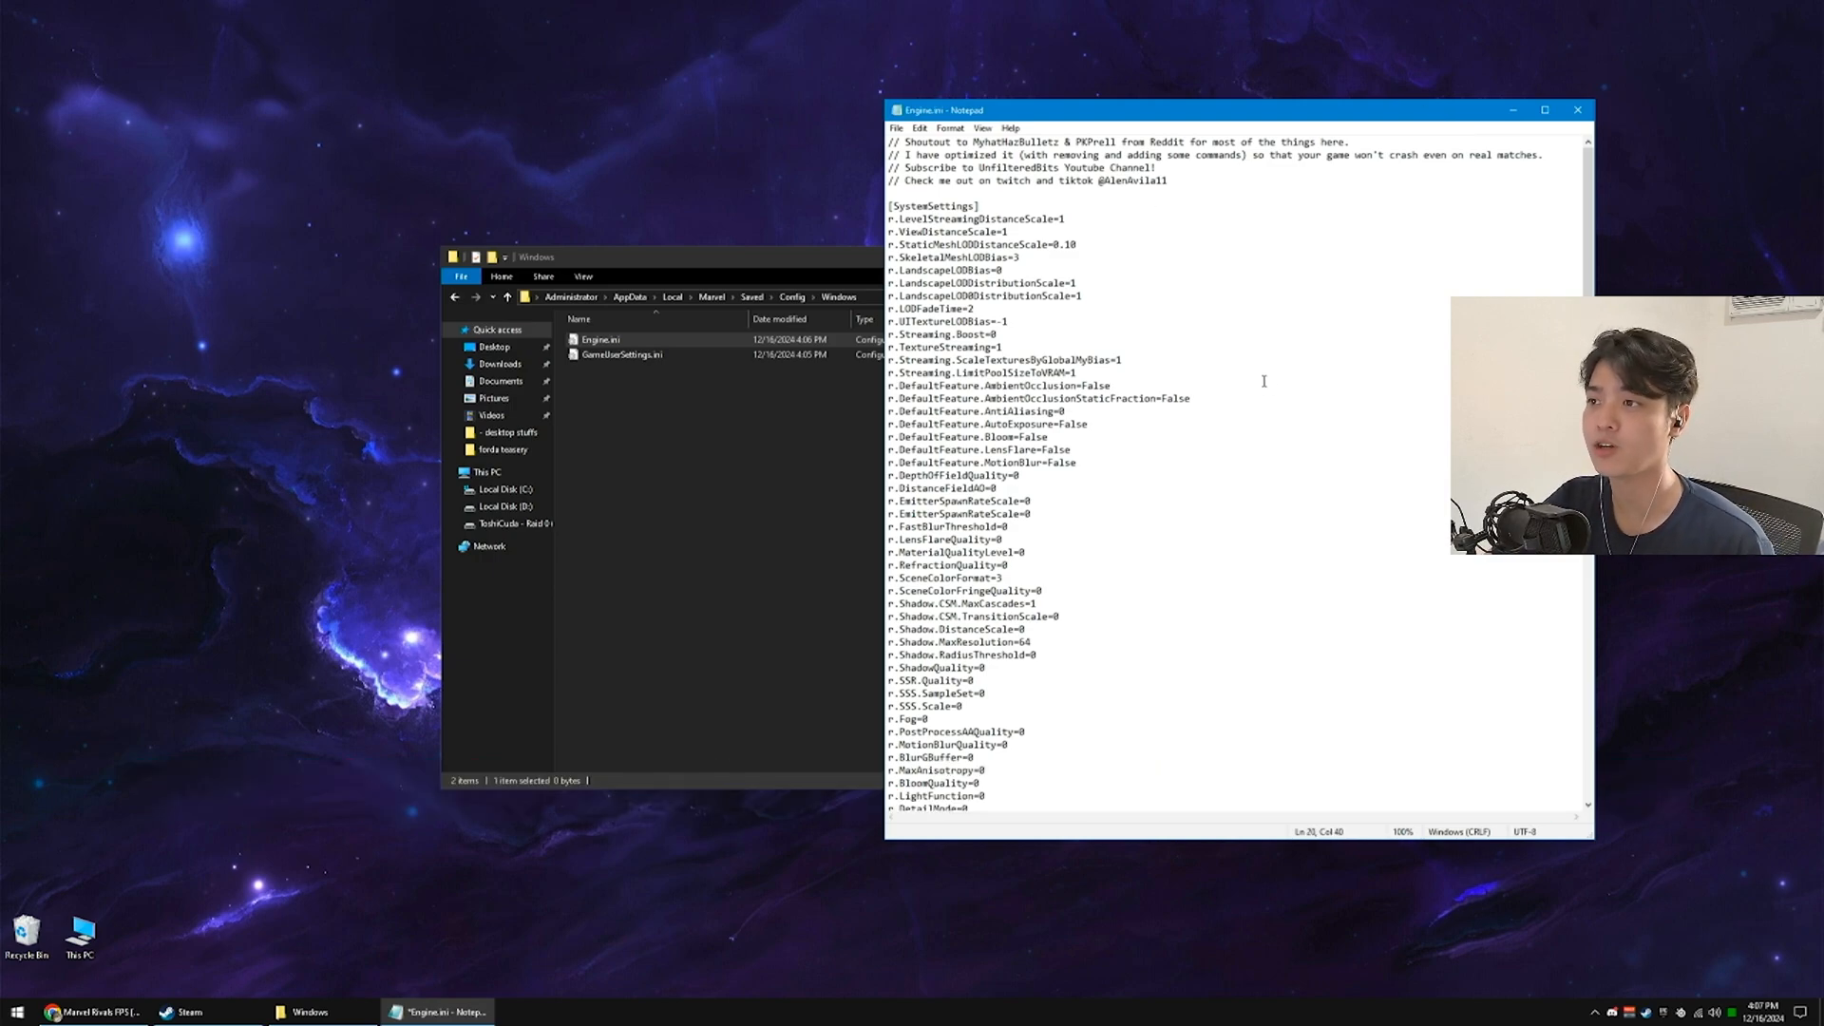
# - Close the saved Engine.ini and apply the Read-only attribute in its Properties
pyautogui.click(1577, 109)
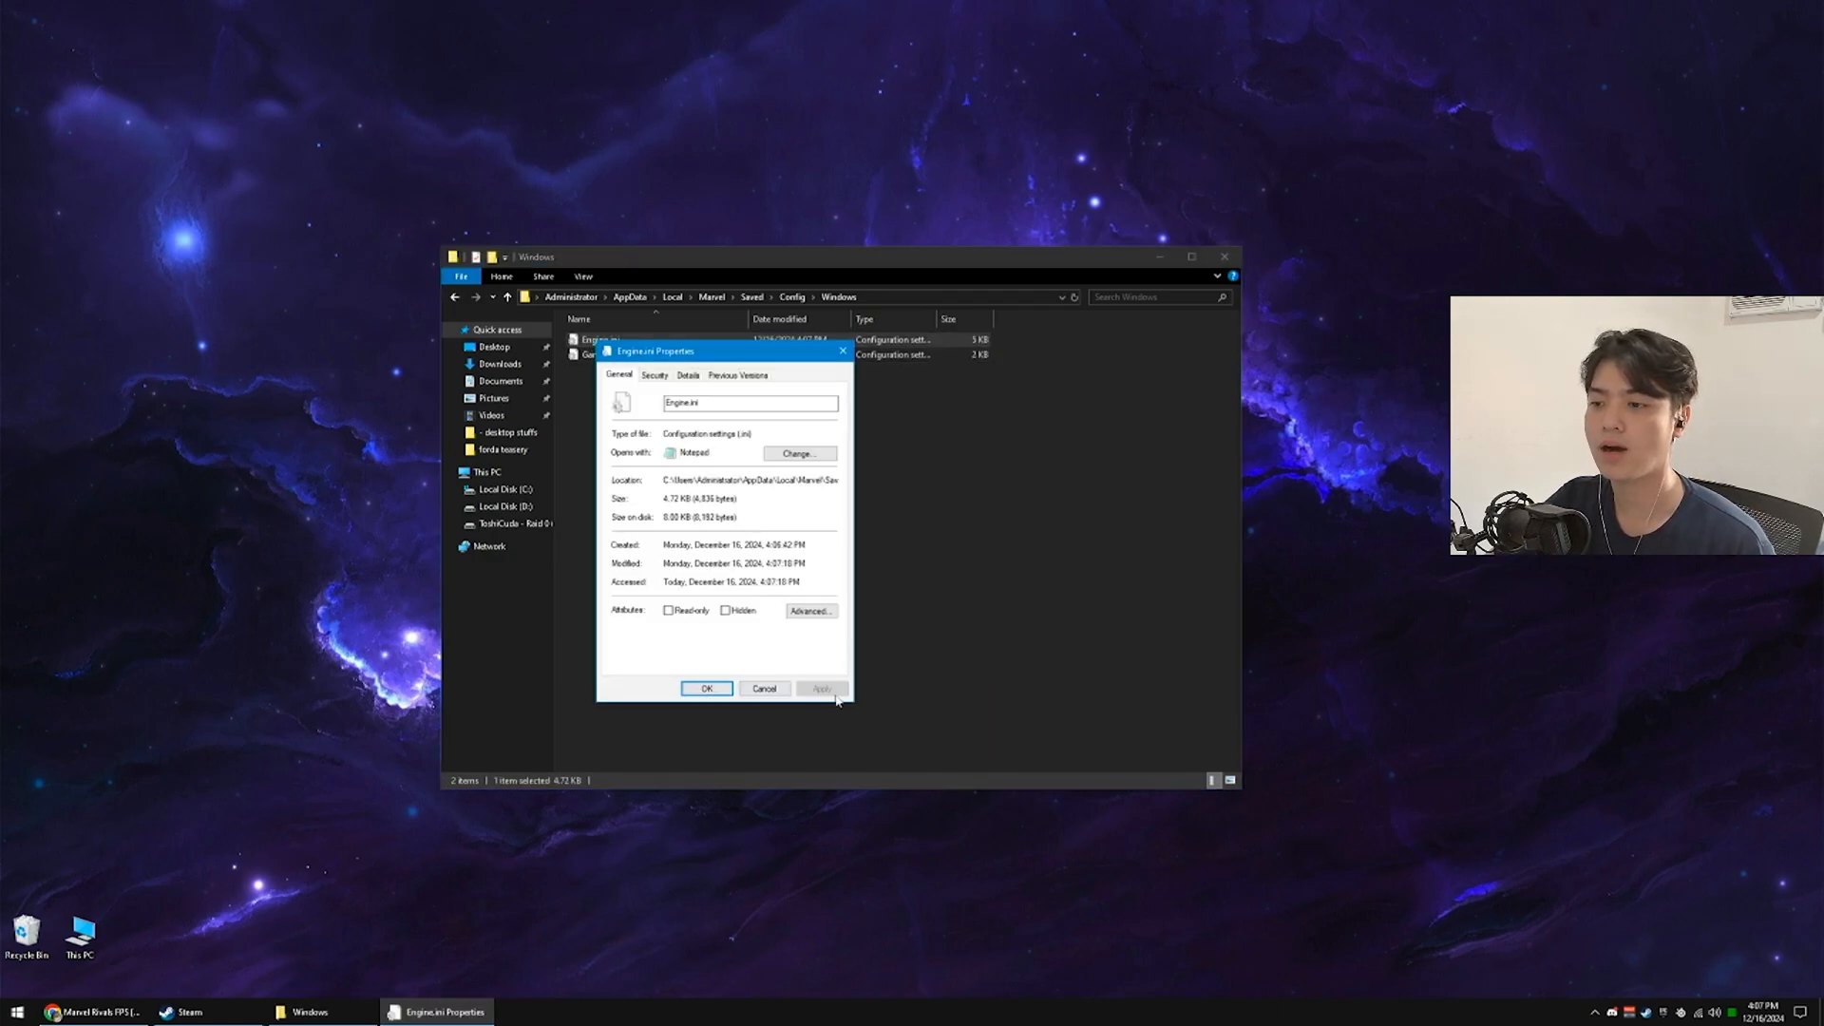
pyautogui.click(668, 610)
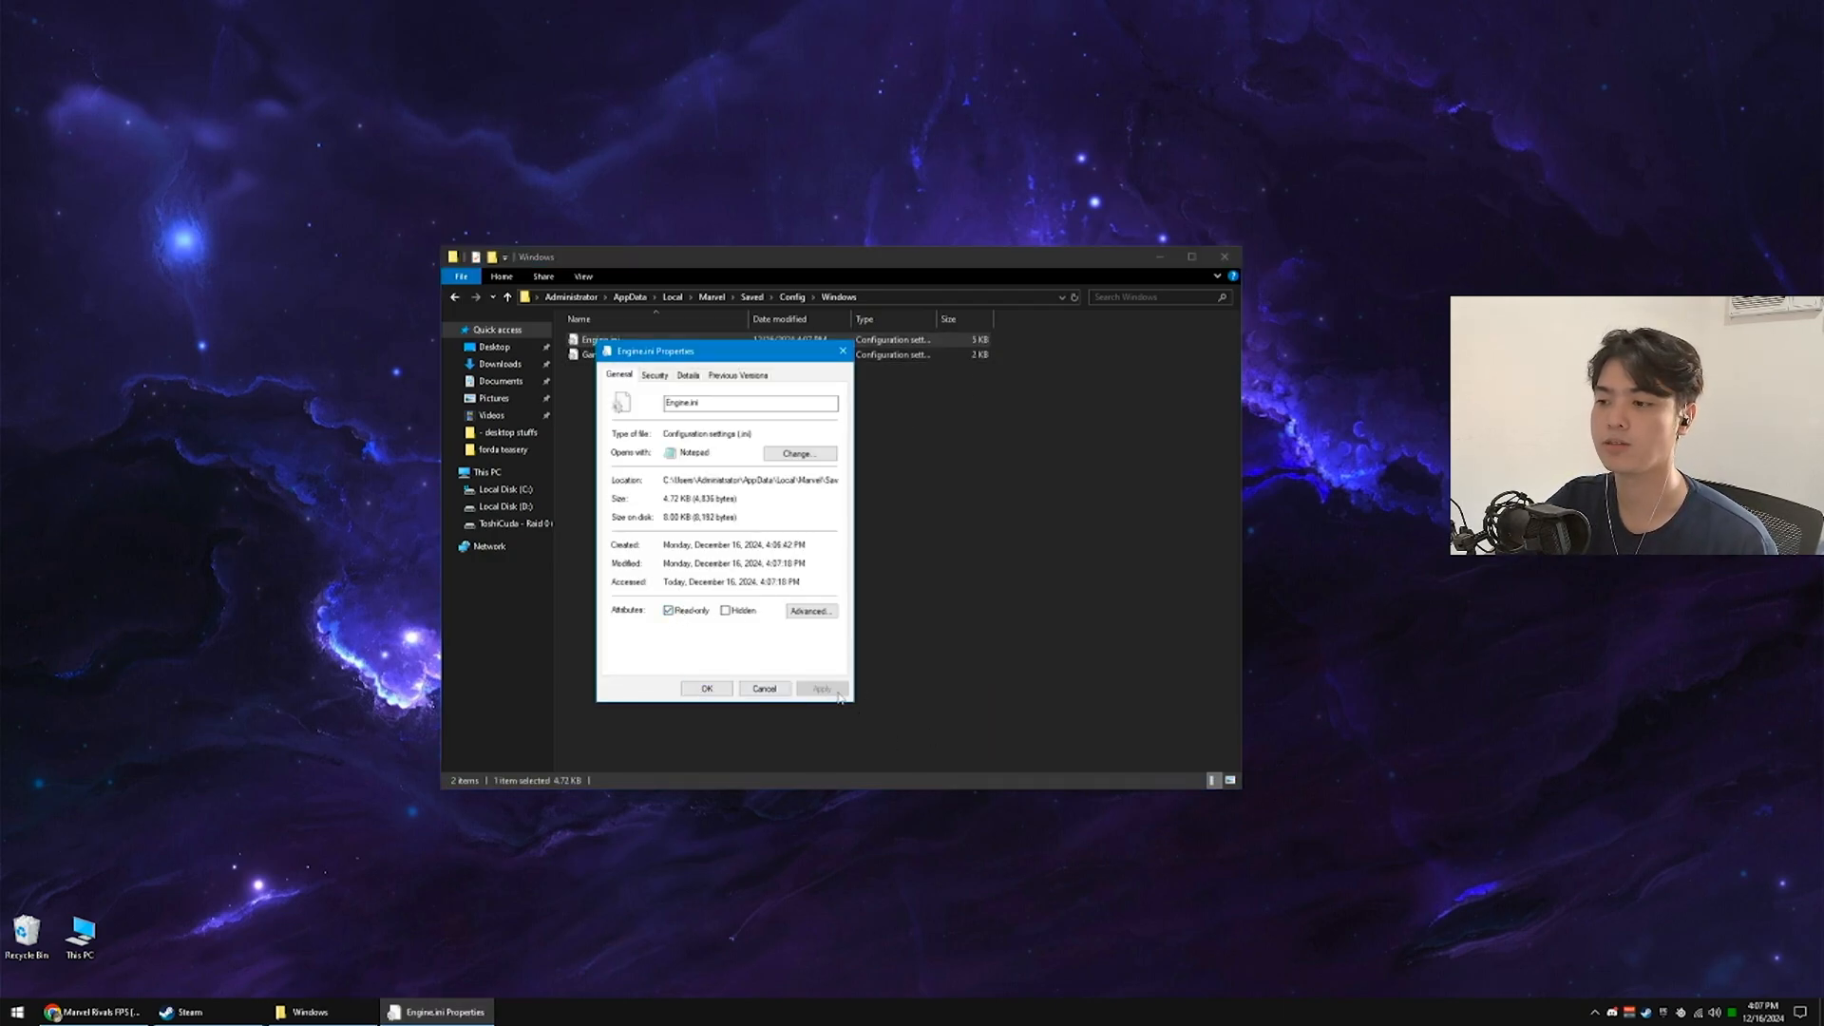
pyautogui.click(705, 688)
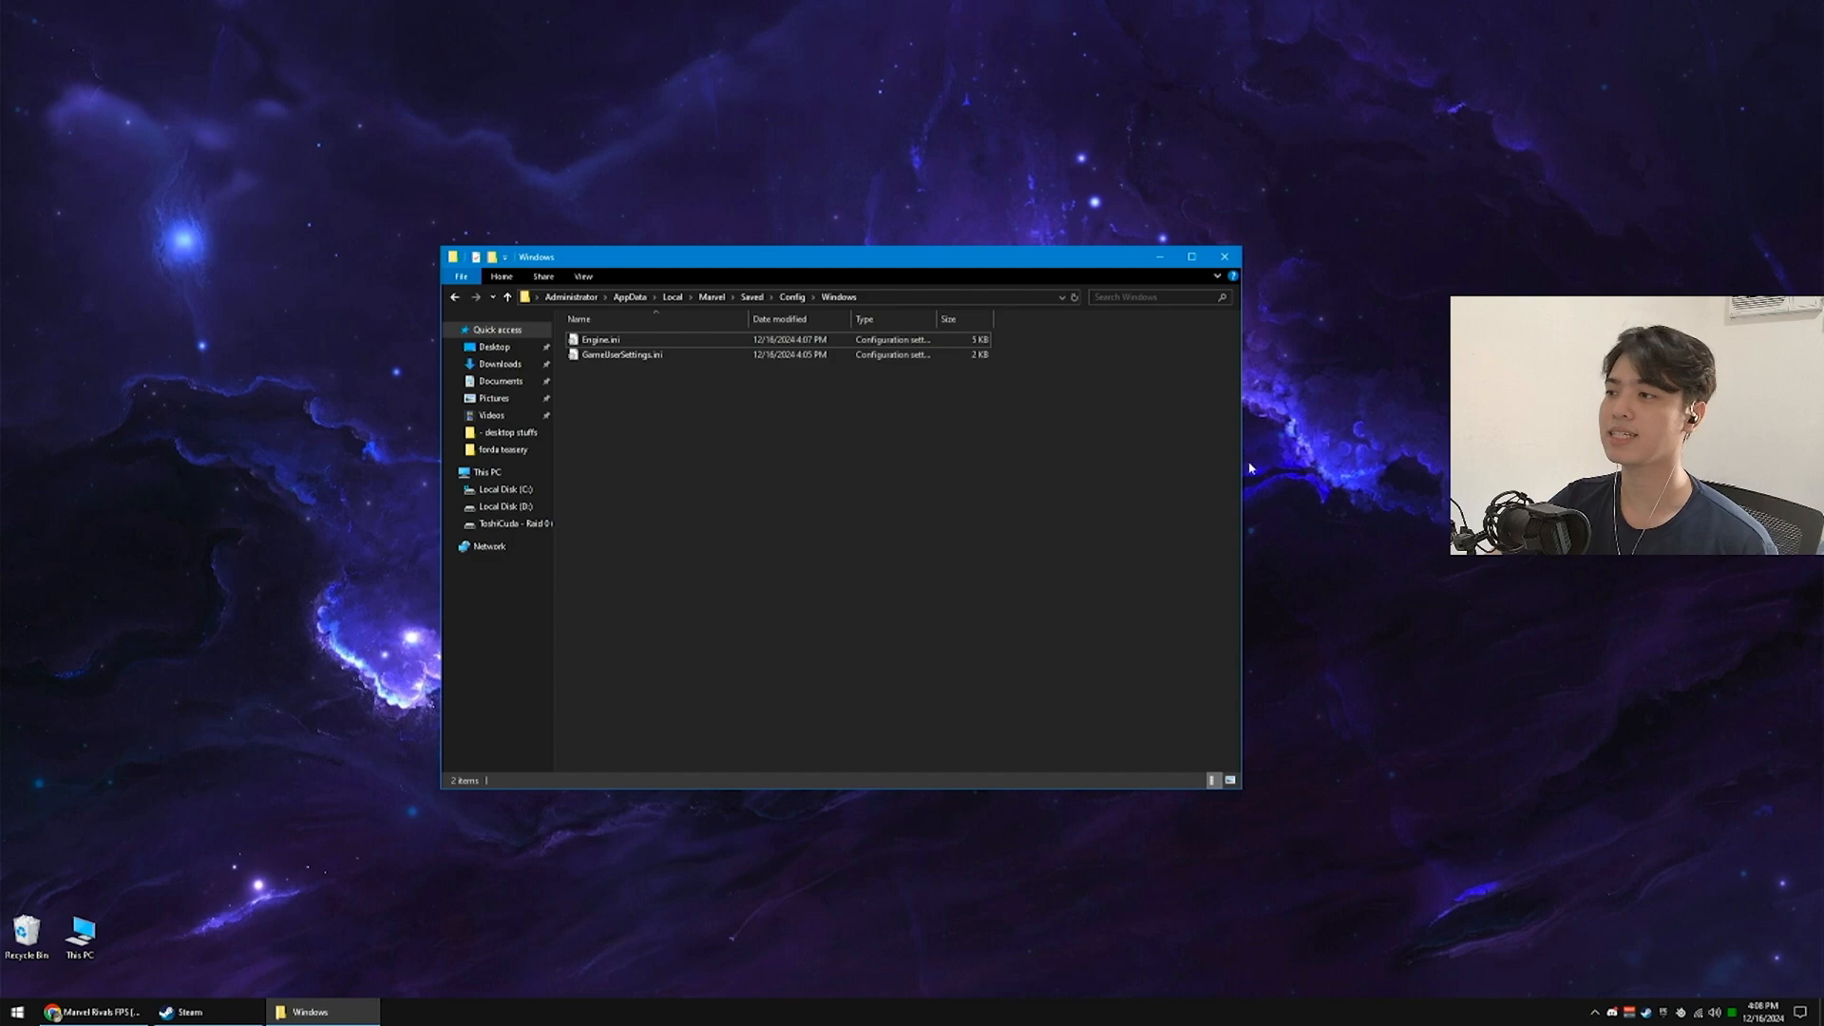
pyautogui.moveTo(1223, 256)
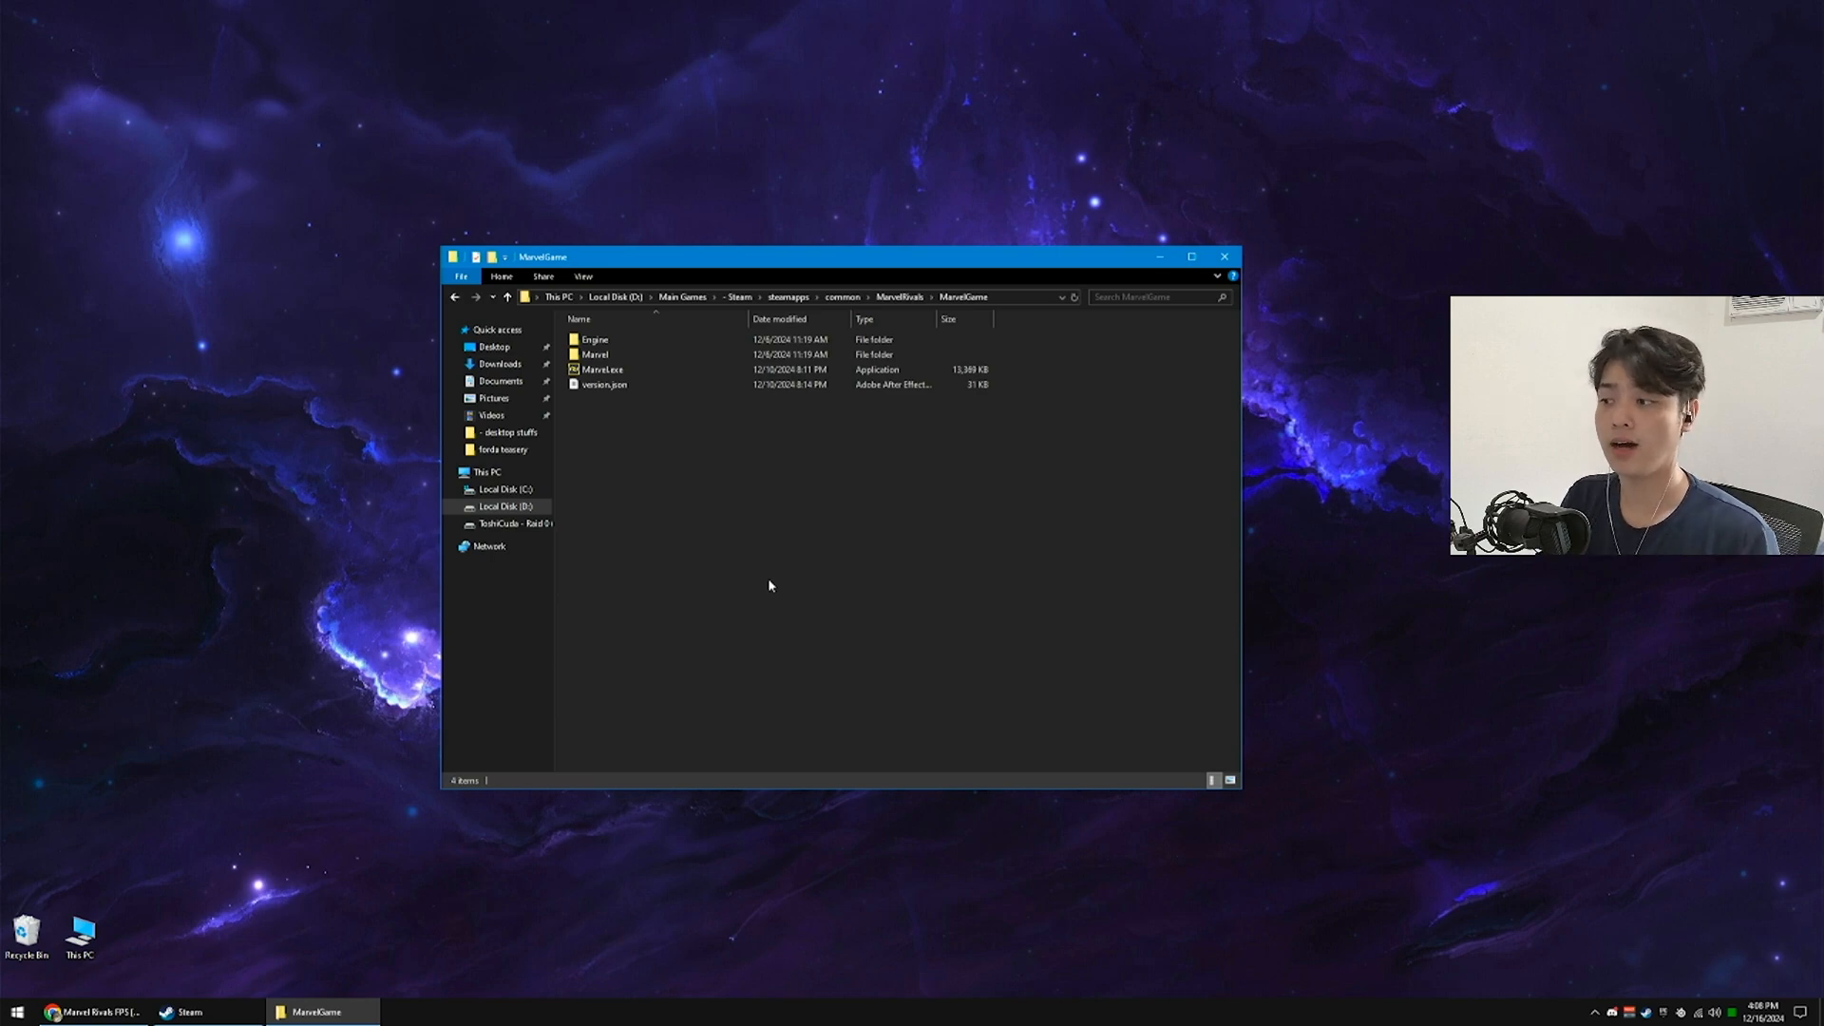
# - Browse Marvel Rivals' installed files from its Steam Library properties to open the install folder
pyautogui.click(183, 1011)
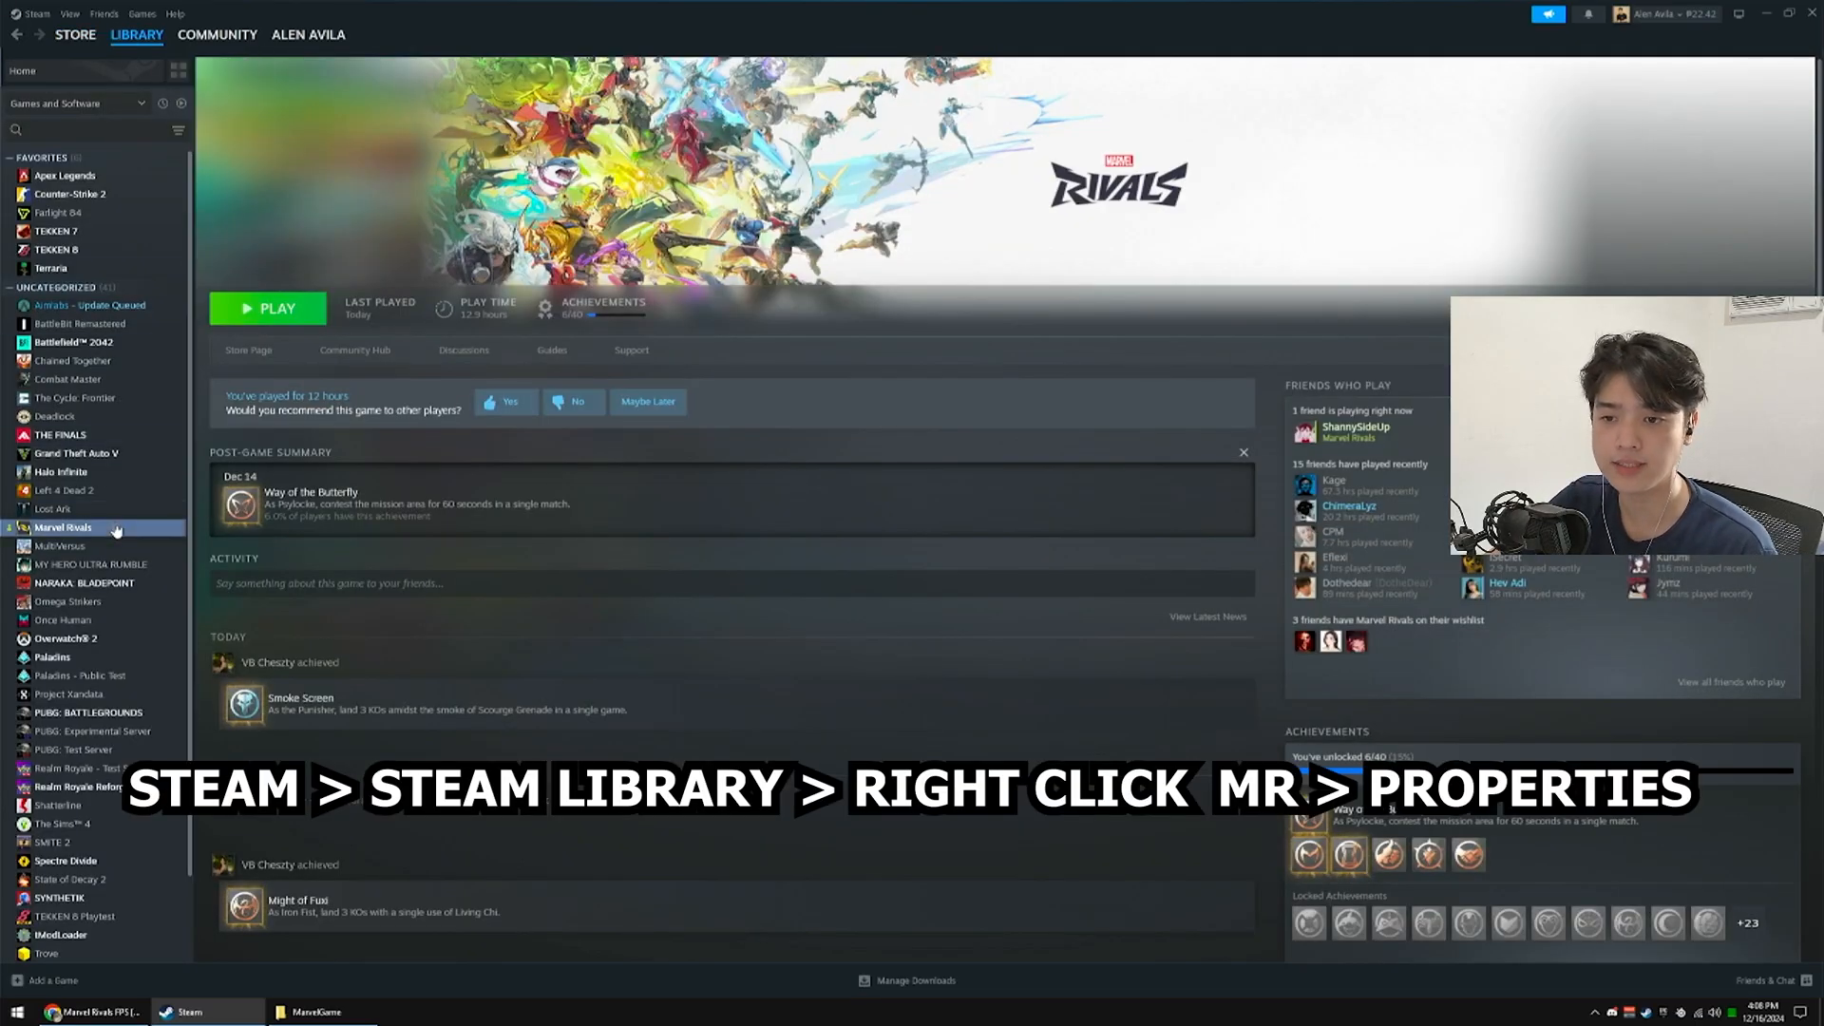
pyautogui.rightClick(64, 527)
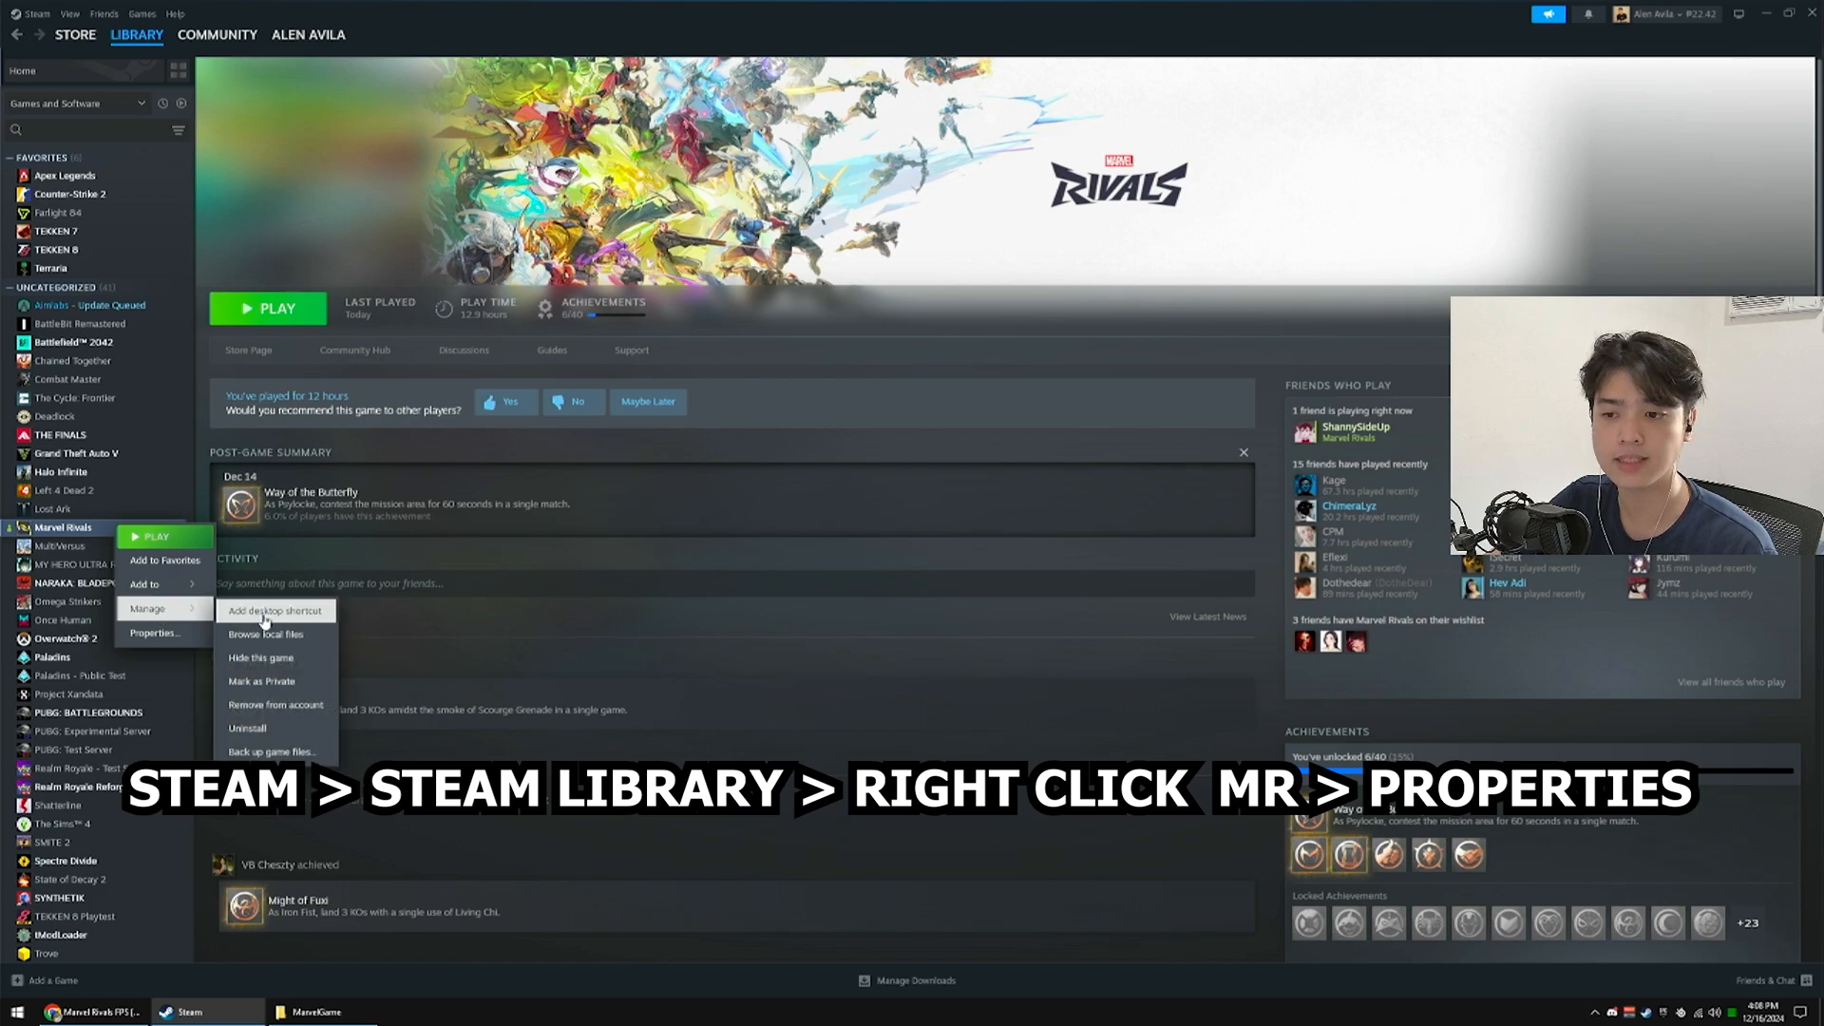
pyautogui.click(154, 632)
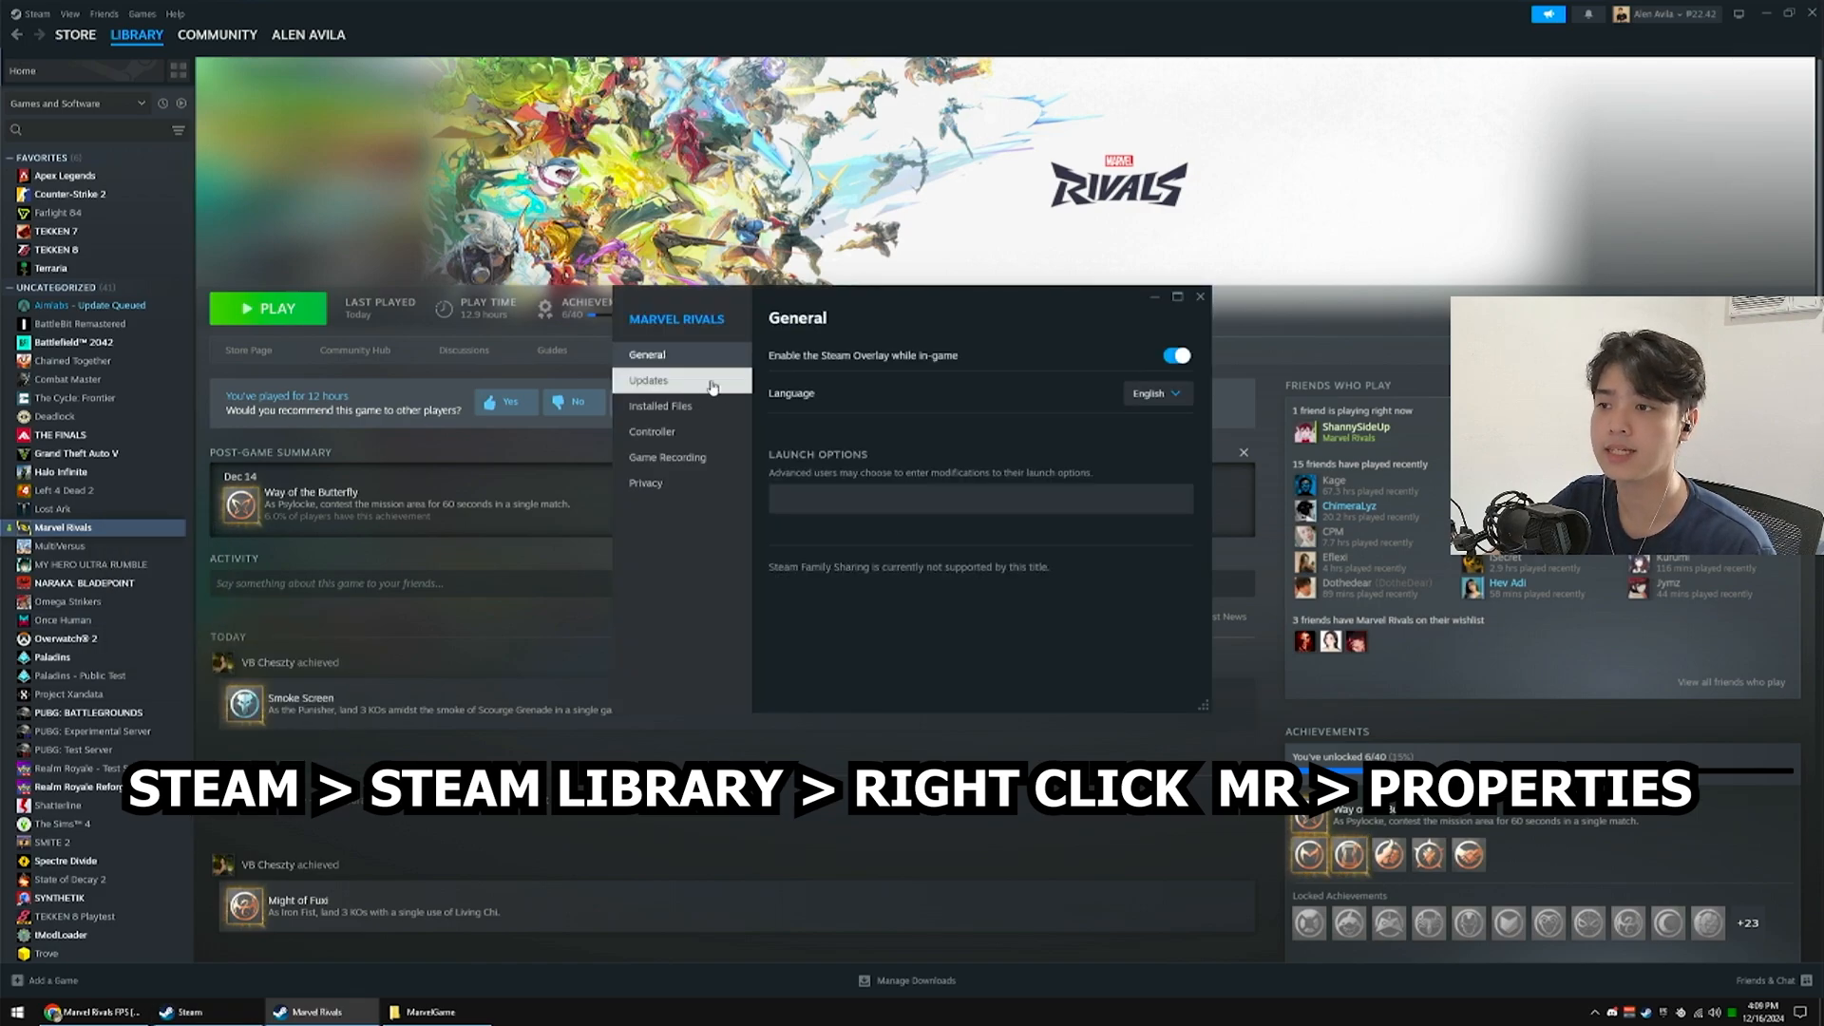
pyautogui.click(659, 405)
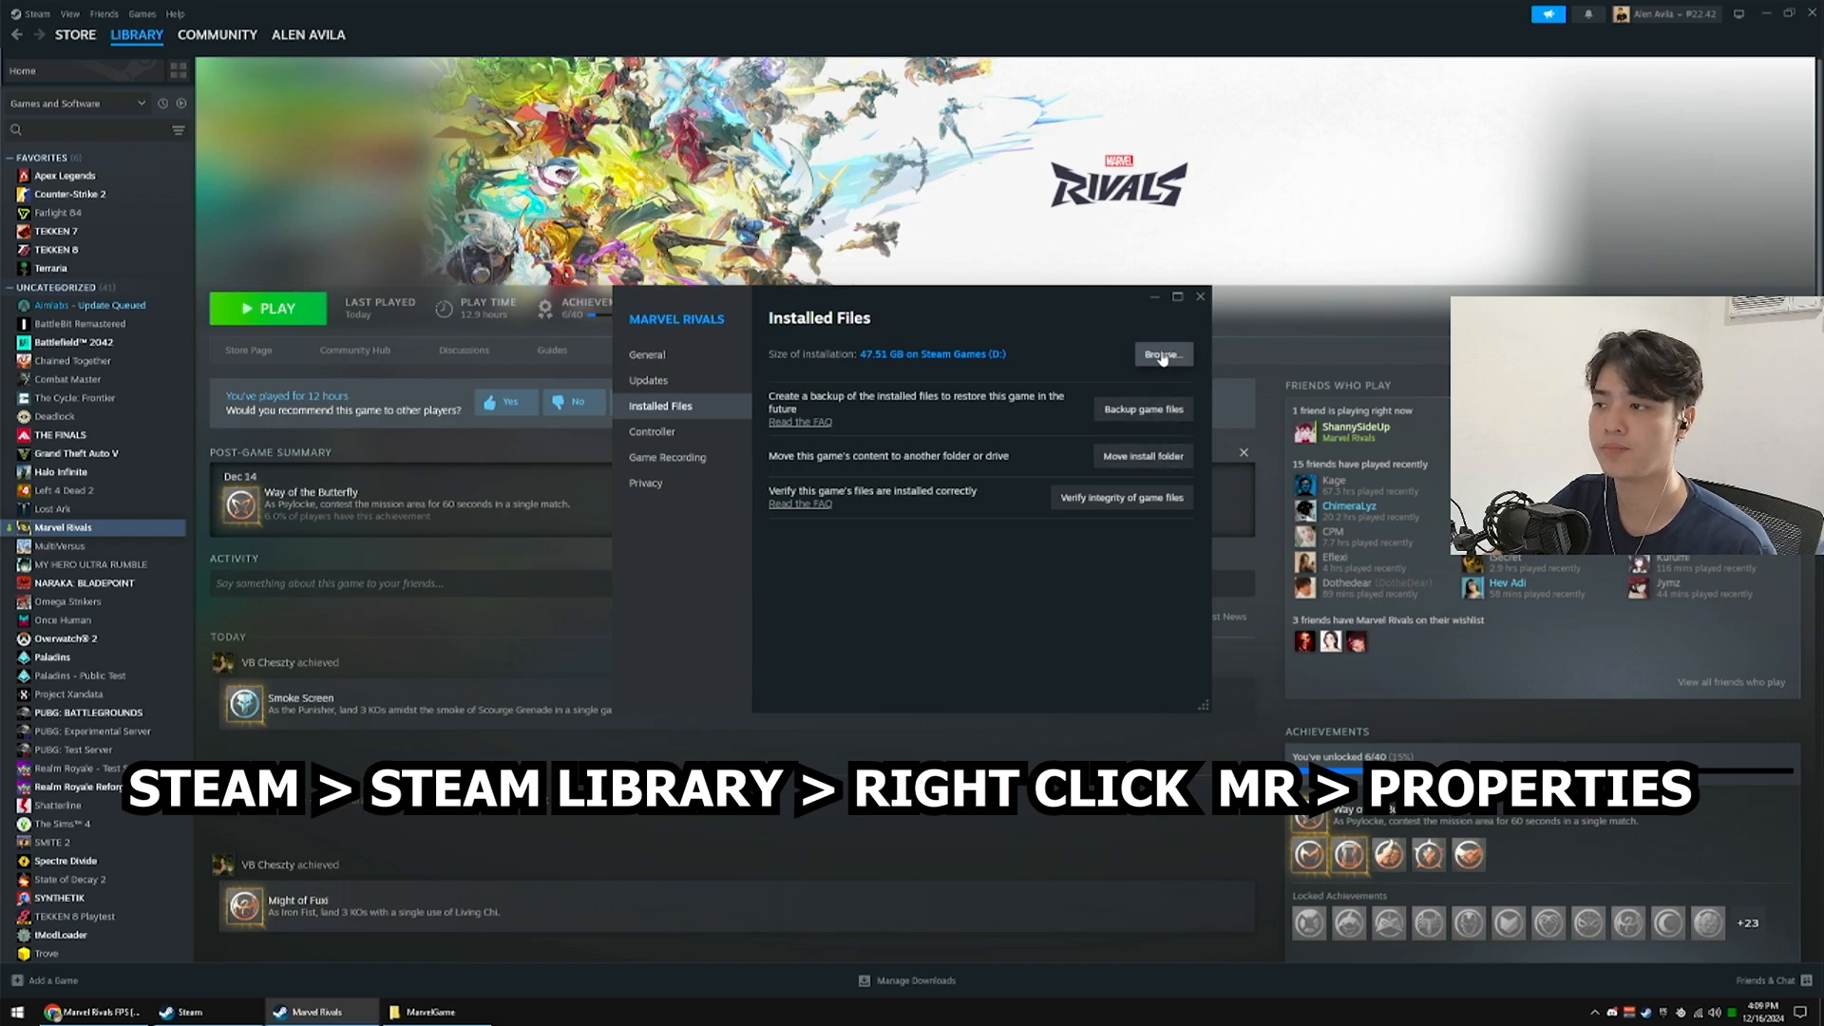
pyautogui.click(1160, 353)
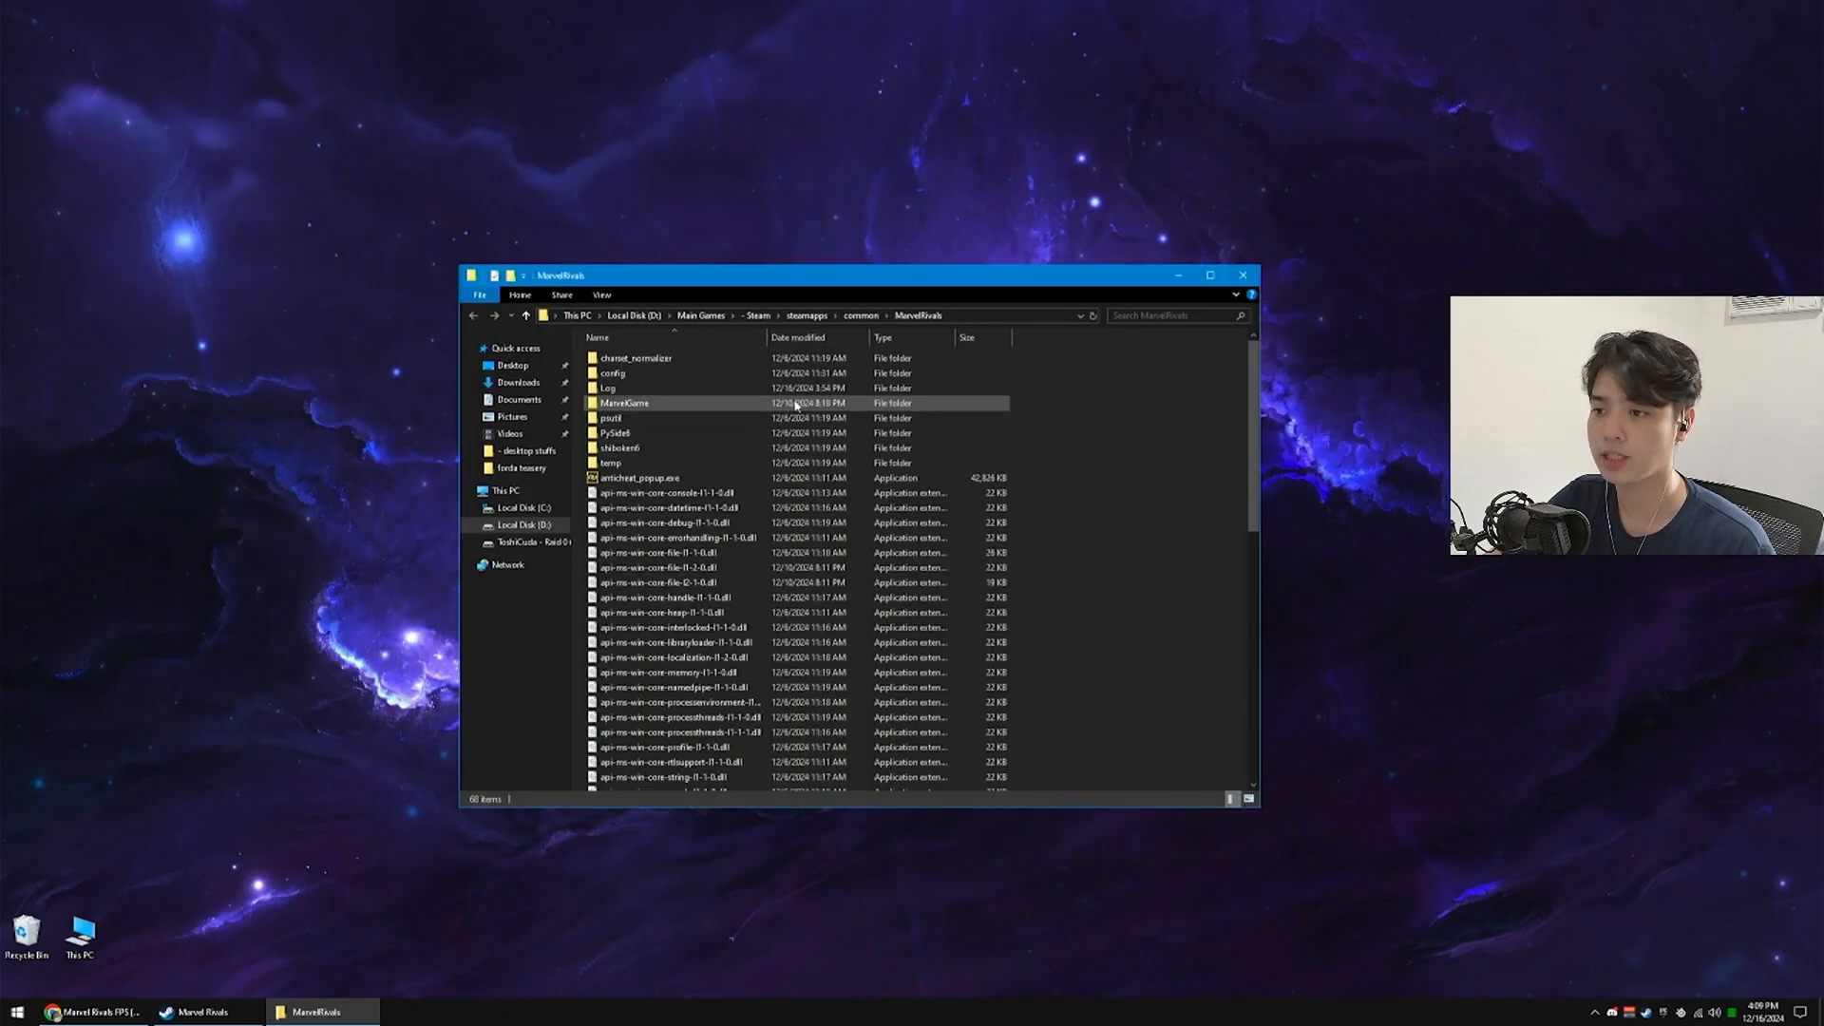
# - In MarvelGame, give Marvel.exe disabled fullscreen optimizations and high-DPI scaling override for all users
pyautogui.doubleClick(625, 403)
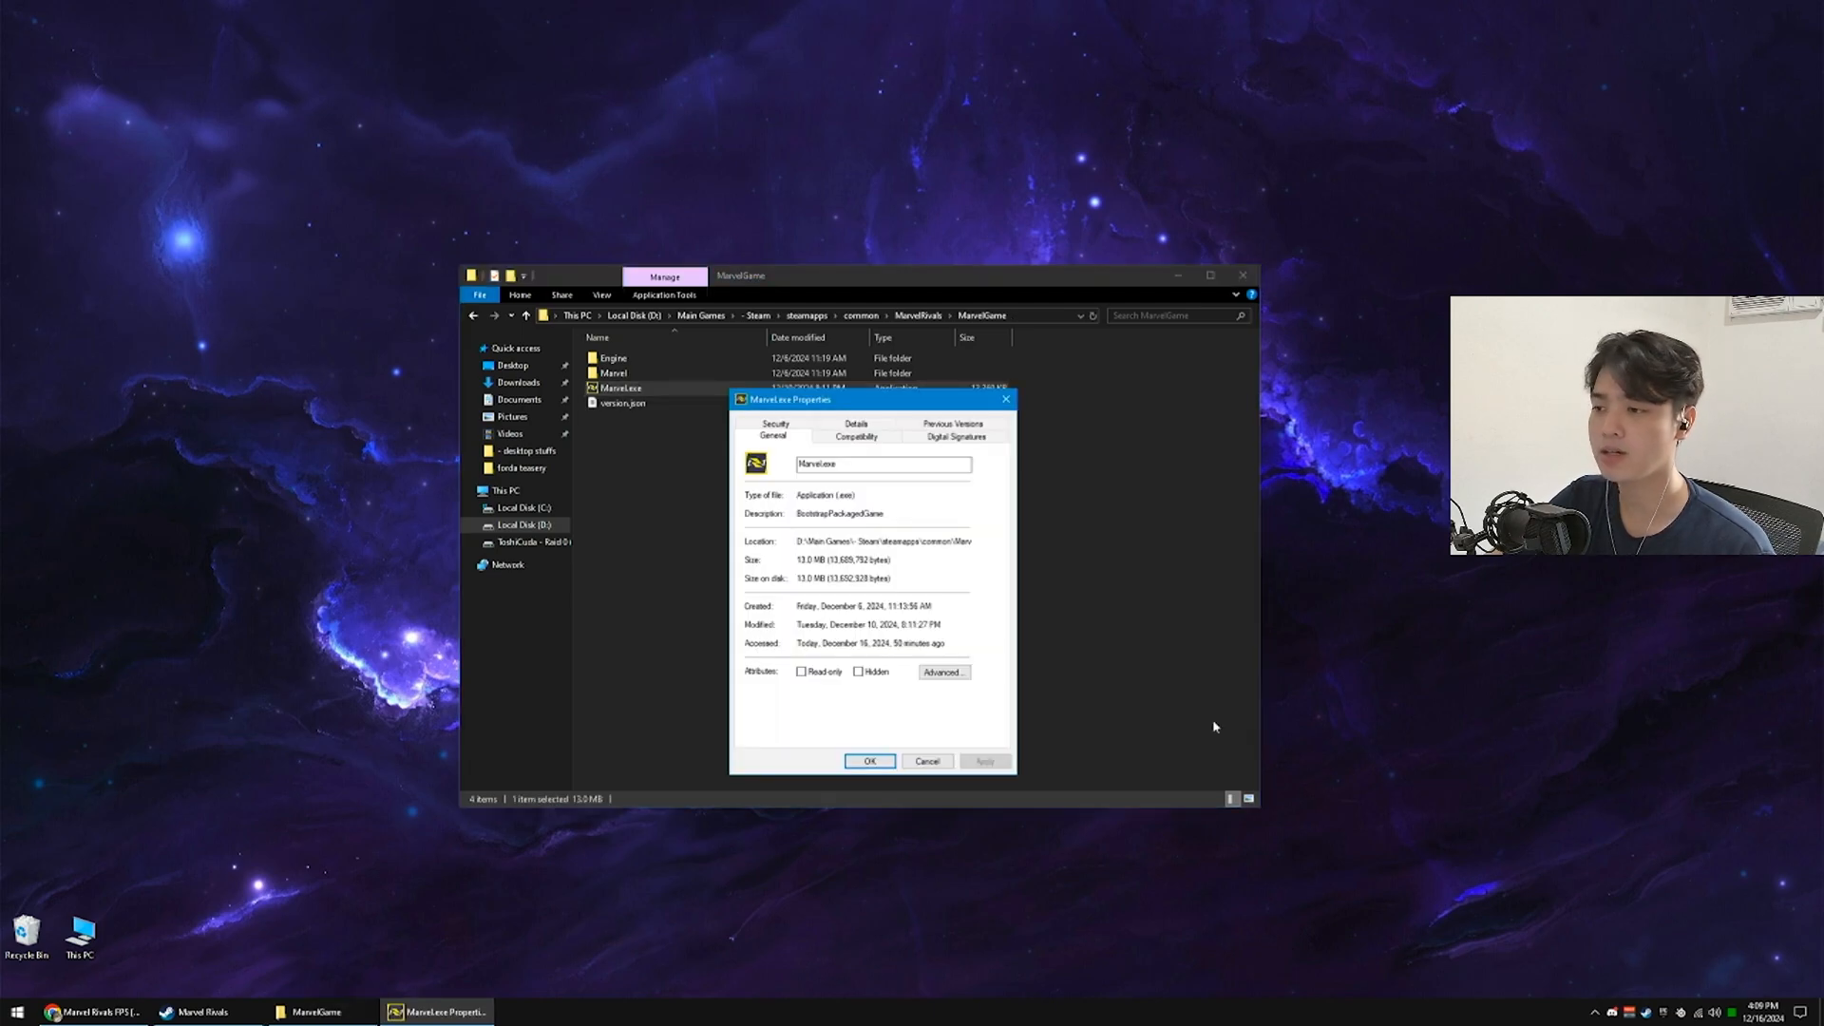
pyautogui.click(855, 435)
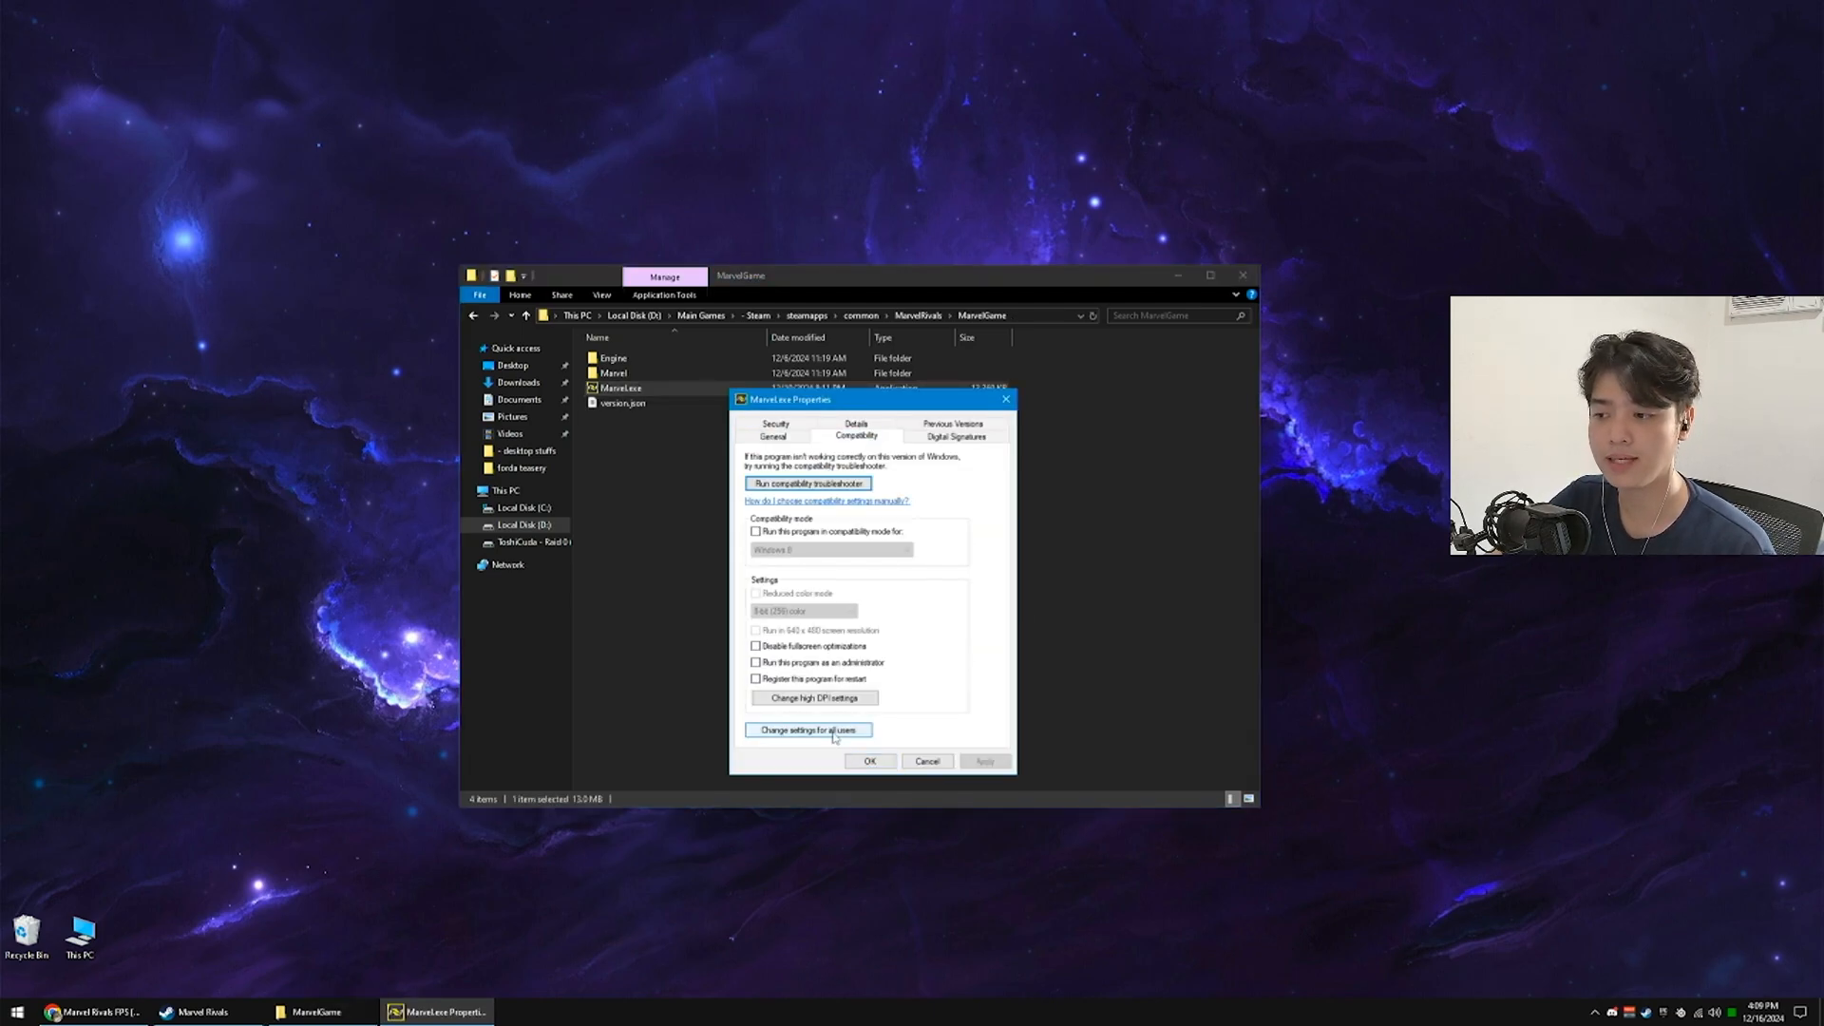
pyautogui.click(806, 730)
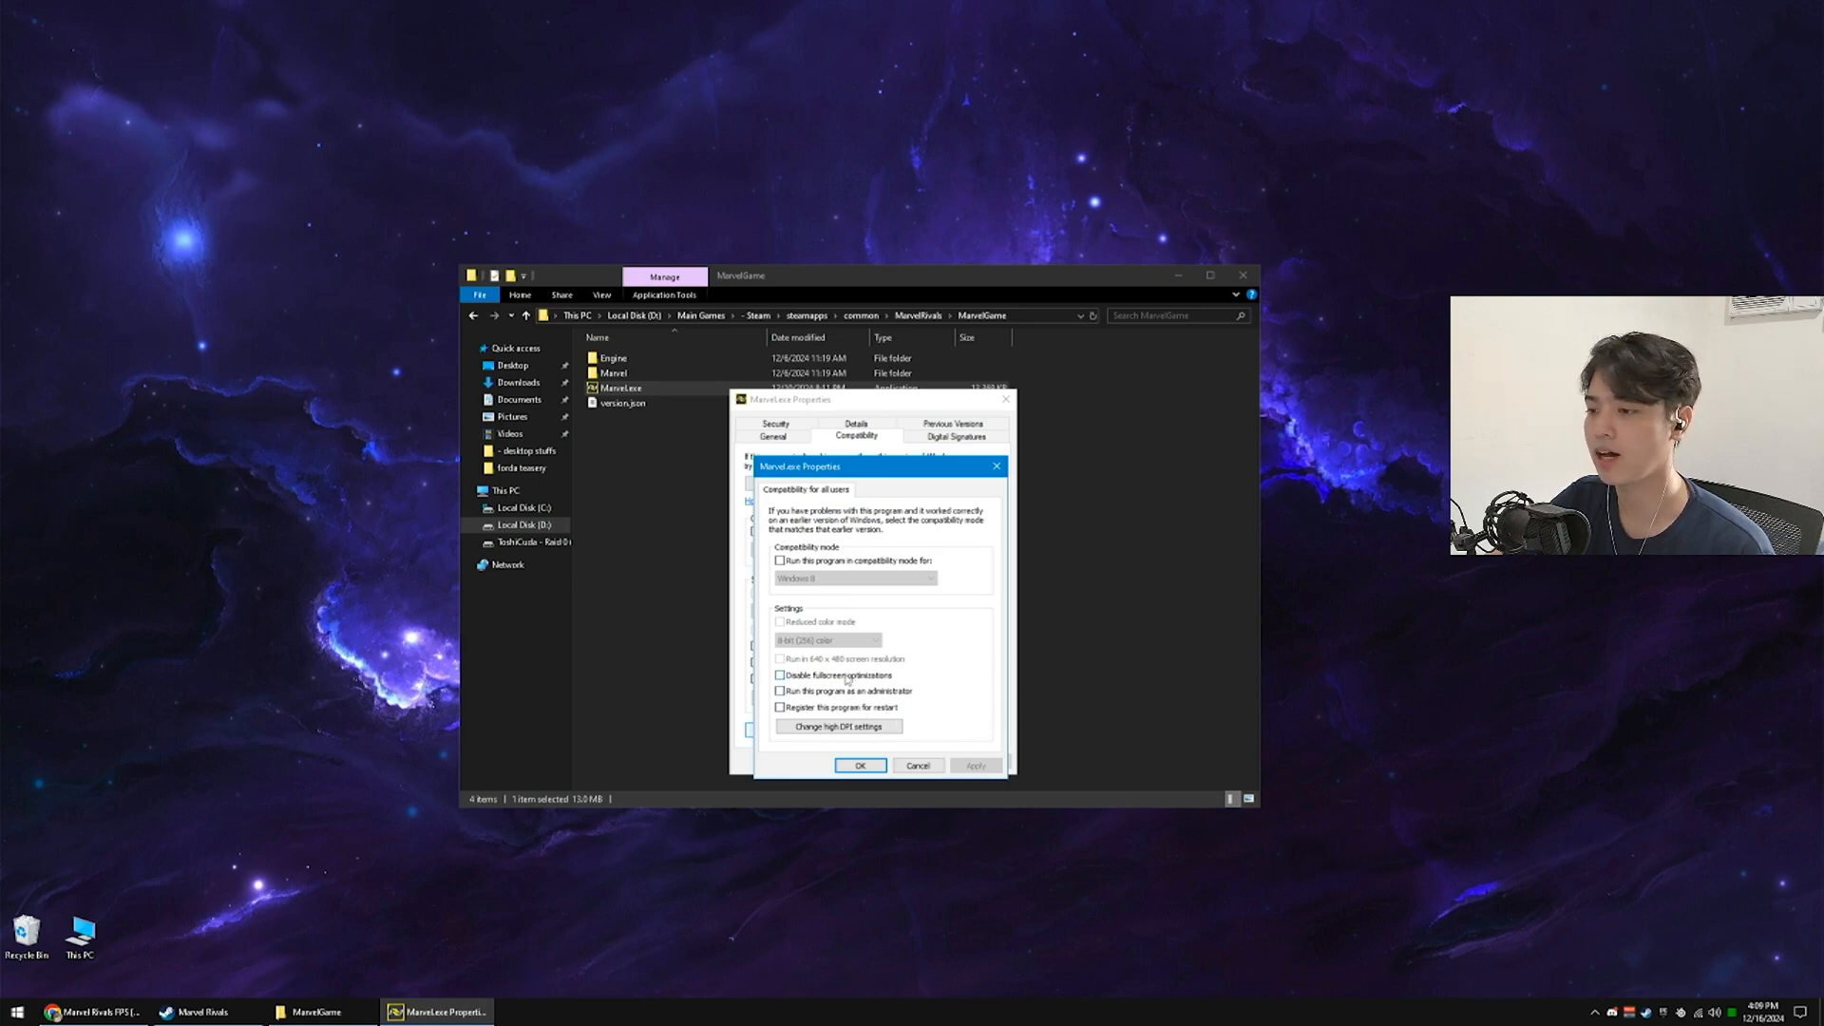
pyautogui.click(779, 675)
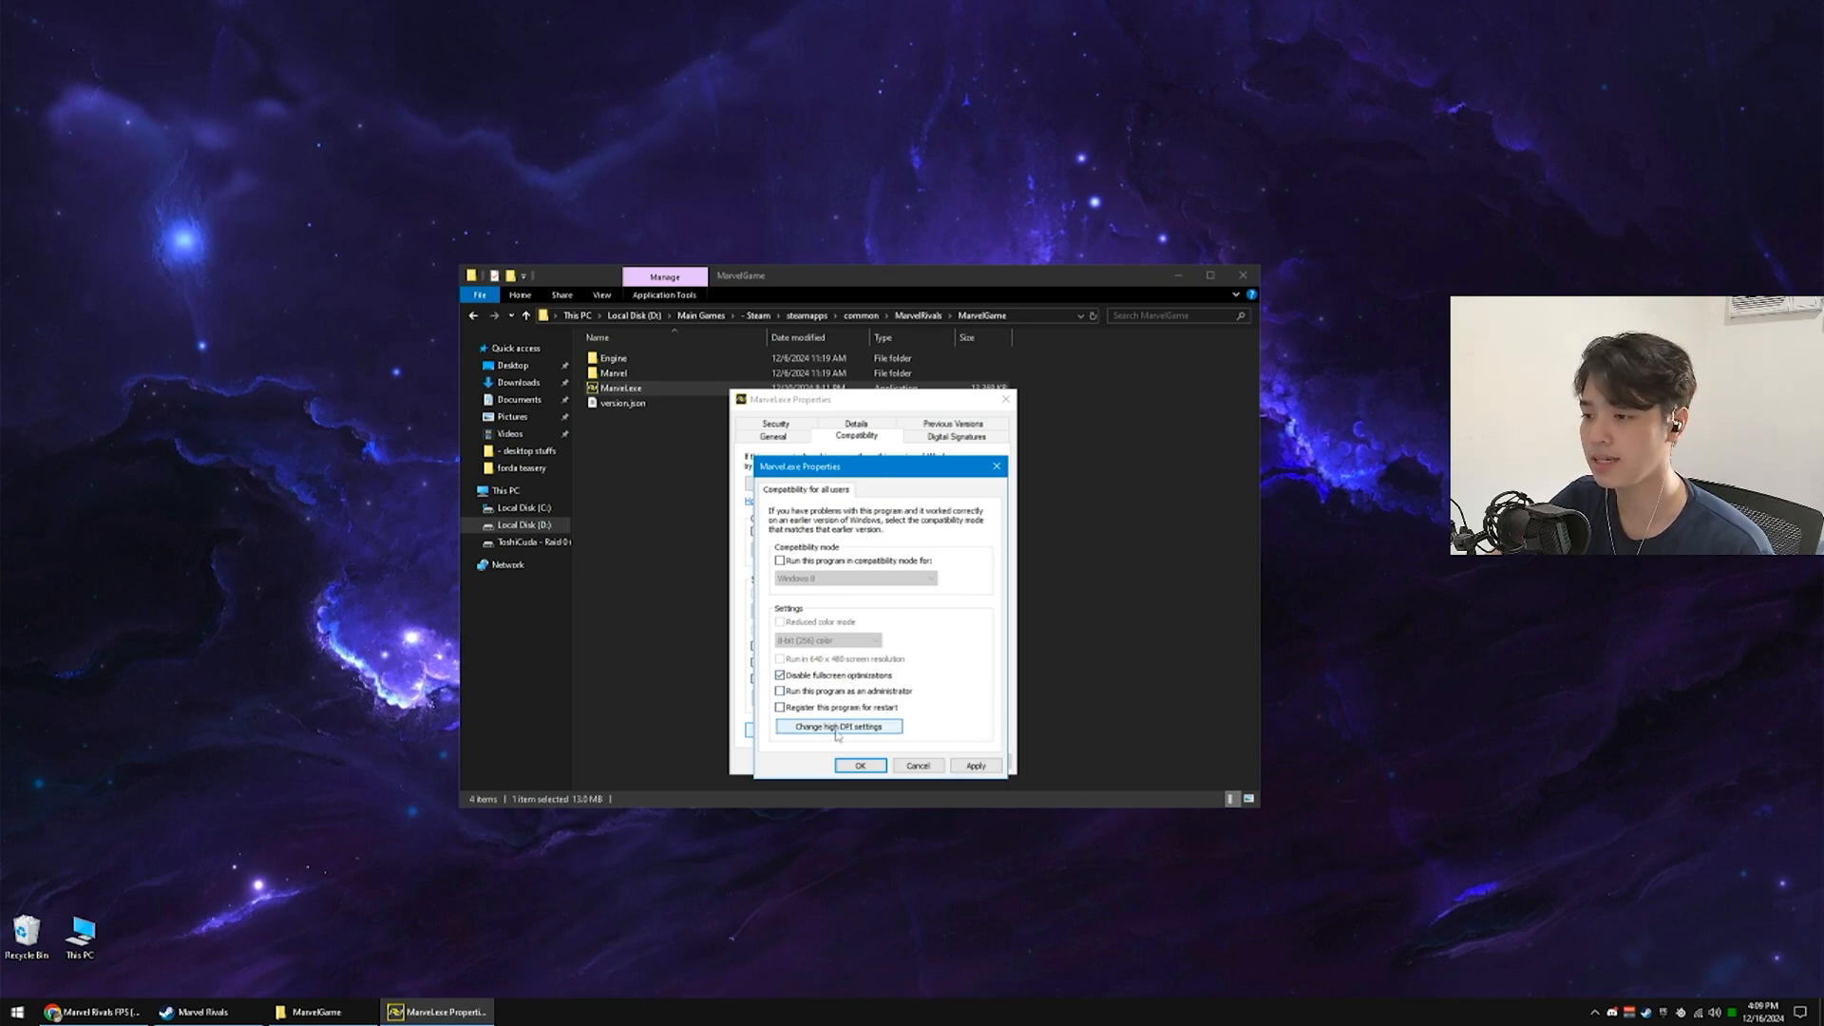
pyautogui.click(838, 725)
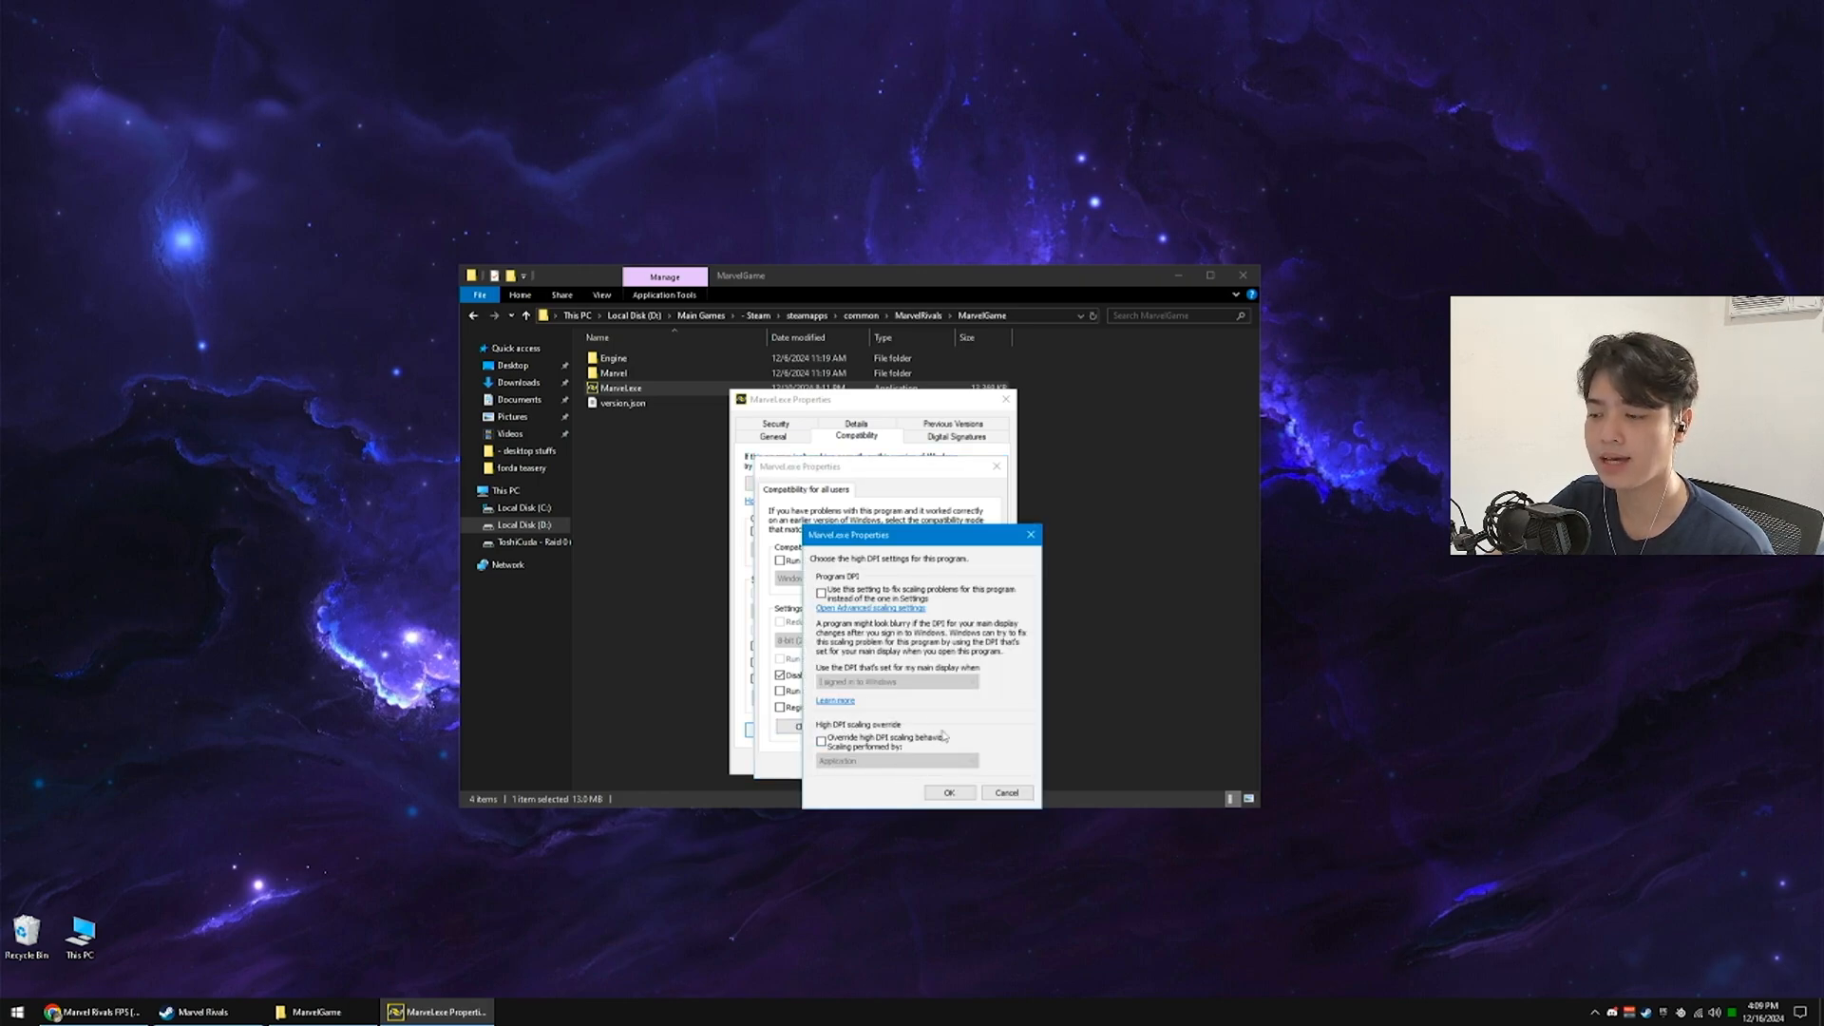
pyautogui.click(821, 741)
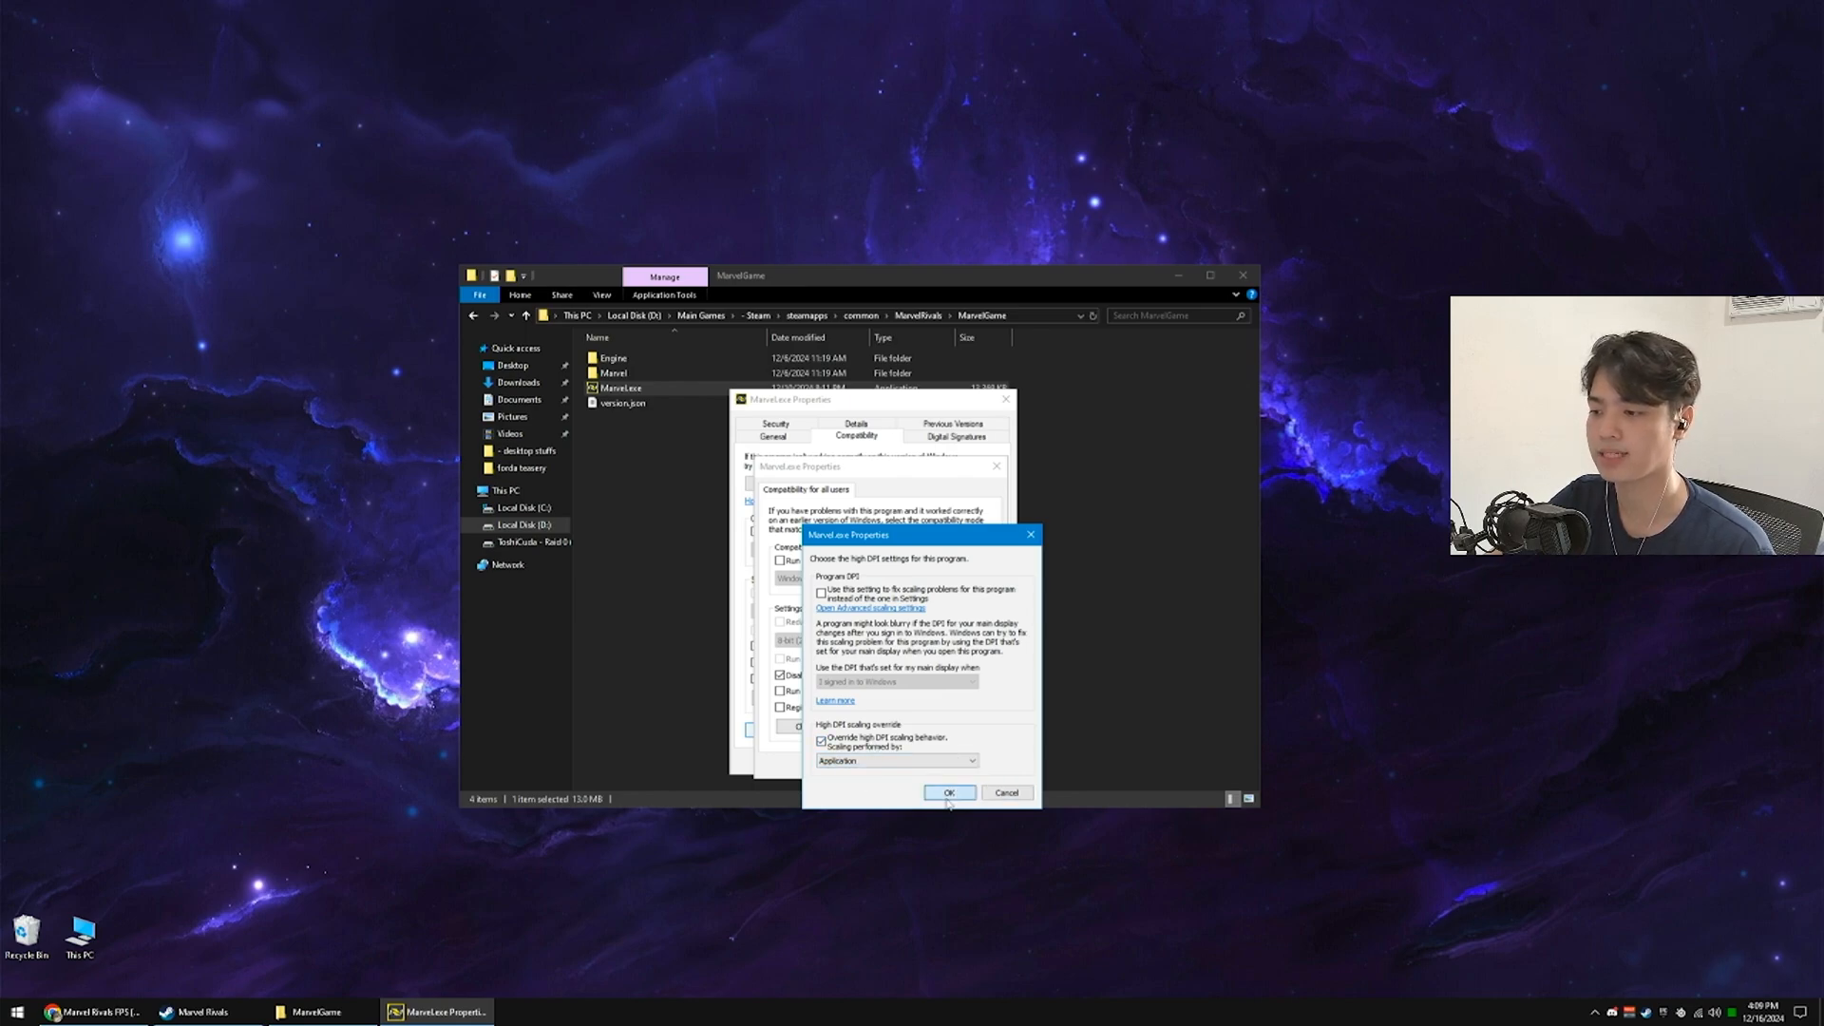
pyautogui.click(949, 792)
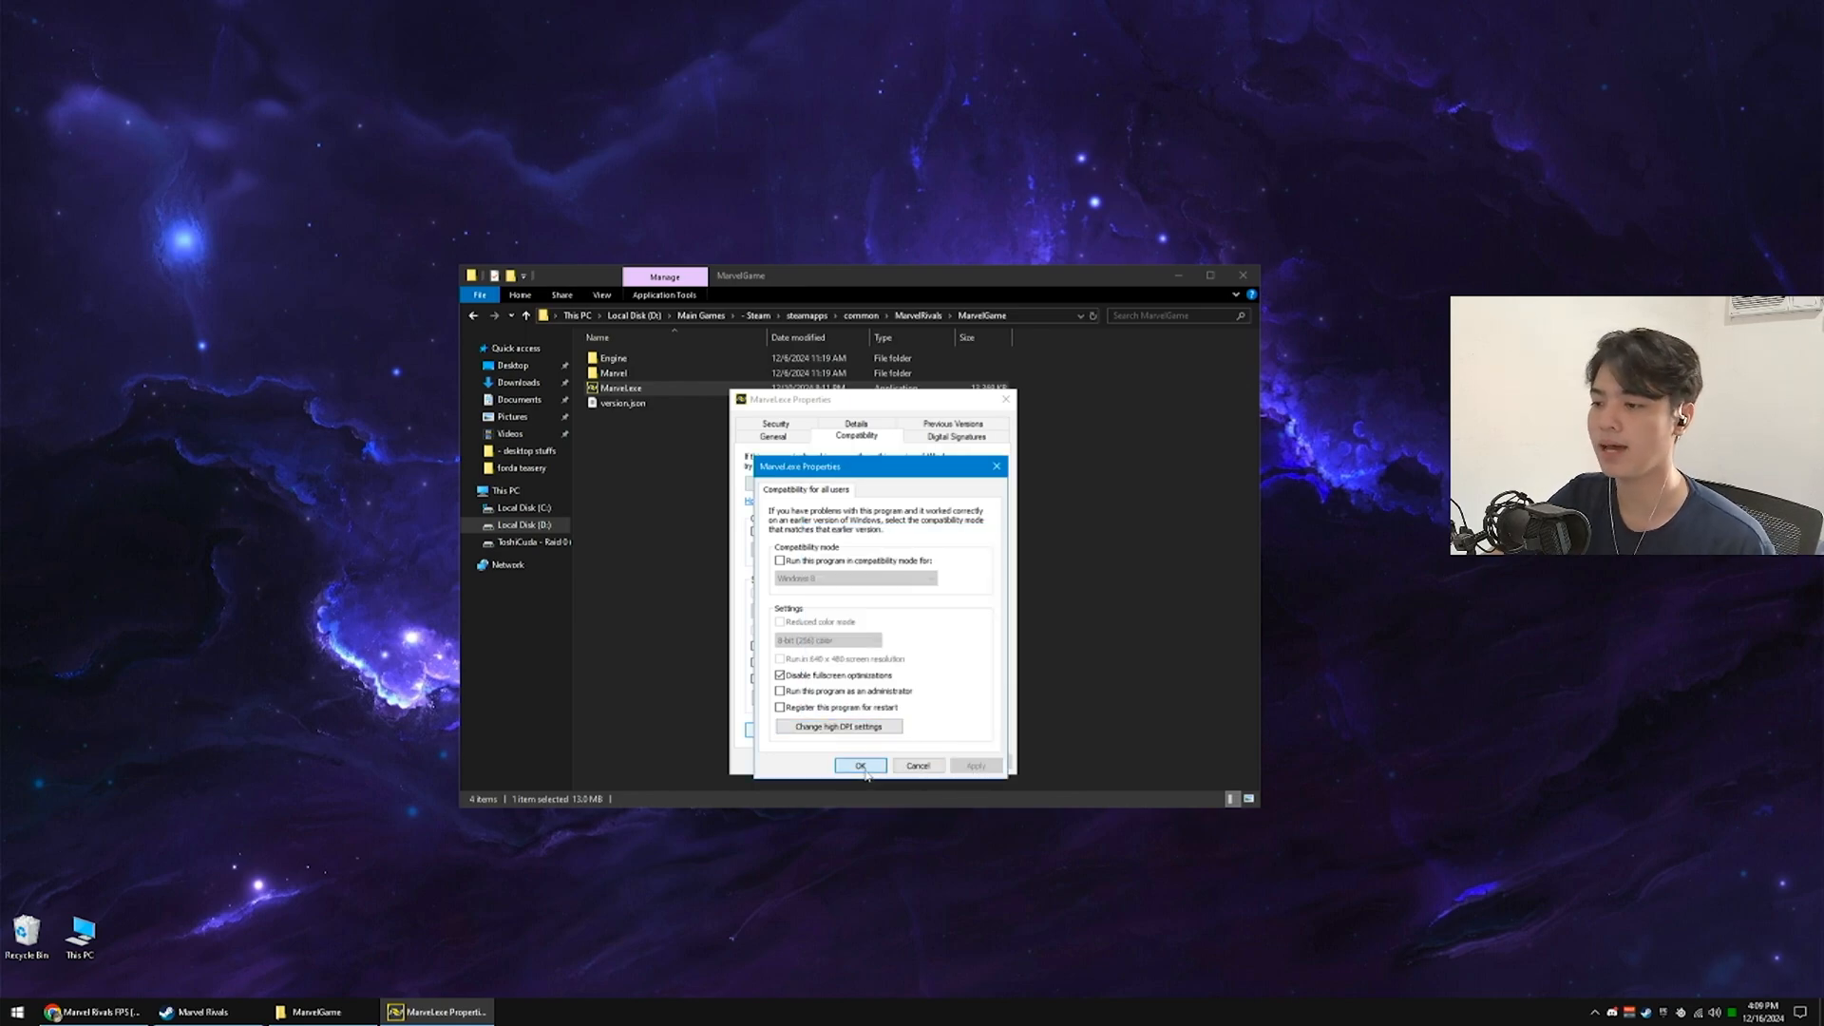
pyautogui.click(860, 766)
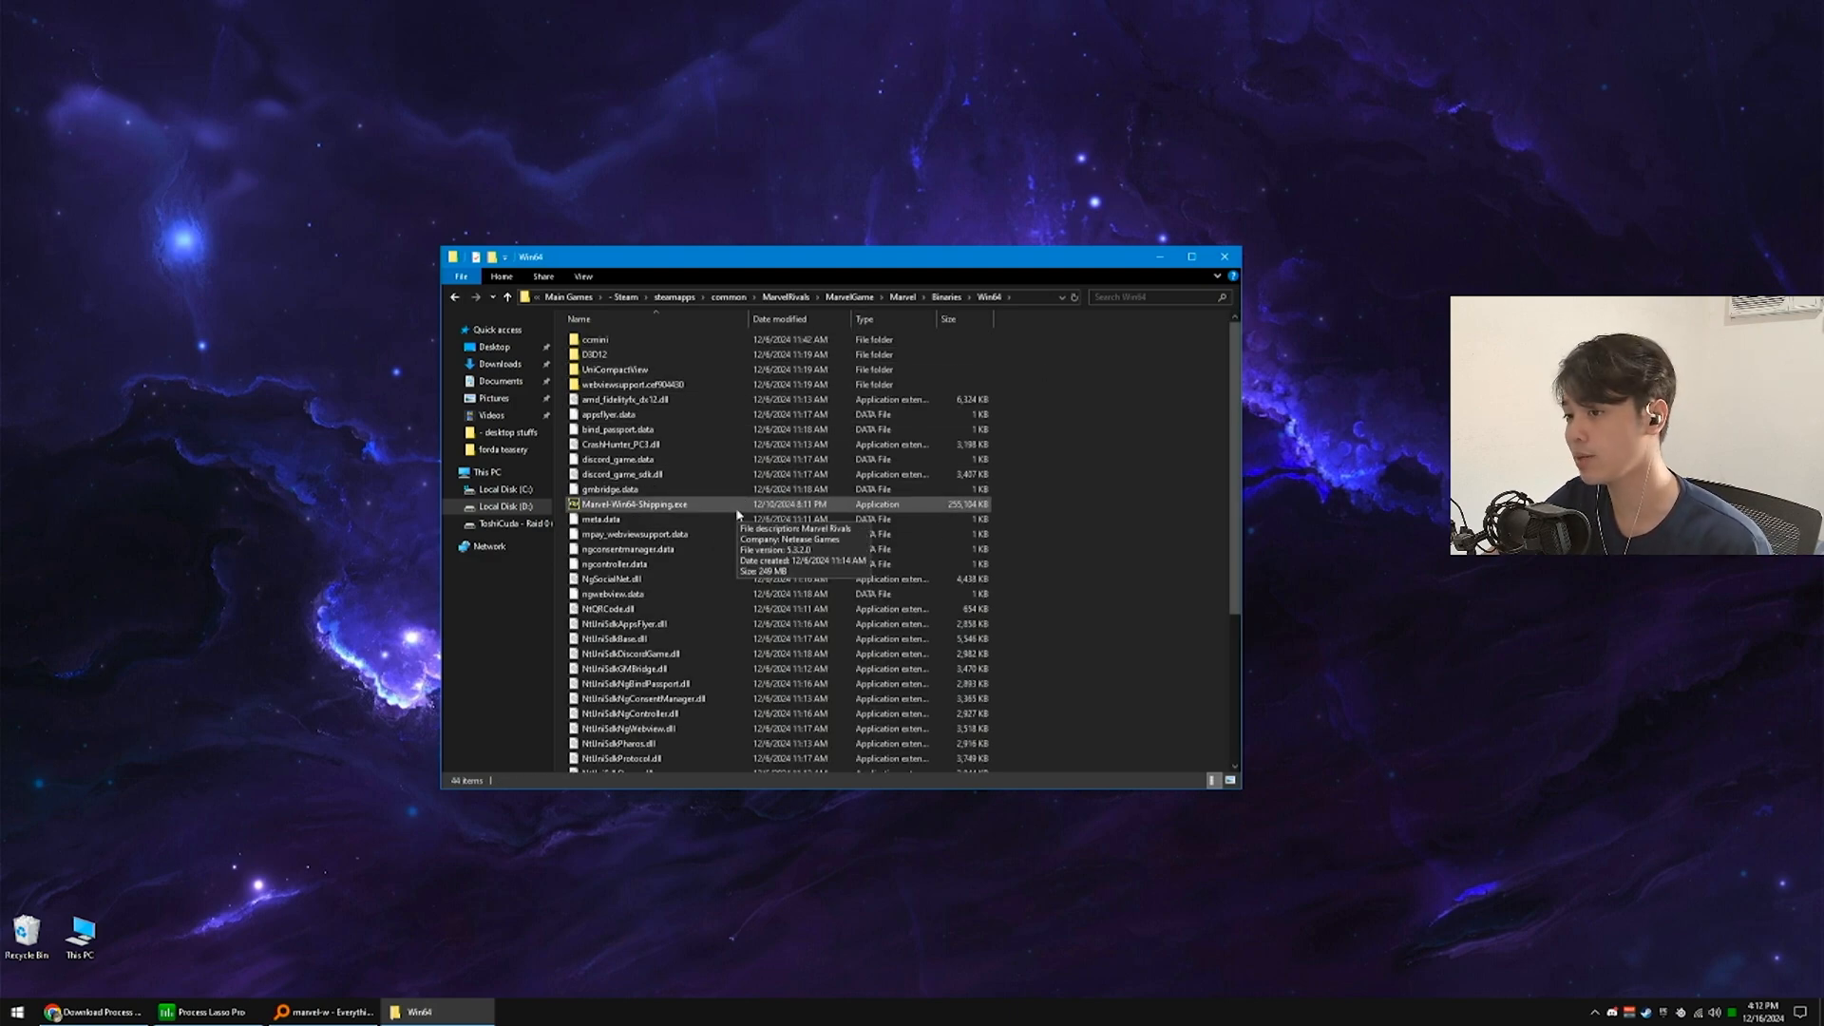
# - Disable fullscreen optimizations and override high-DPI scaling for all users on Marvel-Win64-Shipping.exe, then apply
pyautogui.click(634, 503)
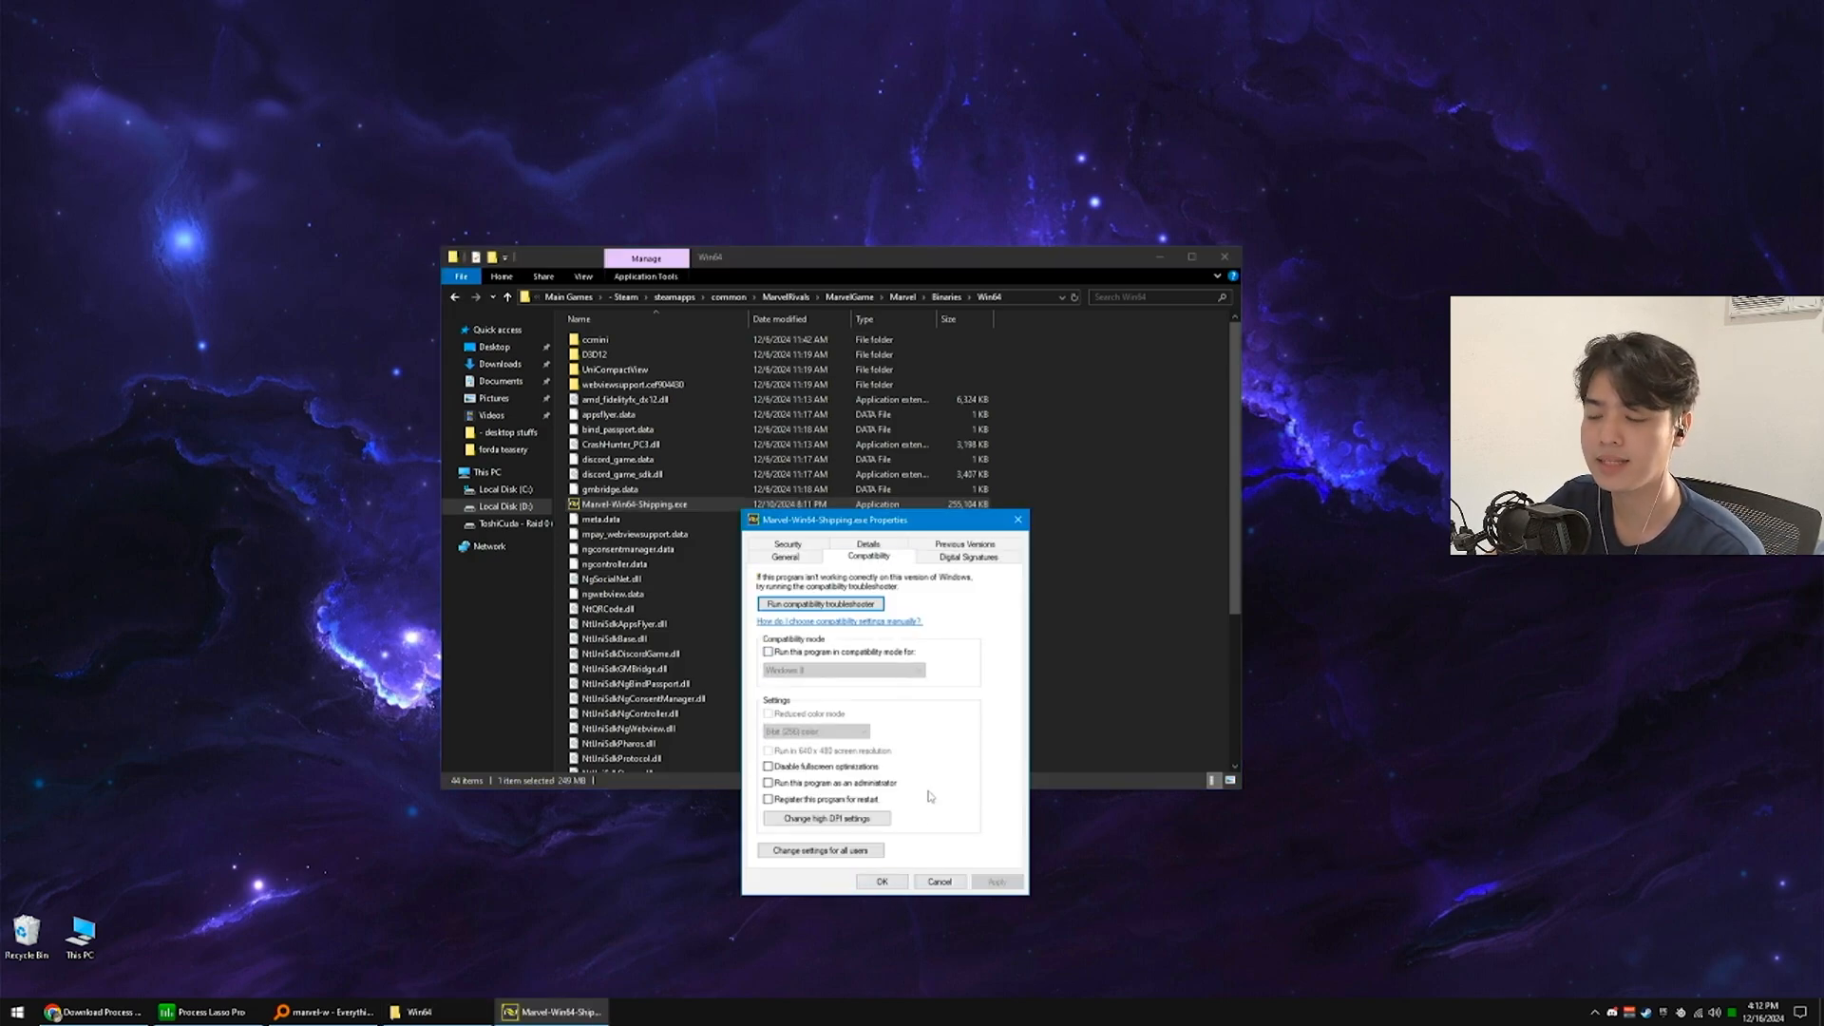
pyautogui.click(767, 766)
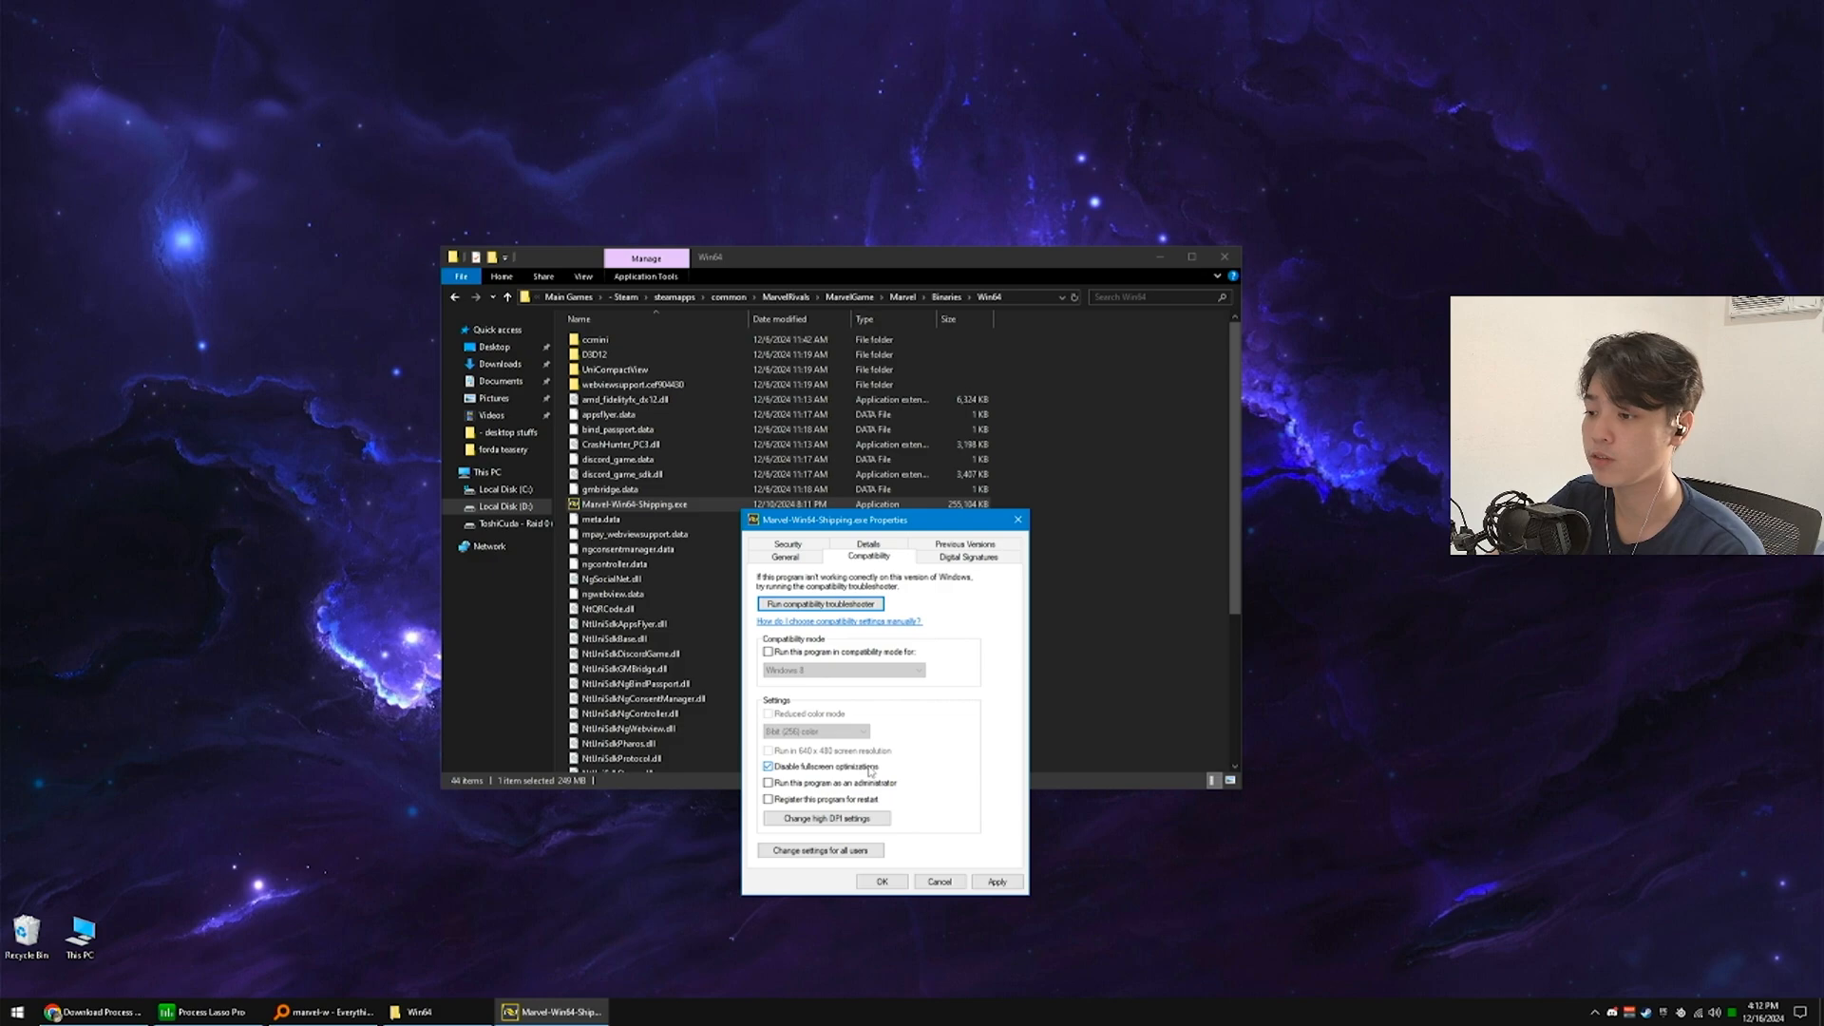
pyautogui.click(820, 849)
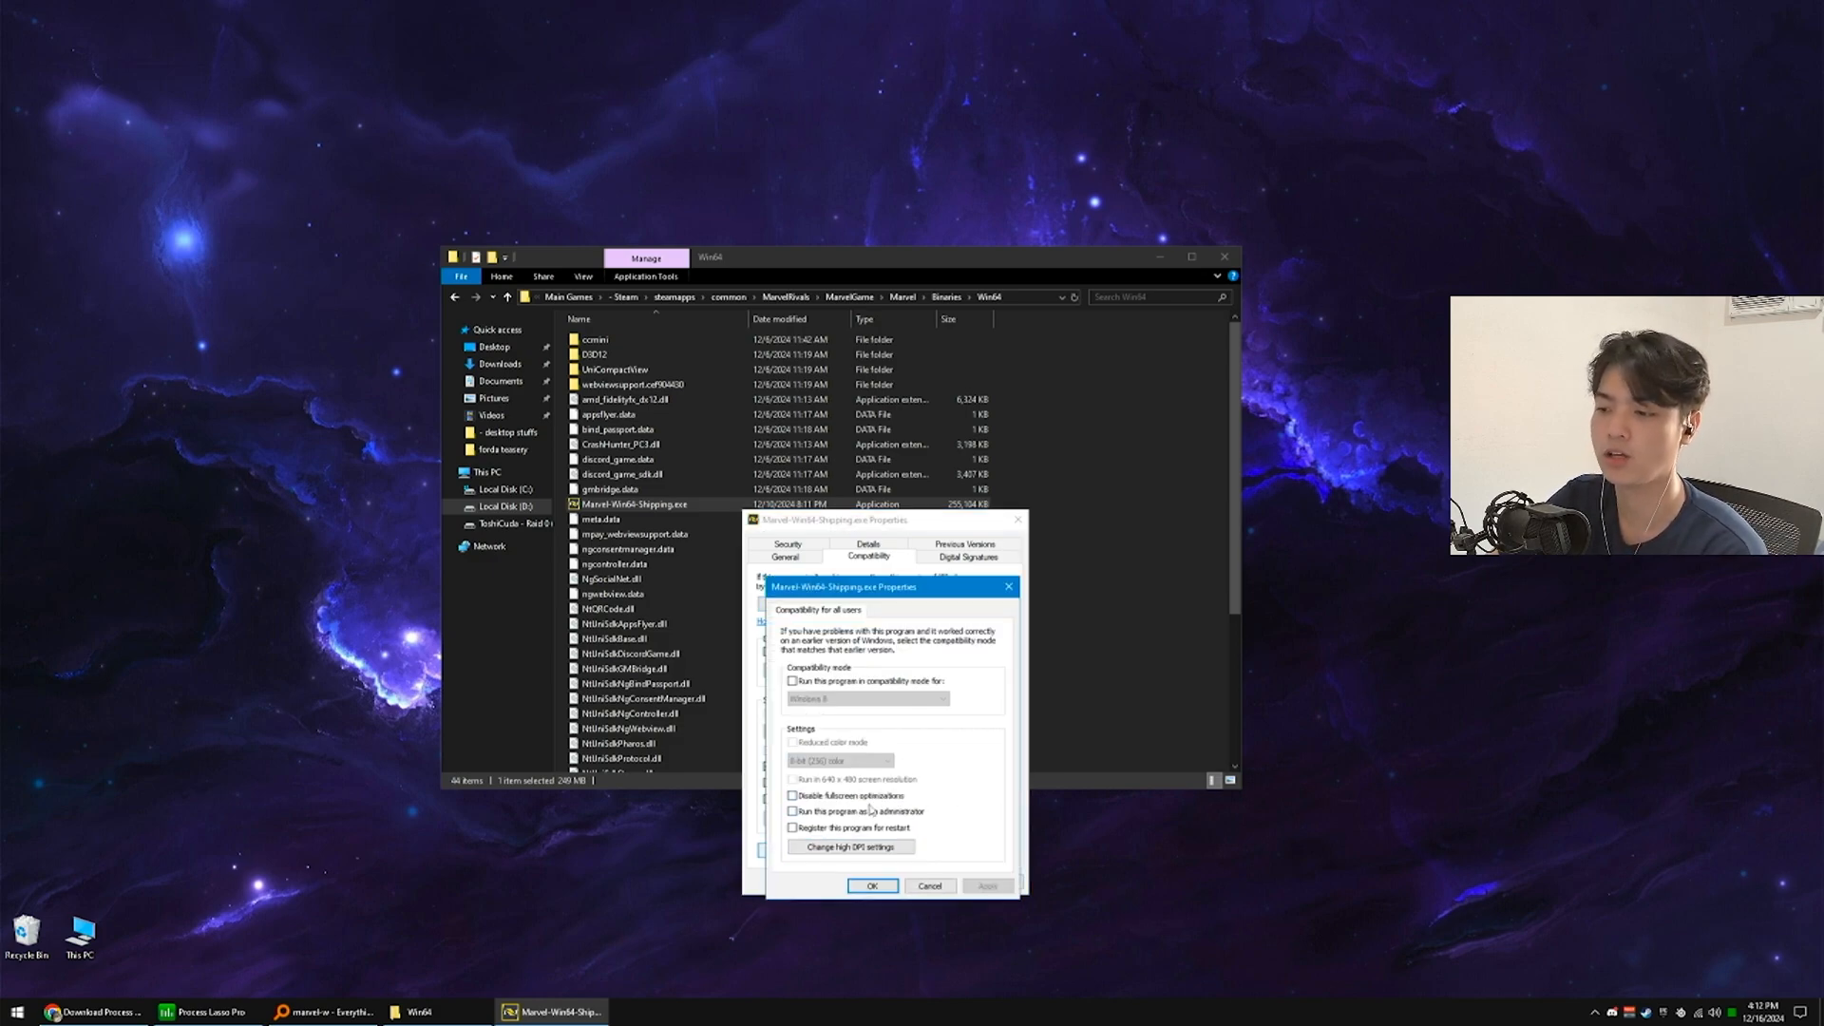
pyautogui.click(849, 845)
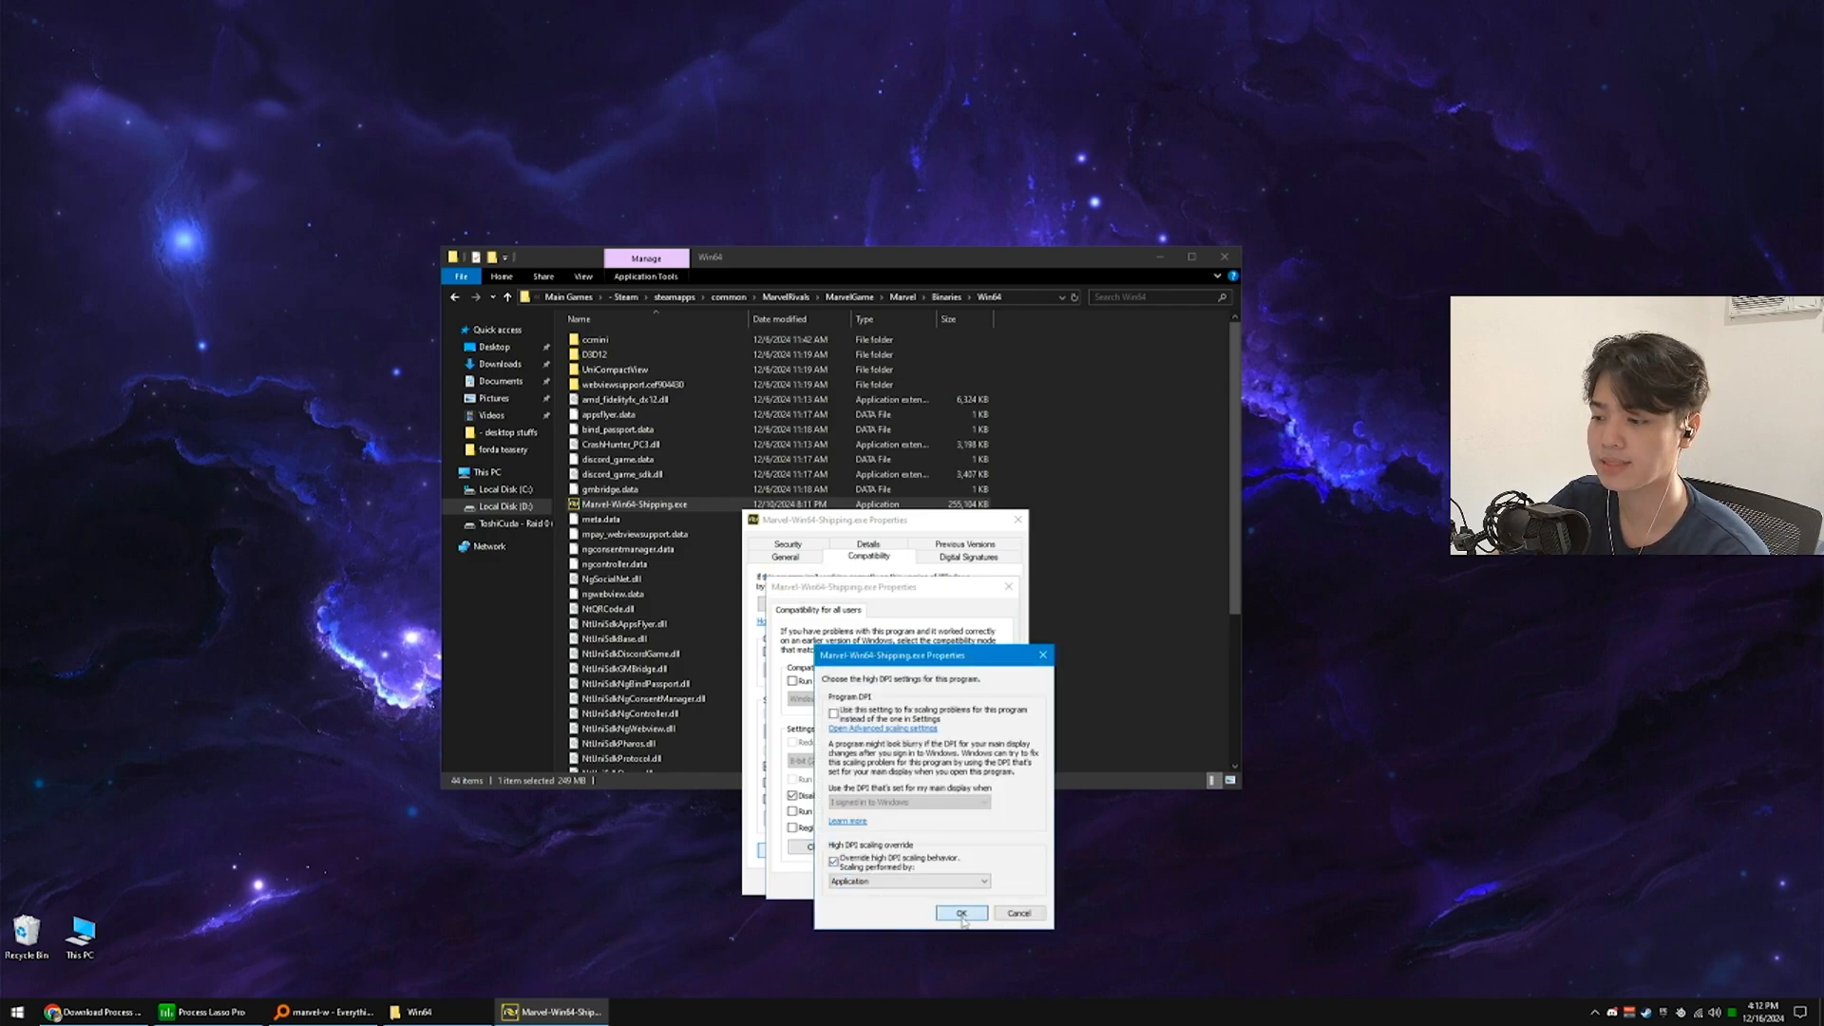
pyautogui.click(960, 912)
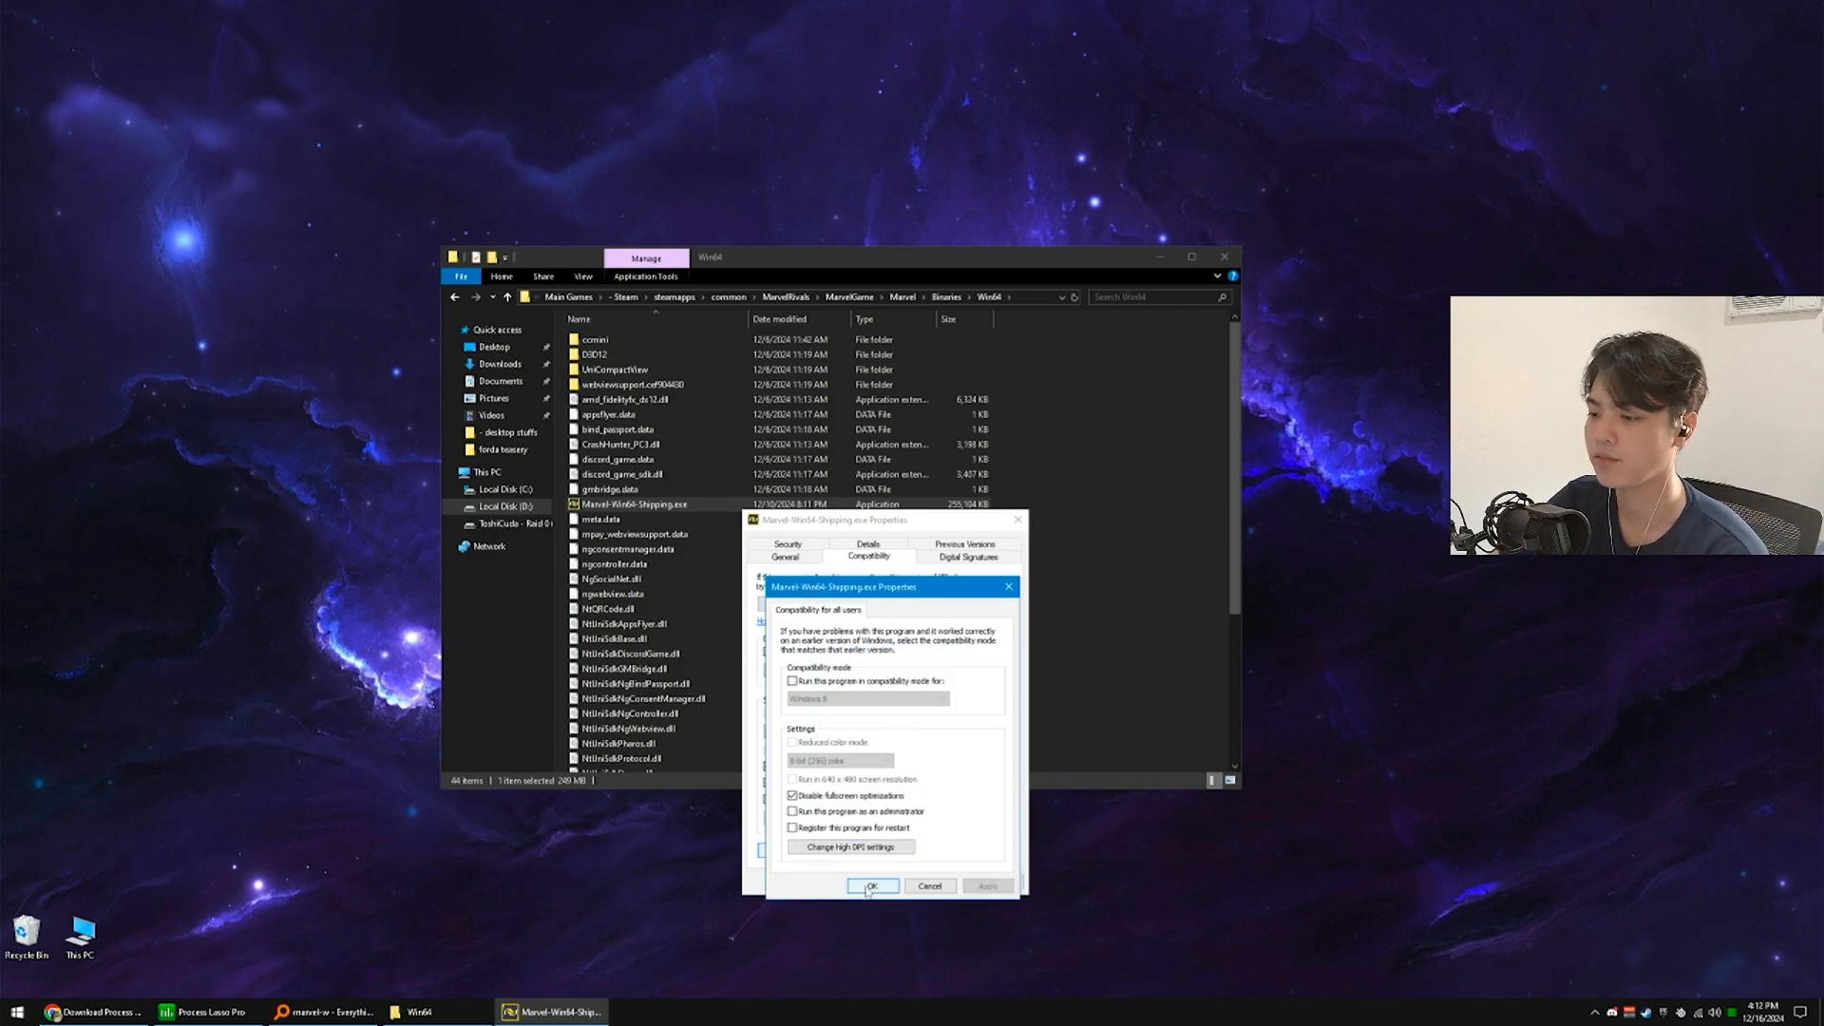
pyautogui.click(871, 885)
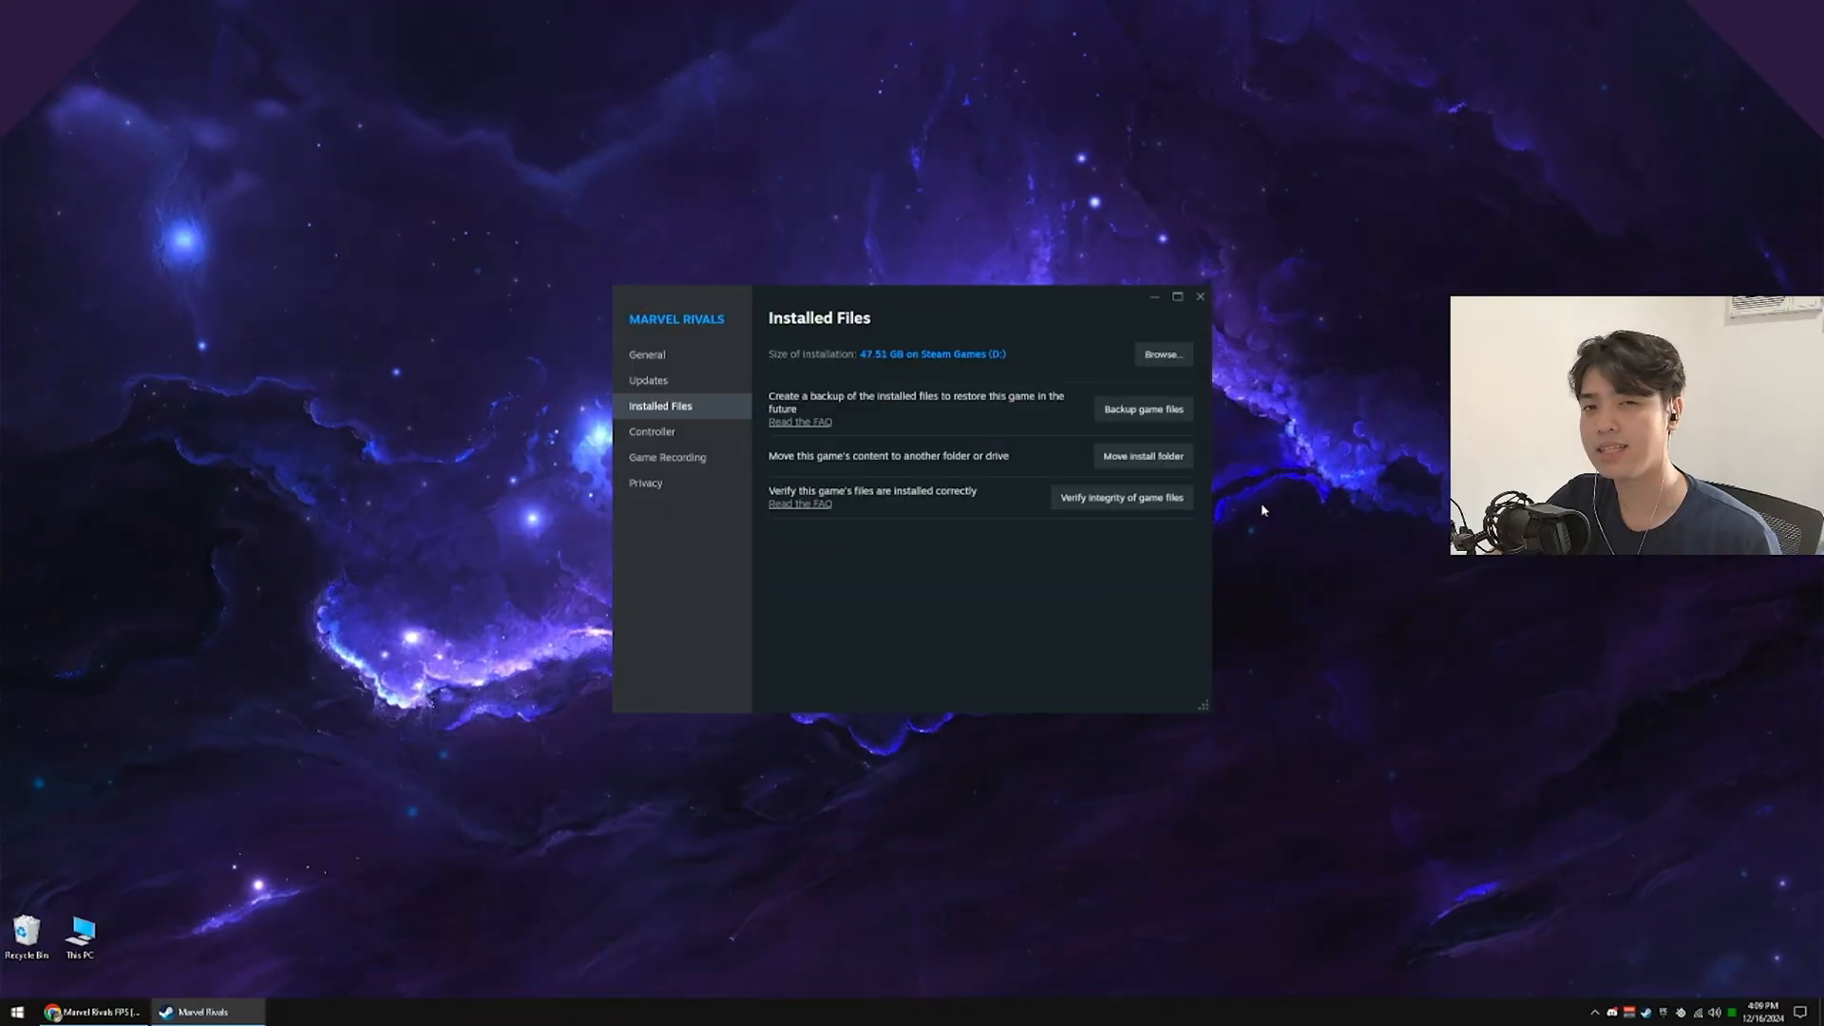
pyautogui.click(1199, 296)
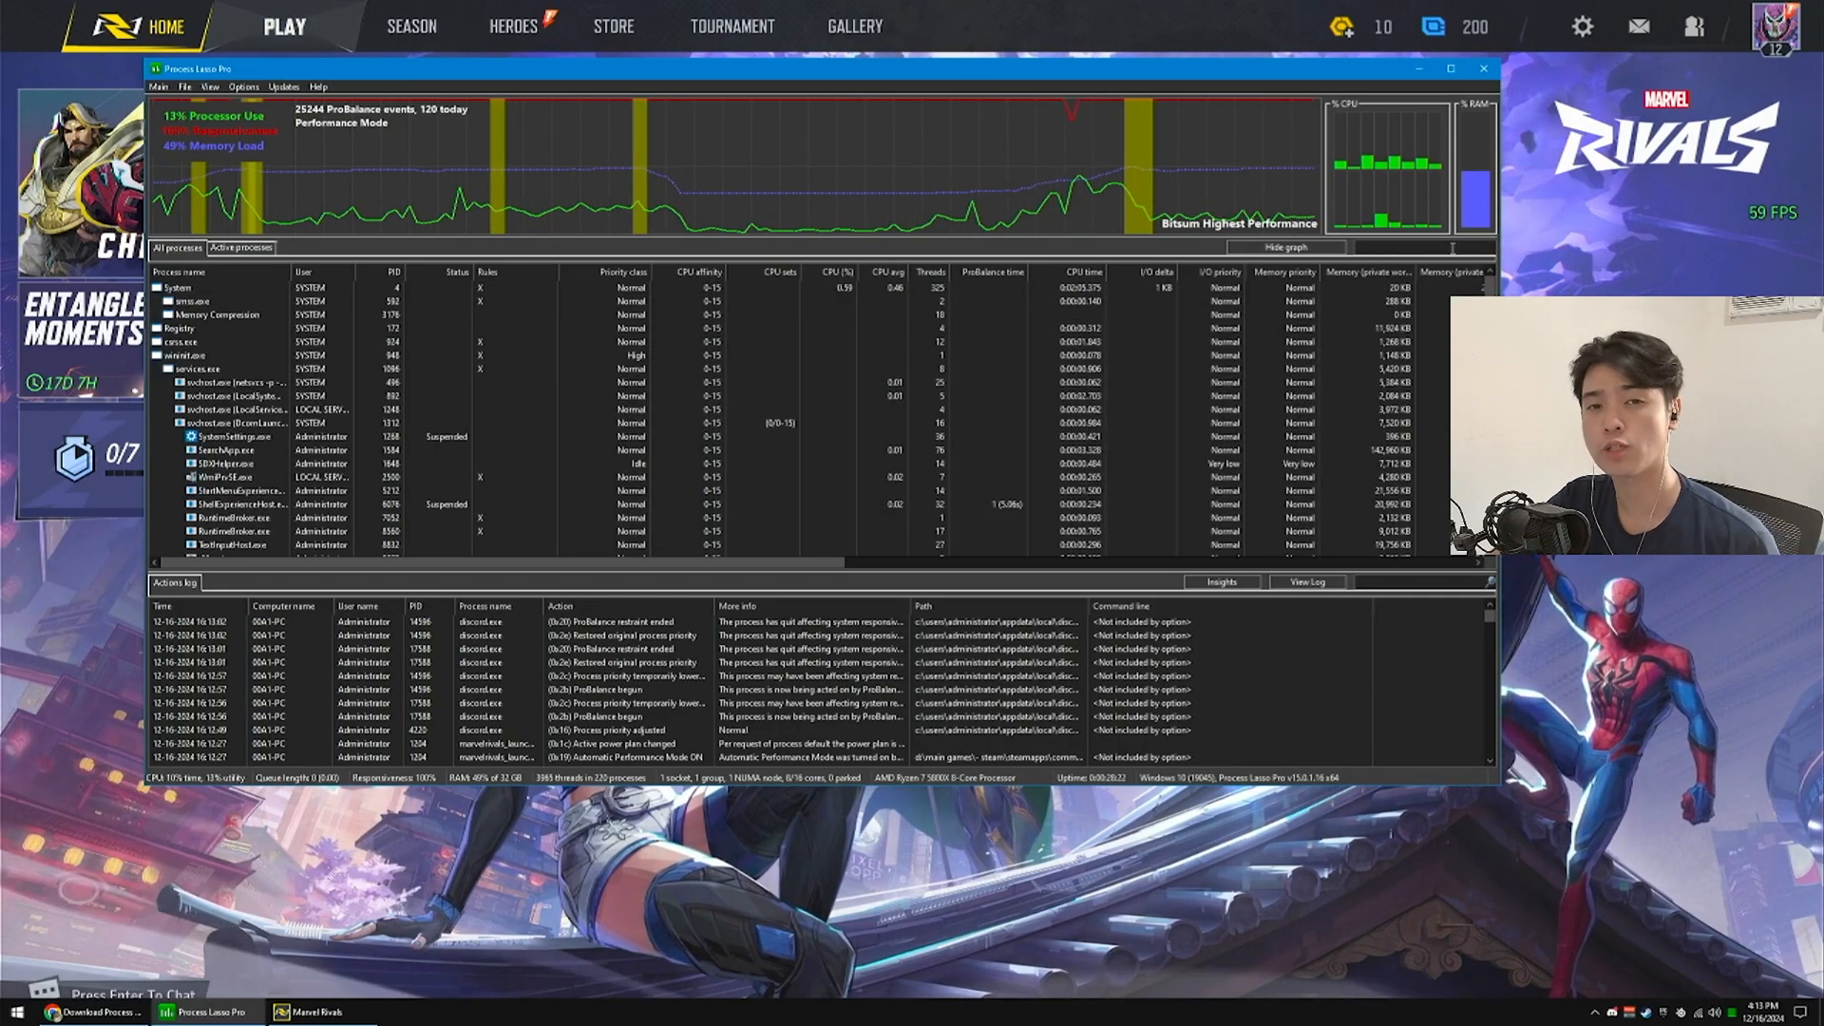
# - Filter processes by 'marvel', set Marvel processes to always High priority, and add shipping-process rules
pyautogui.write('marvel')
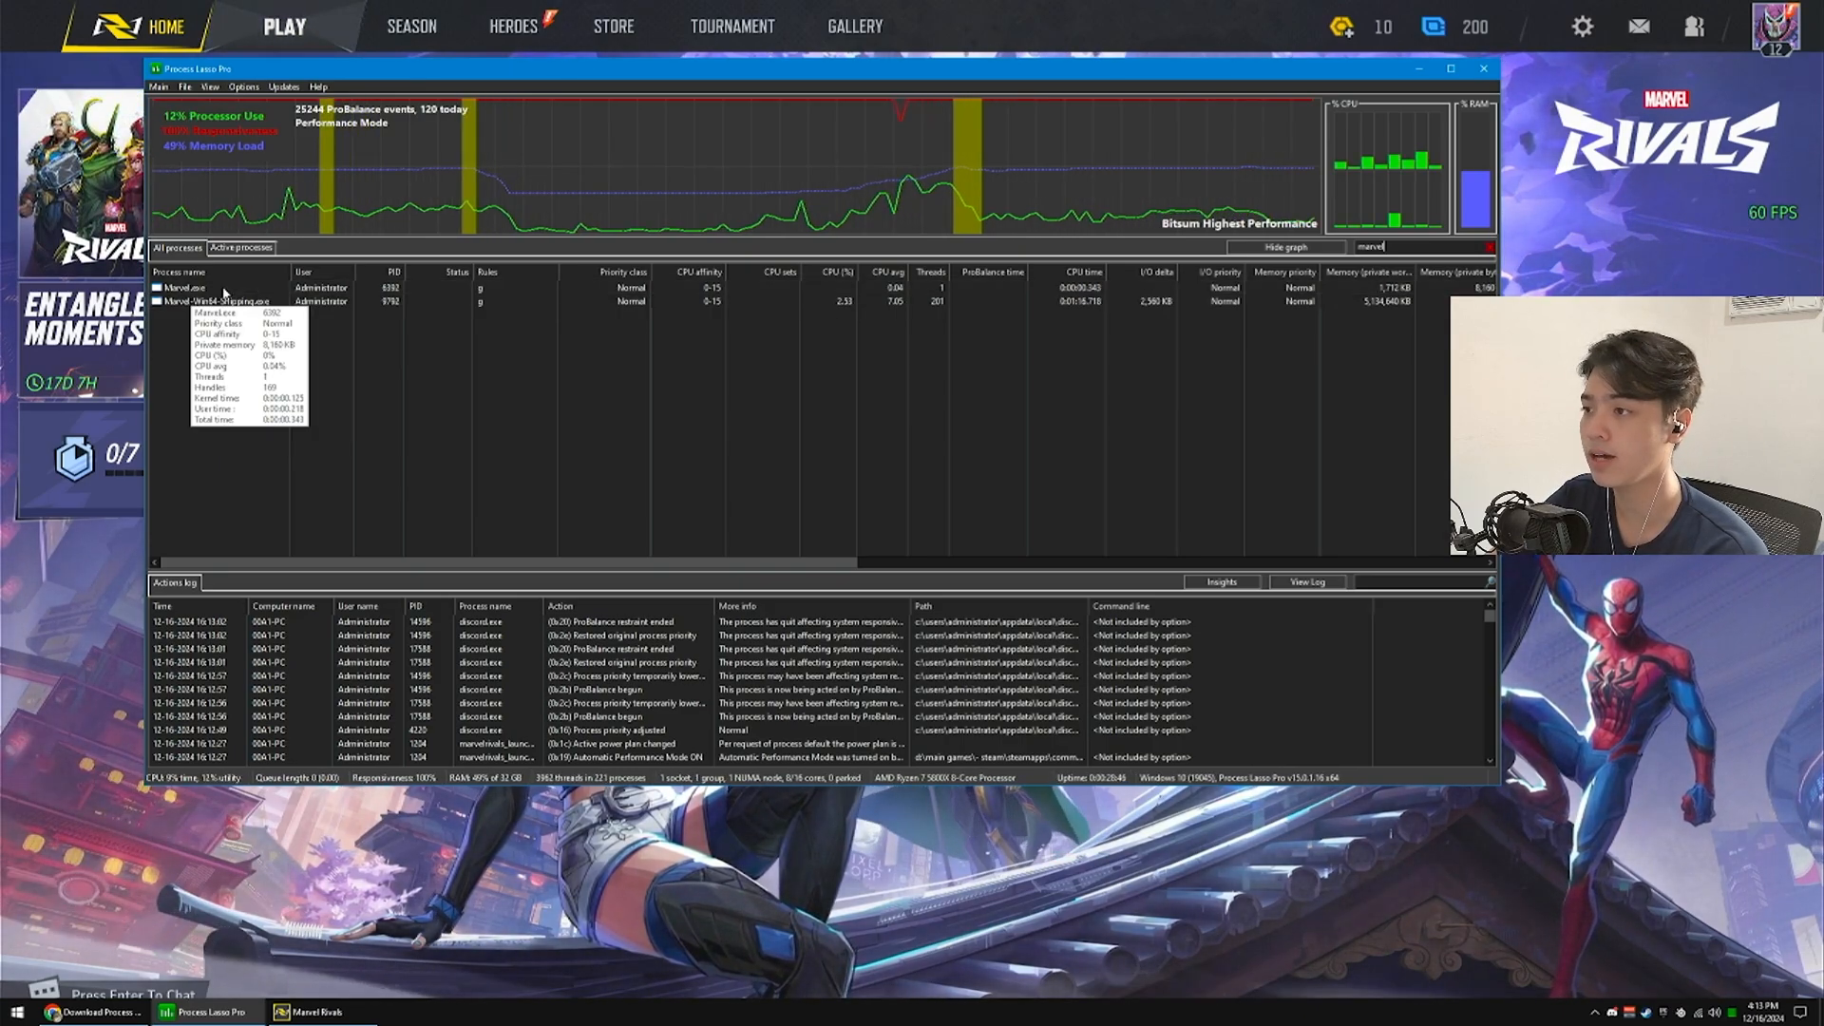
pyautogui.rightClick(186, 287)
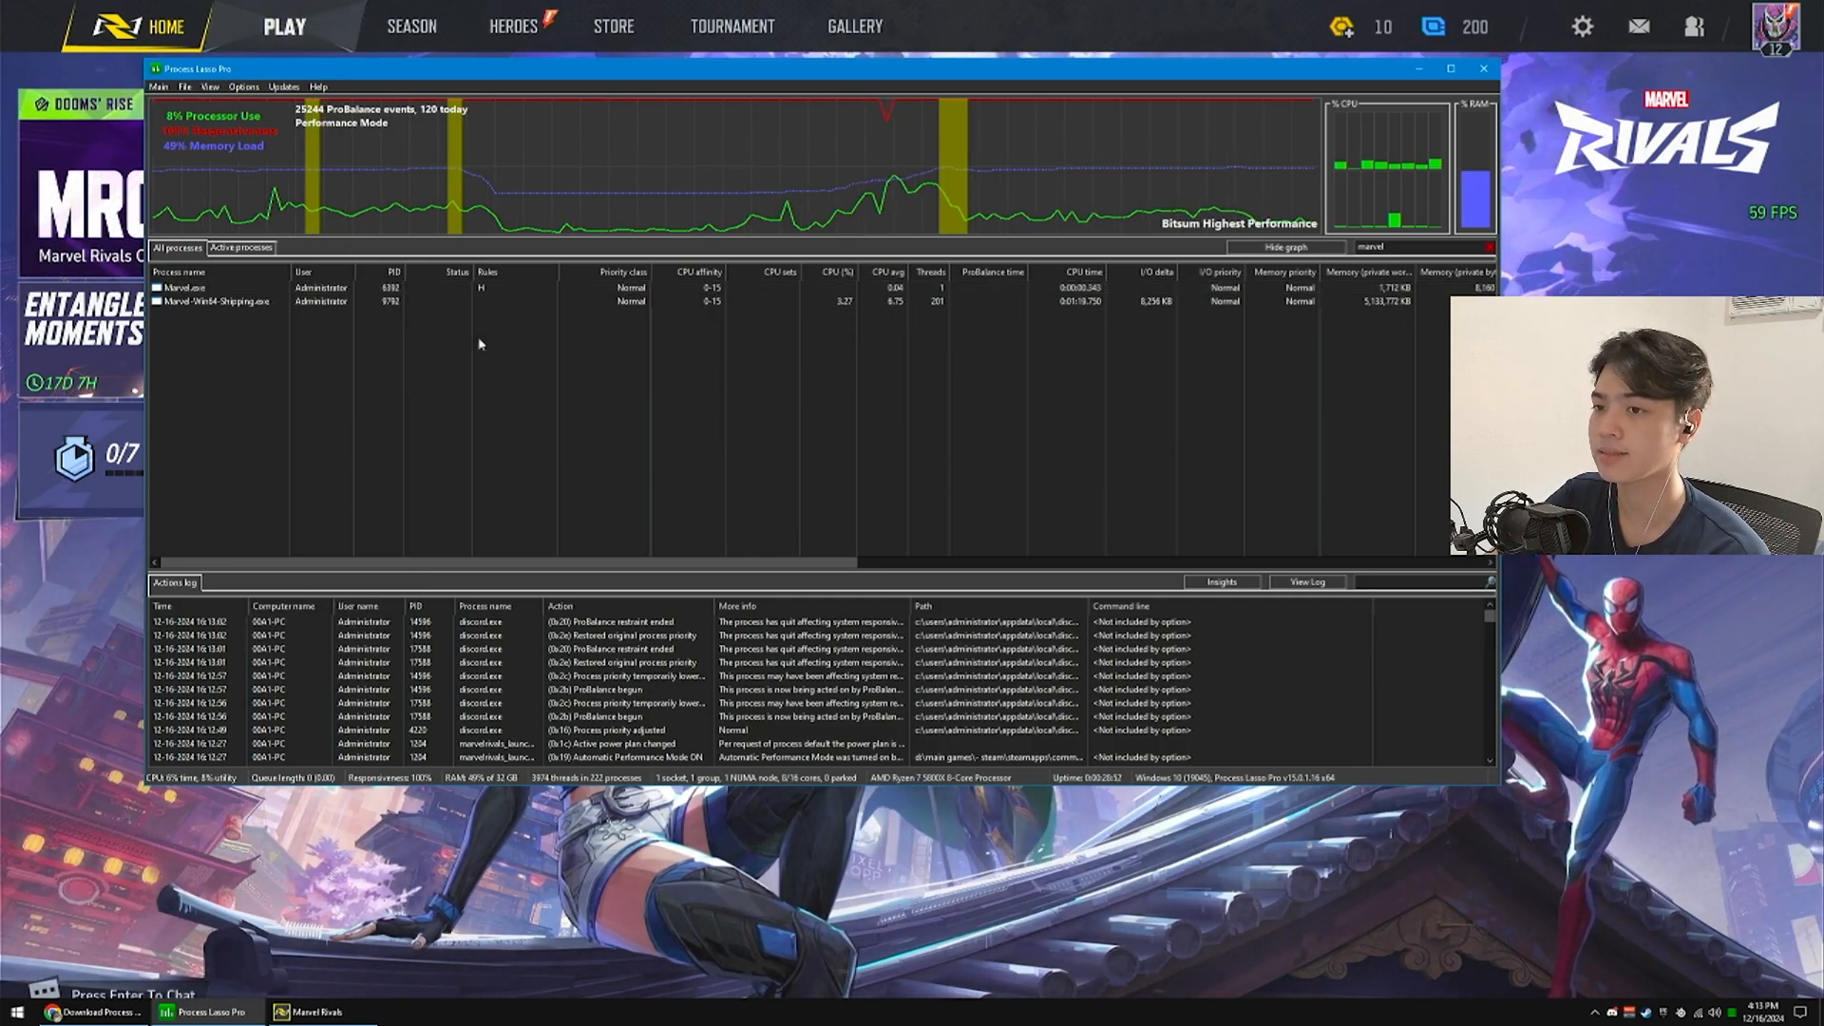
pyautogui.rightClick(215, 301)
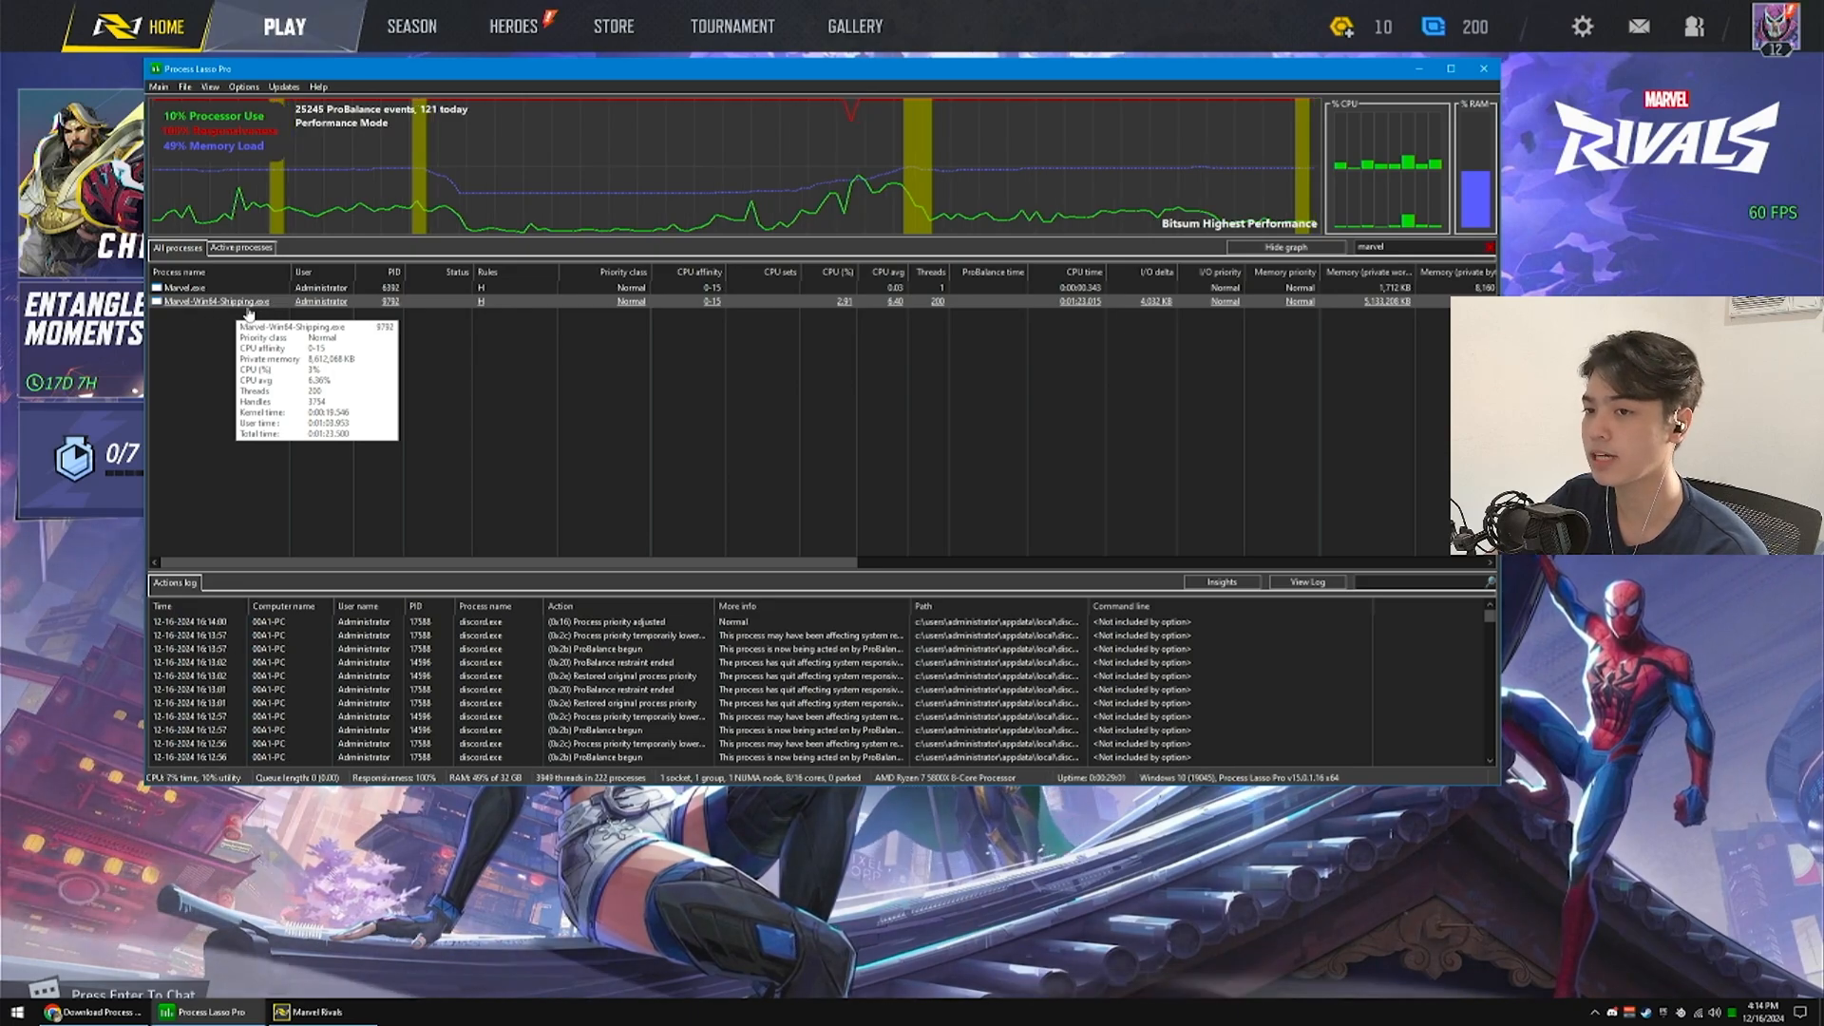
pyautogui.rightClick(216, 301)
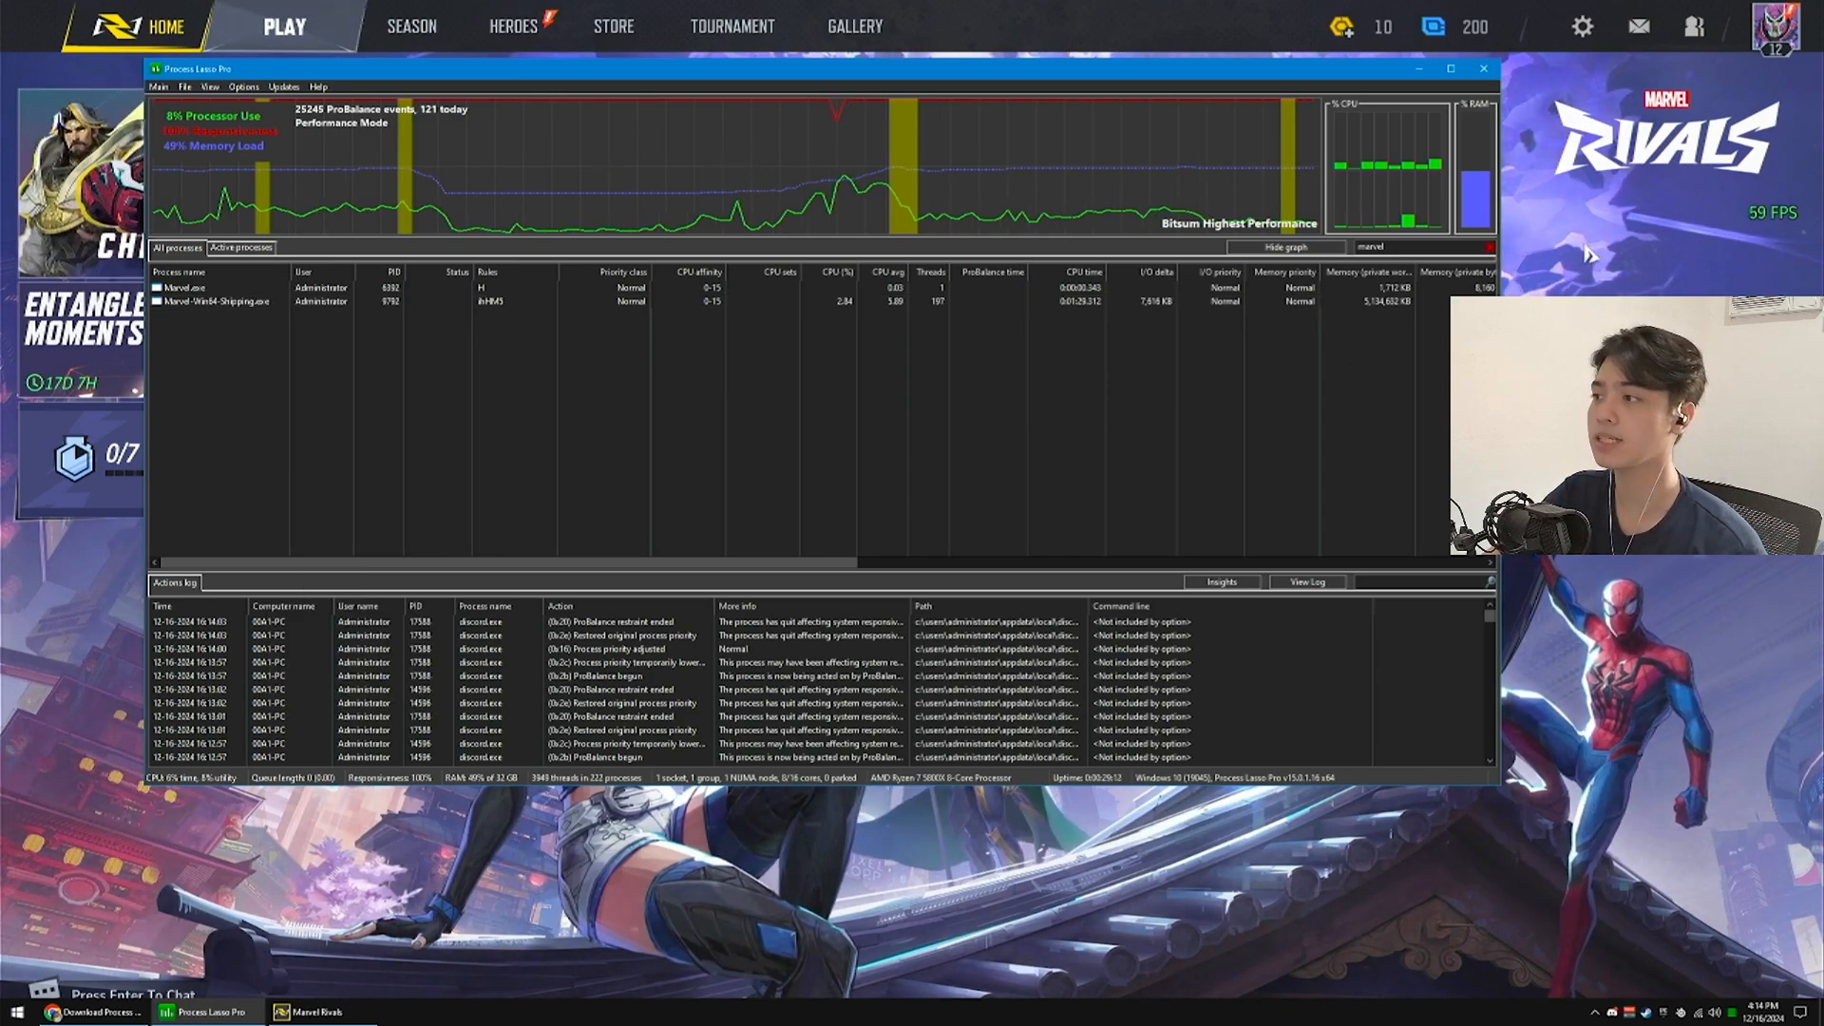
pyautogui.click(1483, 67)
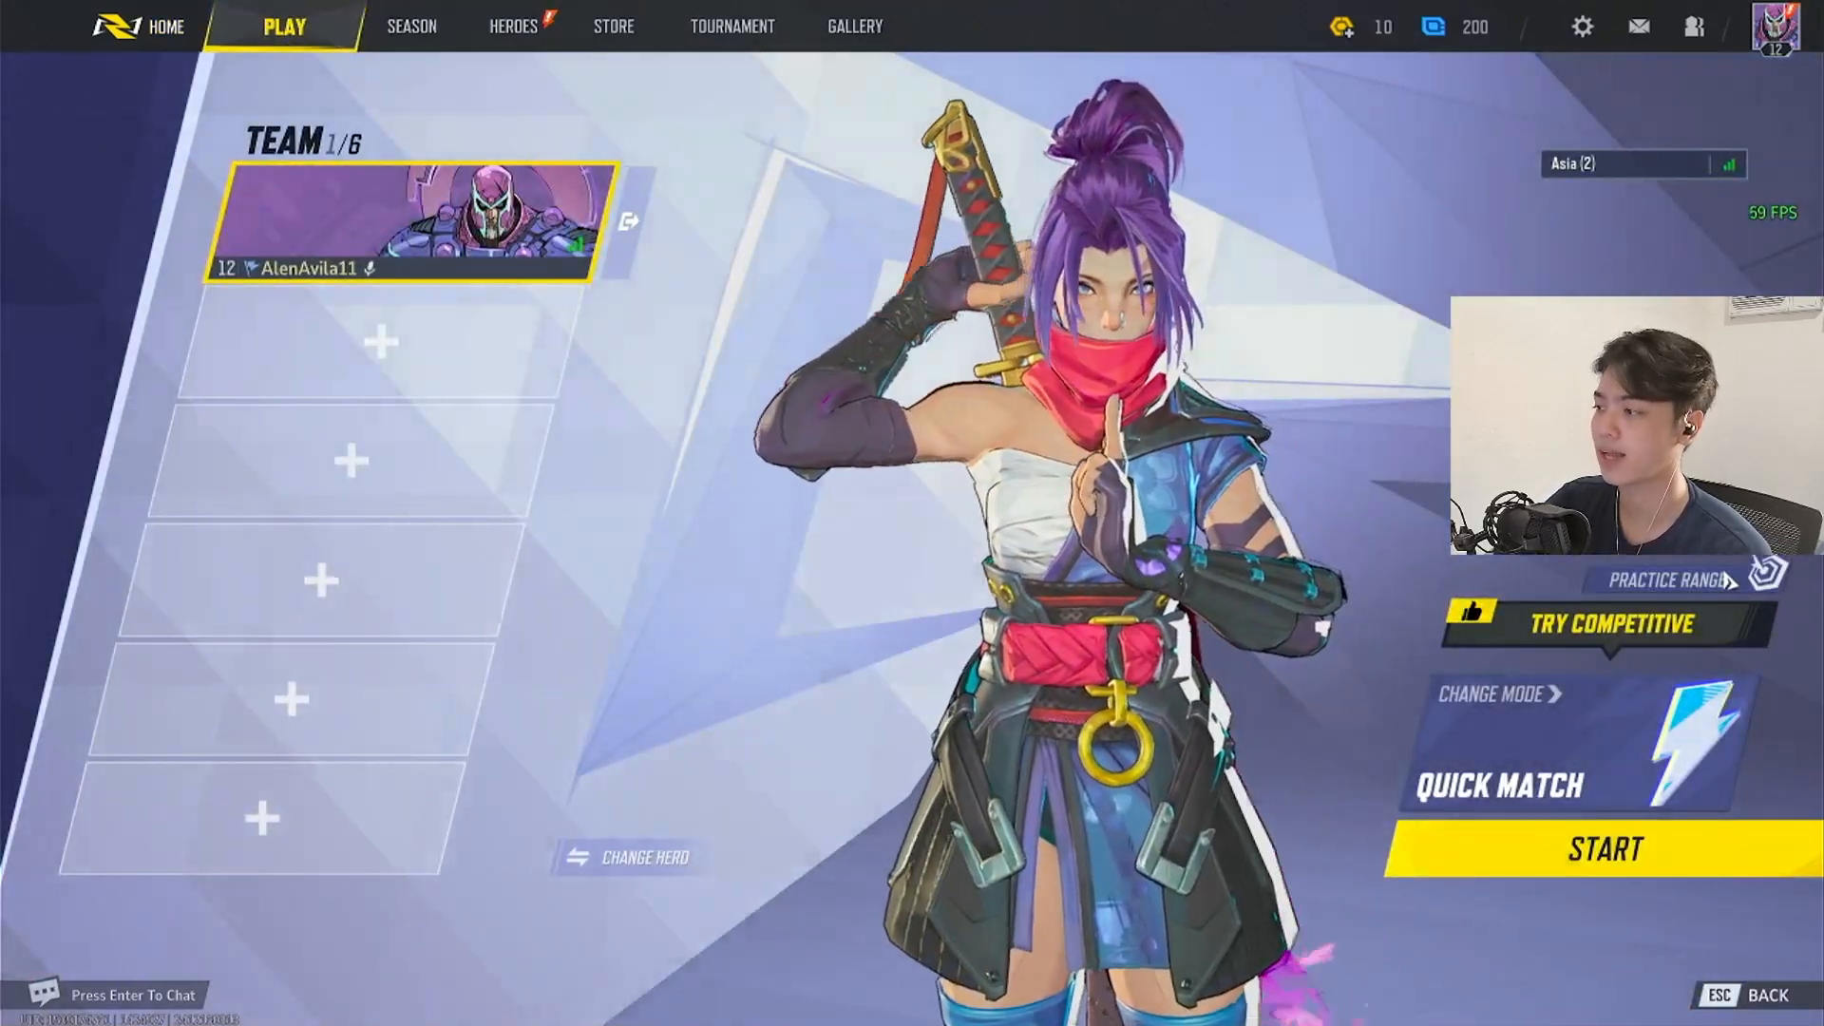
# - Load Psylocke into the Practice Range, then open the Display graphics settings
pyautogui.click(1652, 580)
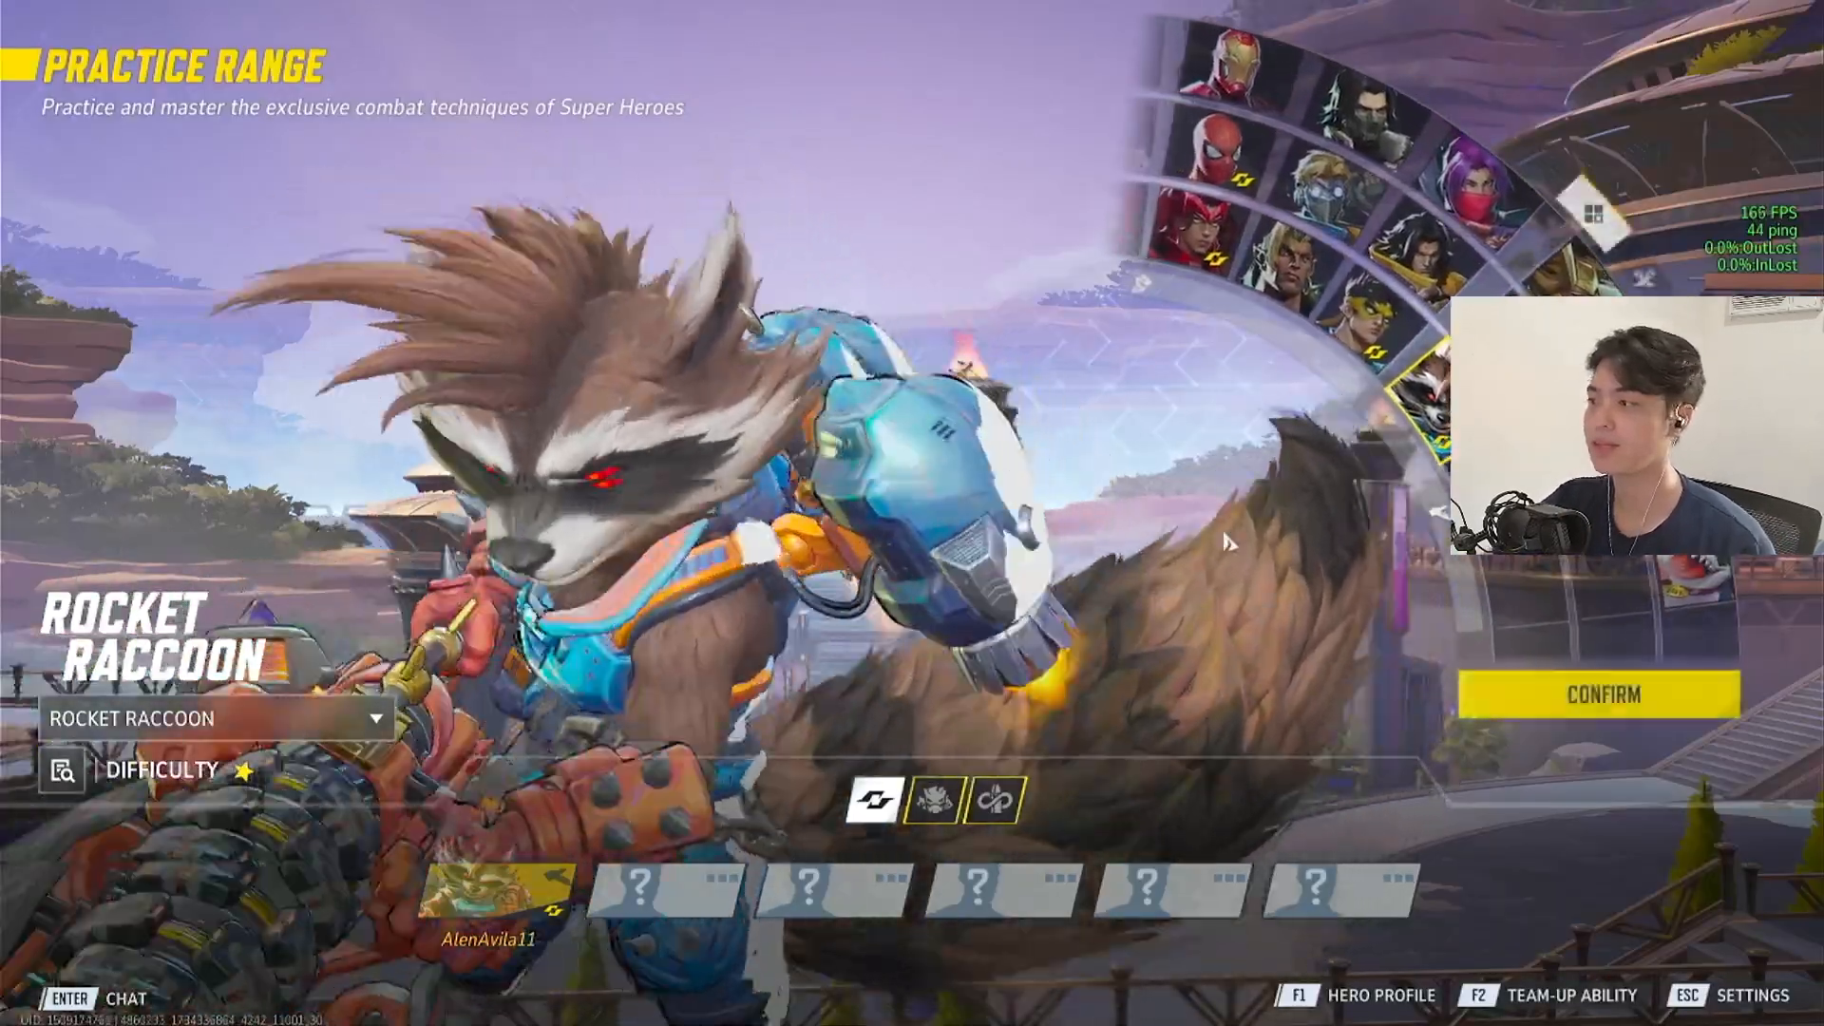
pyautogui.click(1483, 169)
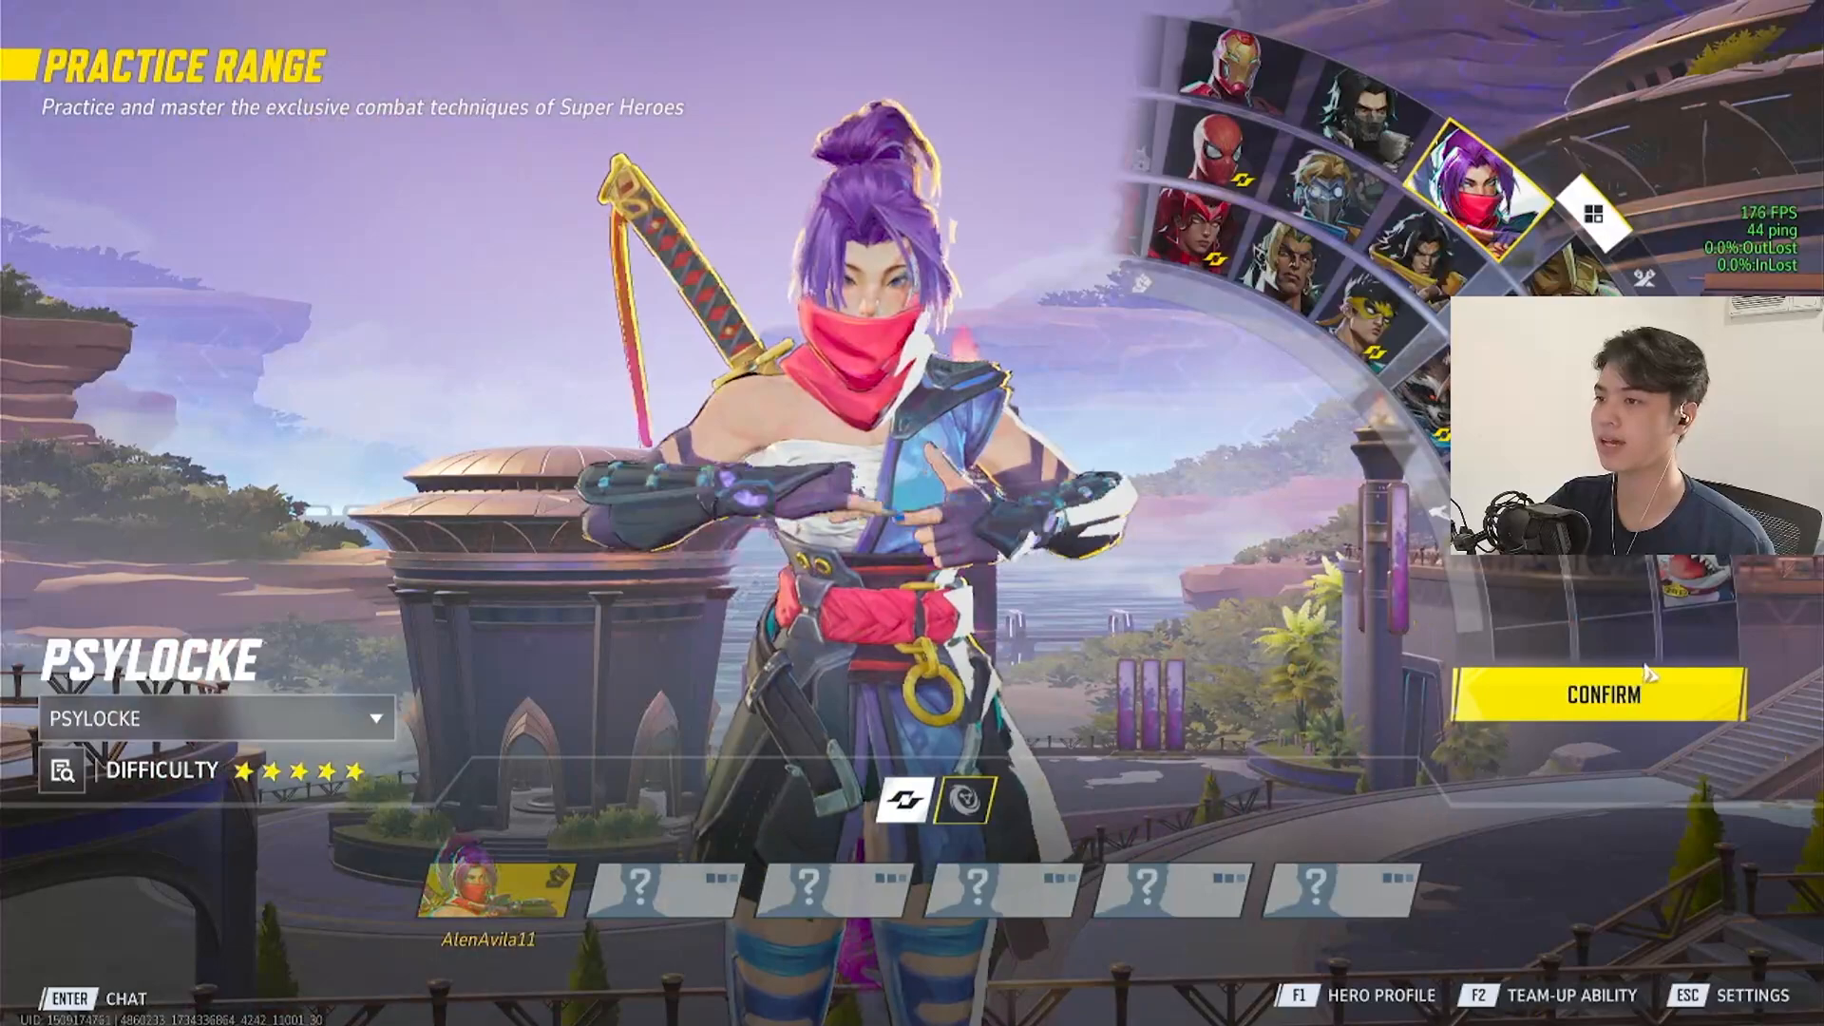
pyautogui.click(1602, 695)
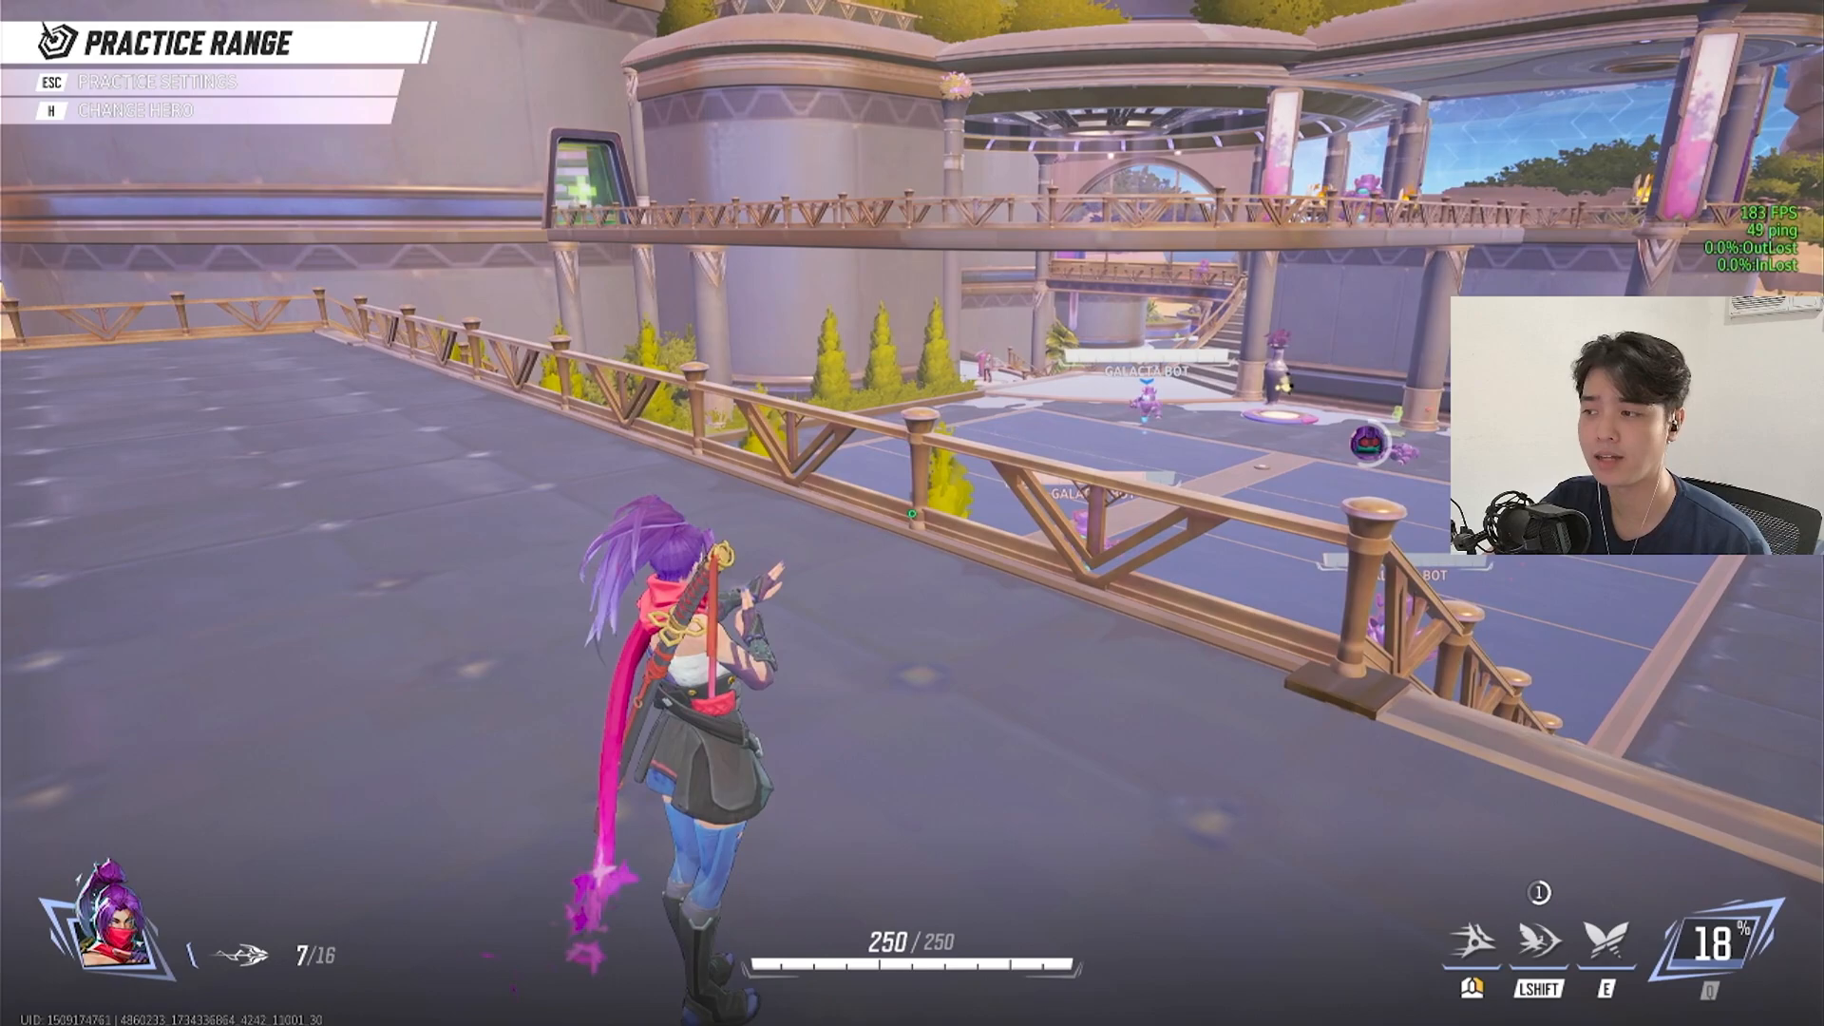
pyautogui.press('Escape')
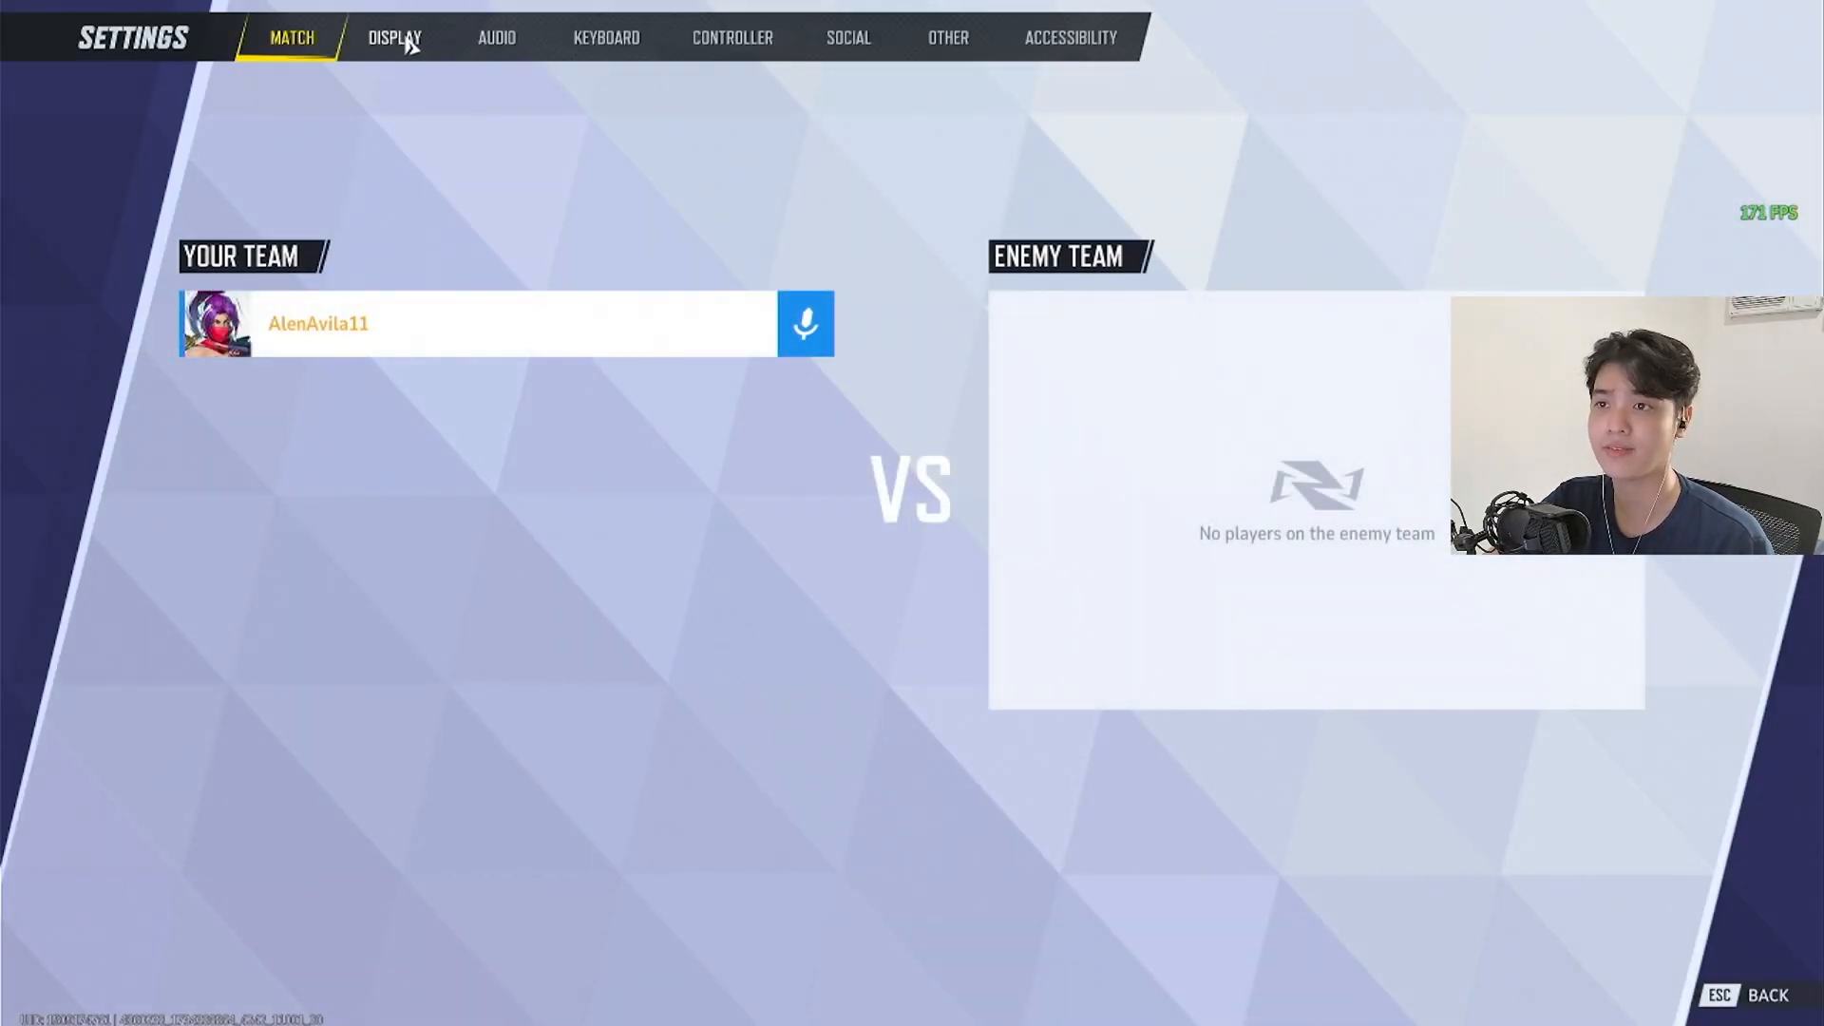
pyautogui.click(394, 37)
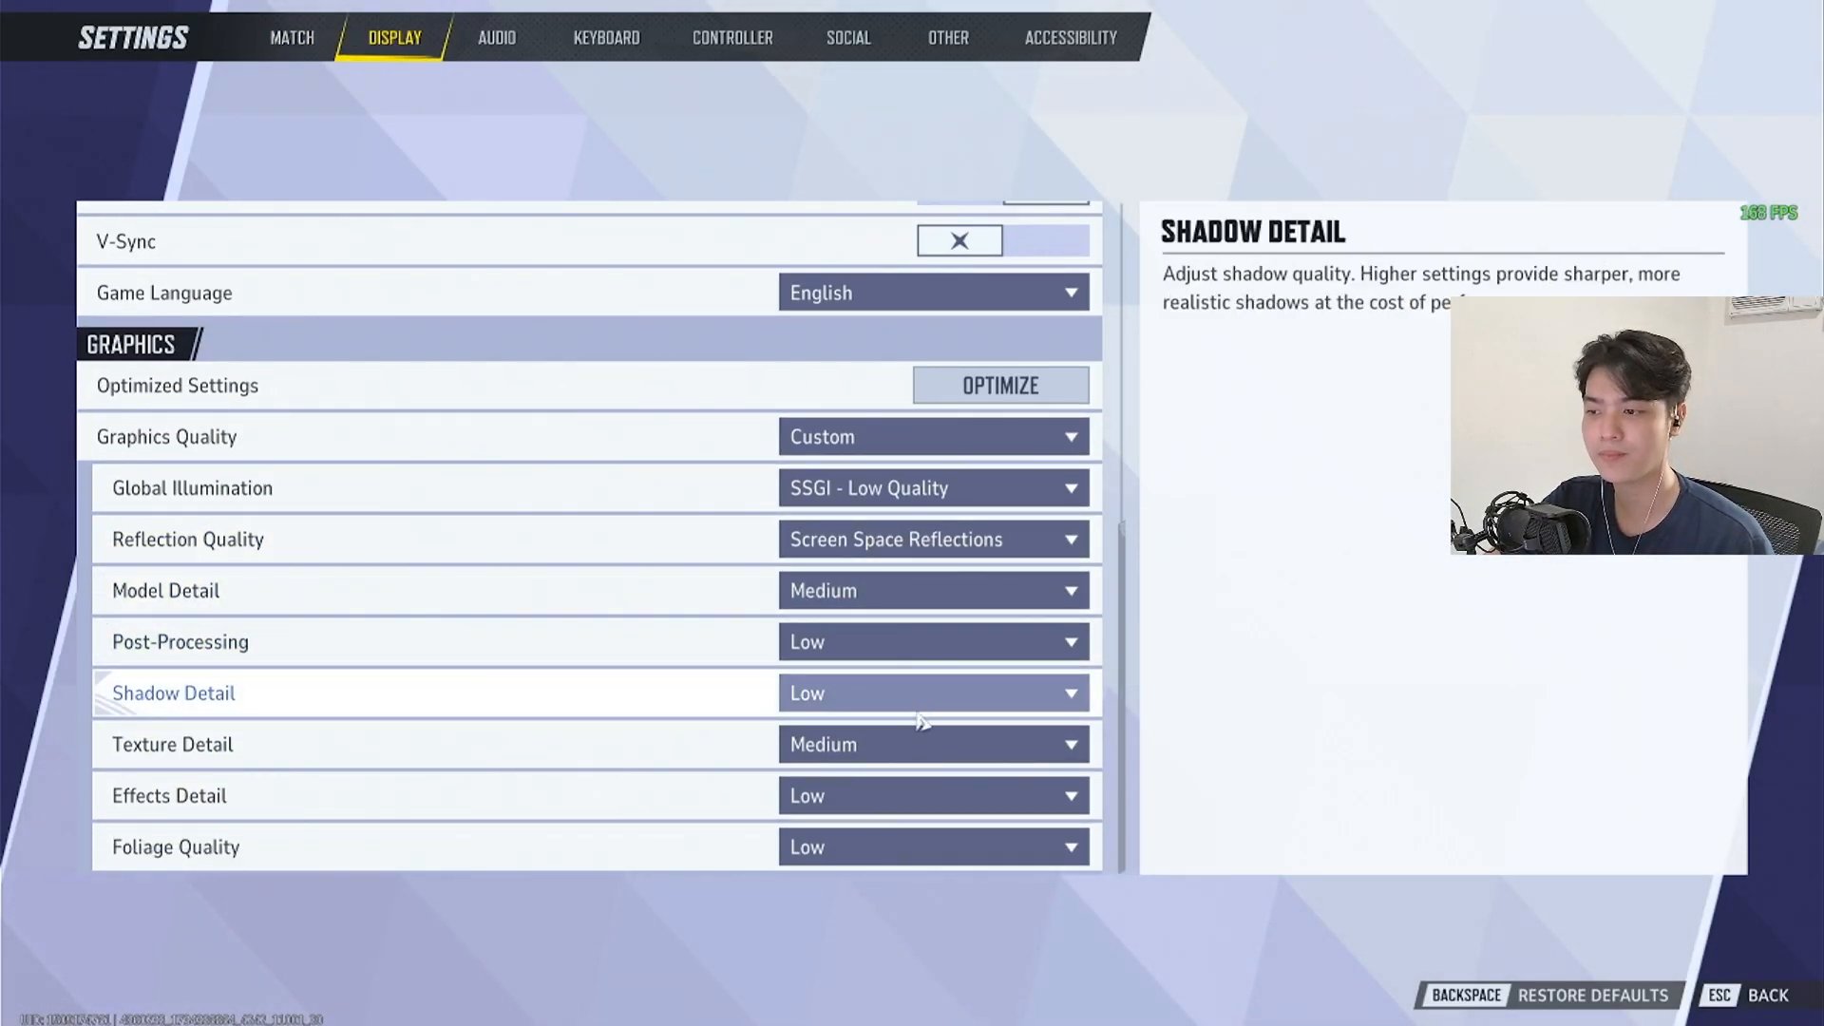